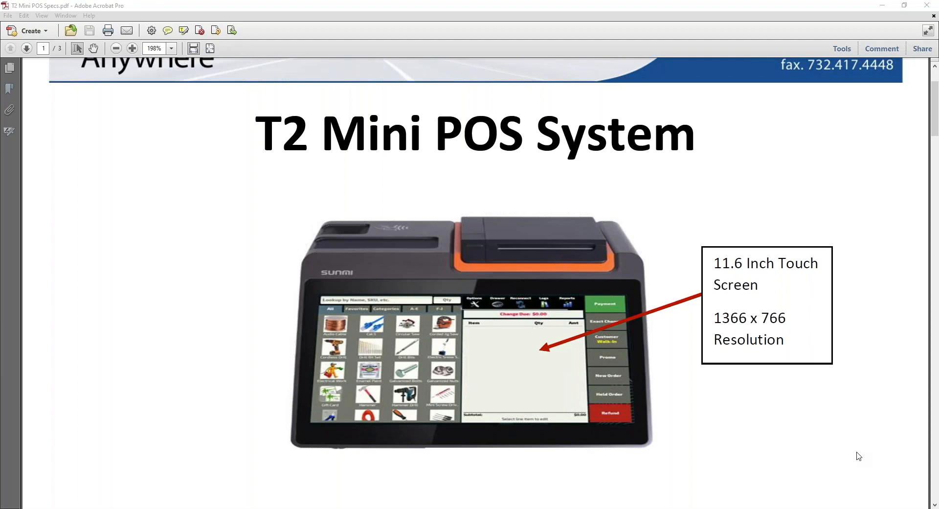
mouse_move(688, 379)
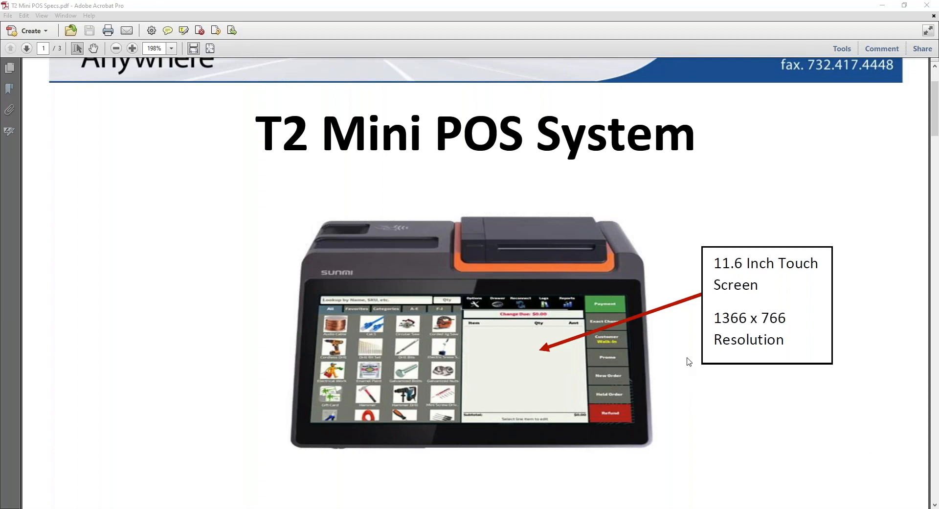
Step: Scroll through the currently open spec sheet before switching documents
scroll("down", 3)
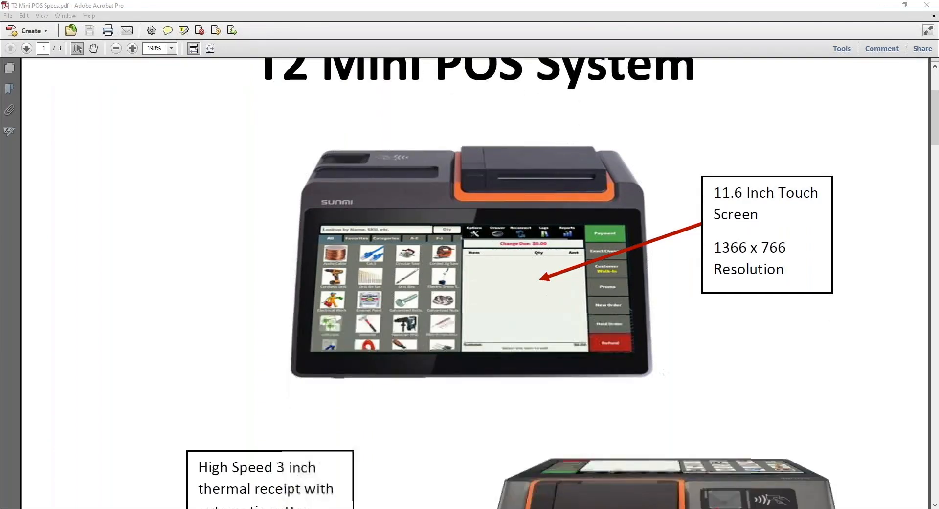
scroll("down", 3)
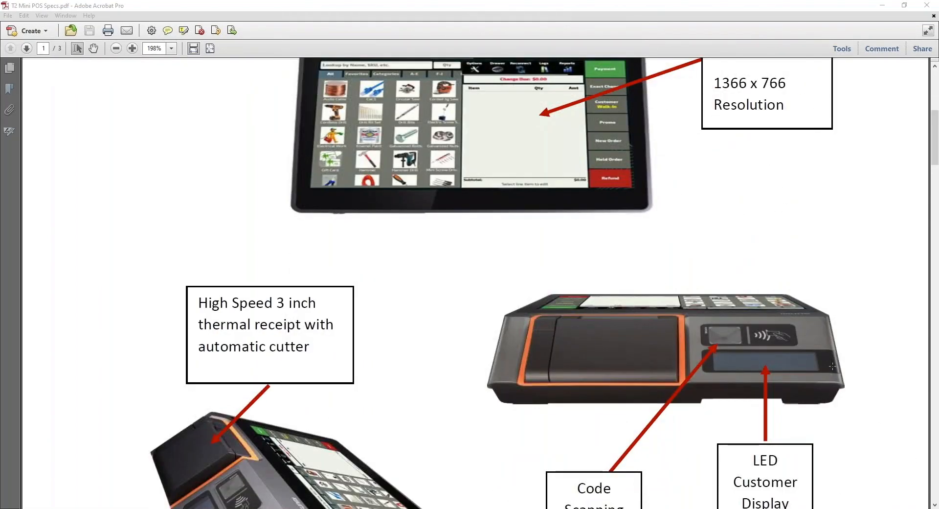
scroll("up", 3)
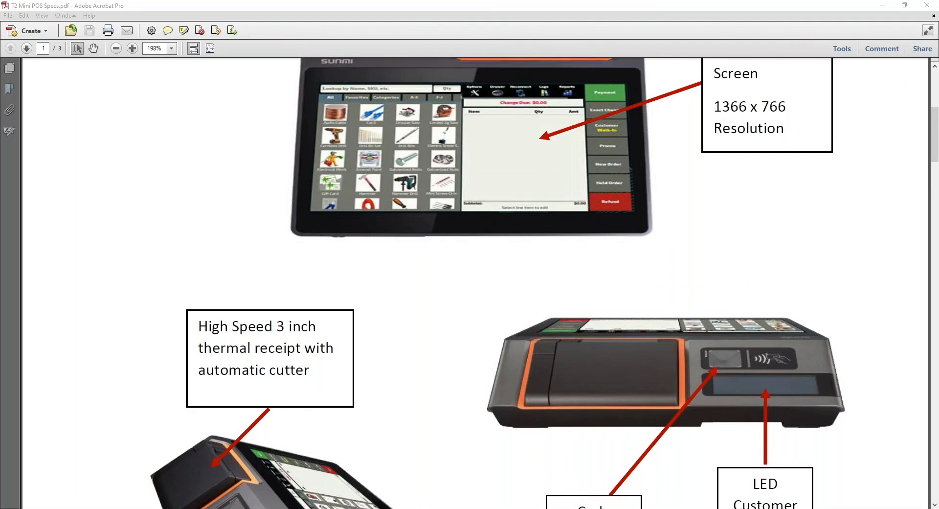
mouse_move(826, 80)
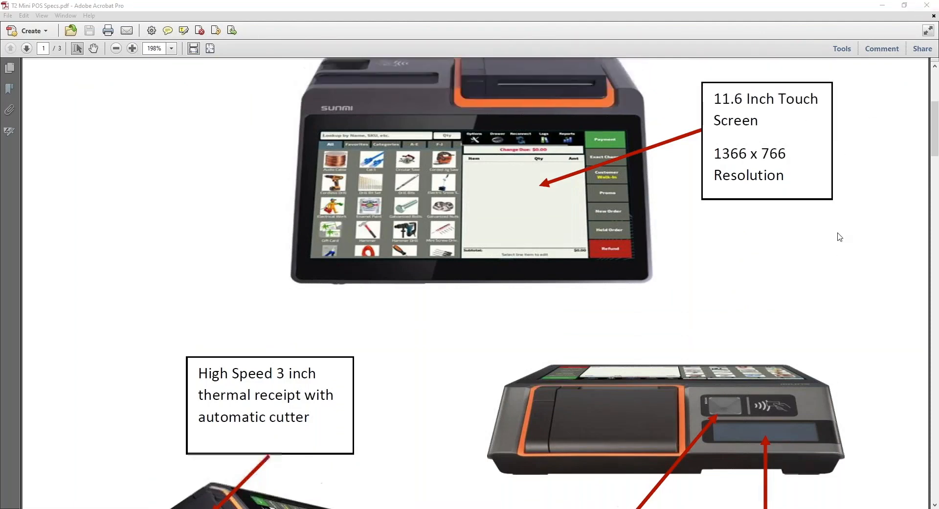
scroll("up", 3)
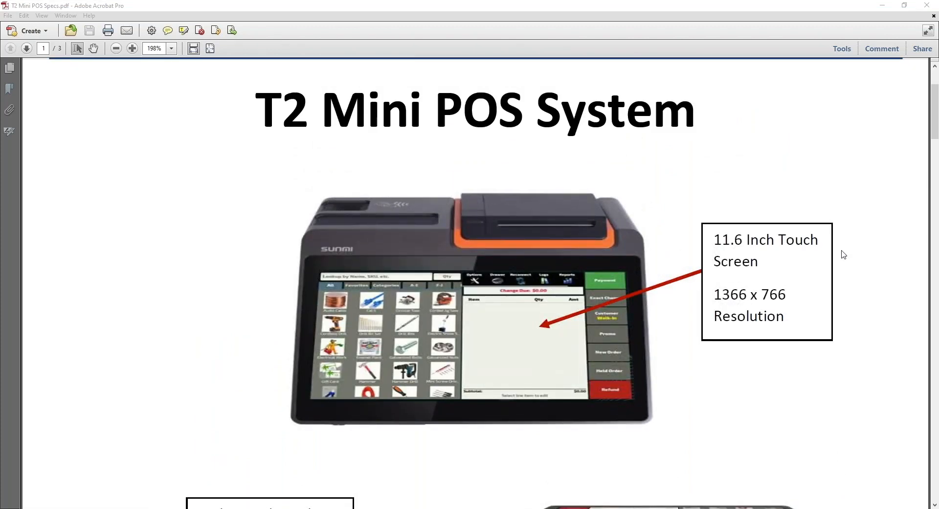
mouse_move(904, 160)
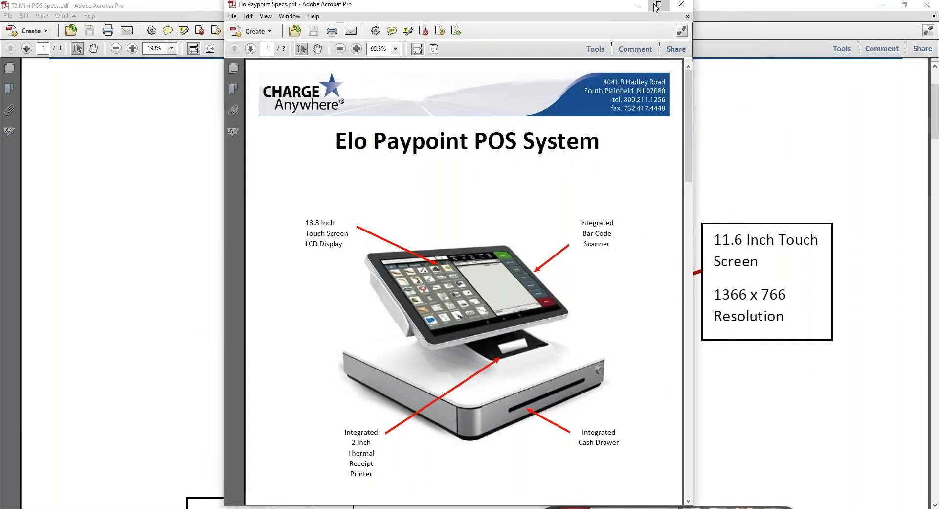
Step: Maximize the Elo Paypoint Specs window and scroll down through its device diagram
left_click(657, 6)
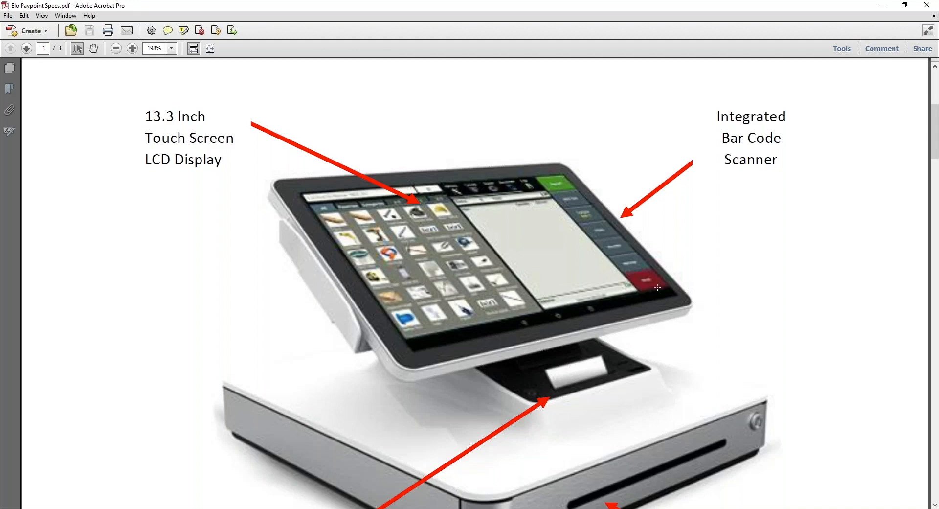
scroll("down", 3)
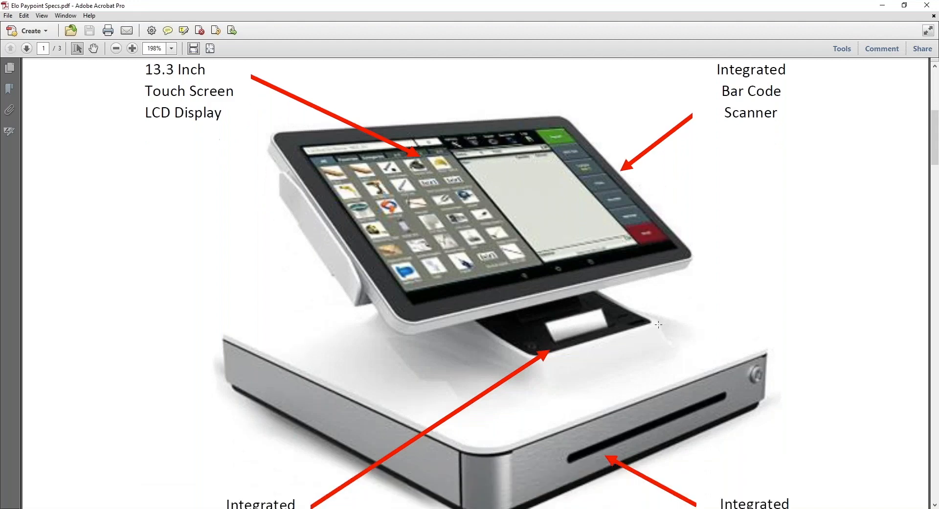
mouse_move(748, 418)
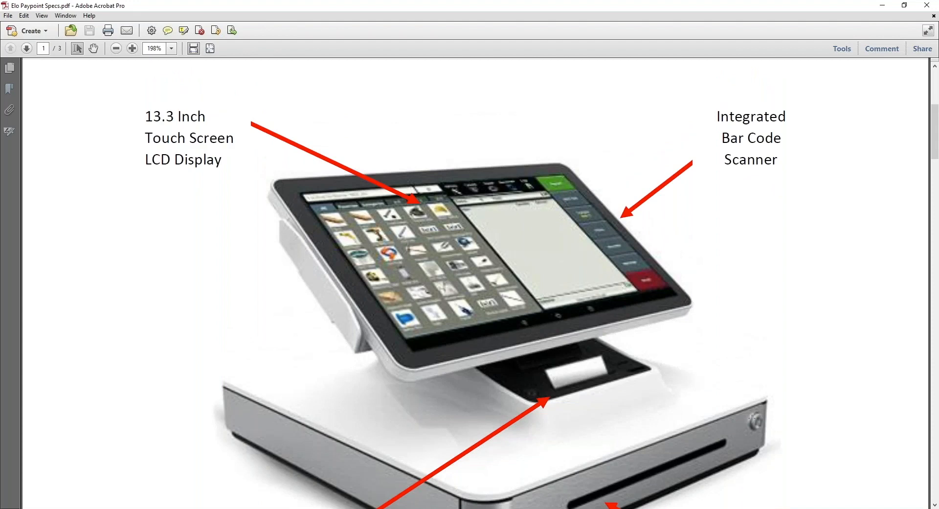
mouse_move(282, 249)
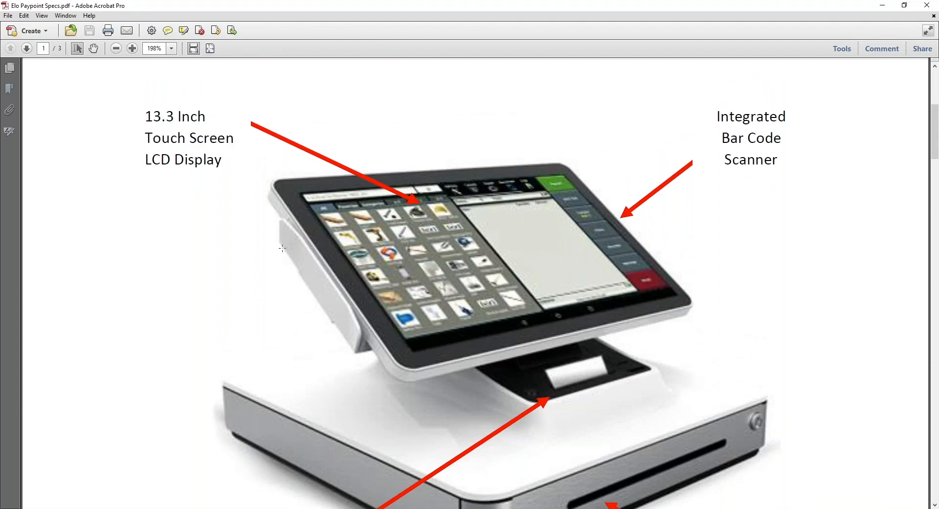
mouse_move(282, 163)
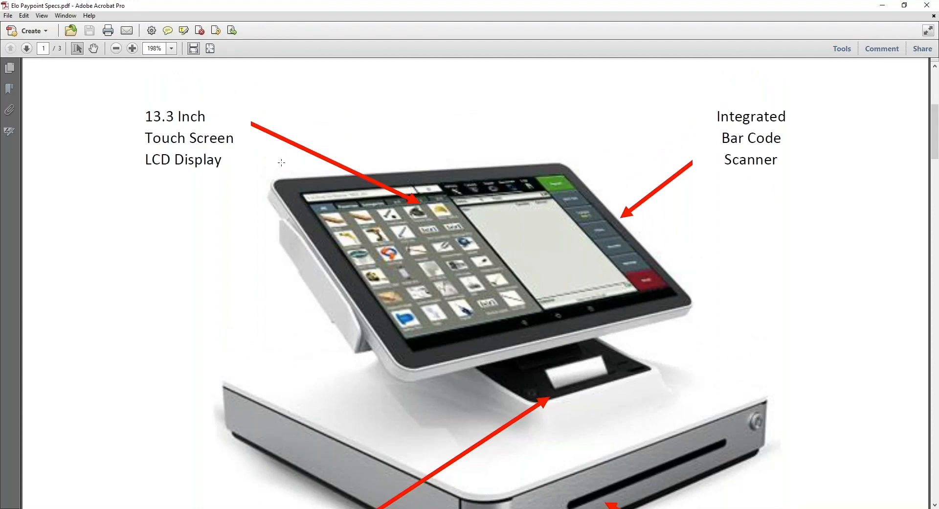
scroll("down", 3)
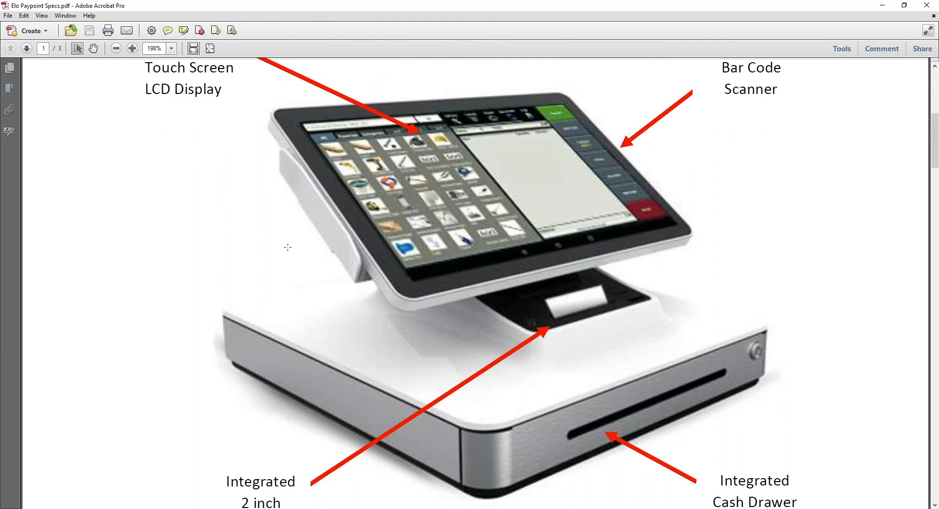
mouse_move(771, 5)
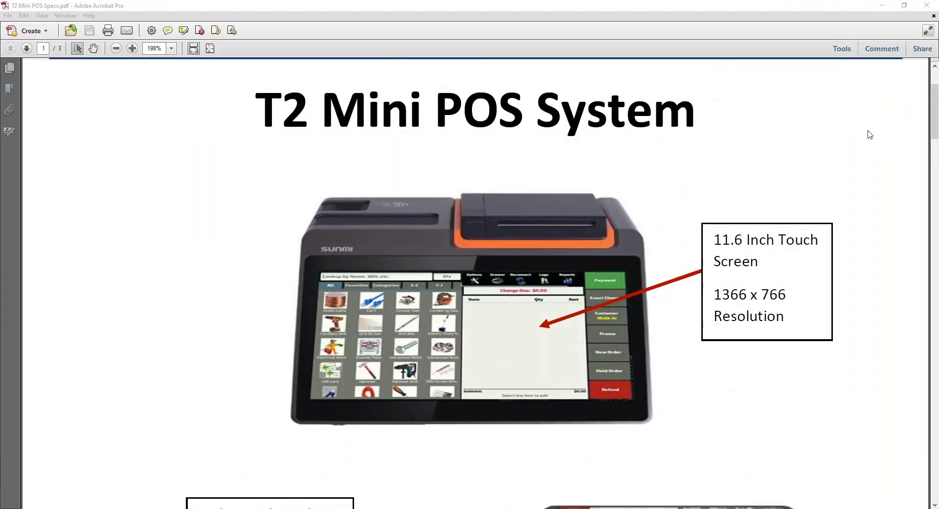
mouse_move(929, 6)
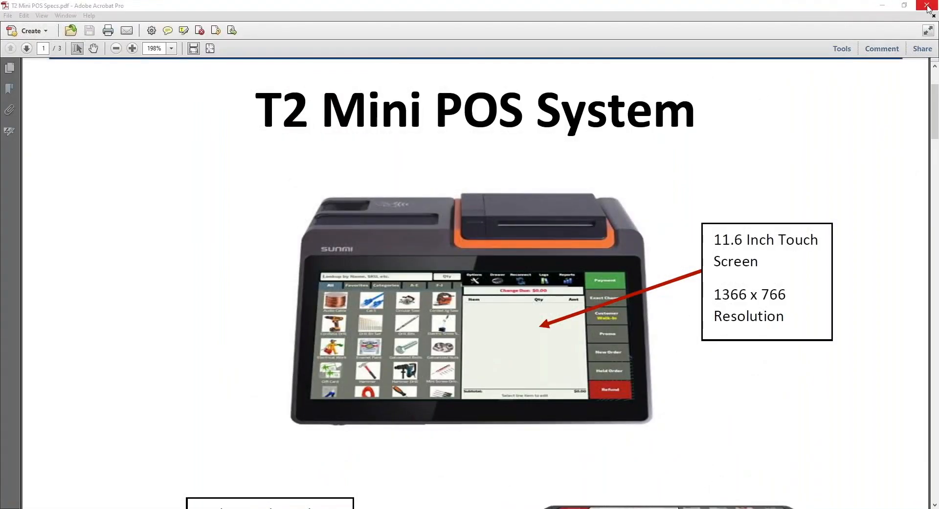
mouse_move(927, 7)
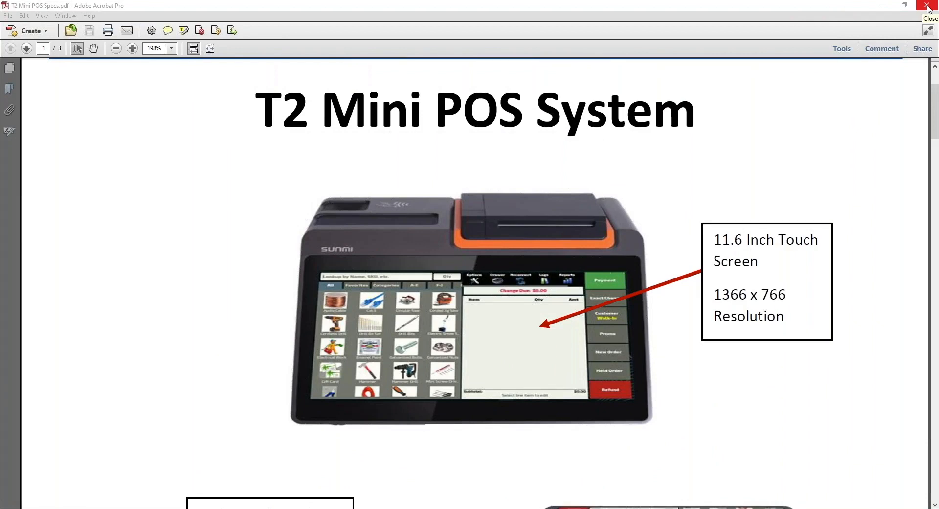
mouse_move(930, 6)
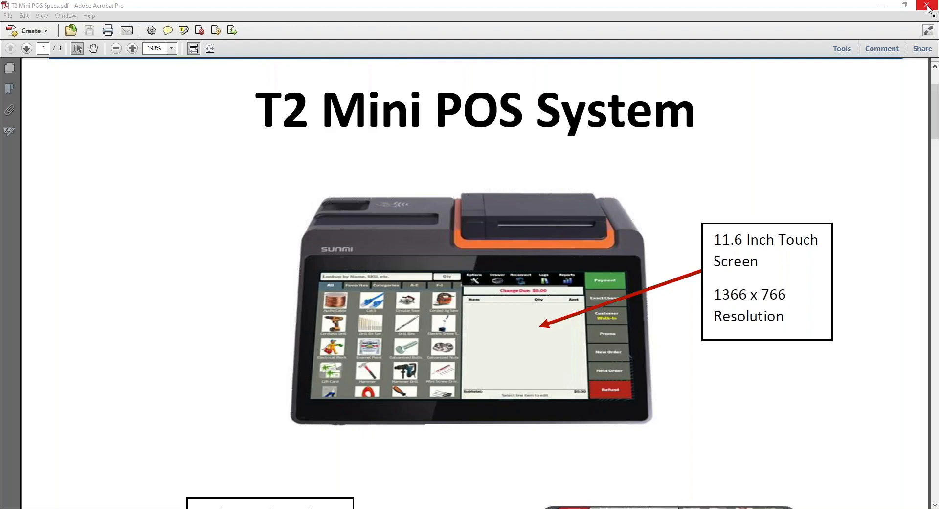
Step: Close the POS specs document in Acrobat to return to QuickSale POS
left_click(928, 6)
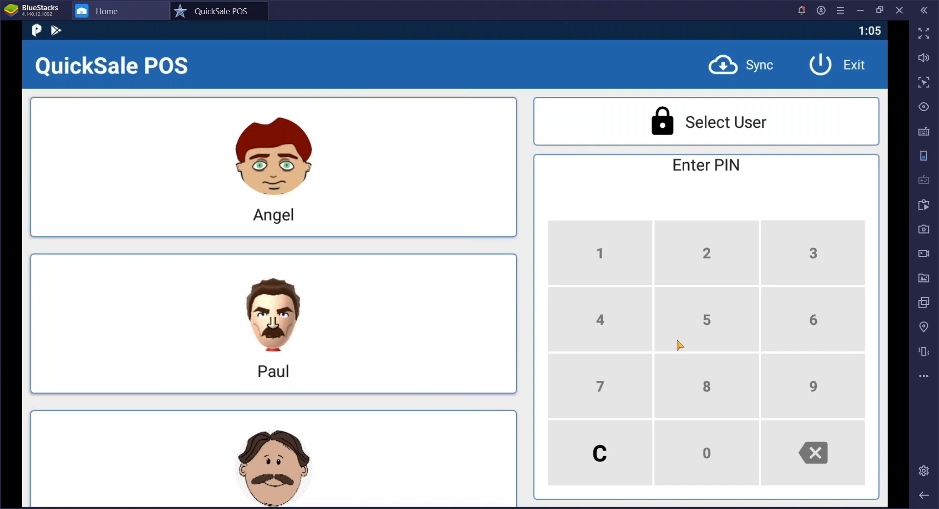
mouse_move(106, 400)
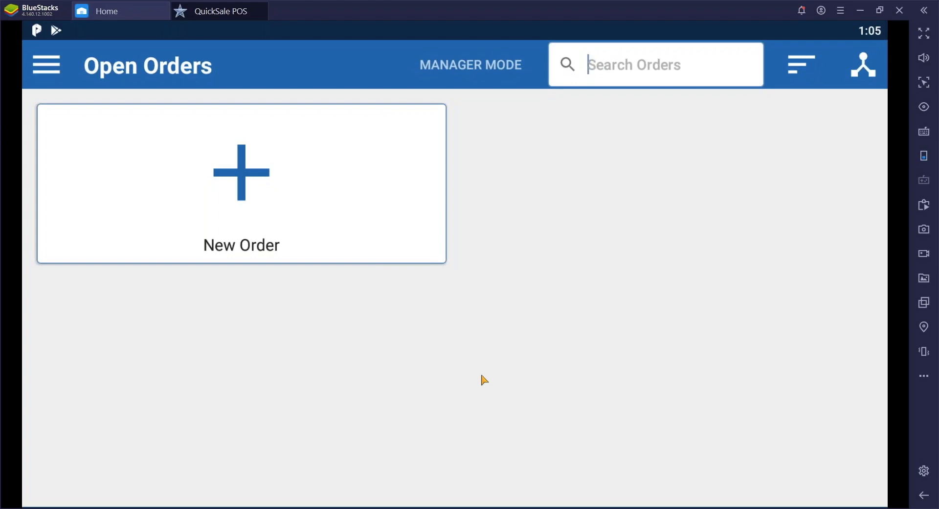
mouse_move(421, 298)
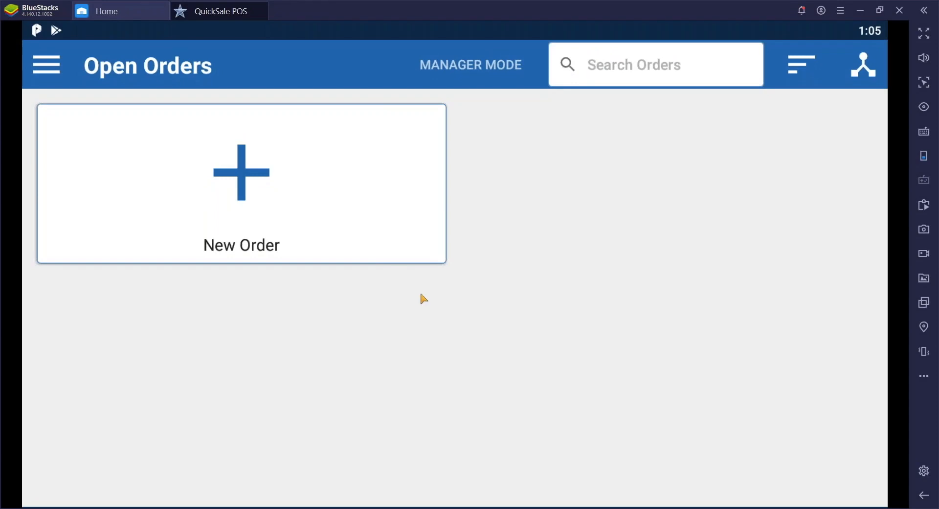
left_click(46, 64)
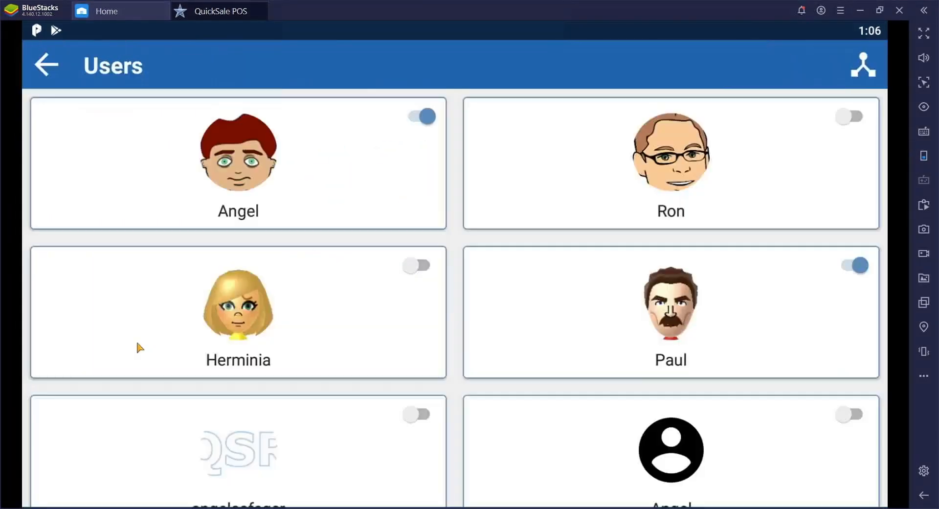
scroll("down", 3)
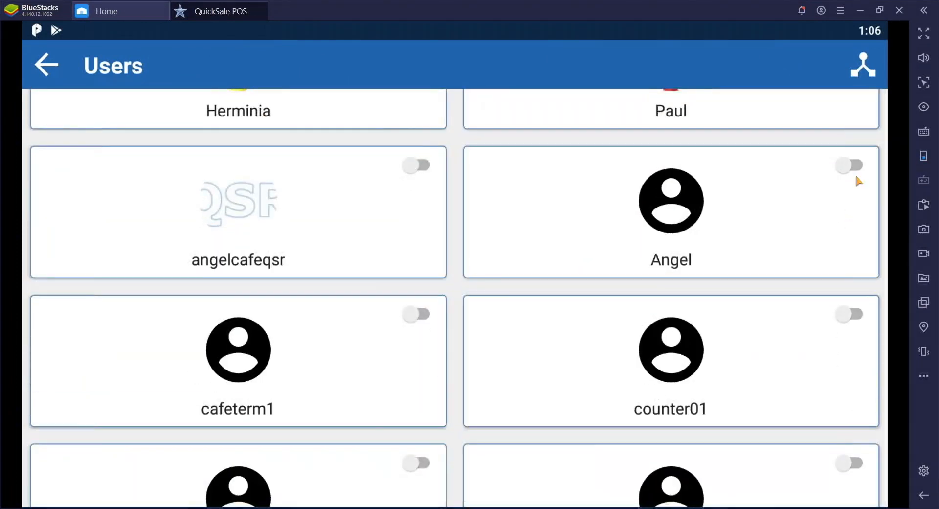
scroll("up", 3)
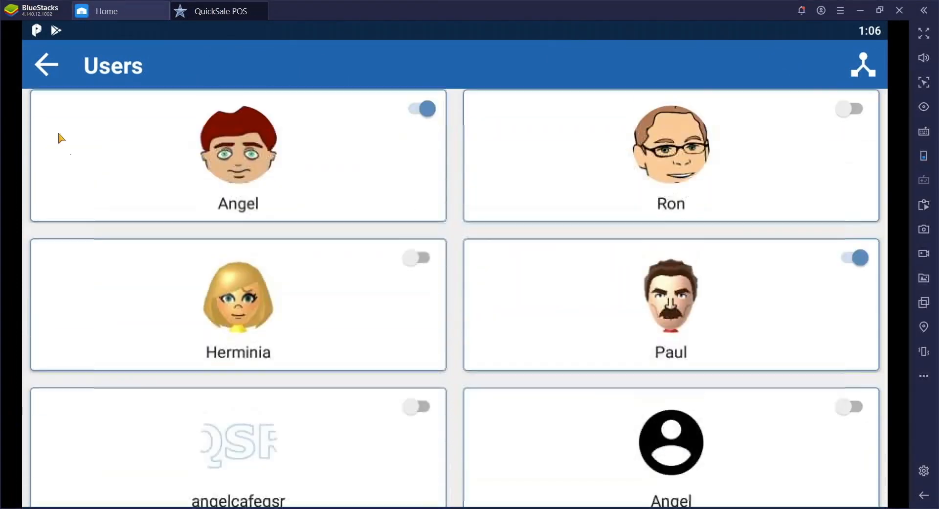
left_click(238, 155)
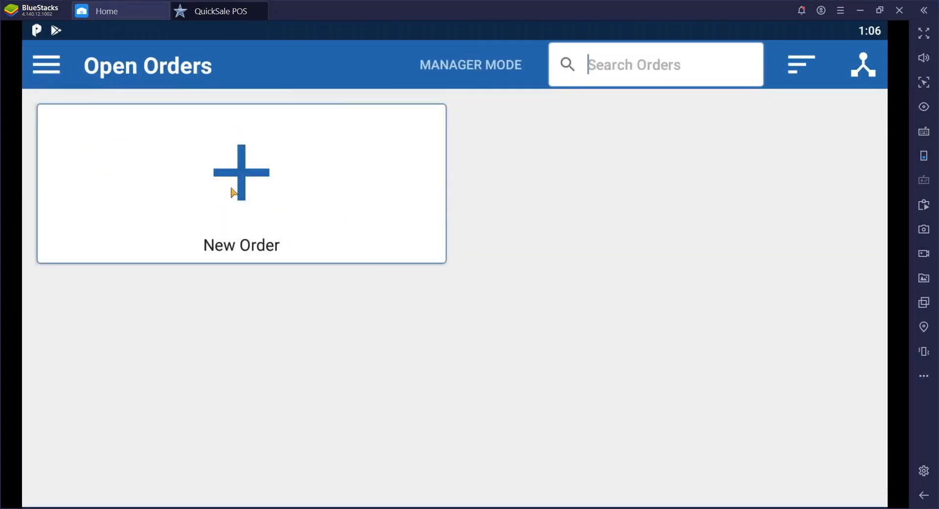
mouse_move(267, 180)
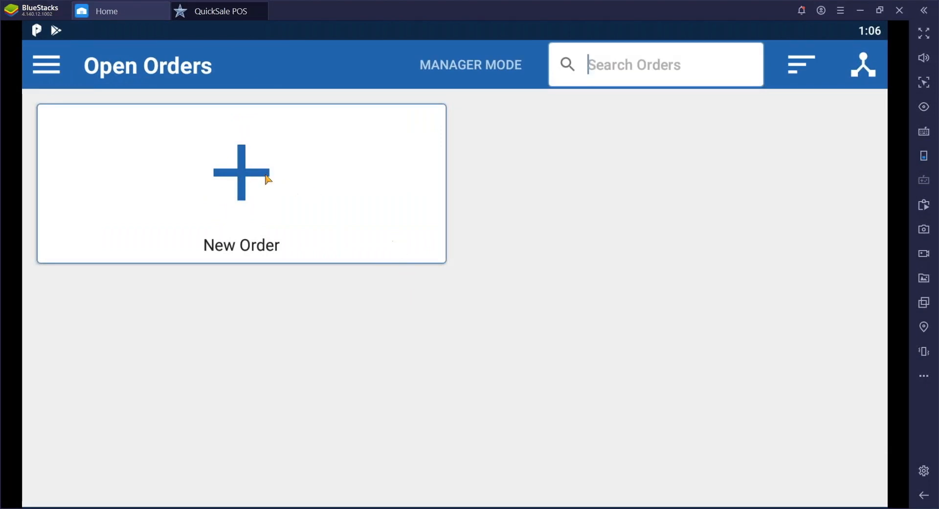
Step: Start a new order, settle on dine-in and enter the guest name 'angel'
left_click(241, 184)
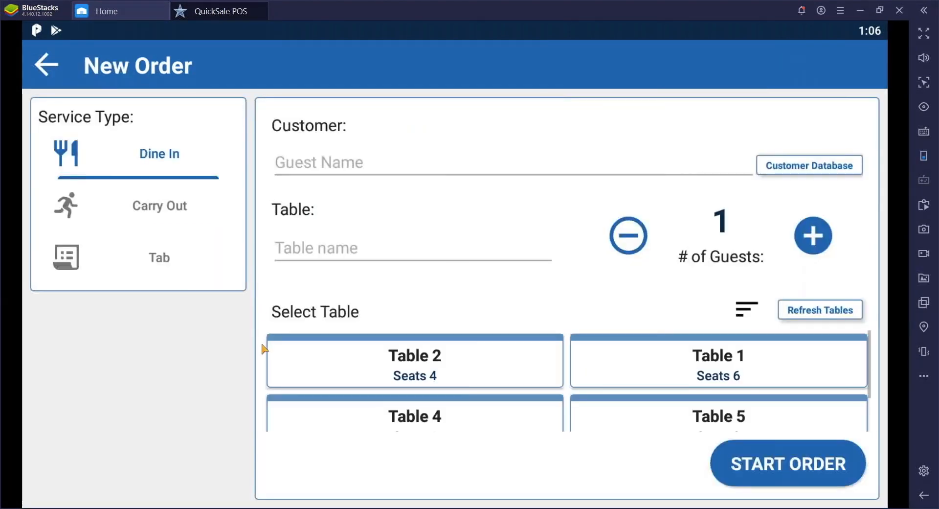
mouse_move(105, 179)
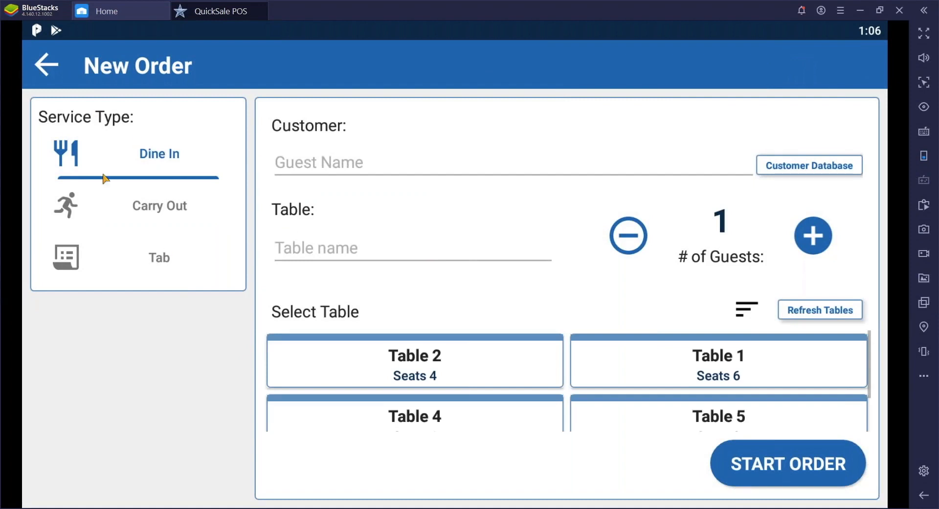
mouse_move(140, 256)
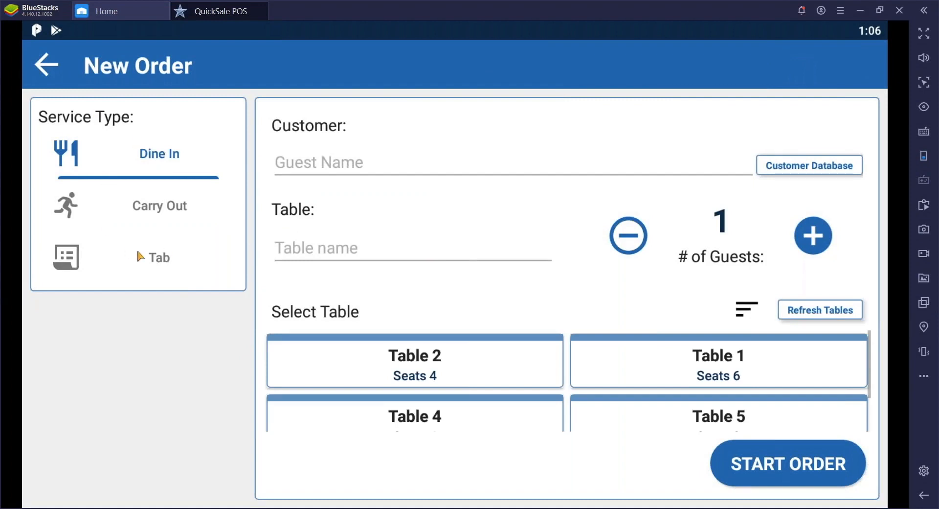
mouse_move(175, 225)
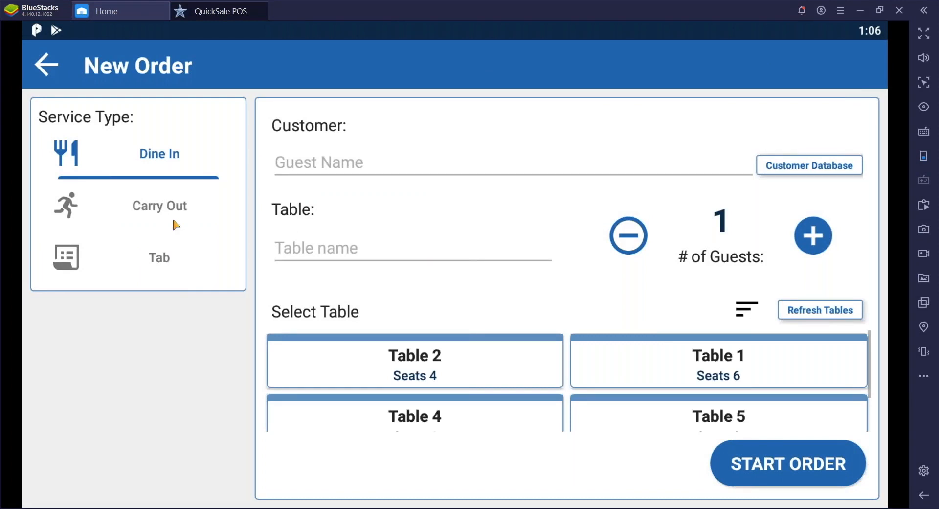
left_click(159, 206)
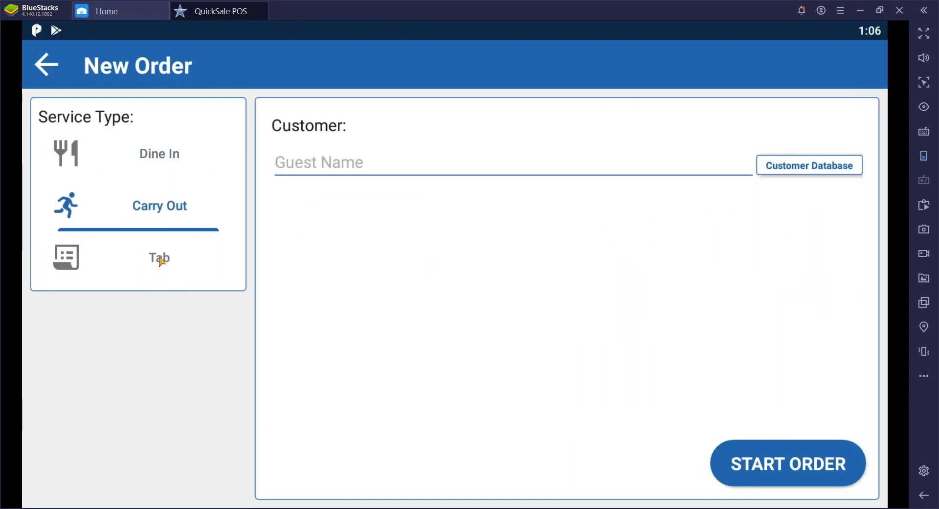
left_click(158, 257)
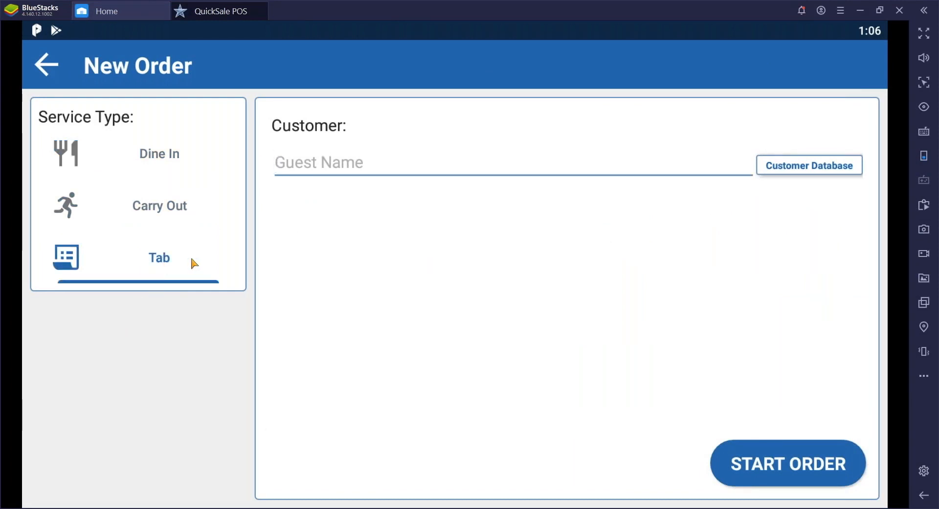
left_click(159, 153)
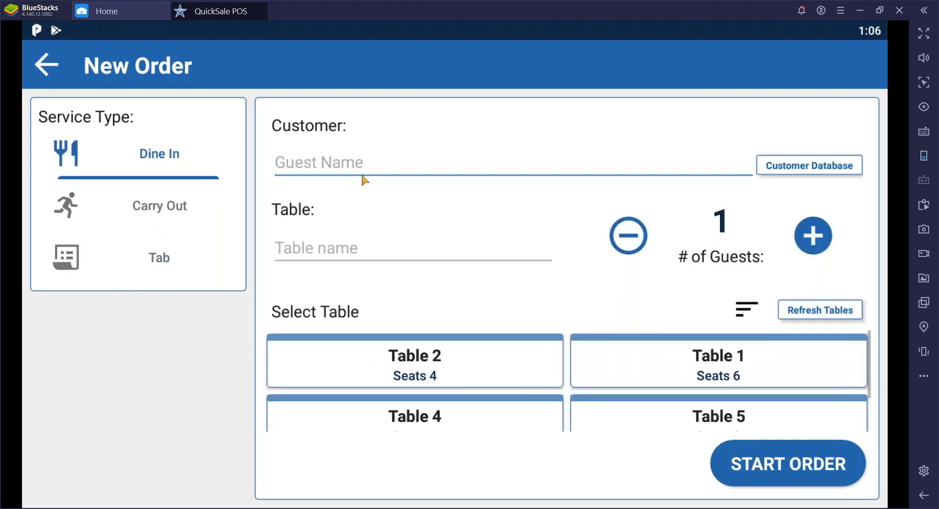
type("angel")
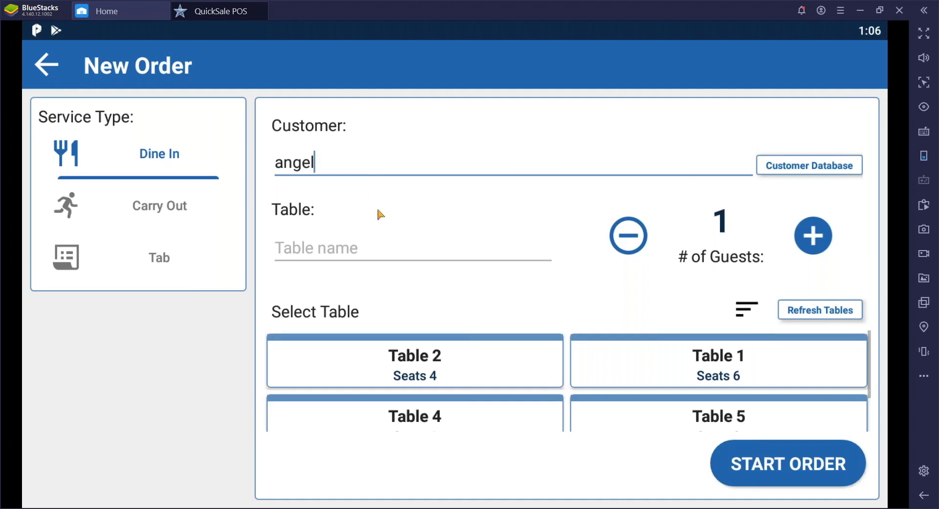
Step: Seat the order at Table 1 with 4 guests and start the dine-in order
left_click(718, 361)
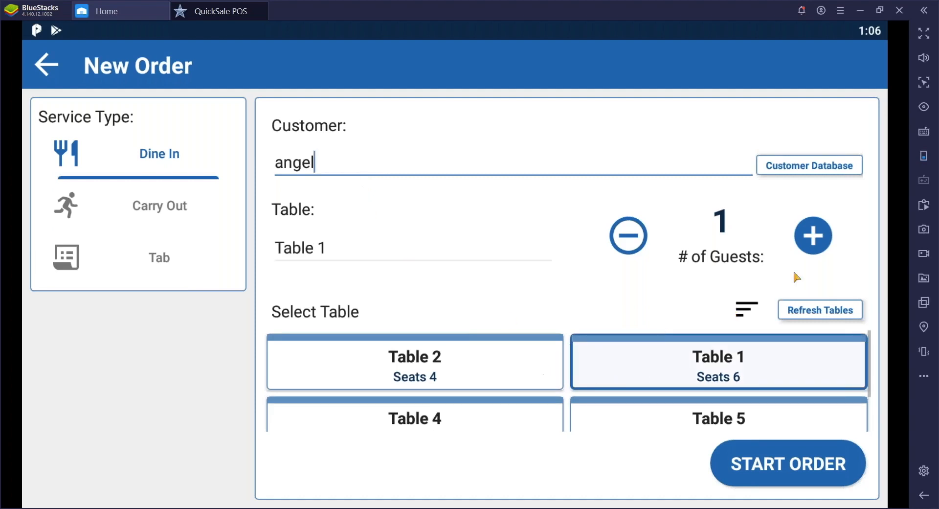
left_click(814, 235)
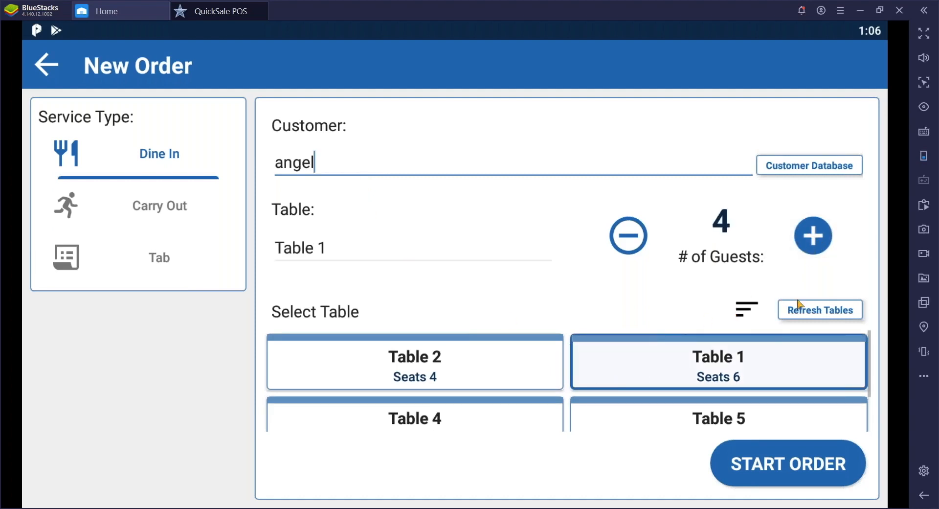
left_click(787, 463)
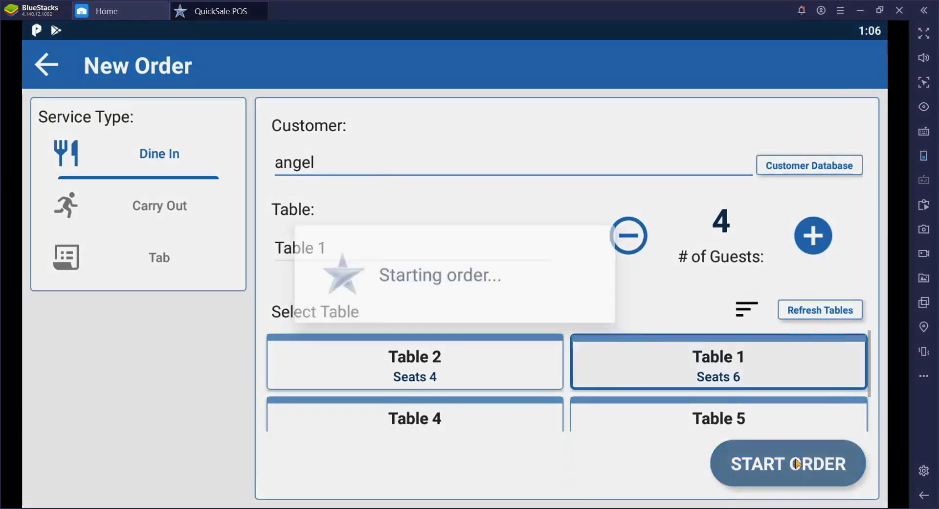
left_click(787, 462)
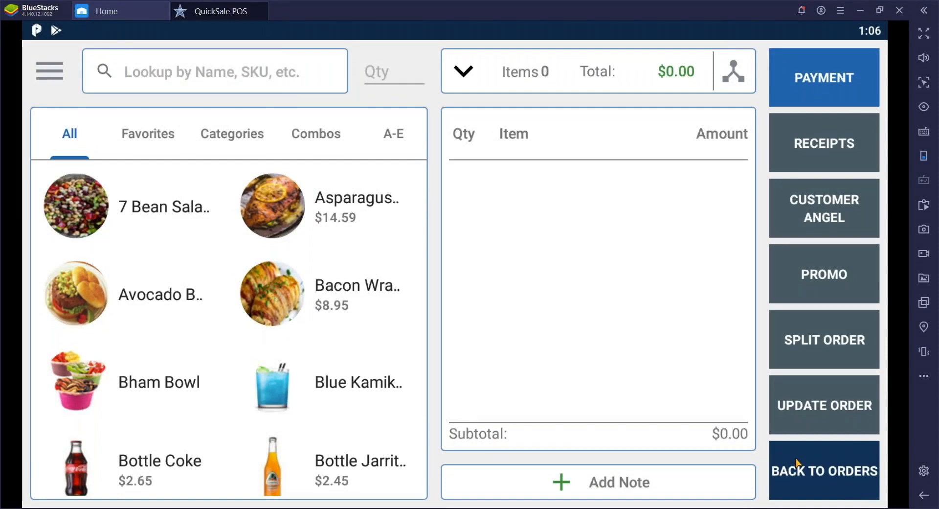
mouse_move(400, 283)
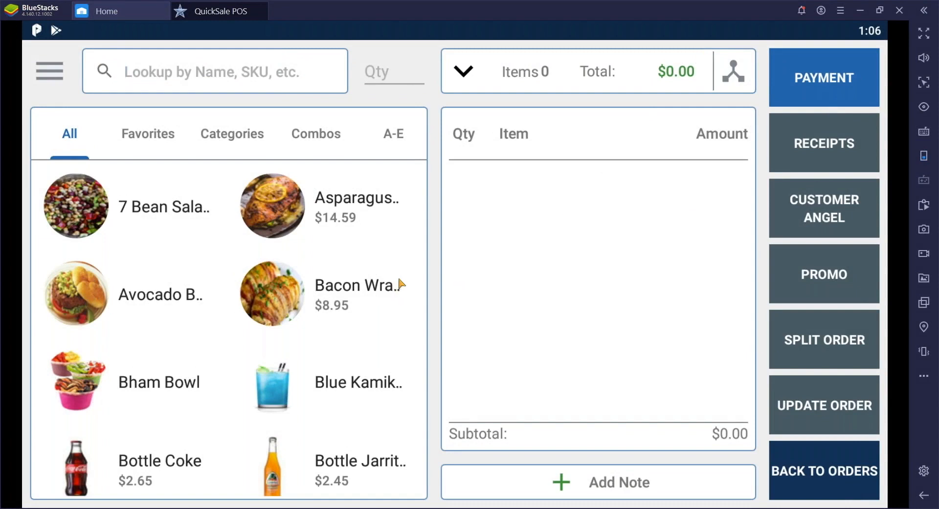
mouse_move(251, 454)
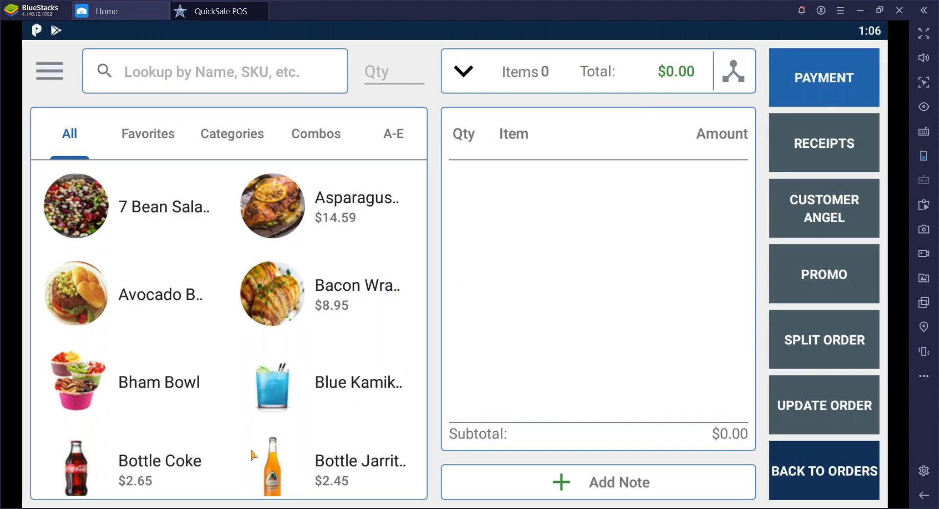
mouse_move(110, 388)
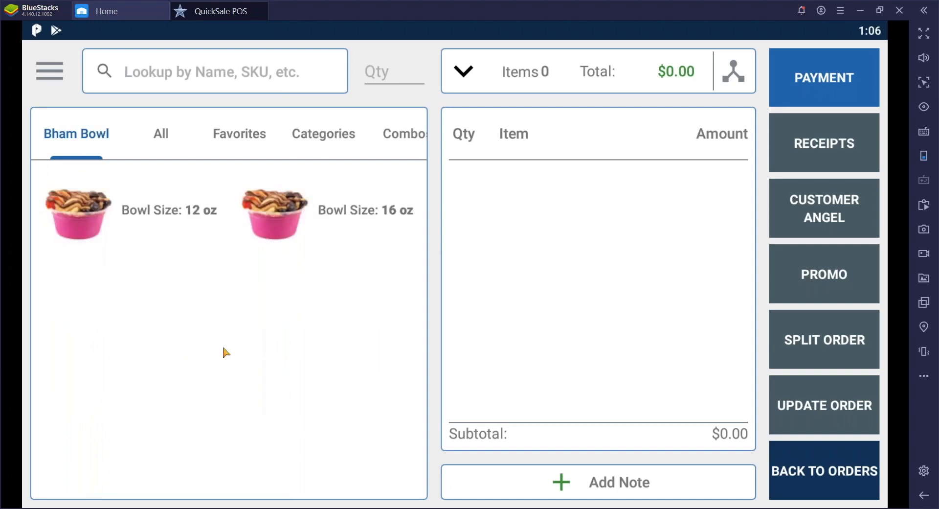
mouse_move(257, 337)
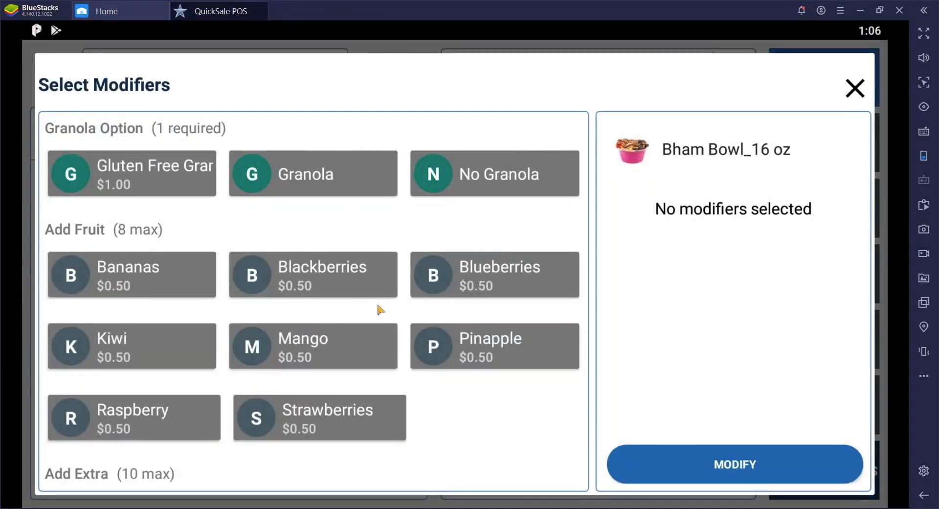
mouse_move(482, 186)
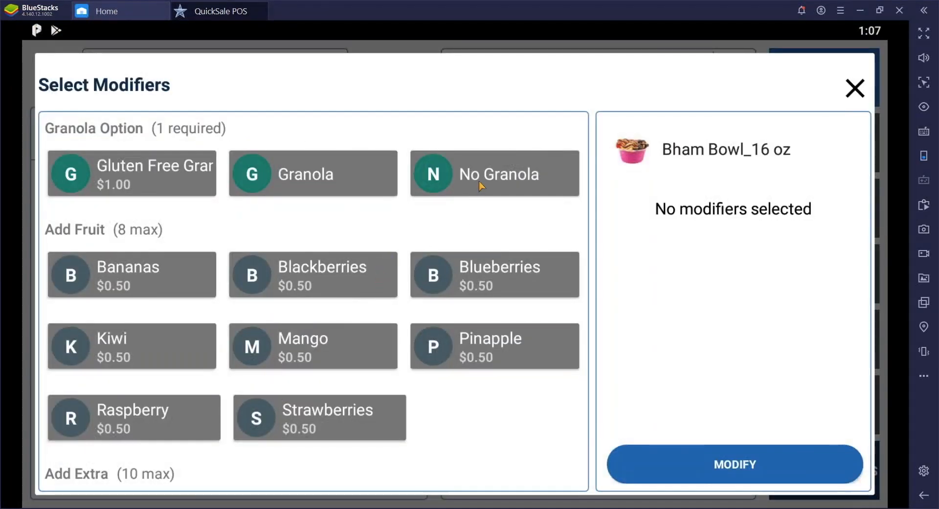
Step: Choose No Granola and add Blackberries to the 16 oz Bham Bowl modifiers
left_click(494, 275)
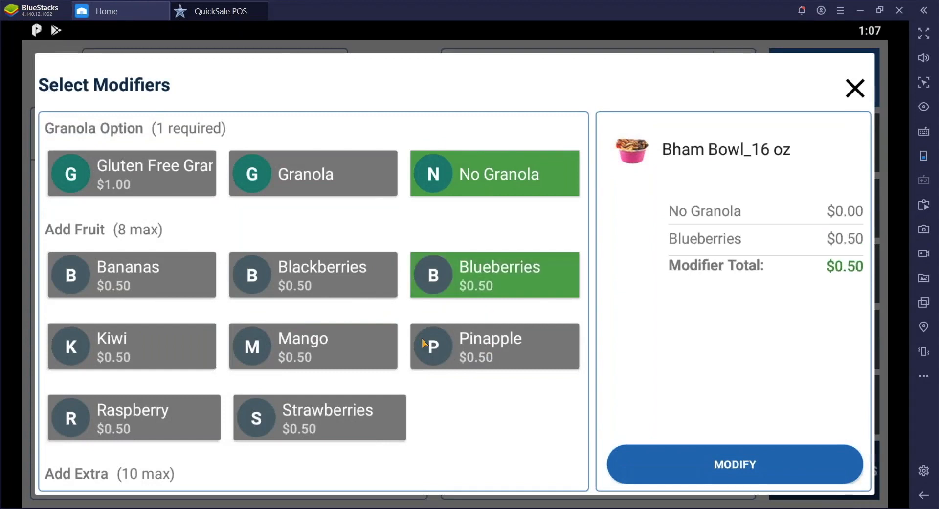
left_click(312, 275)
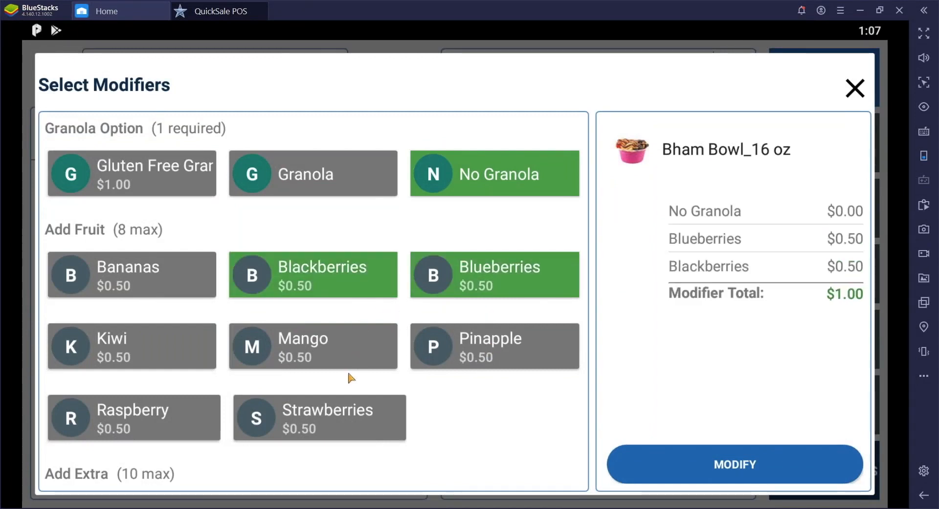
mouse_move(410, 361)
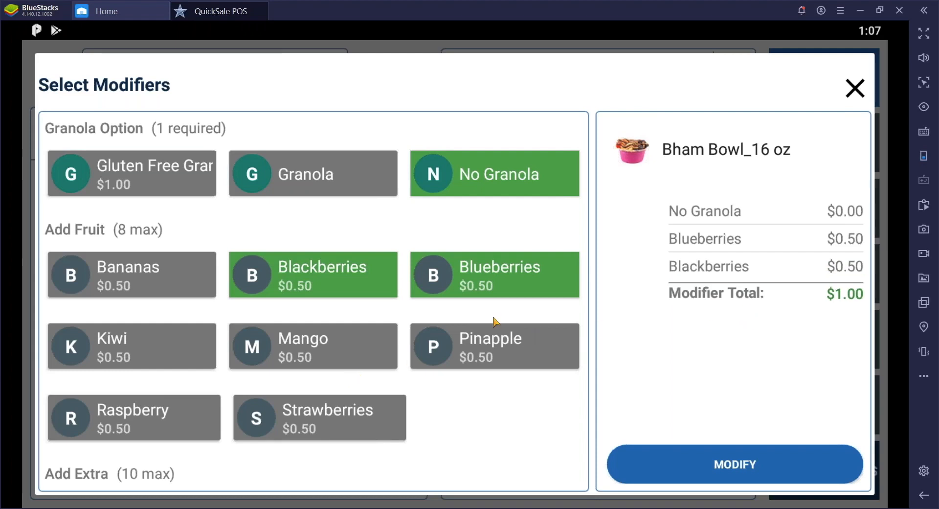
mouse_move(417, 414)
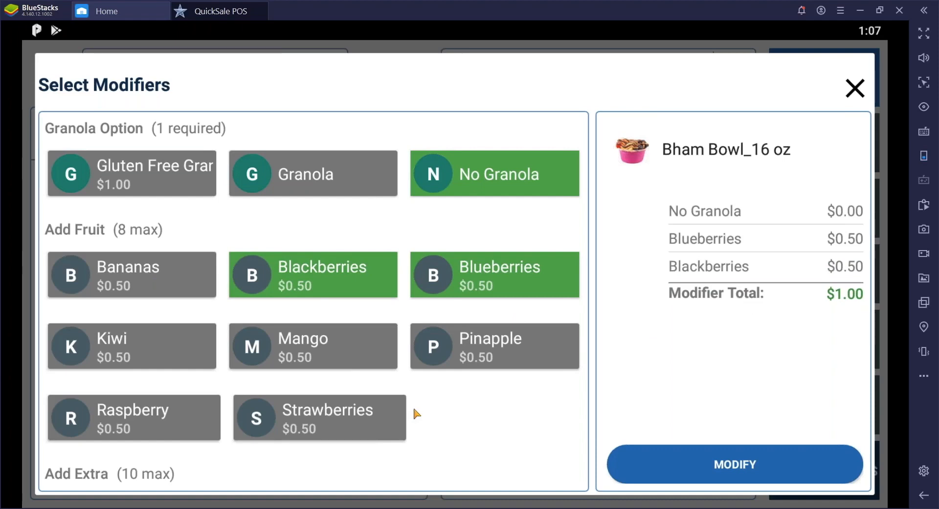
mouse_move(652, 448)
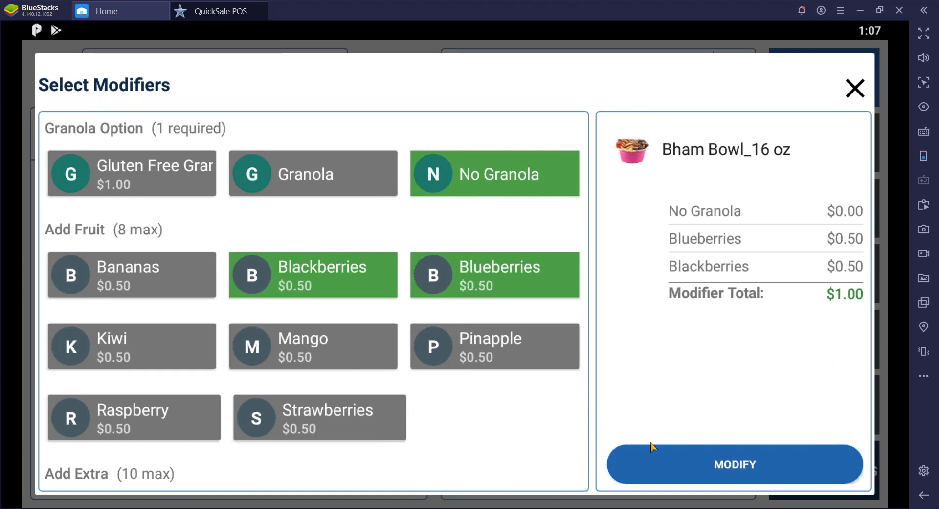
Step: Add the customized bowl to the order and browse into the Chinese Menu category
left_click(735, 464)
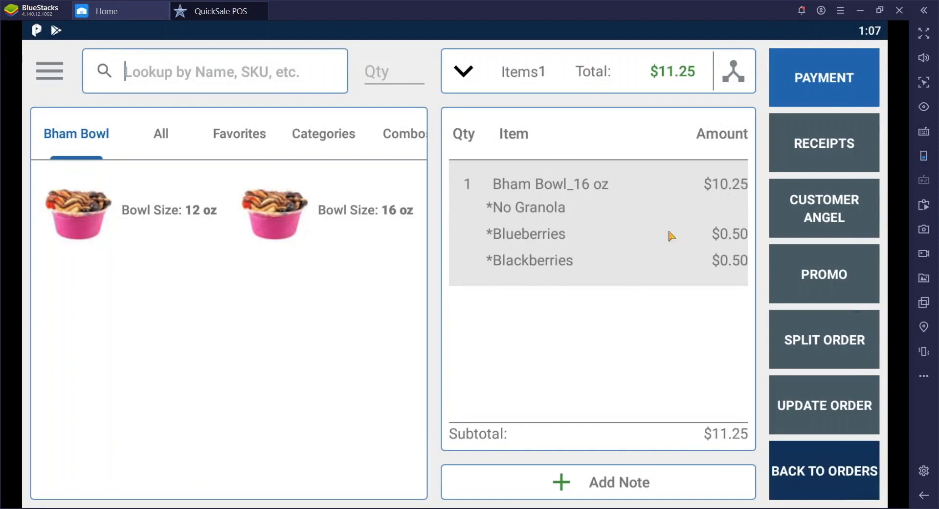
mouse_move(581, 278)
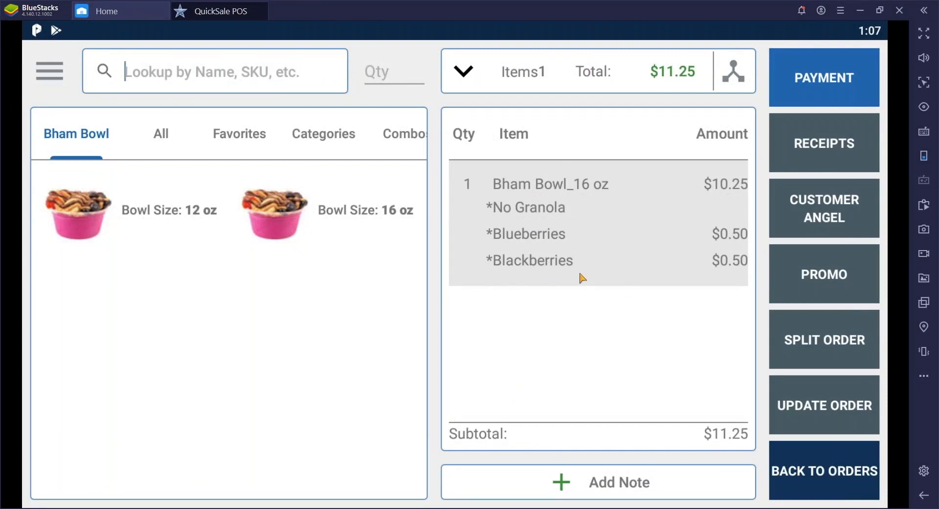
mouse_move(322, 119)
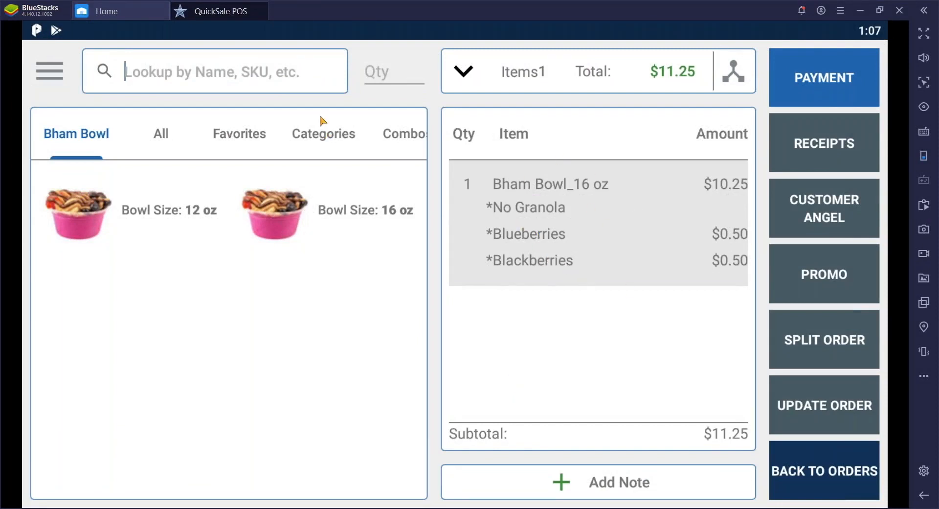
left_click(323, 133)
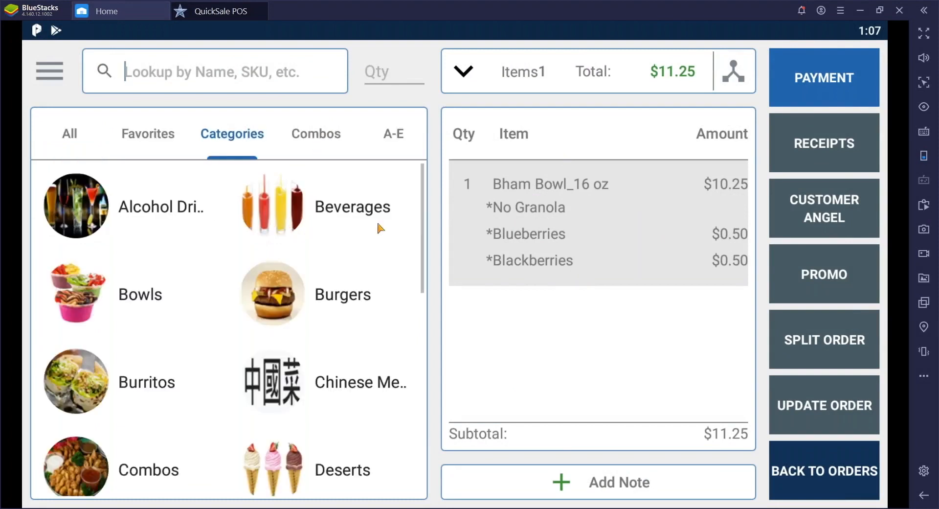
mouse_move(362, 439)
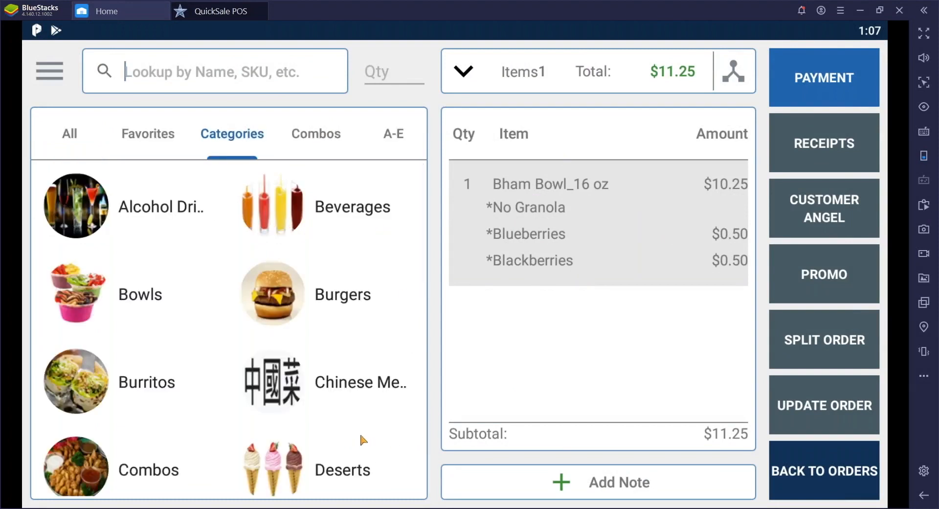
mouse_move(336, 407)
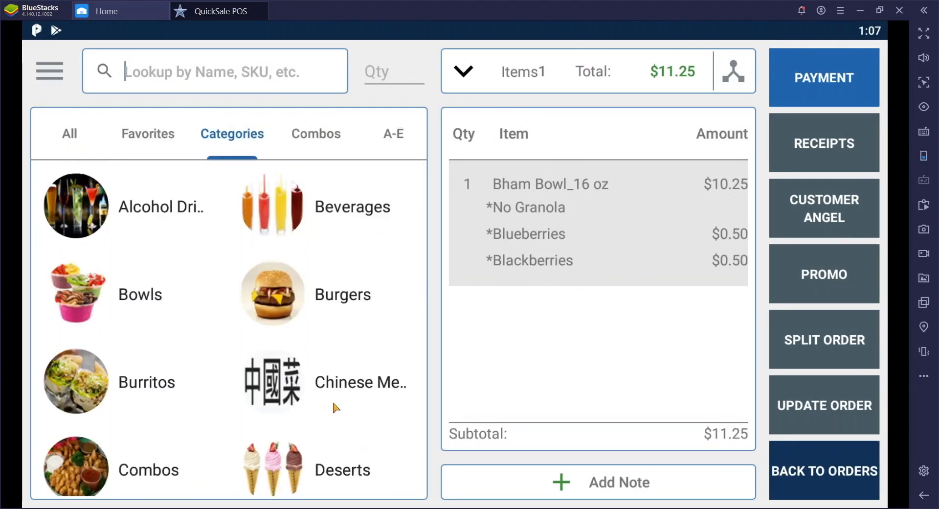
mouse_move(305, 390)
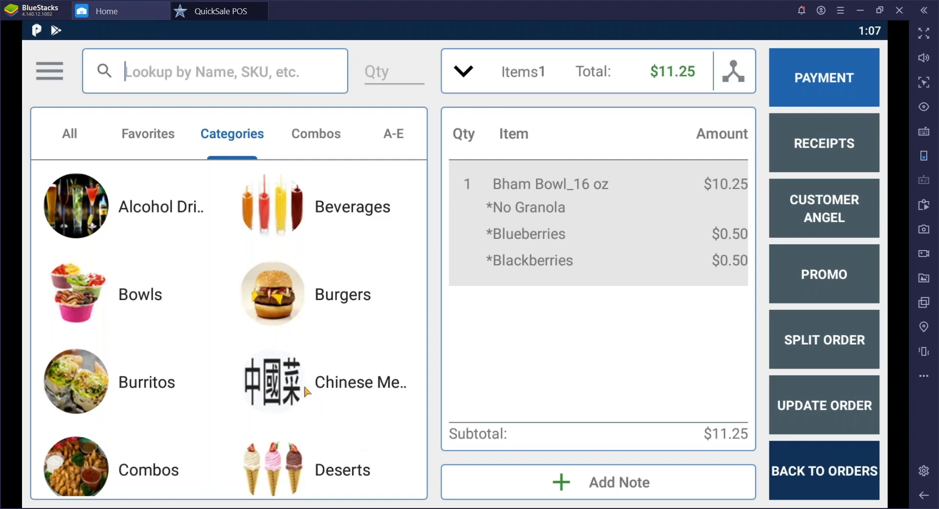
left_click(360, 382)
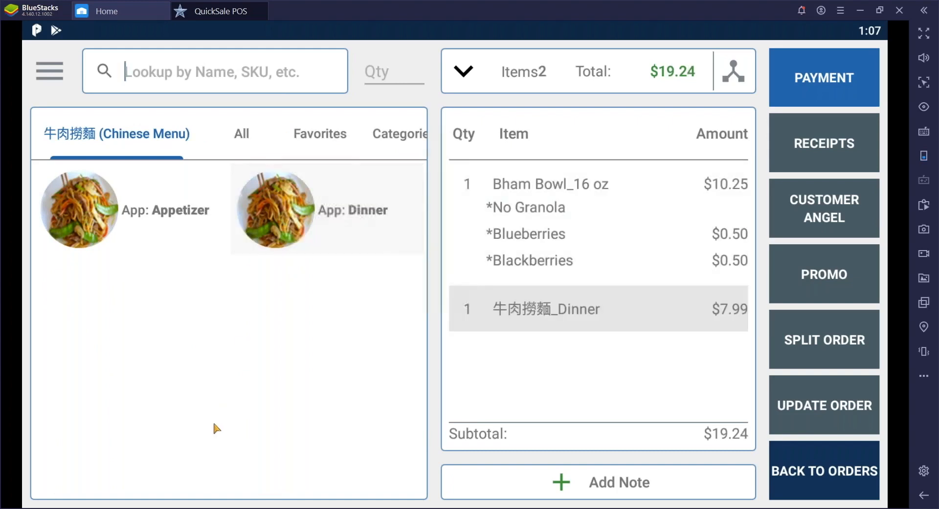
mouse_move(353, 319)
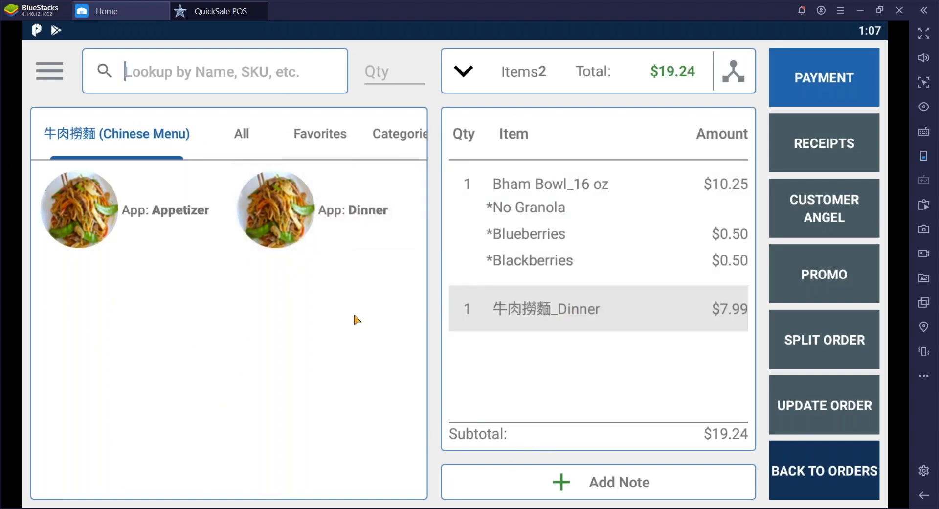
mouse_move(321, 155)
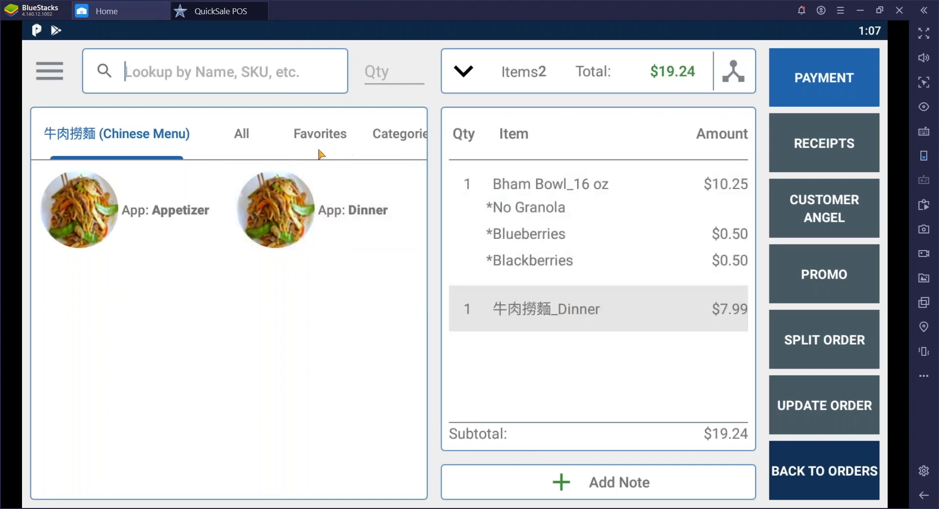
Step: Return to the category list and go into the Indian Food category
left_click(398, 134)
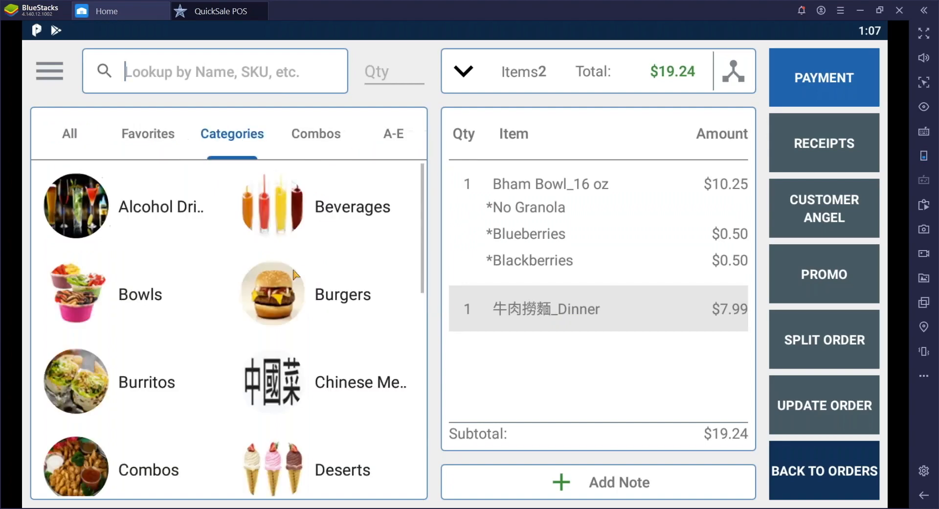
left_click(324, 133)
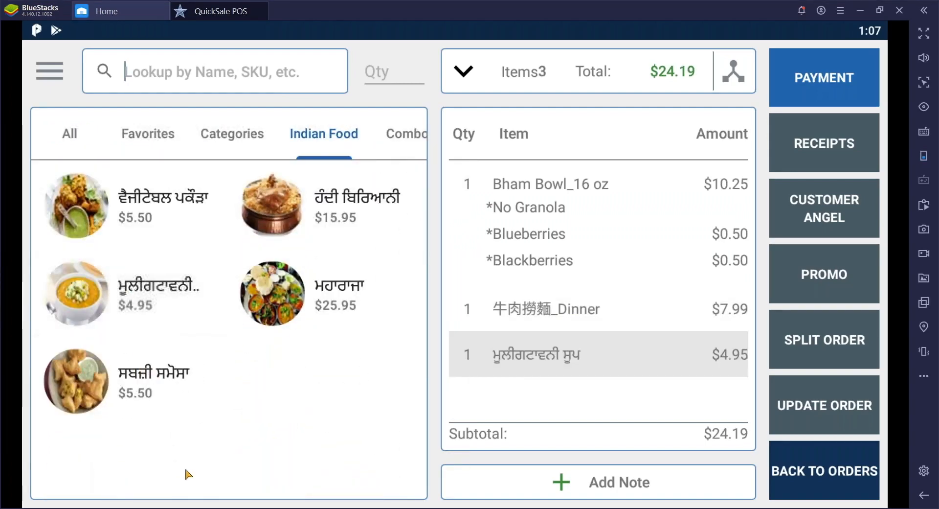
mouse_move(228, 470)
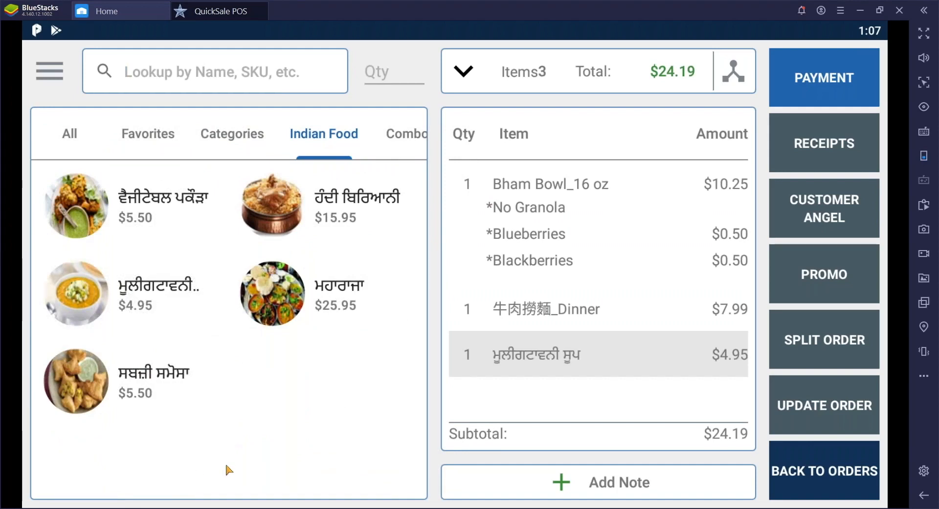
mouse_move(281, 298)
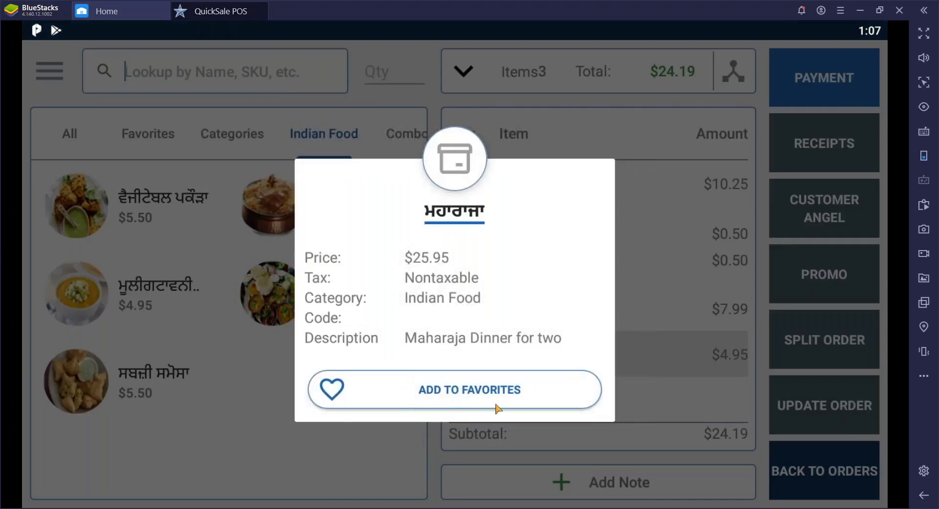
mouse_move(452, 415)
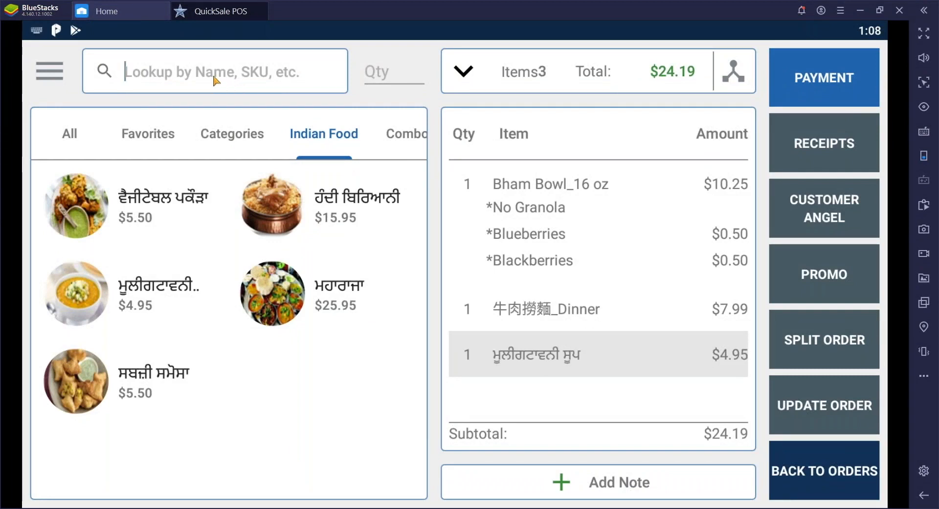
Step: Search the product lookup for 'avoca' so only the Avocado Burger tile remains
type("che")
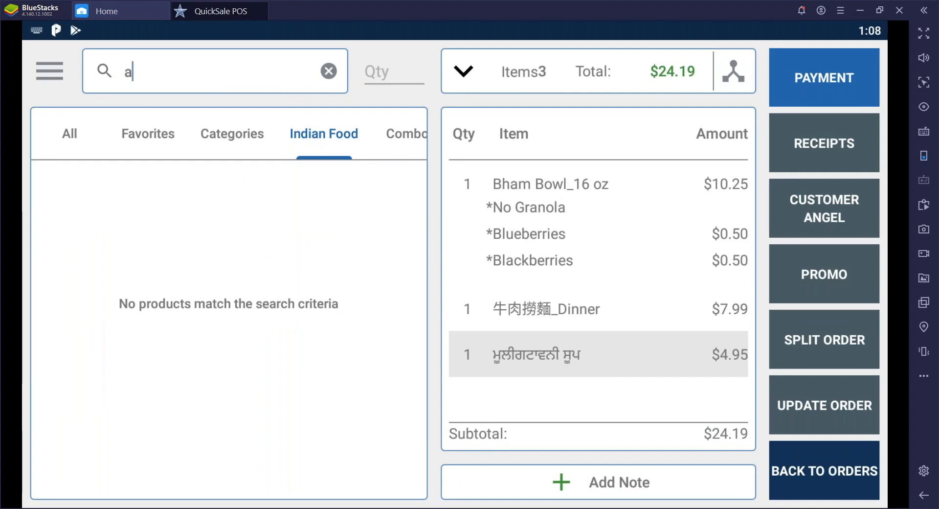
left_click(70, 133)
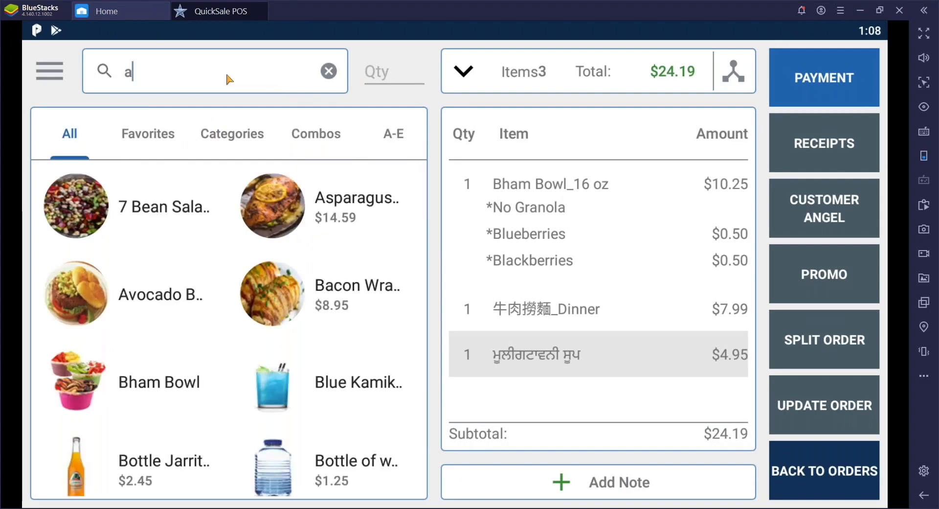
type("voca")
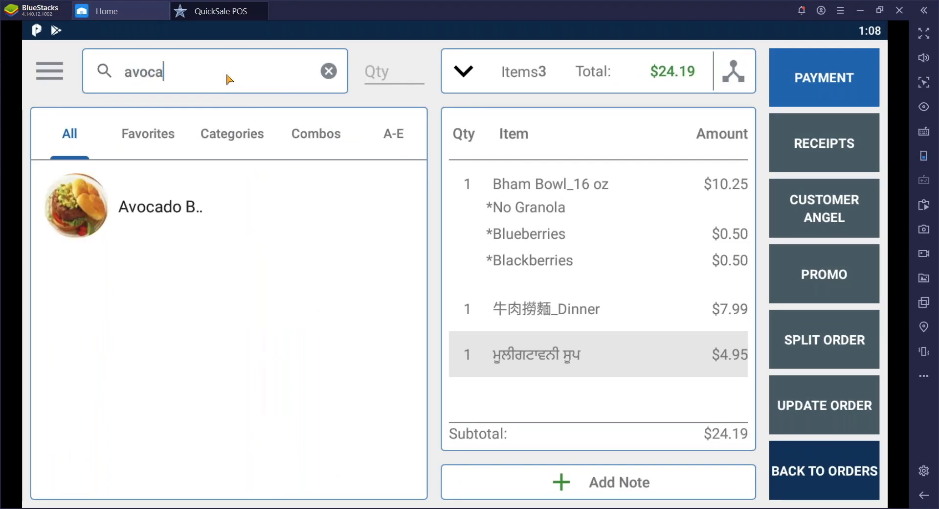
mouse_move(128, 31)
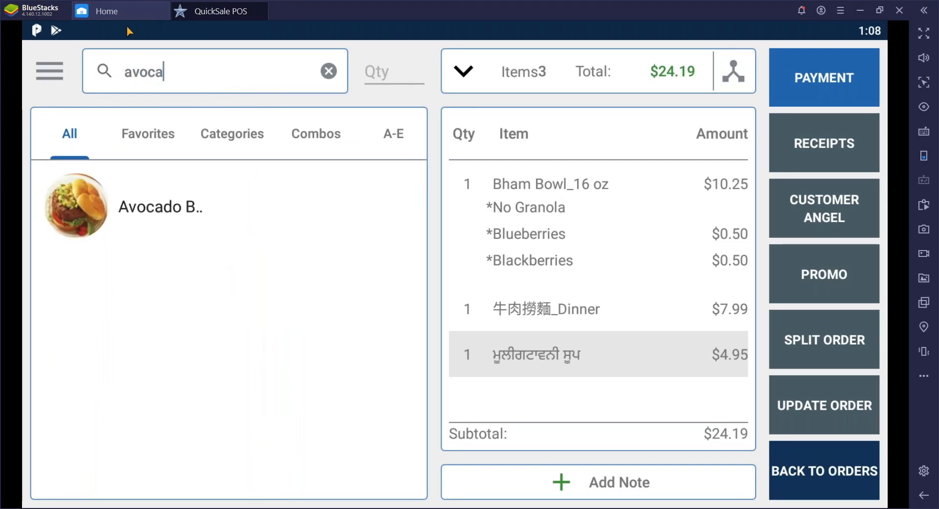
mouse_move(214, 274)
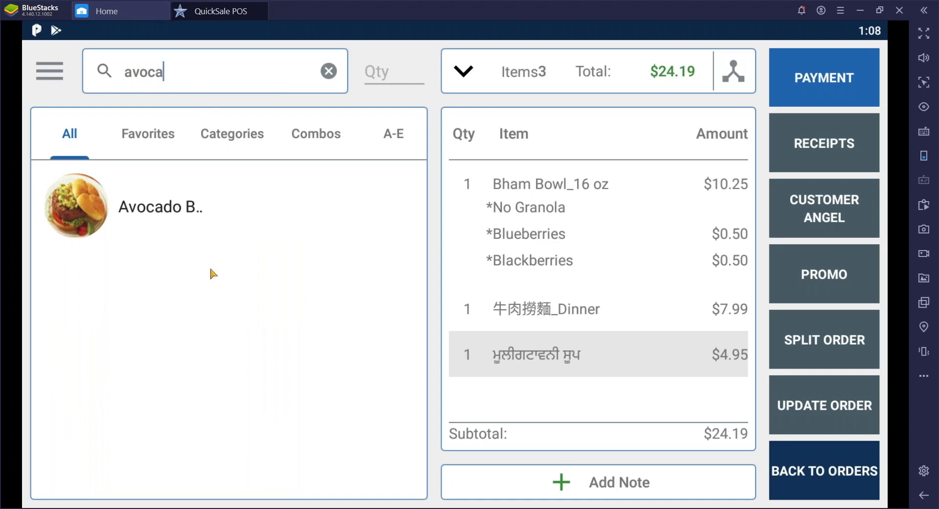
mouse_move(202, 307)
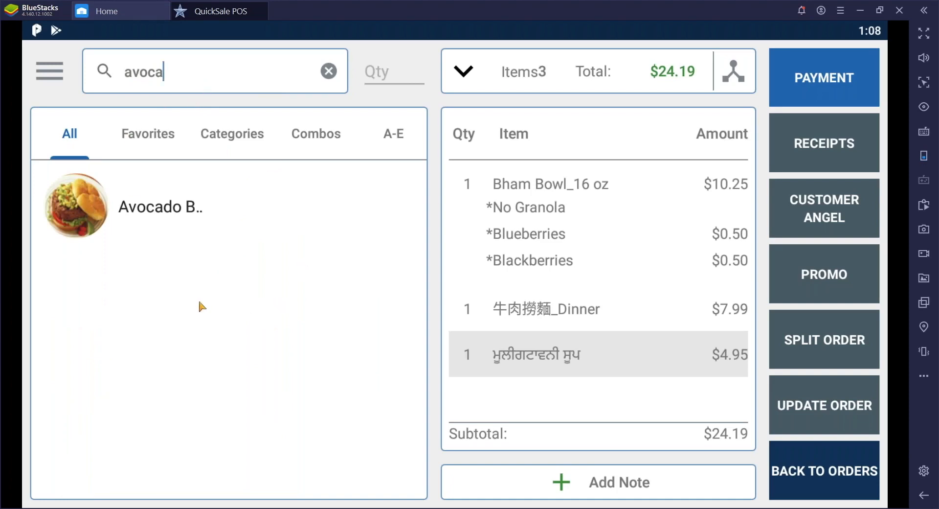
Step: Add the Avocado Burger at $35.00 cooked Well Done to the order
left_click(159, 206)
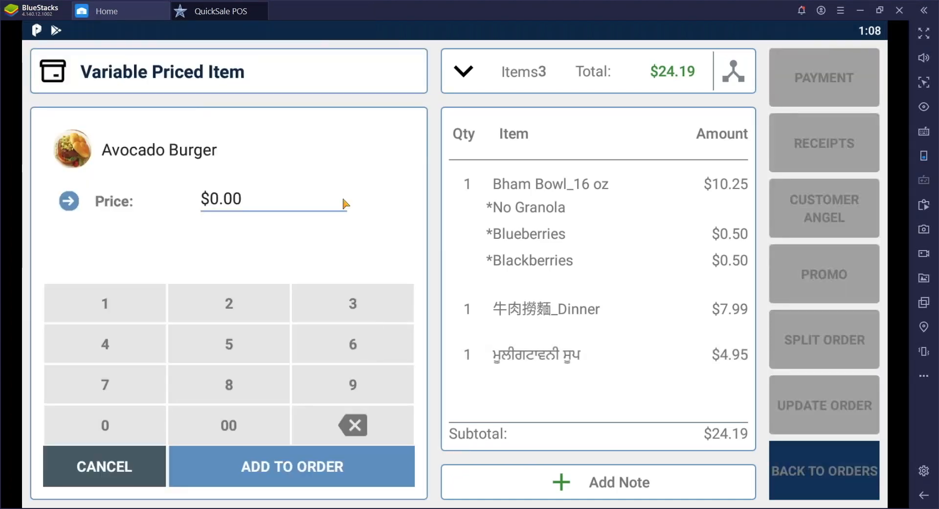
mouse_move(236, 252)
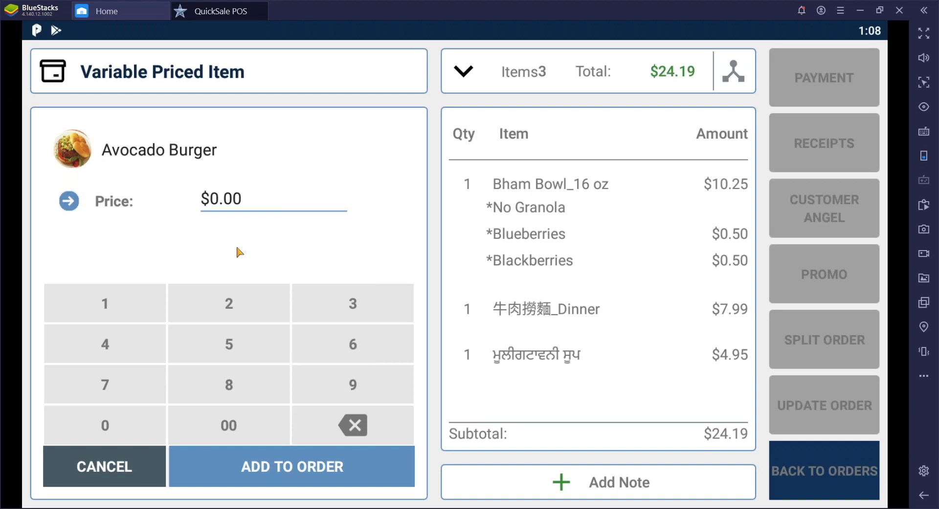
mouse_move(244, 307)
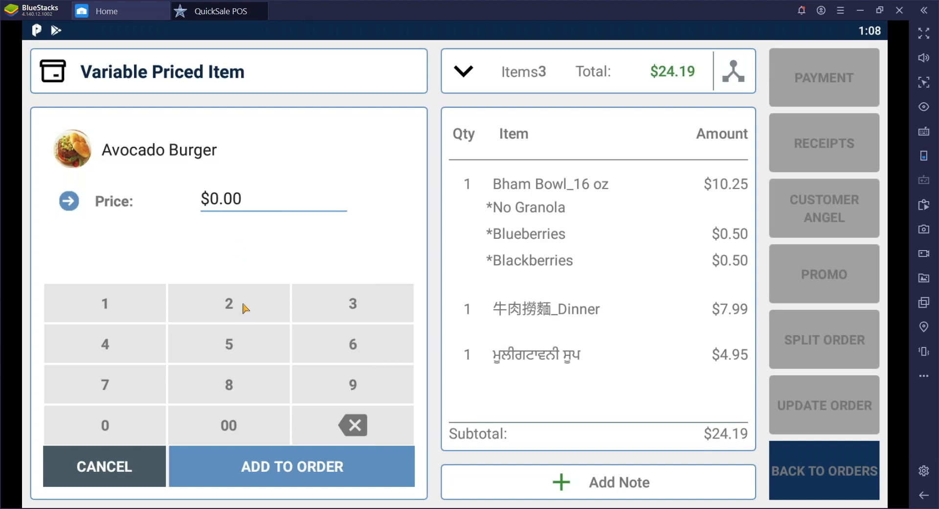
mouse_move(250, 257)
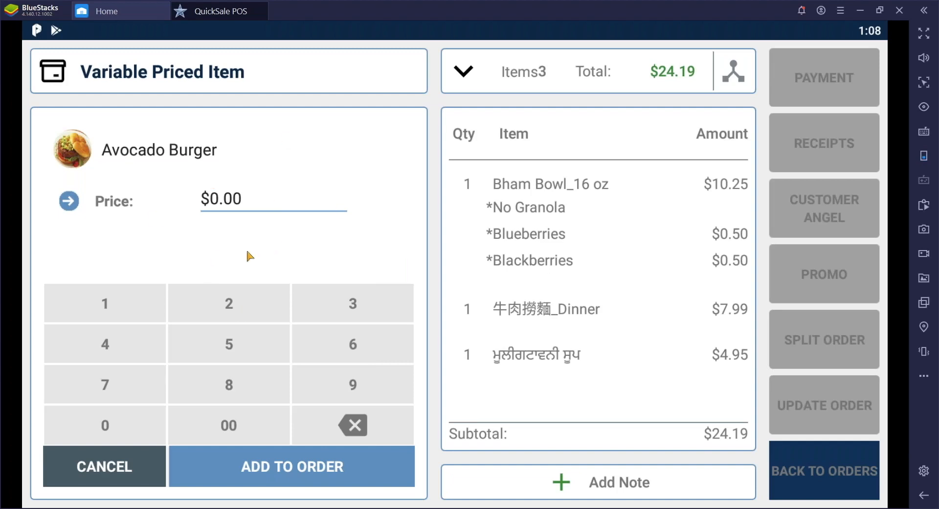
left_click(352, 302)
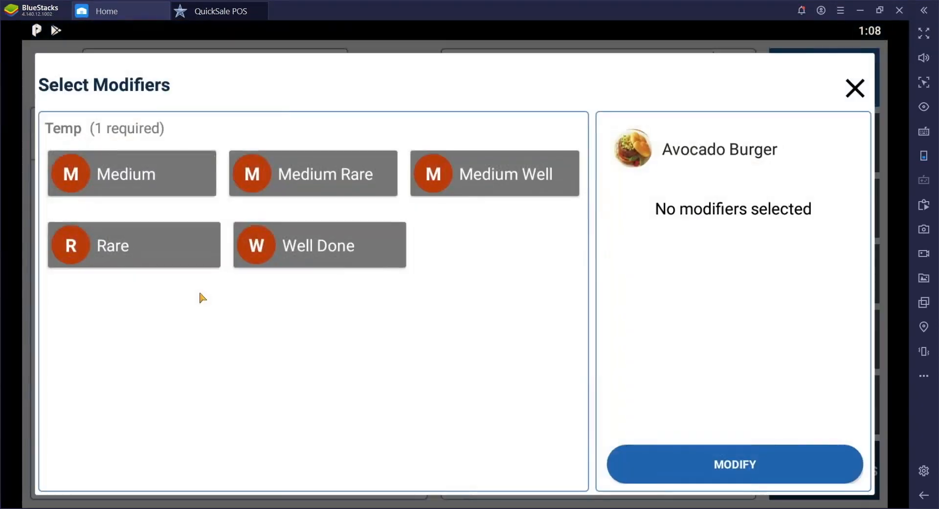
left_click(319, 244)
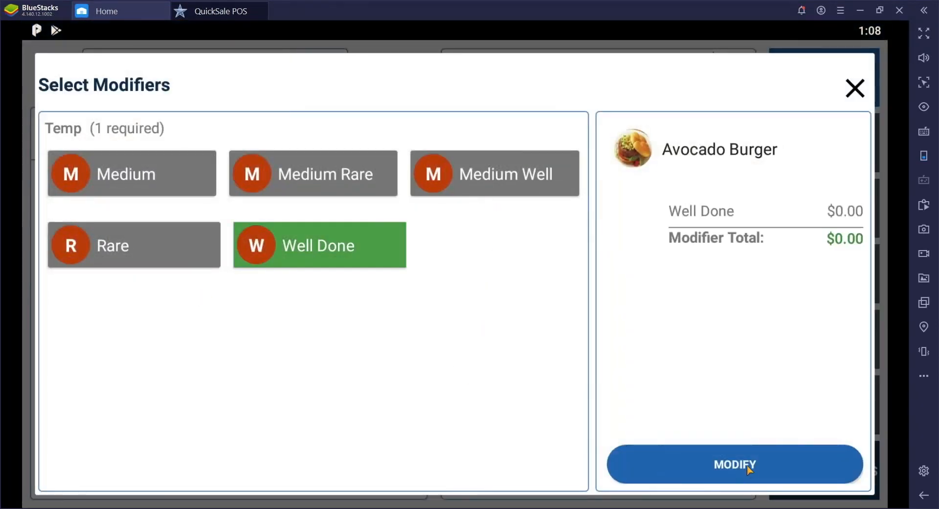
left_click(734, 464)
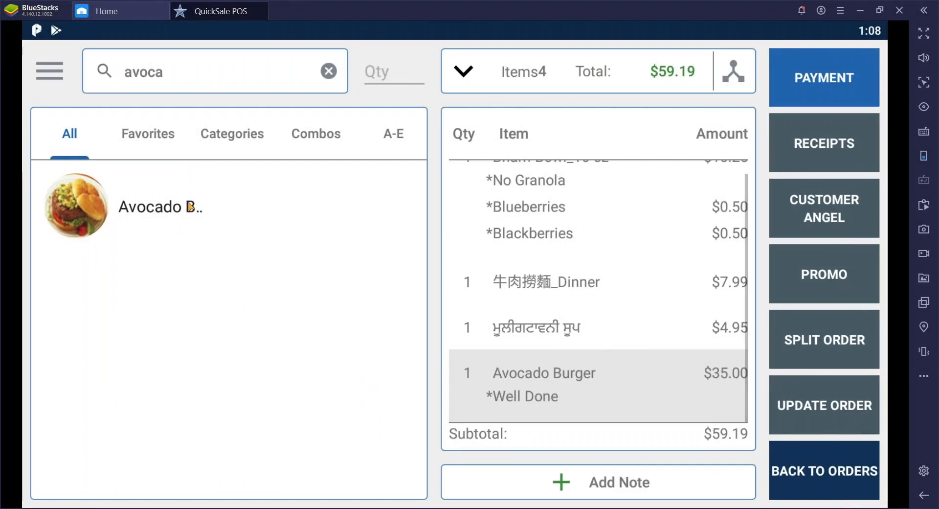
Step: Add a second Avocado Burger at $25.00 cooked Medium to the order
left_click(160, 206)
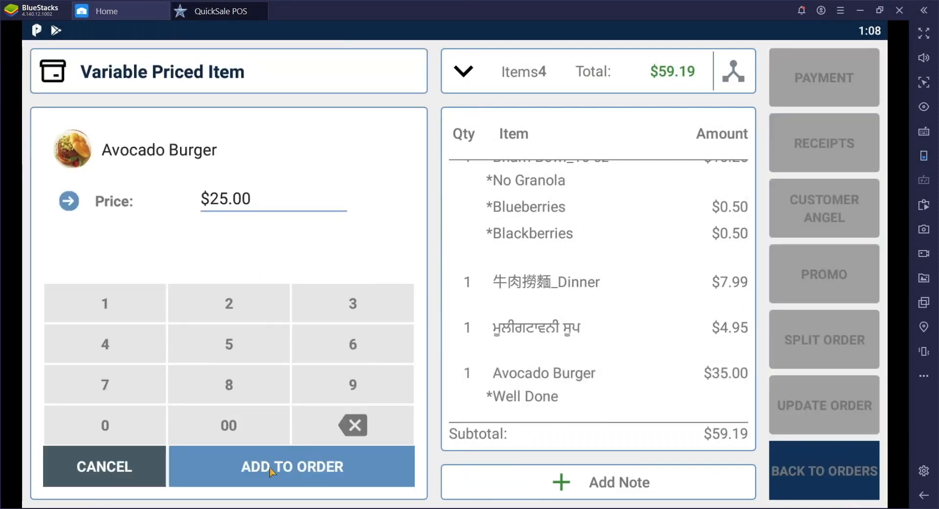
left_click(291, 467)
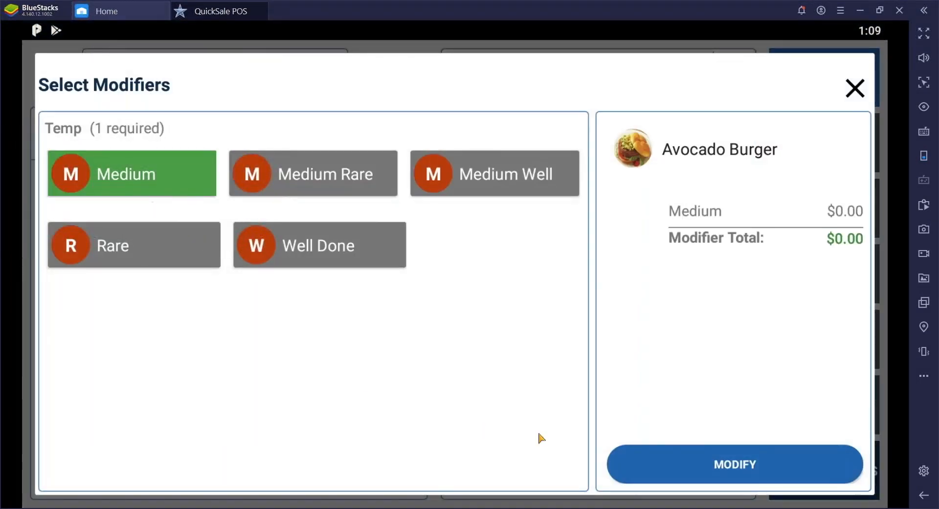
left_click(734, 462)
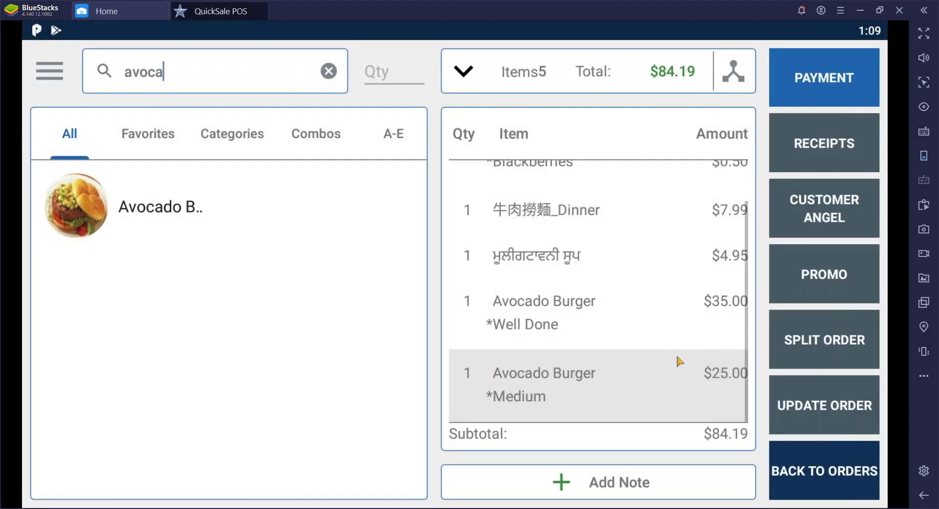
mouse_move(673, 353)
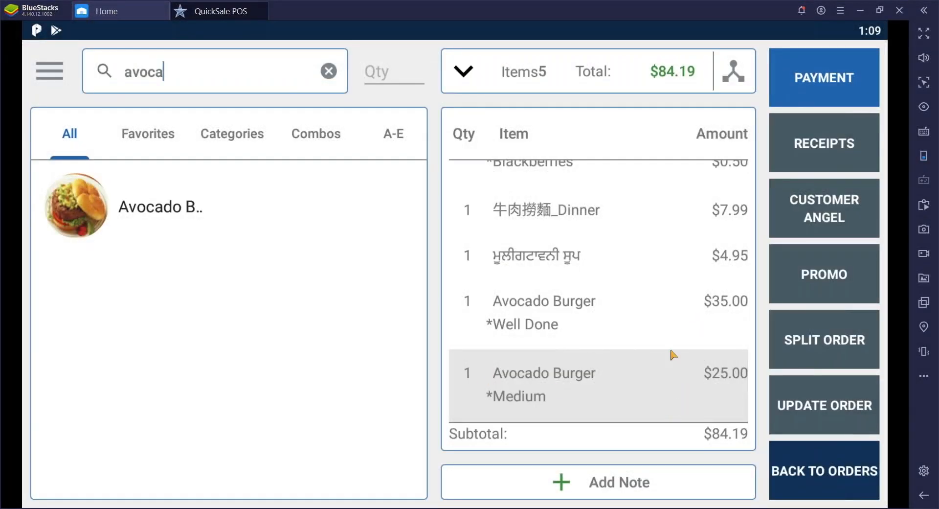
mouse_move(638, 397)
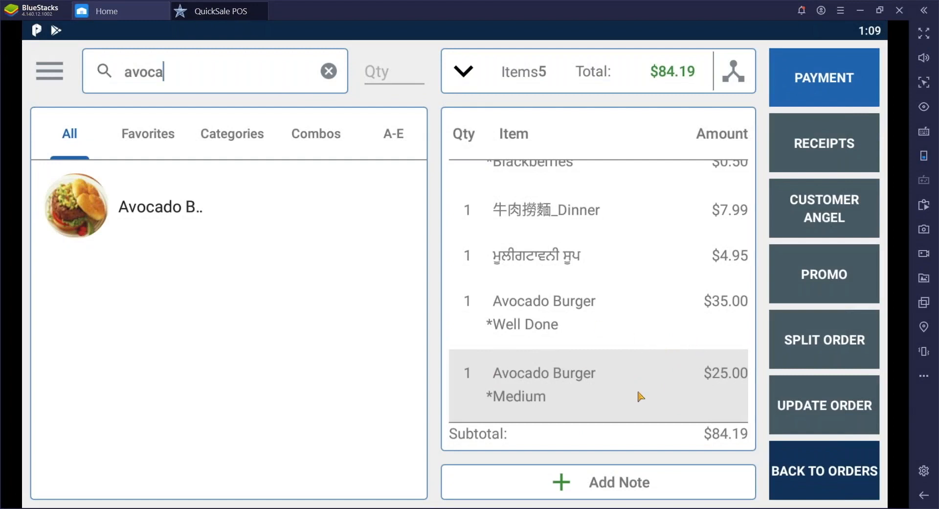
mouse_move(621, 389)
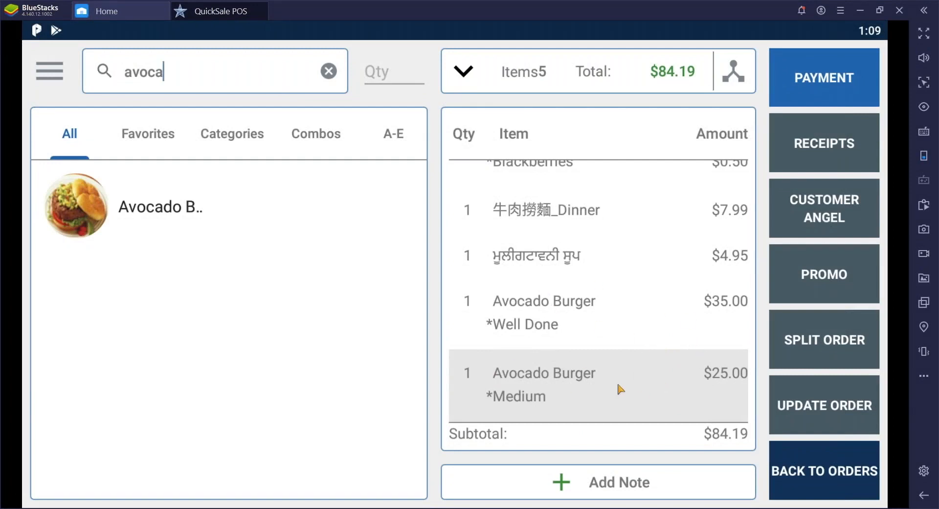
mouse_move(629, 391)
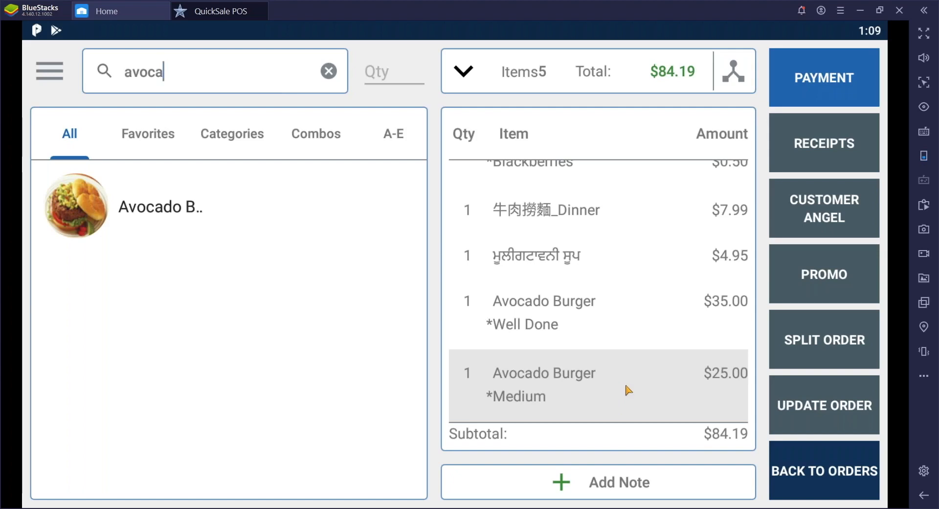
mouse_move(750, 458)
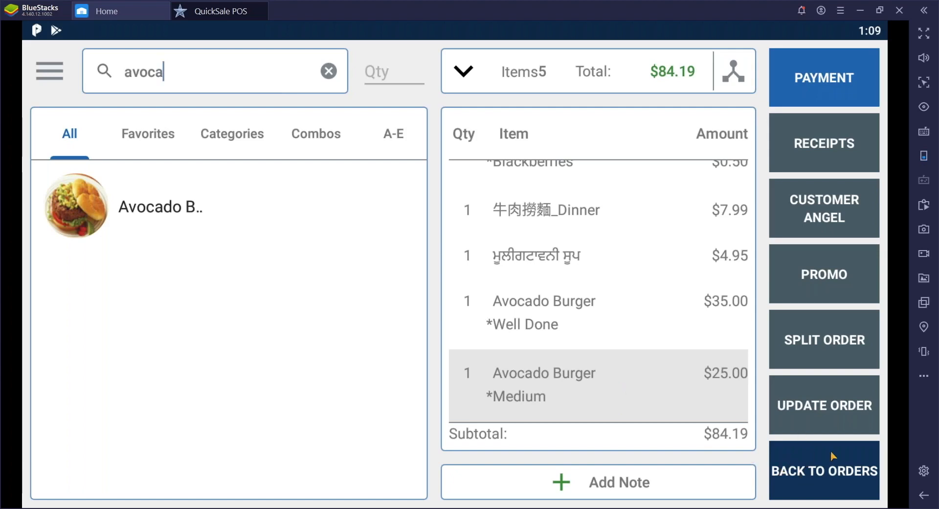
mouse_move(848, 418)
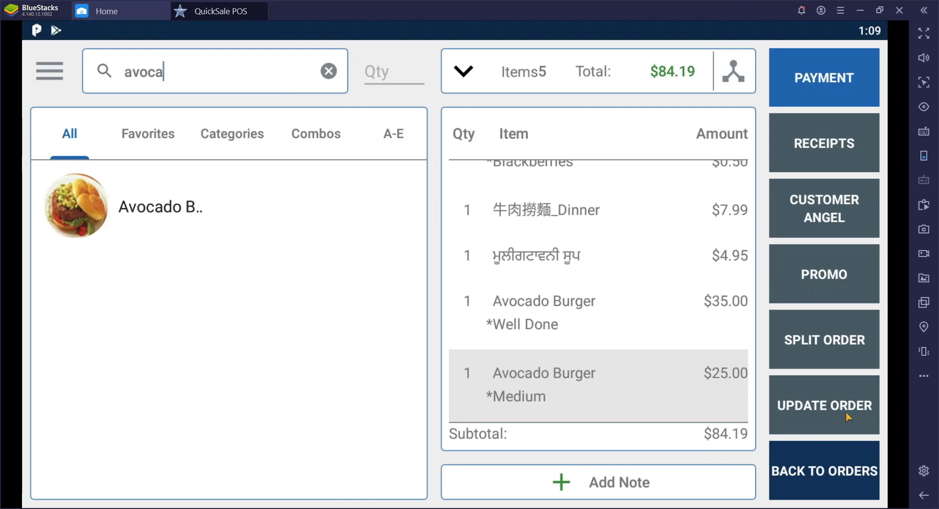
mouse_move(347, 270)
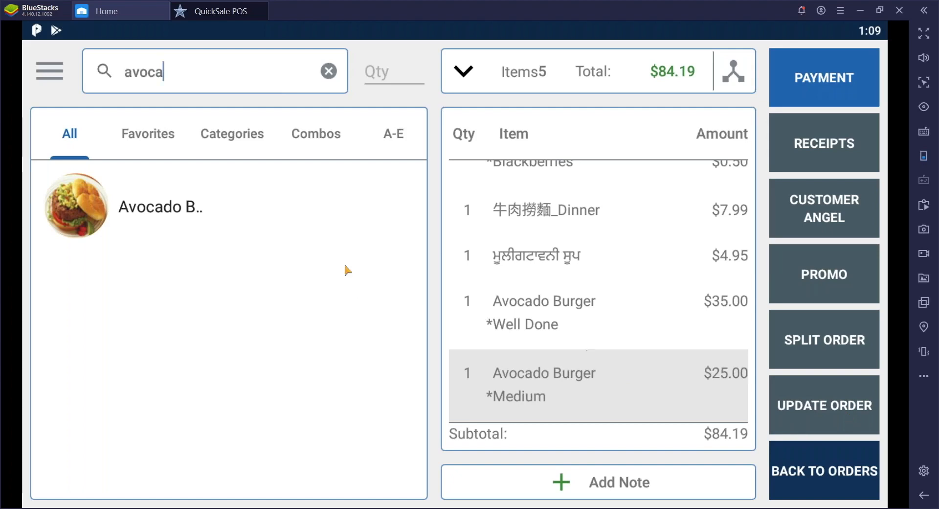
mouse_move(127, 180)
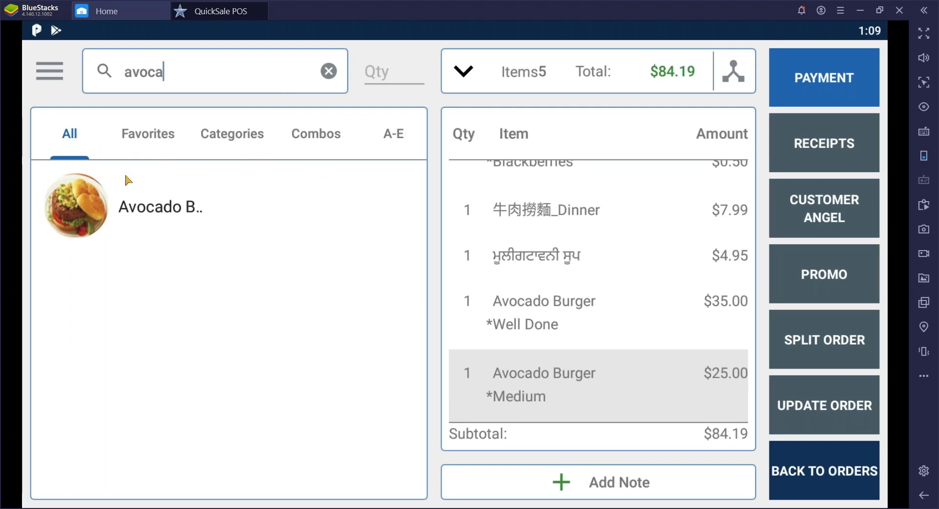
Step: Return to the full product list and clear the avocado search
left_click(232, 133)
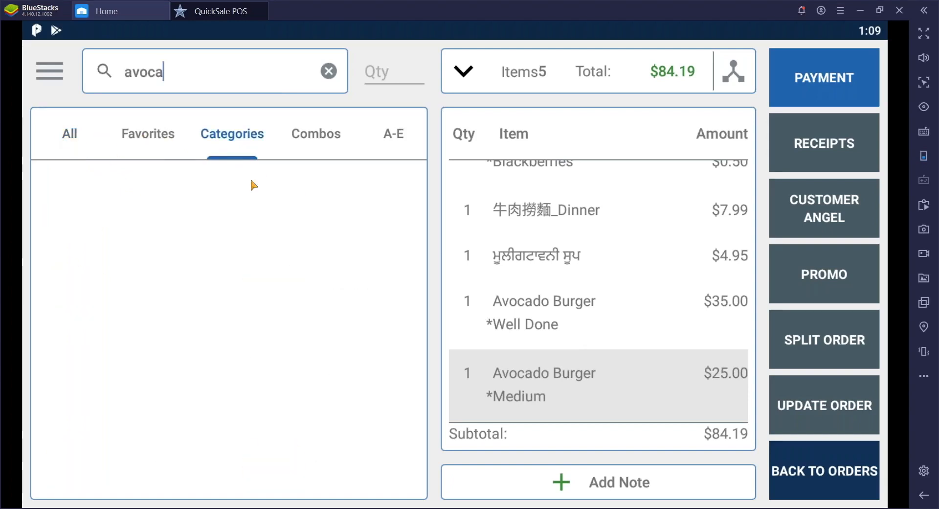
mouse_move(166, 137)
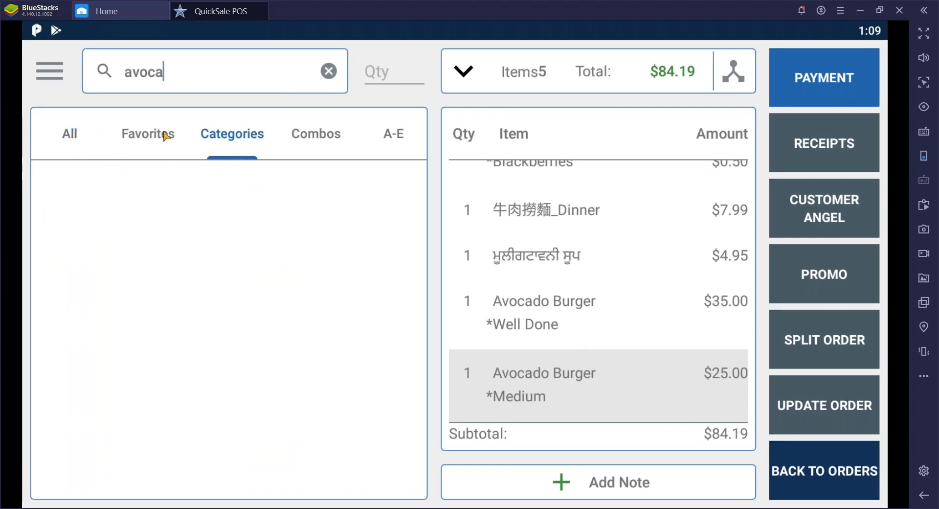
mouse_move(256, 202)
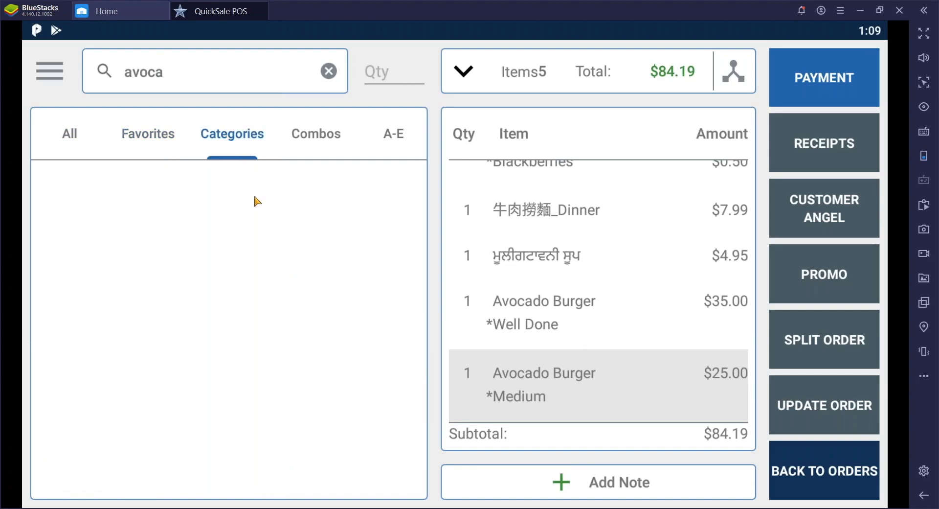
left_click(69, 133)
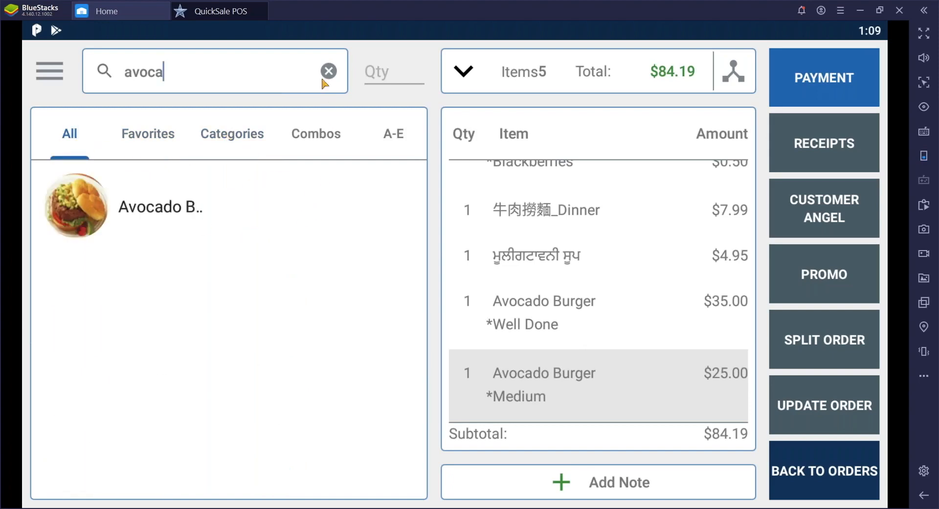
left_click(329, 70)
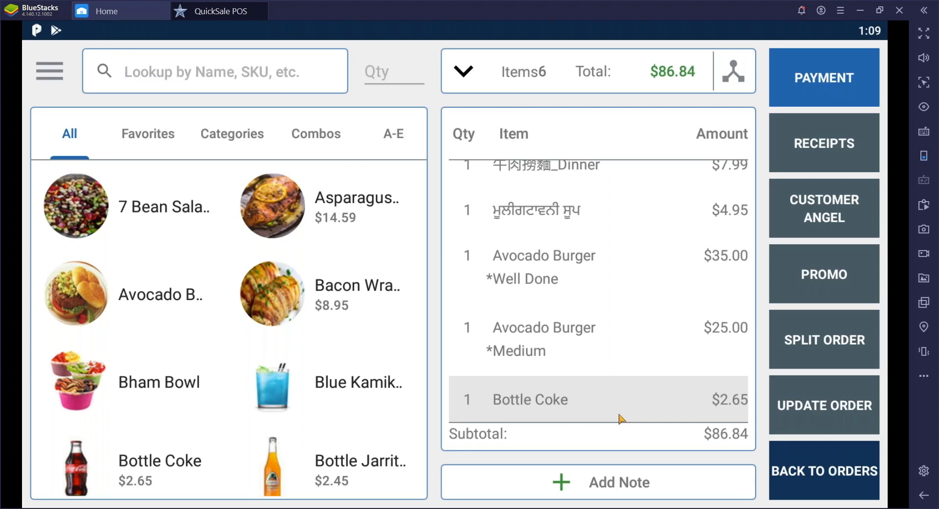
mouse_move(666, 436)
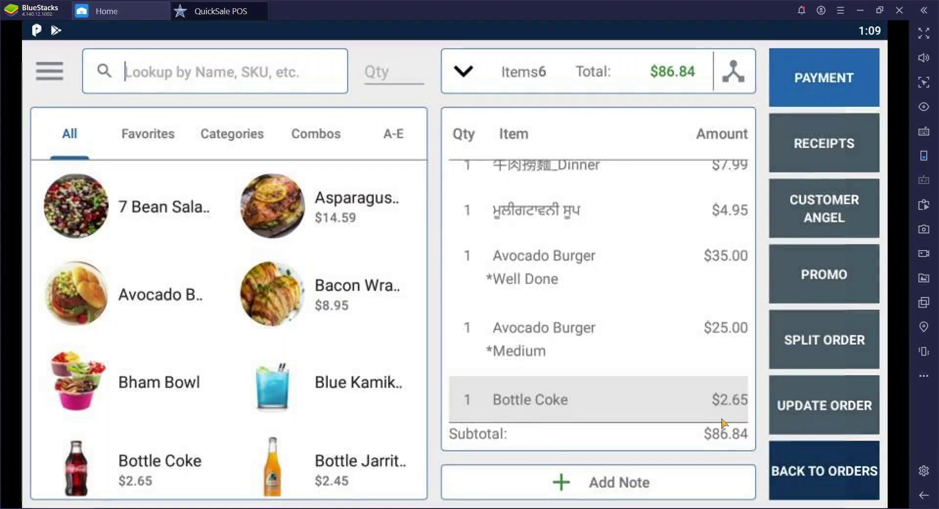
Step: Leave the order screen back to the Select User / Enter PIN login
left_click(823, 405)
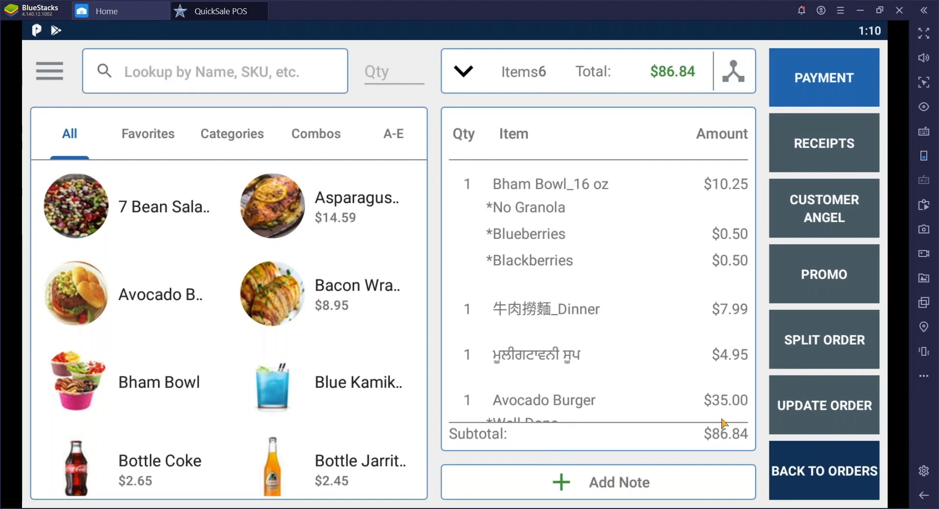
mouse_move(68, 79)
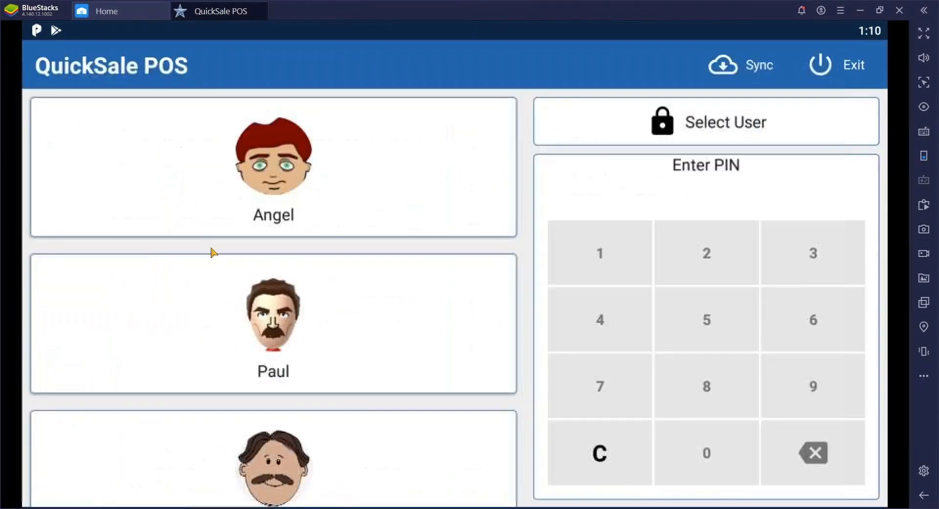
mouse_move(551, 415)
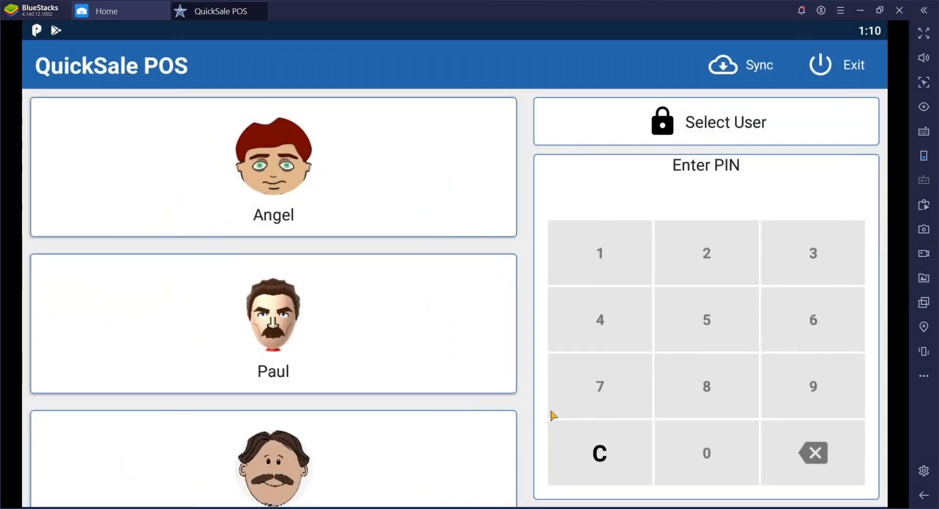
Step: Add Brocoli and Cheese to ANGEL's Table 3 order and update it to $22.35
left_click(273, 323)
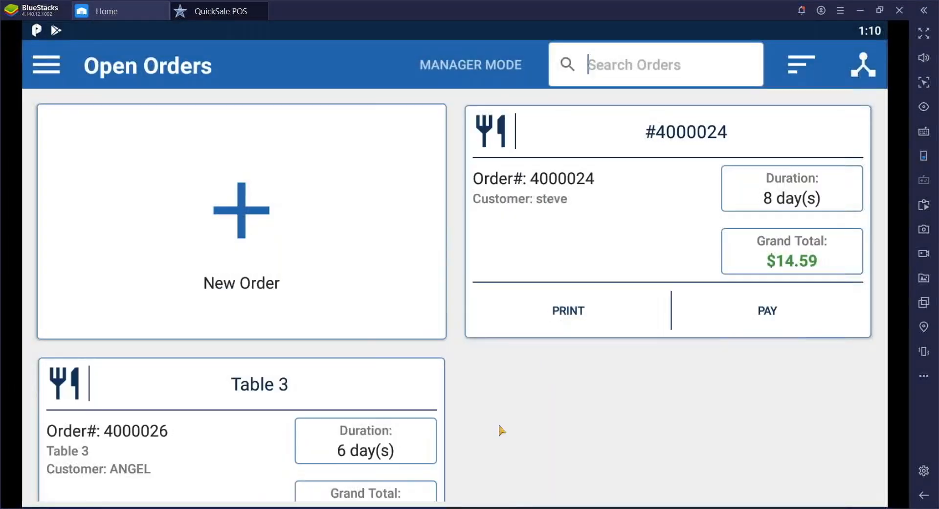
scroll("down", 3)
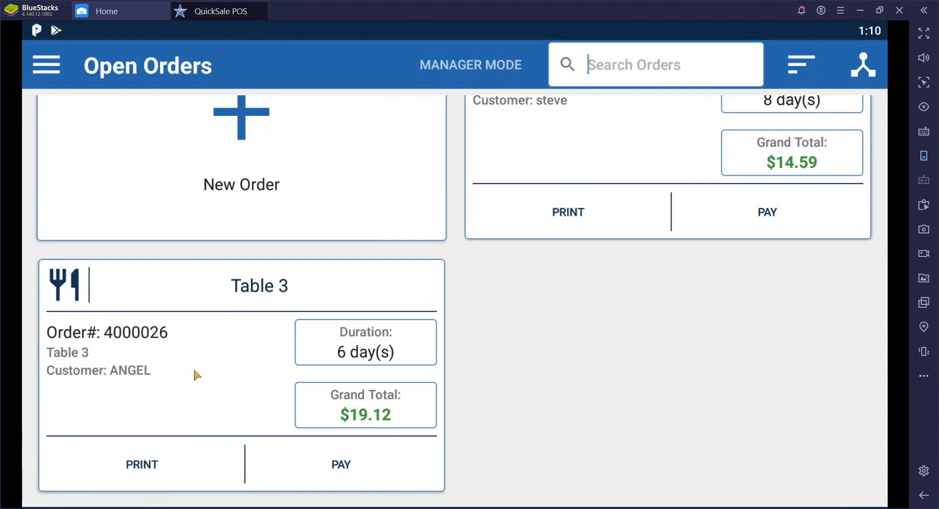
left_click(197, 372)
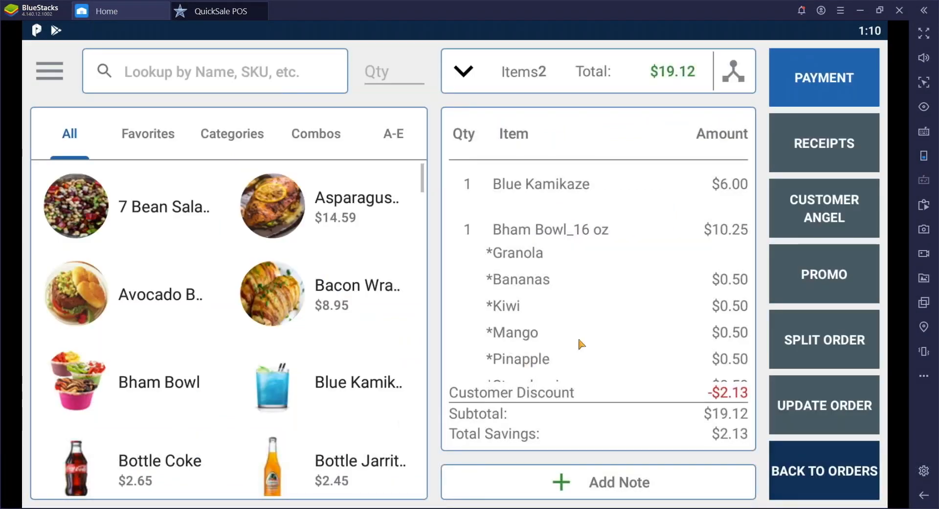
scroll("down", 3)
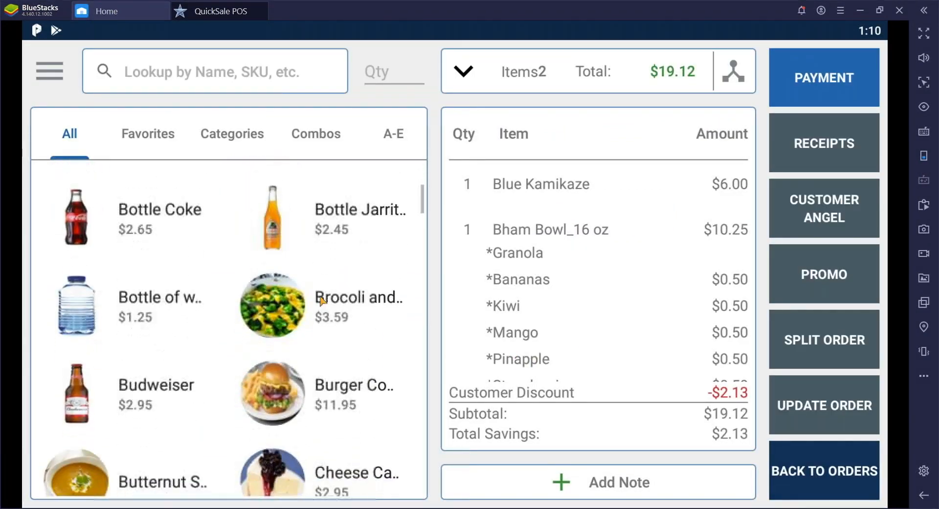
left_click(272, 305)
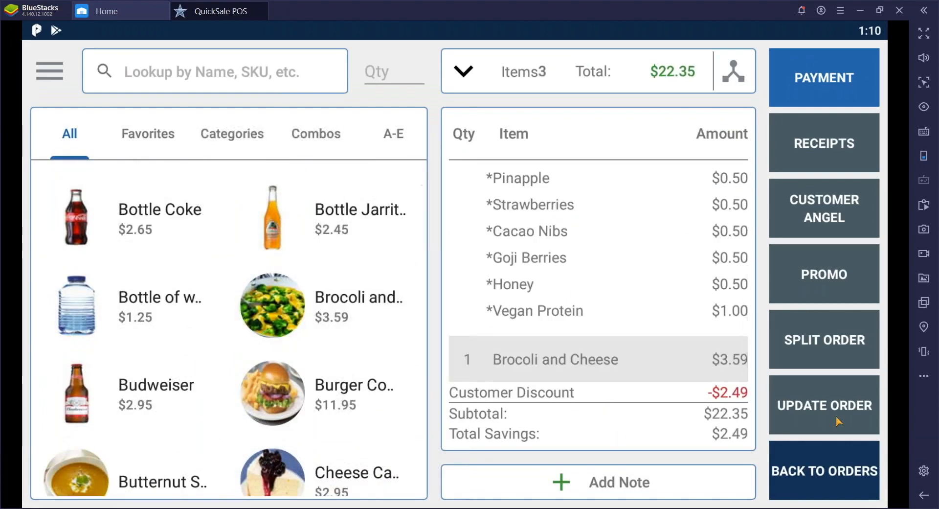
left_click(824, 406)
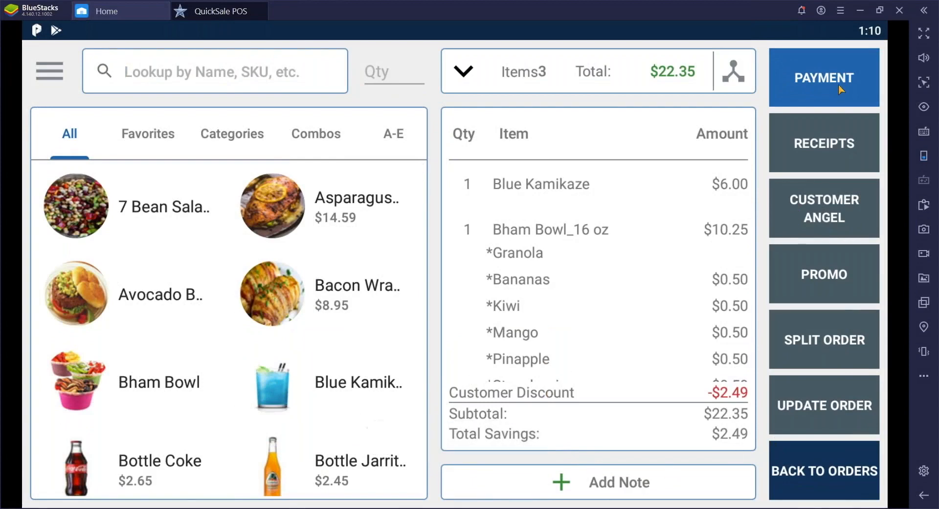
Step: Begin payment for the $22.35 order and show the Cash Bills tender options
left_click(824, 78)
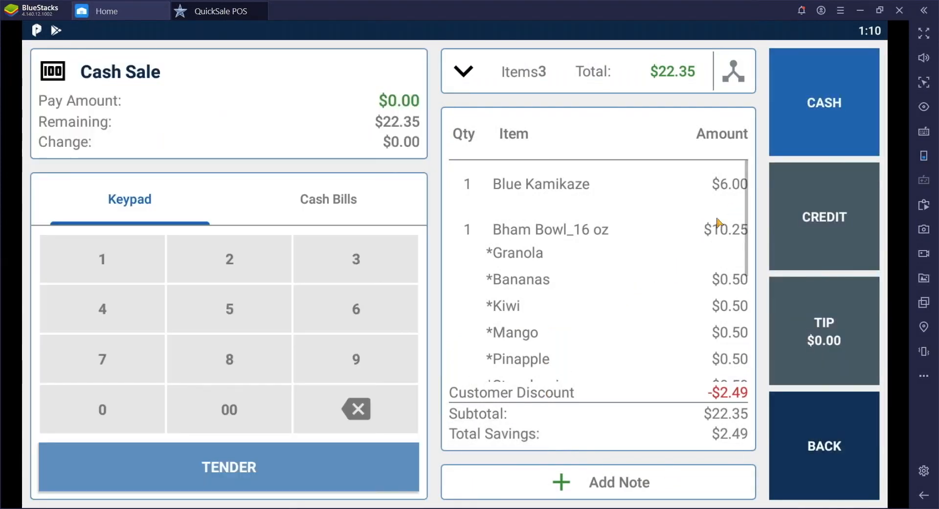
mouse_move(133, 241)
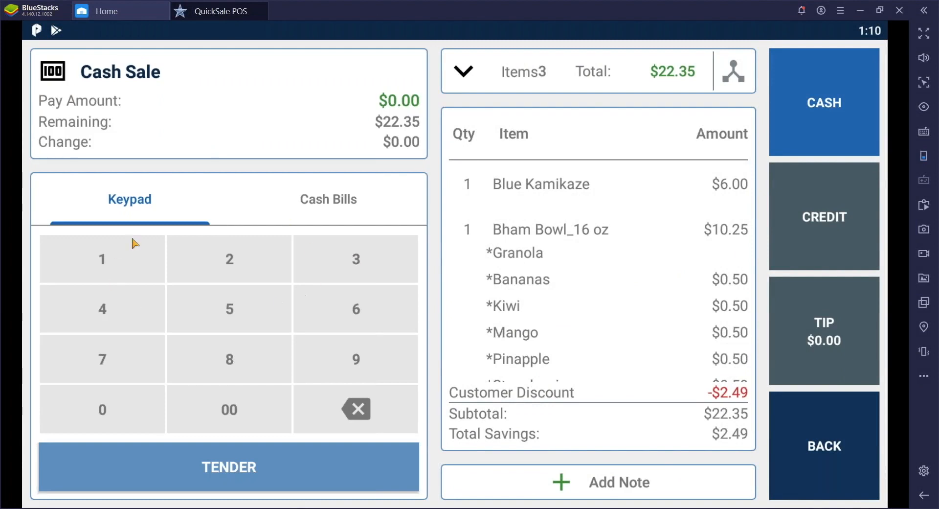
left_click(329, 199)
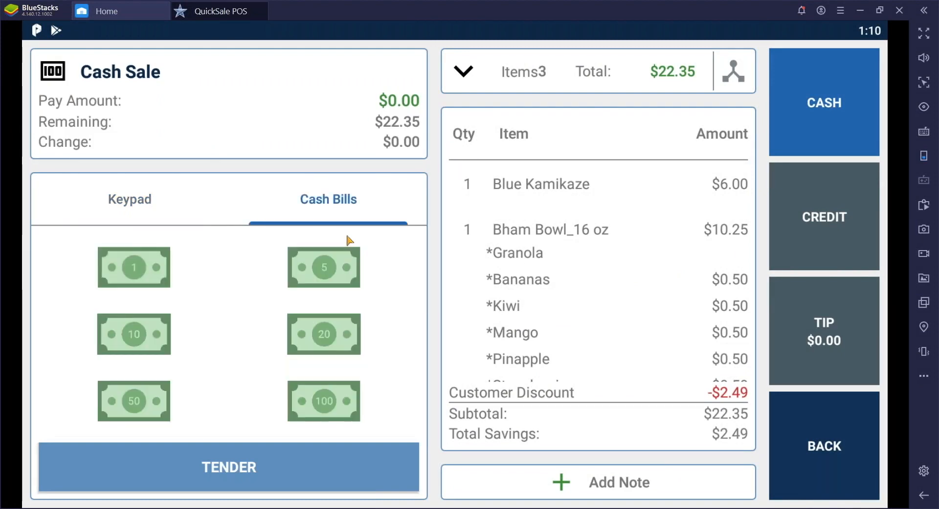
mouse_move(338, 418)
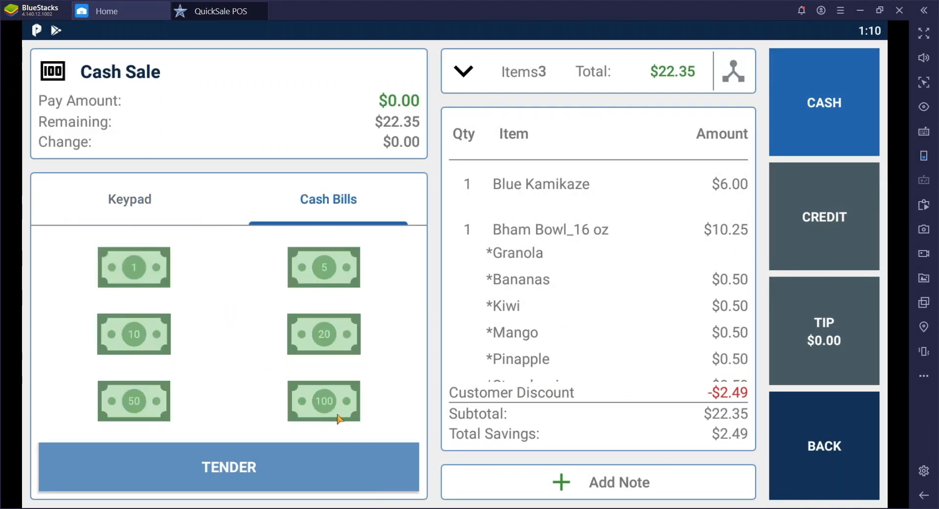
mouse_move(824, 252)
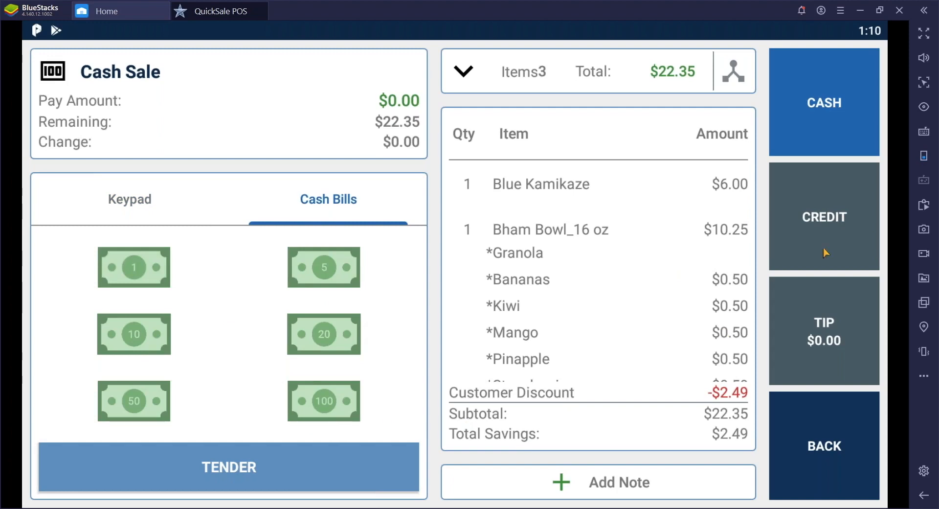
Step: Switch to a $23.24 credit sale, enter the card number and expiry, and submit
left_click(824, 215)
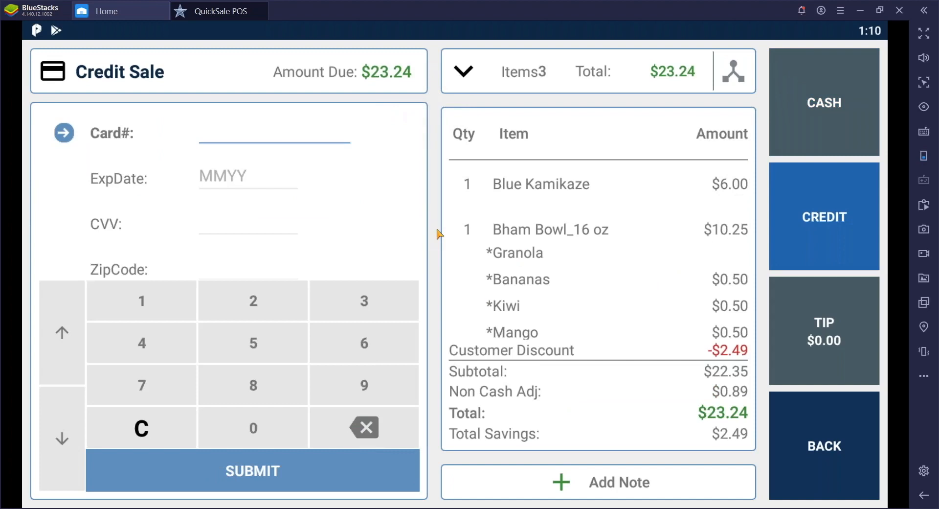
mouse_move(810, 239)
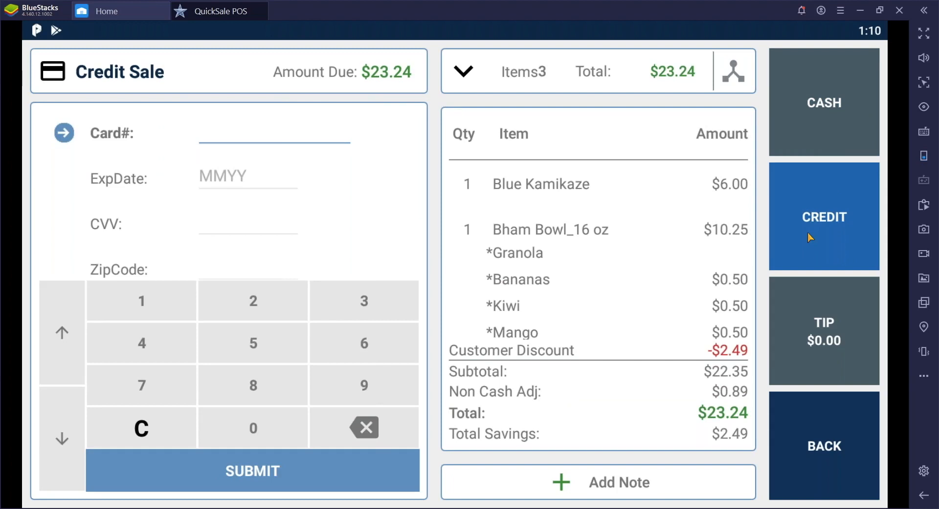
mouse_move(732, 432)
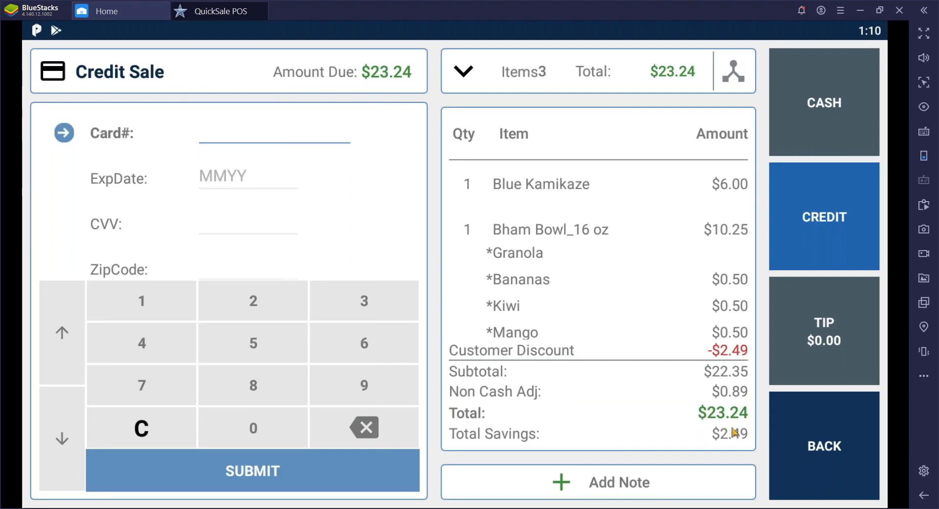
mouse_move(623, 369)
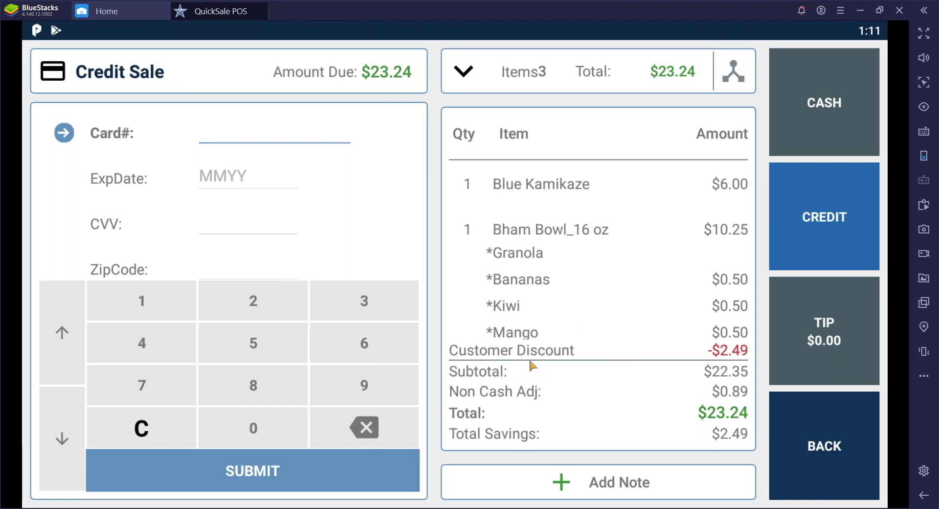
mouse_move(670, 388)
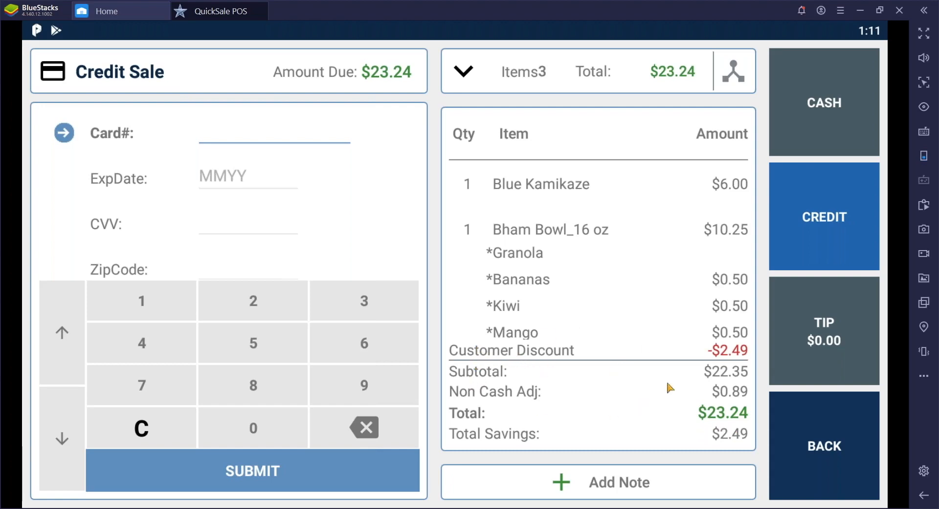
mouse_move(697, 365)
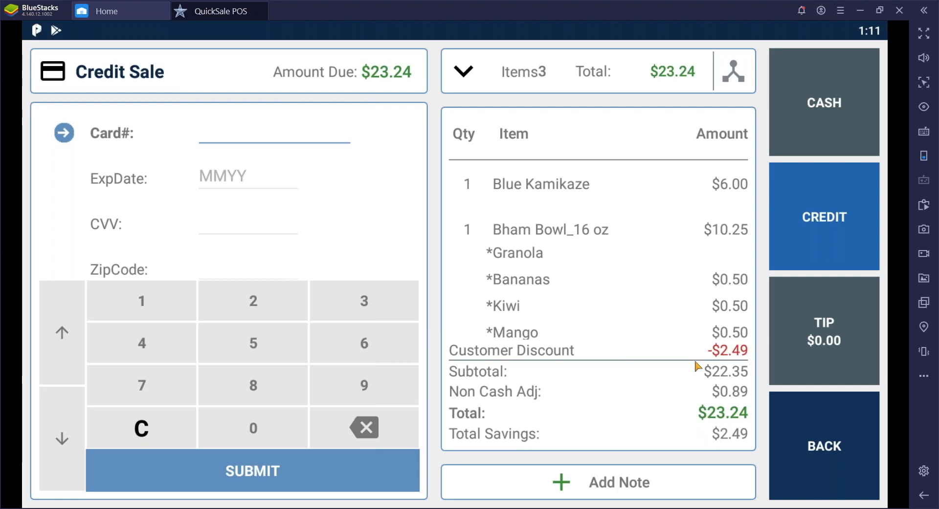
mouse_move(503, 412)
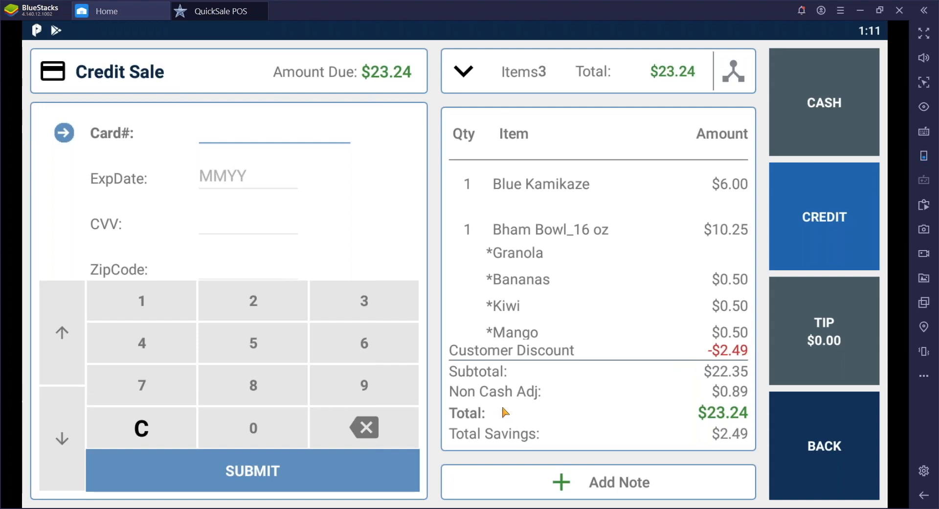
left_click(141, 343)
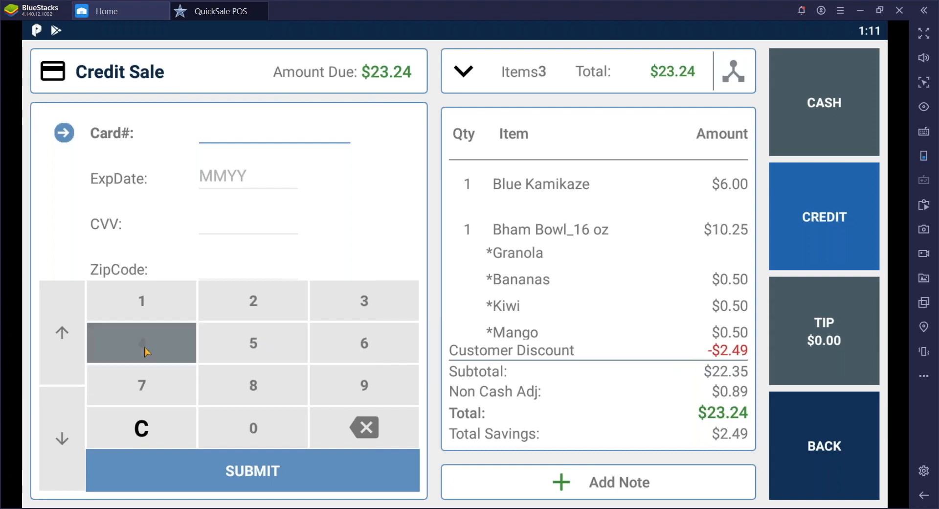
left_click(141, 343)
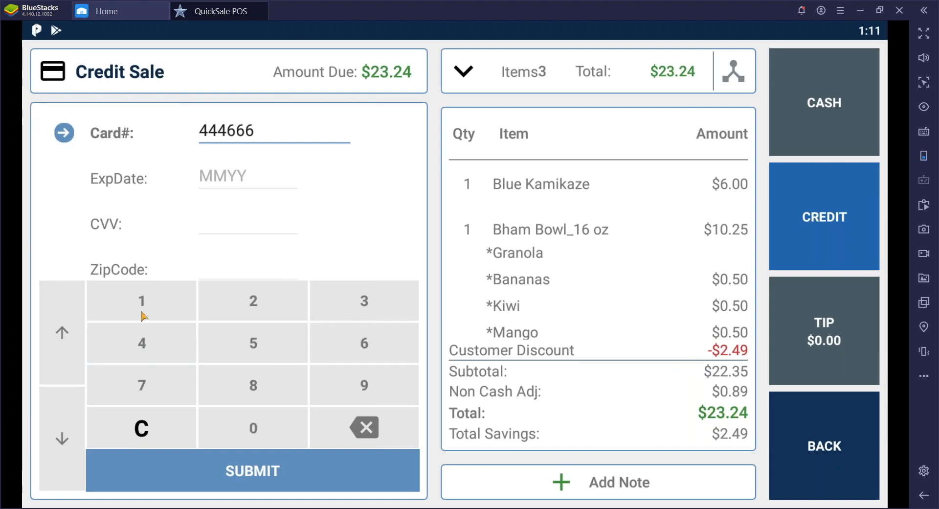
left_click(141, 300)
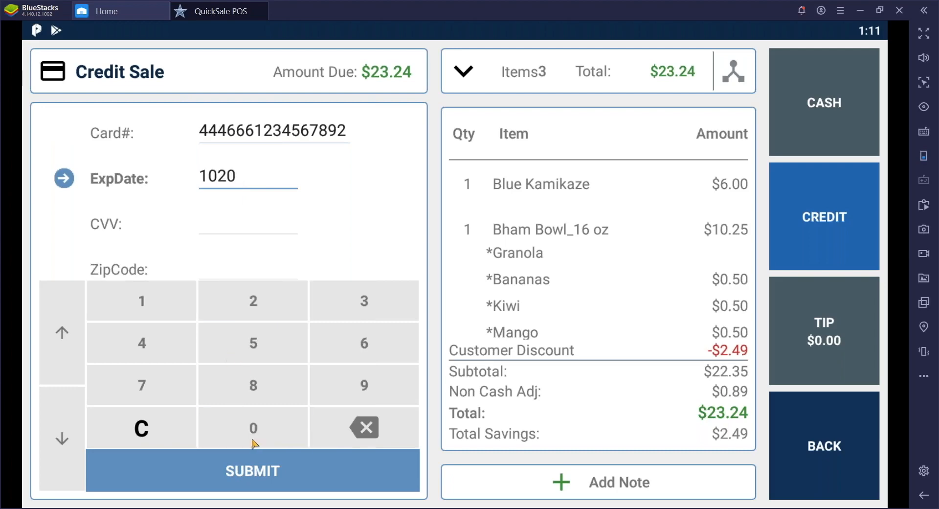
left_click(253, 471)
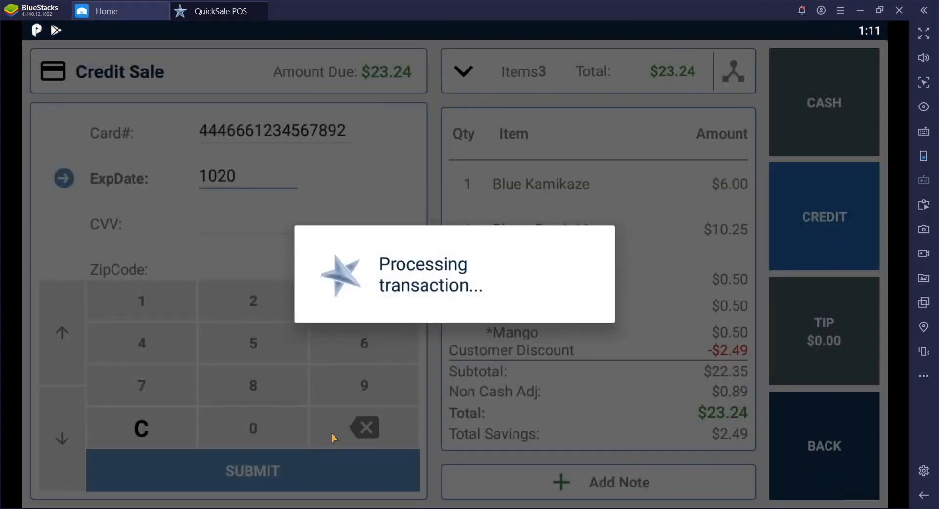
Step: Sign for the $23.24 card payment and submit the signature to mark the order paid
left_click(252, 470)
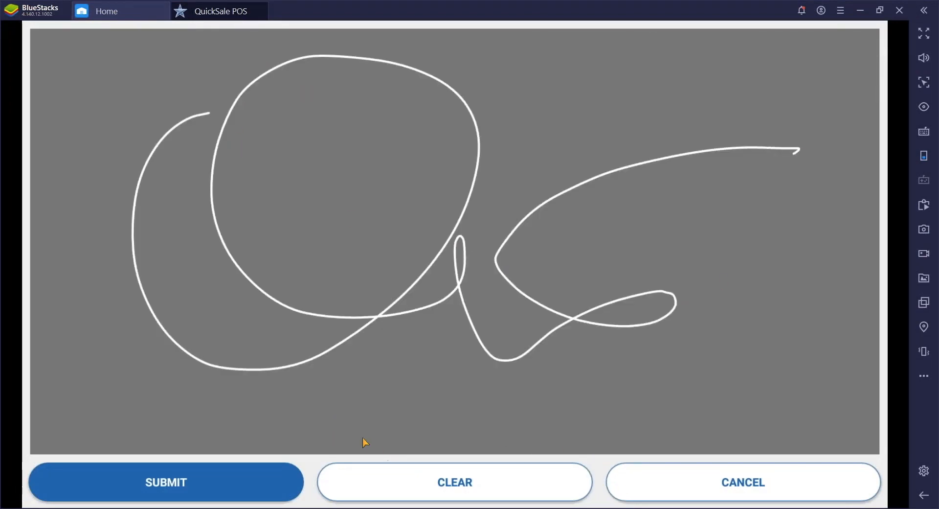
mouse_move(360, 437)
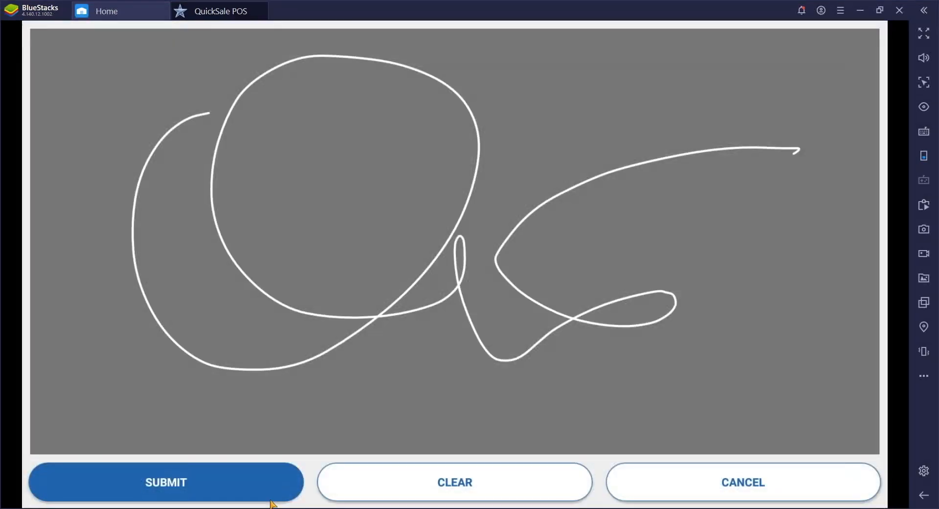
left_click(166, 481)
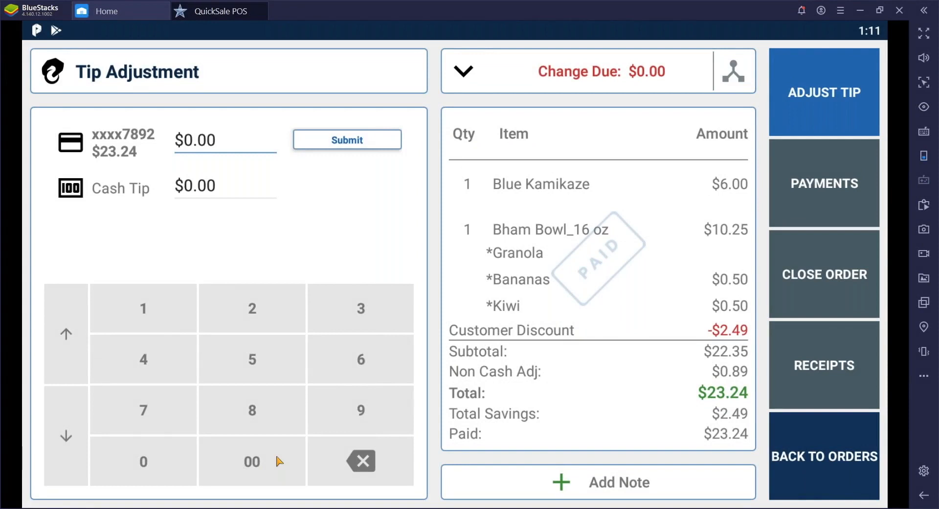
mouse_move(188, 226)
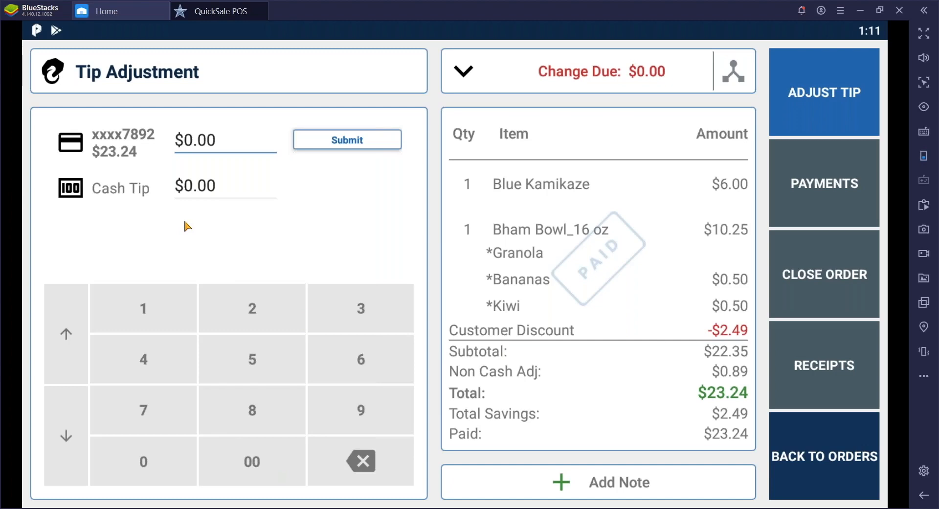
mouse_move(824, 358)
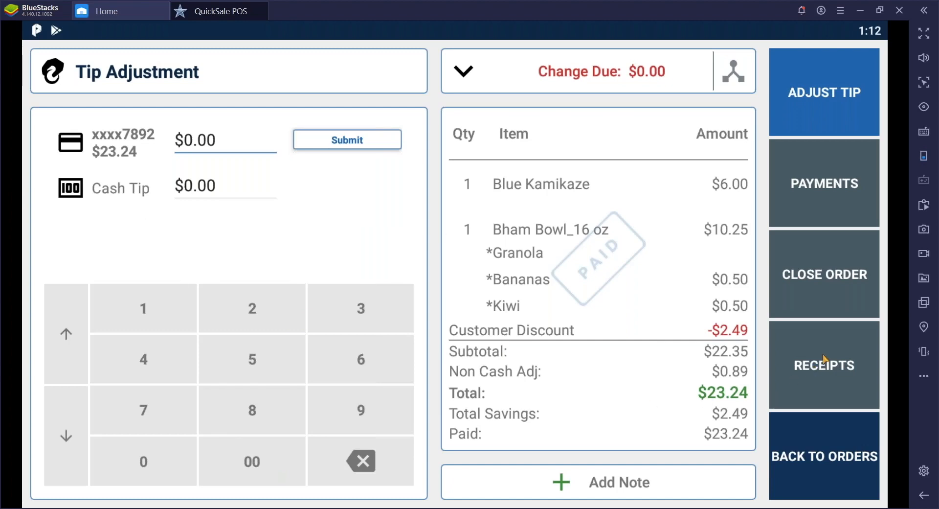
Step: Add a $5.00 card tip and $2.00 cash tip, then review the $30.24 payment details
left_click(824, 364)
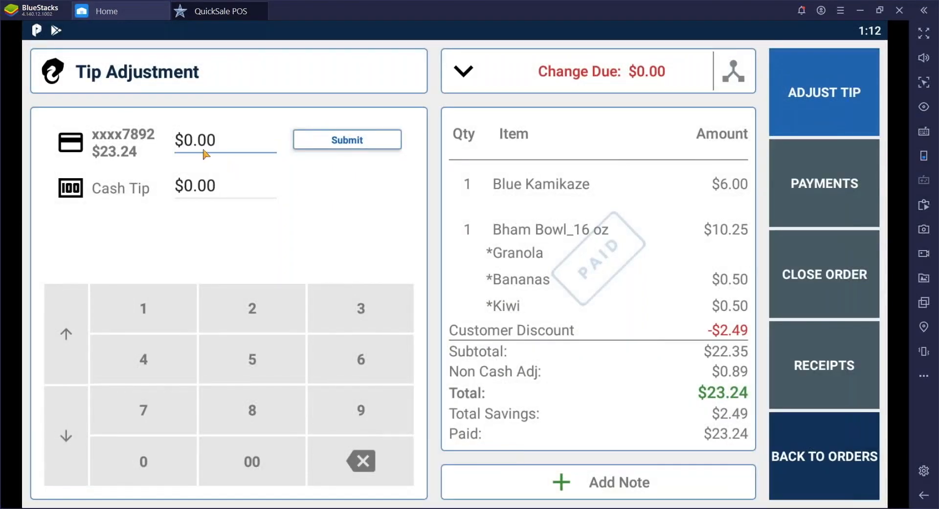
mouse_move(238, 220)
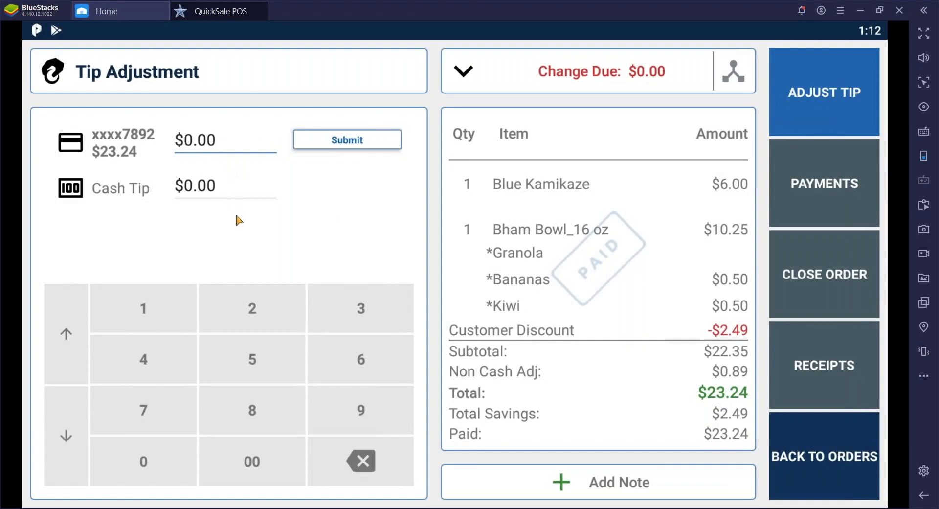
mouse_move(255, 382)
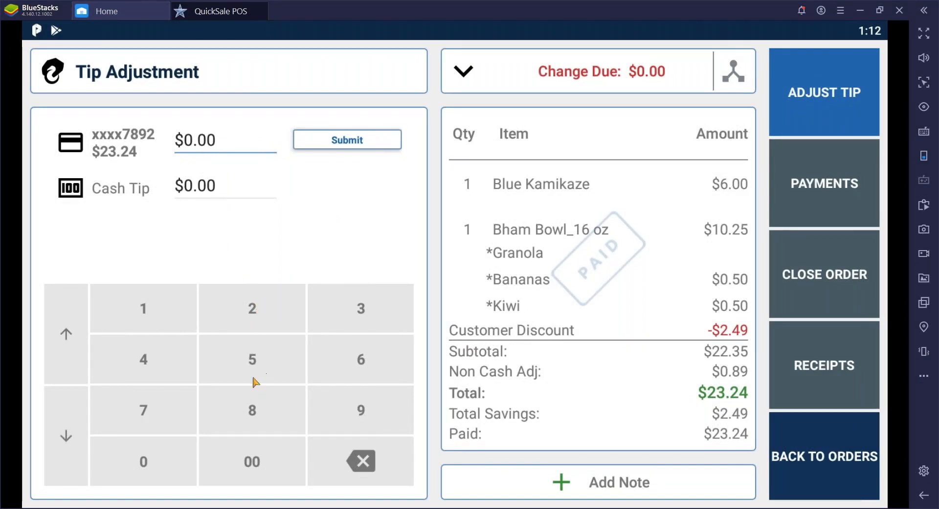
left_click(252, 359)
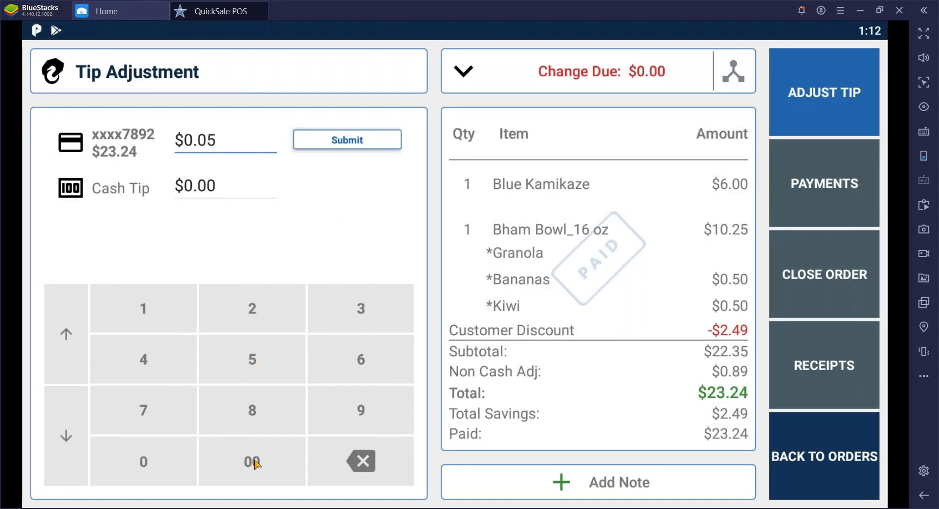
left_click(346, 140)
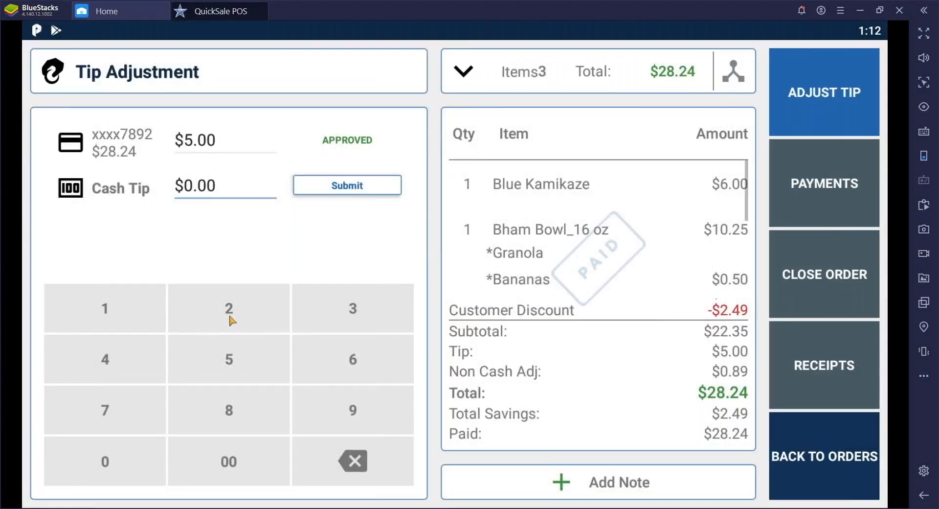
left_click(228, 307)
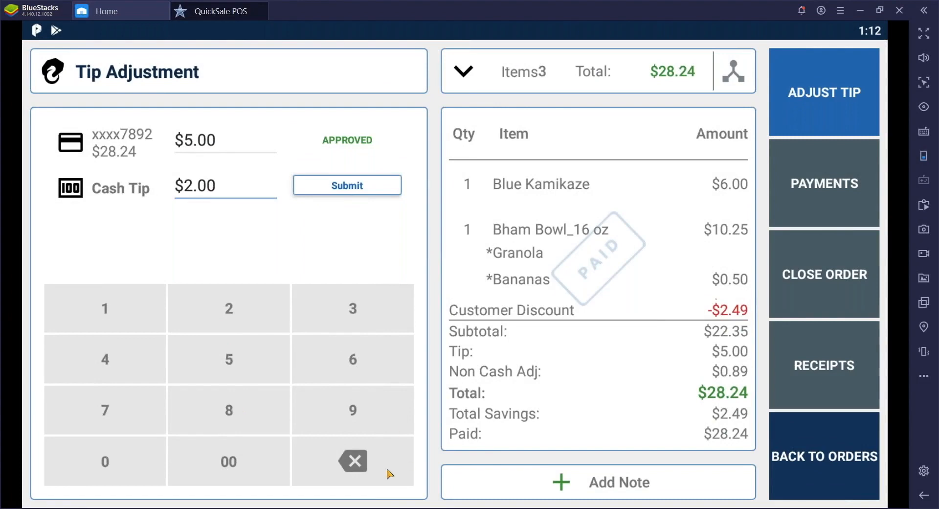
left_click(347, 185)
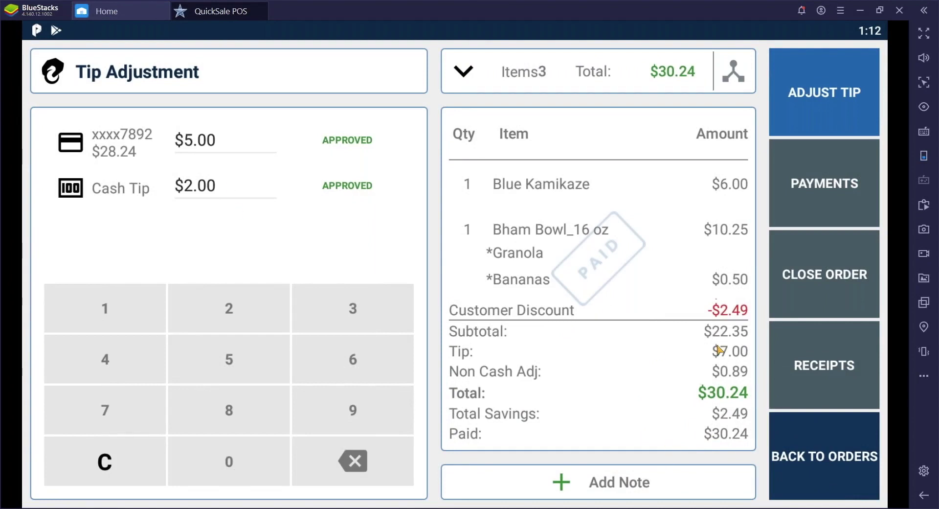
mouse_move(531, 334)
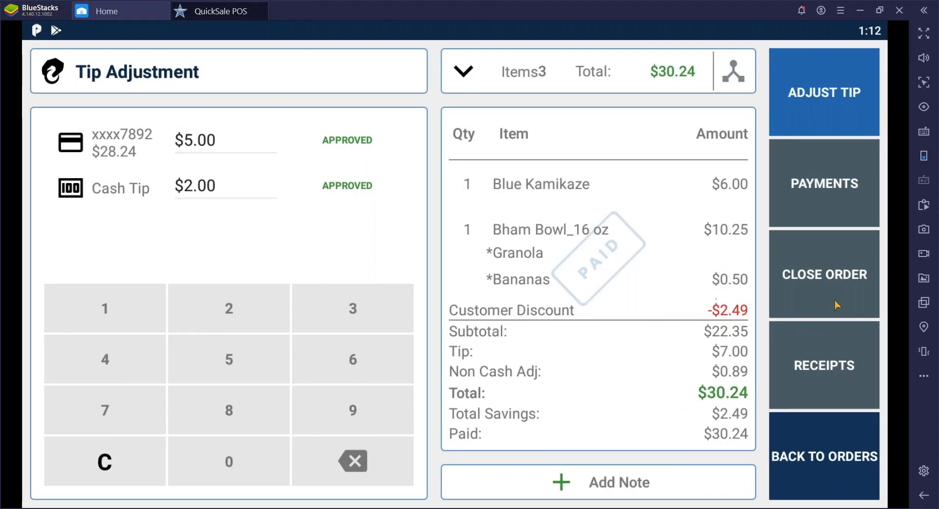
left_click(824, 274)
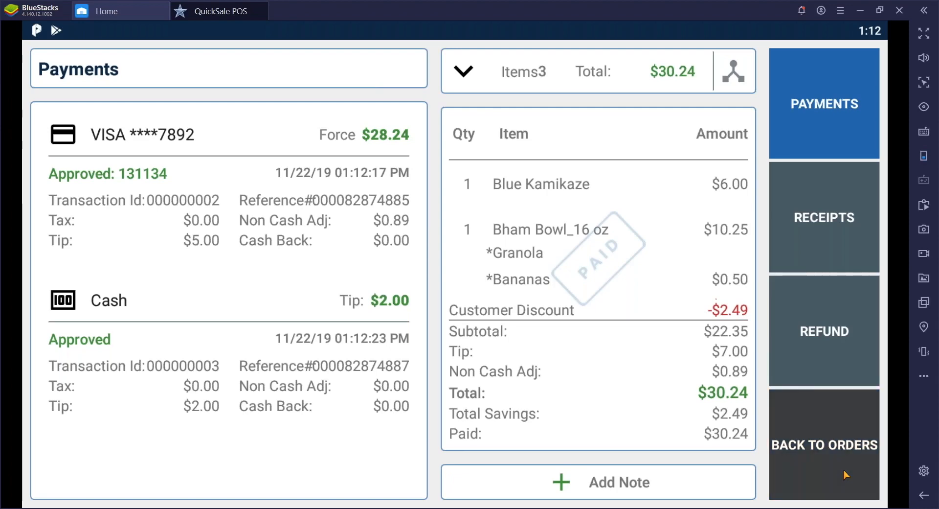
Step: Return to Open Orders and reassign order #4000024, confirming the success message
left_click(824, 445)
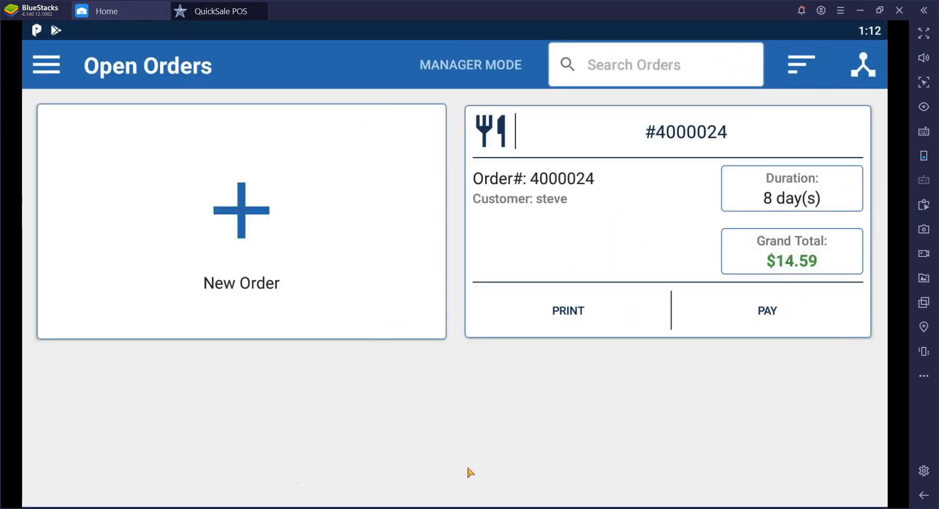
mouse_move(450, 475)
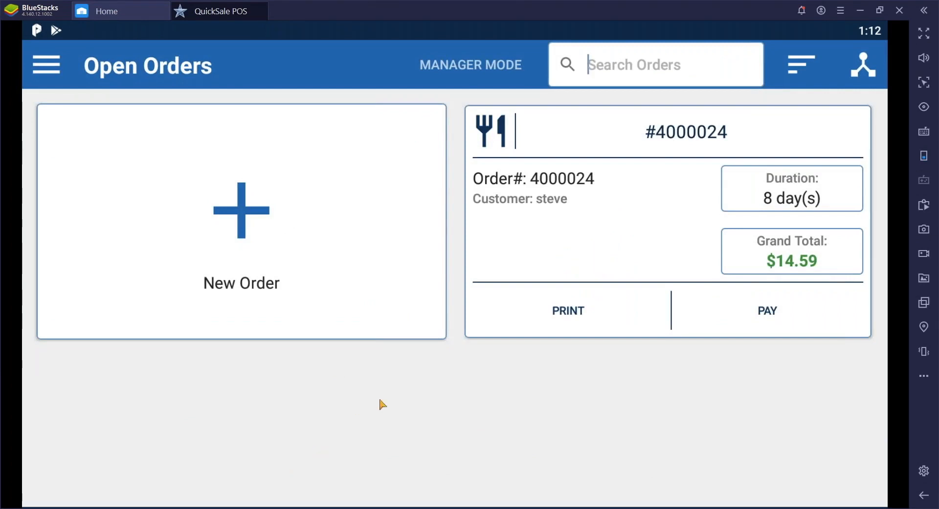
mouse_move(432, 415)
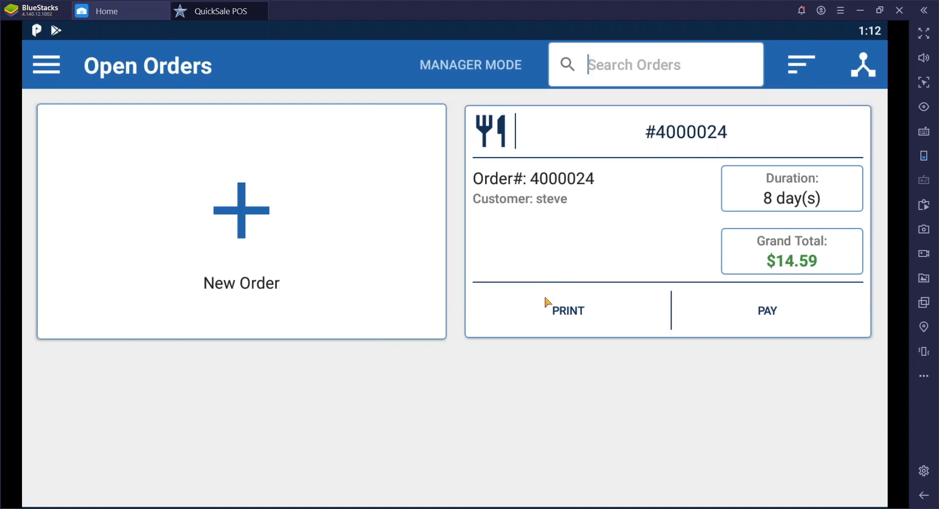
mouse_move(579, 274)
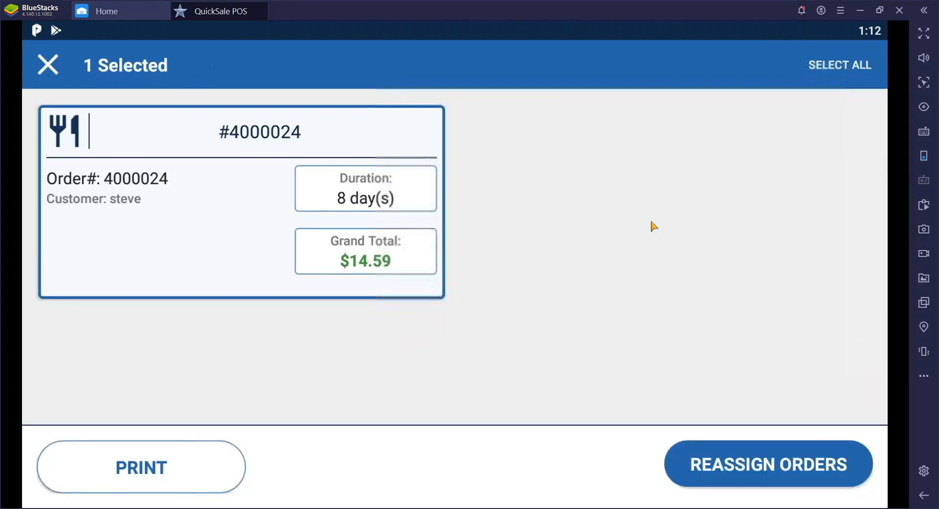
mouse_move(638, 436)
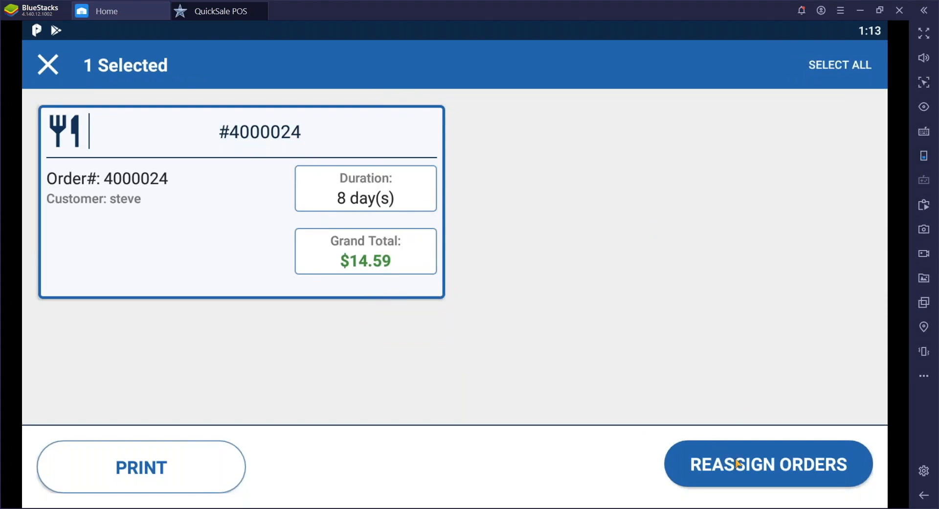
left_click(769, 463)
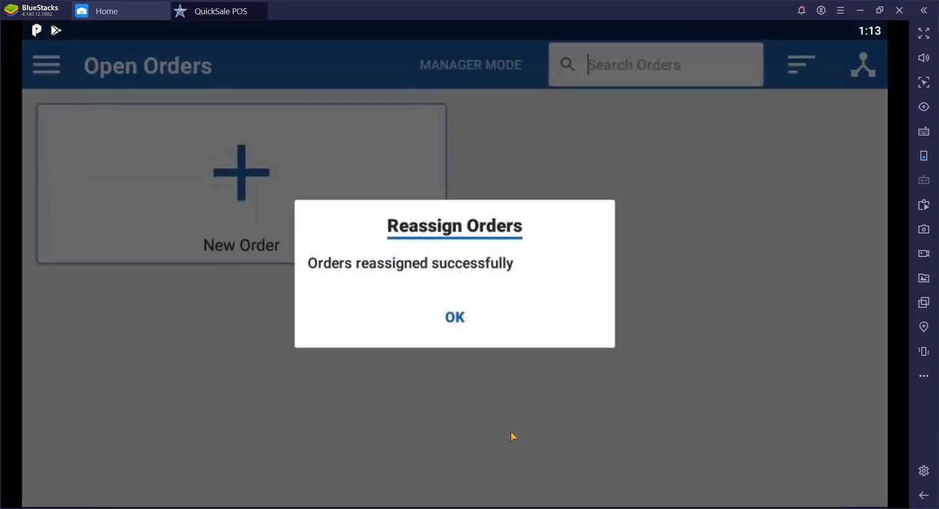
left_click(455, 316)
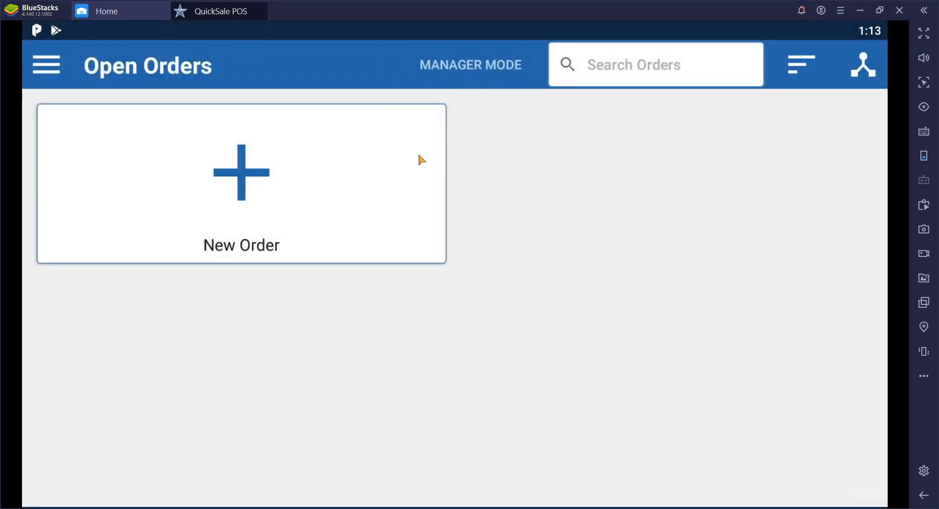
Step: Exit QuickSale POS back to the user selection PIN screen
left_click(46, 65)
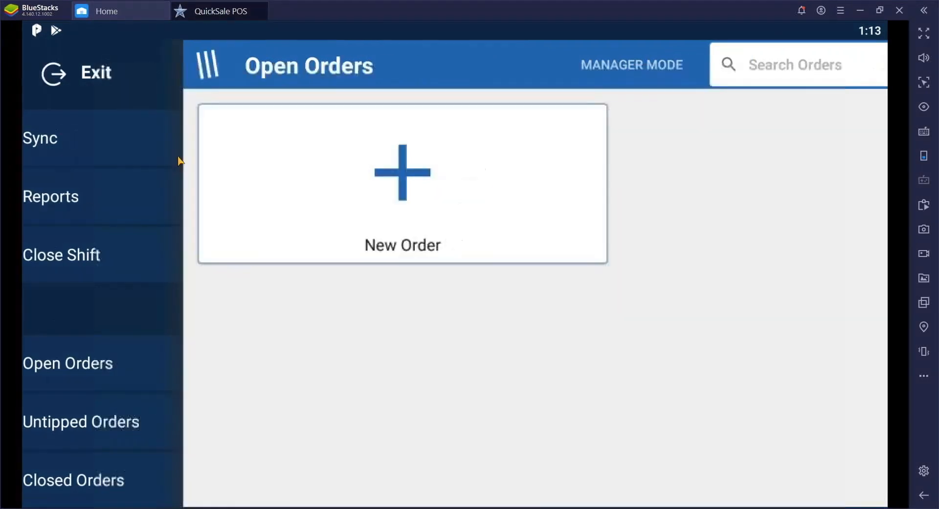
left_click(76, 72)
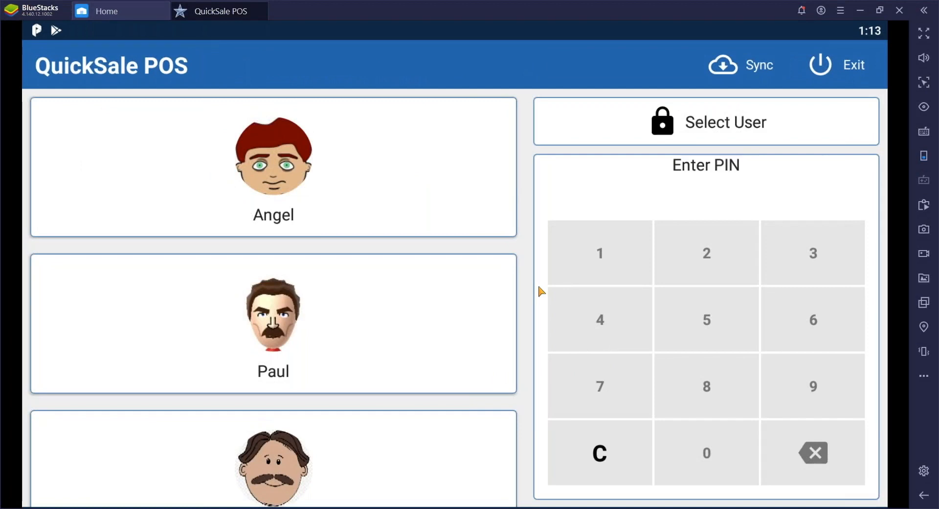
mouse_move(707, 251)
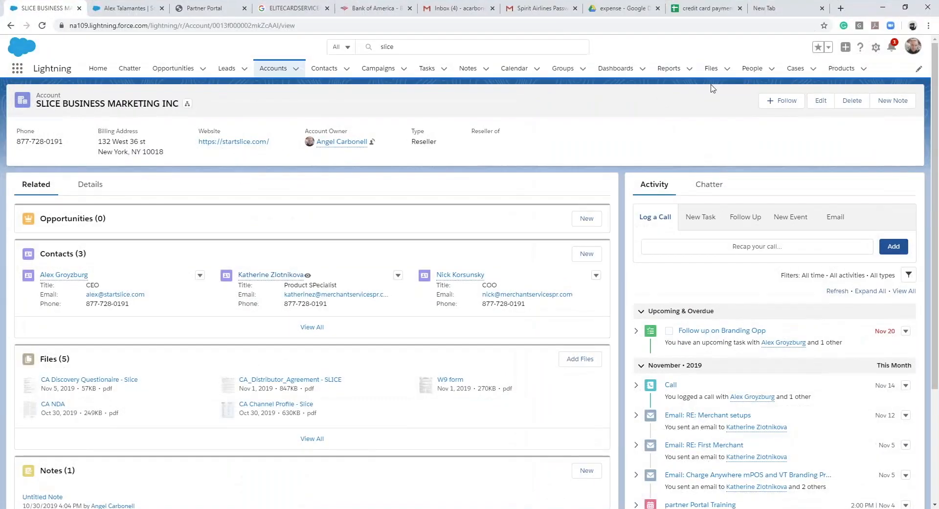
Step: Open the Charge Anywhere portal in Chrome and search merchants for 'angels'
left_click(773, 8)
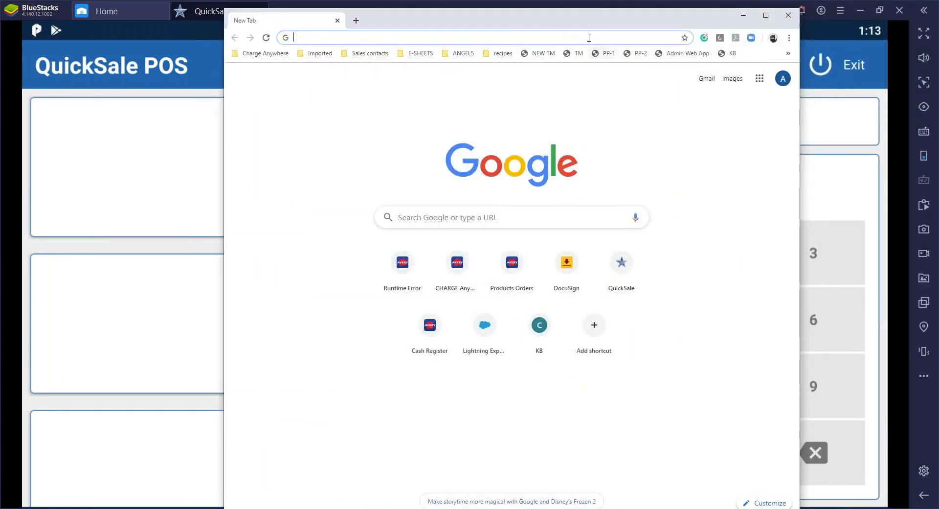
left_click(765, 15)
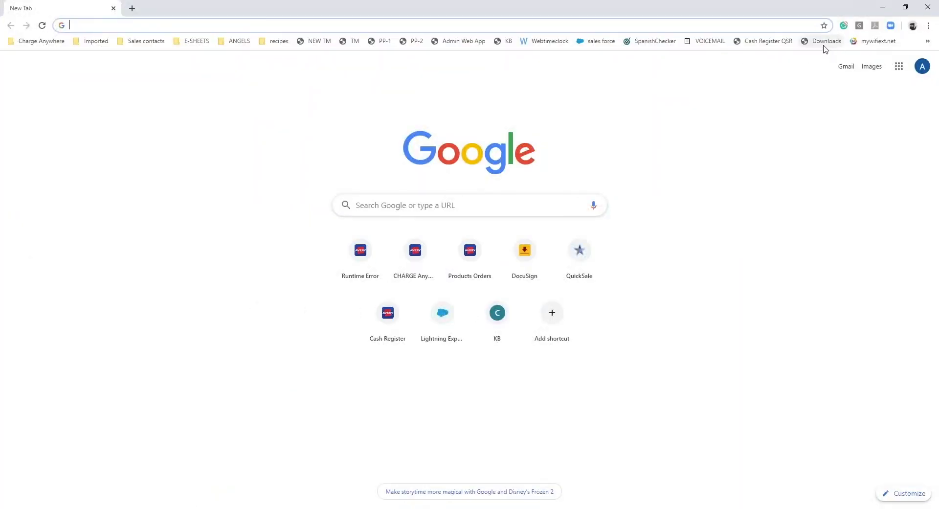
left_click(387, 312)
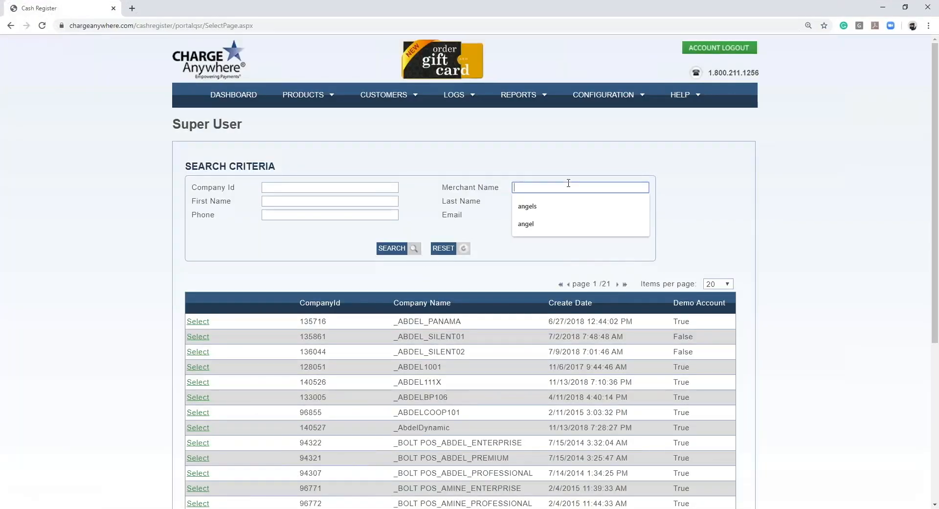
left_click(526, 207)
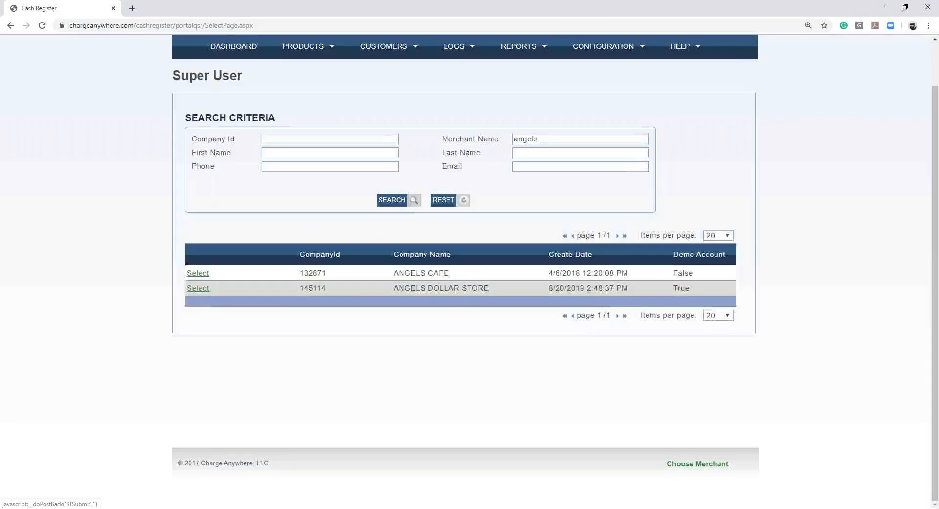
left_click(198, 287)
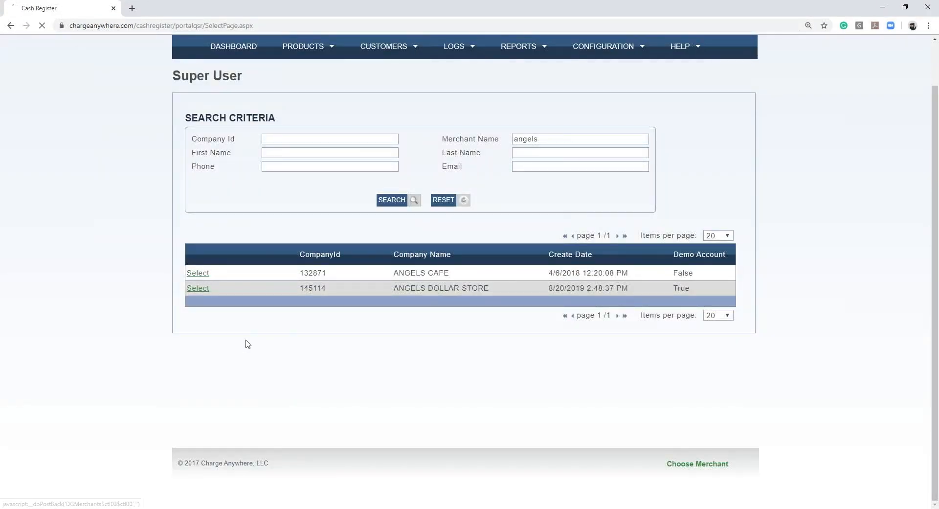
Step: Select ANGELS CAFE, review its empty sales dashboard, and look over the Reports menu
left_click(198, 287)
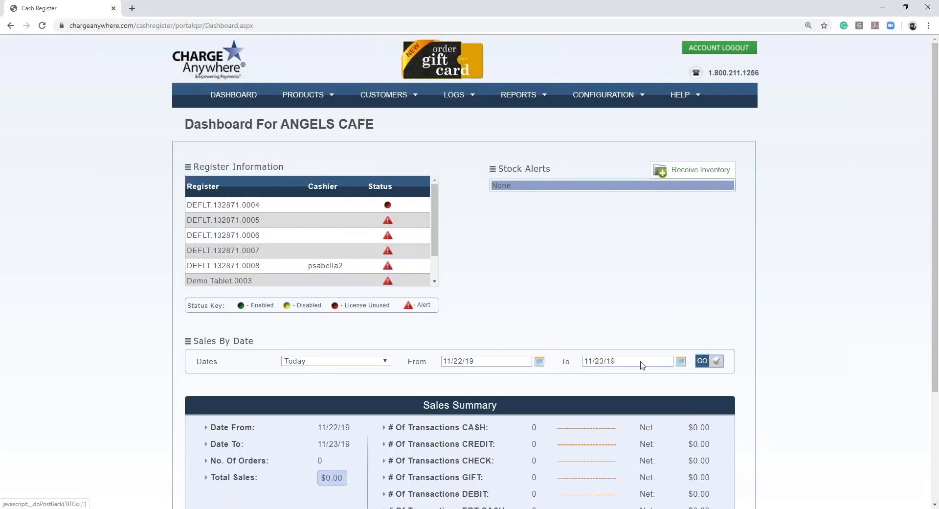
mouse_move(615, 263)
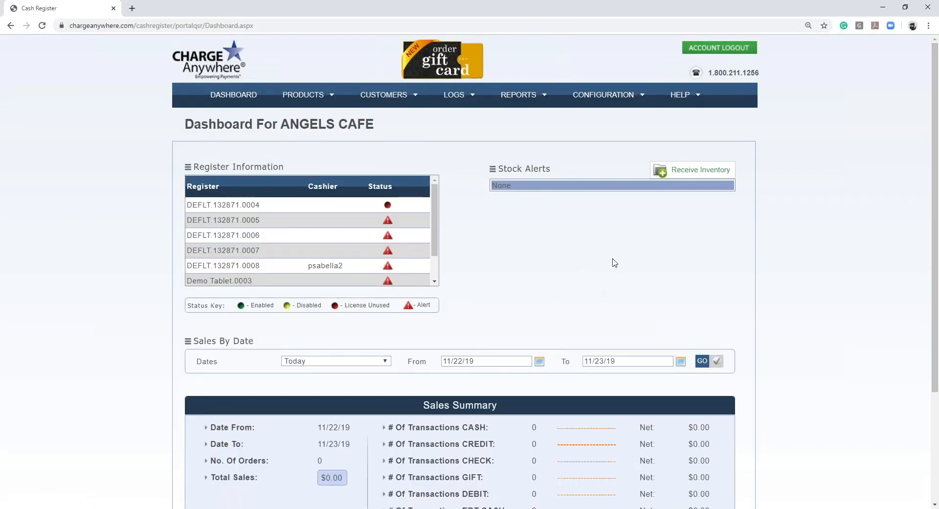
scroll("down", 3)
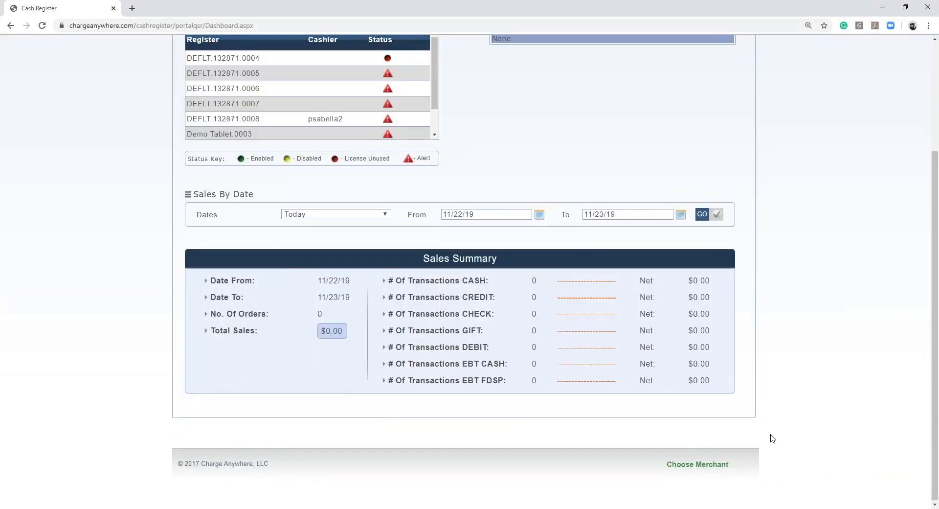
mouse_move(669, 431)
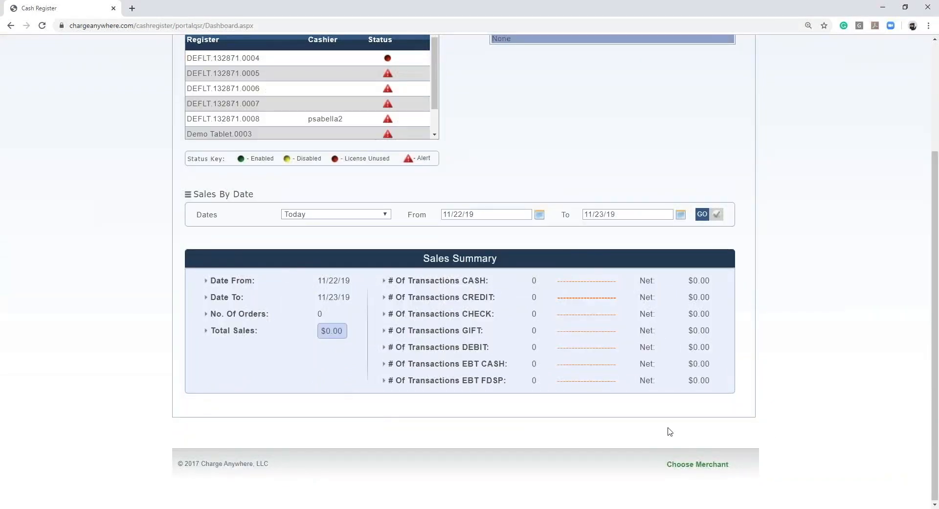
scroll("up", 3)
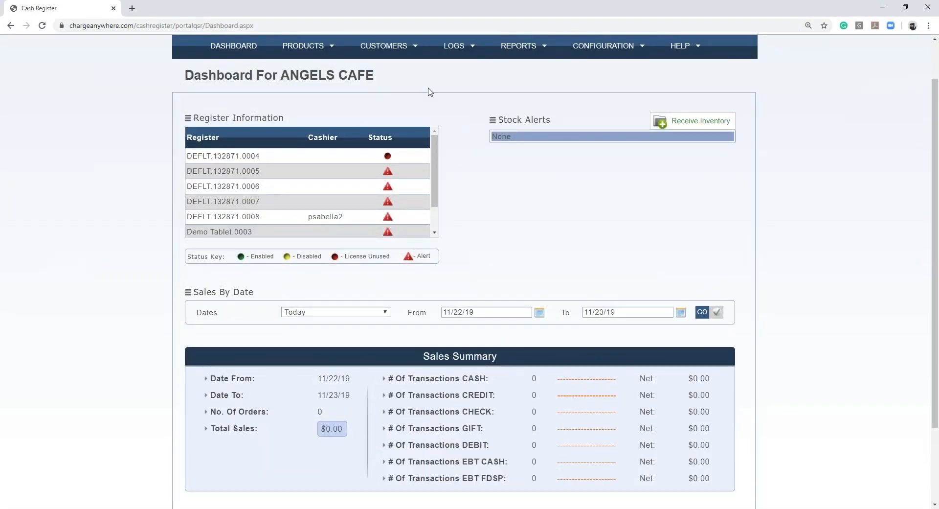
left_click(518, 46)
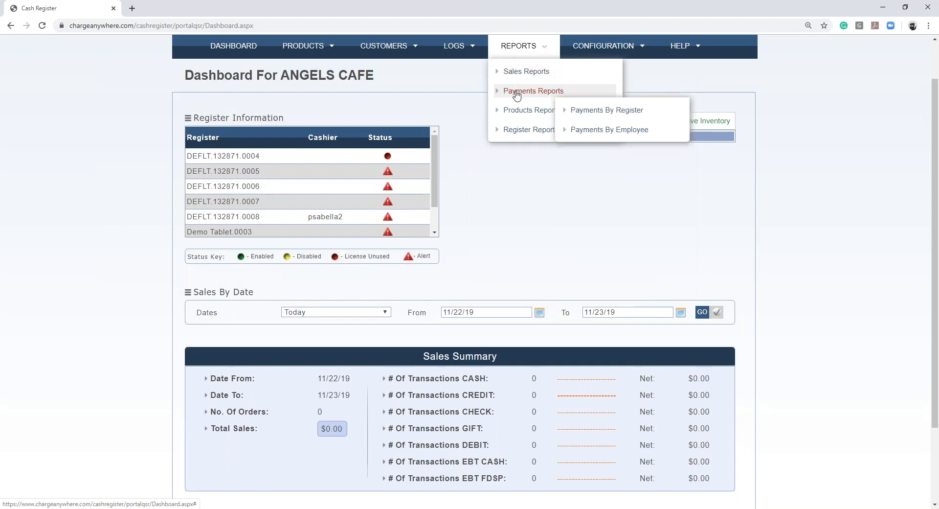
mouse_move(530, 110)
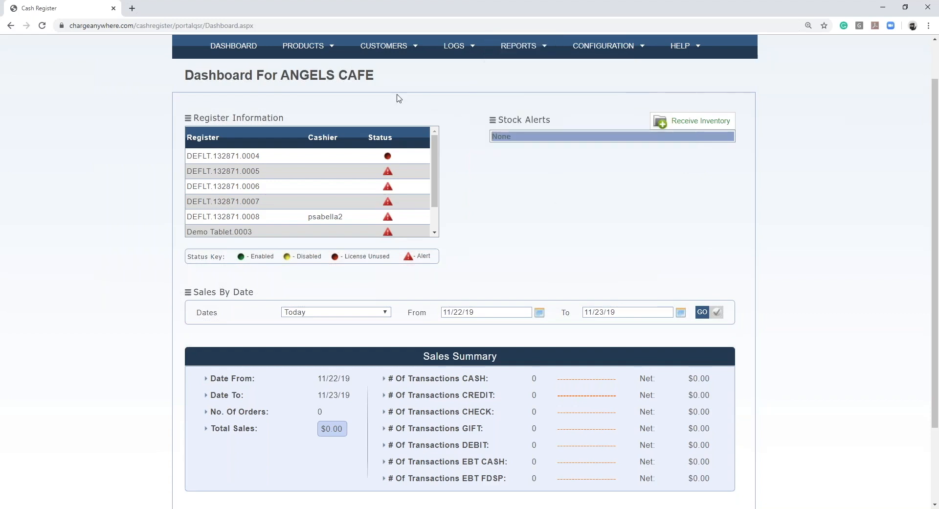
left_click(384, 46)
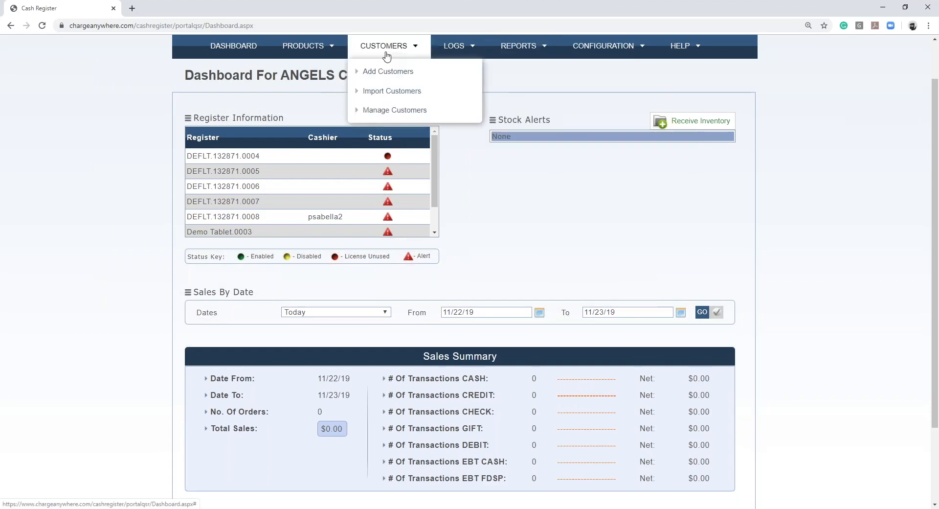
left_click(394, 110)
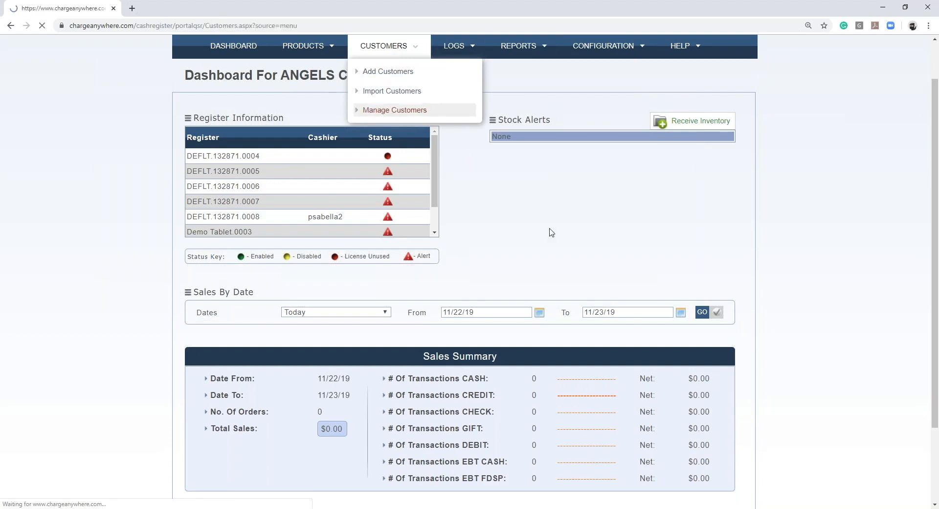
left_click(394, 109)
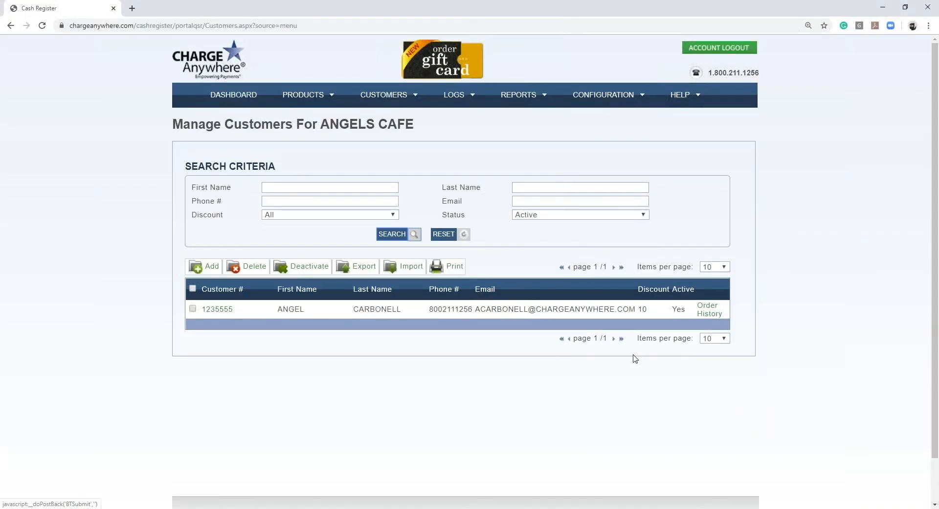
mouse_move(658, 313)
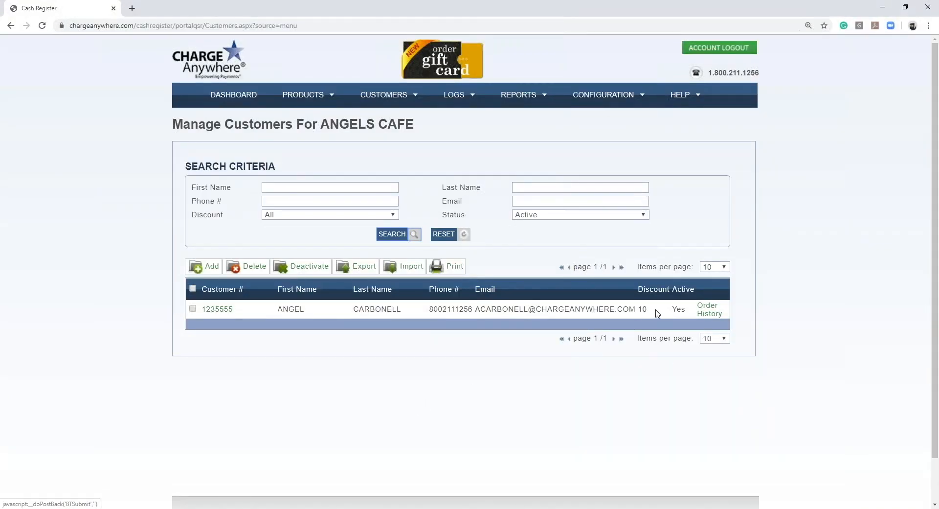
double_click(642, 308)
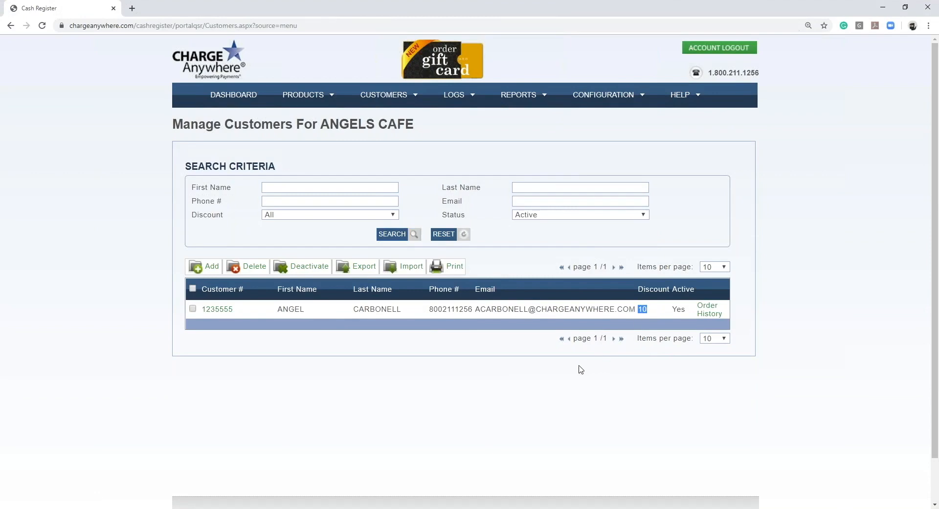
left_click(709, 308)
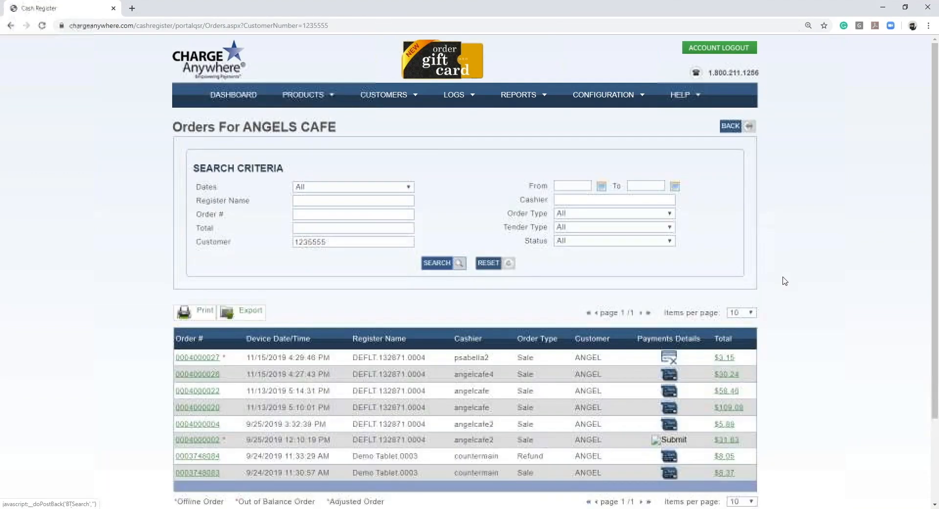
scroll("down", 3)
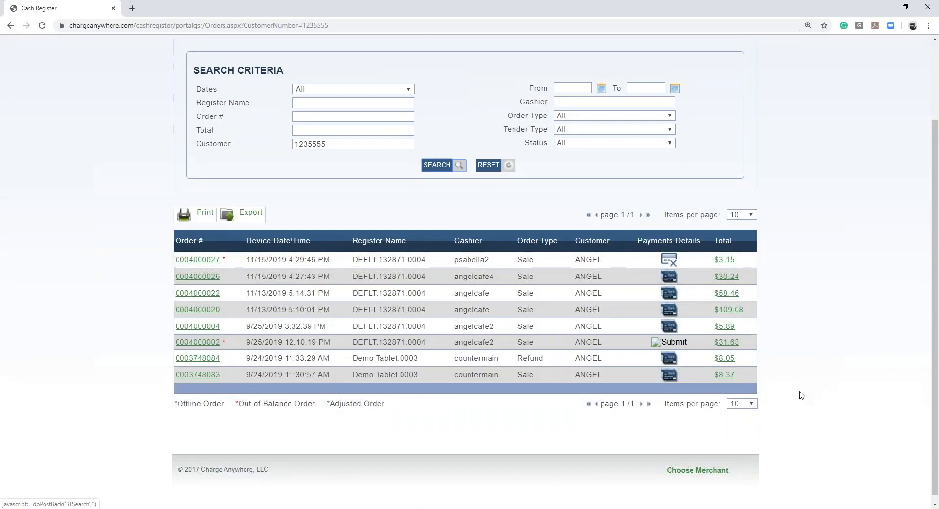
mouse_move(617, 392)
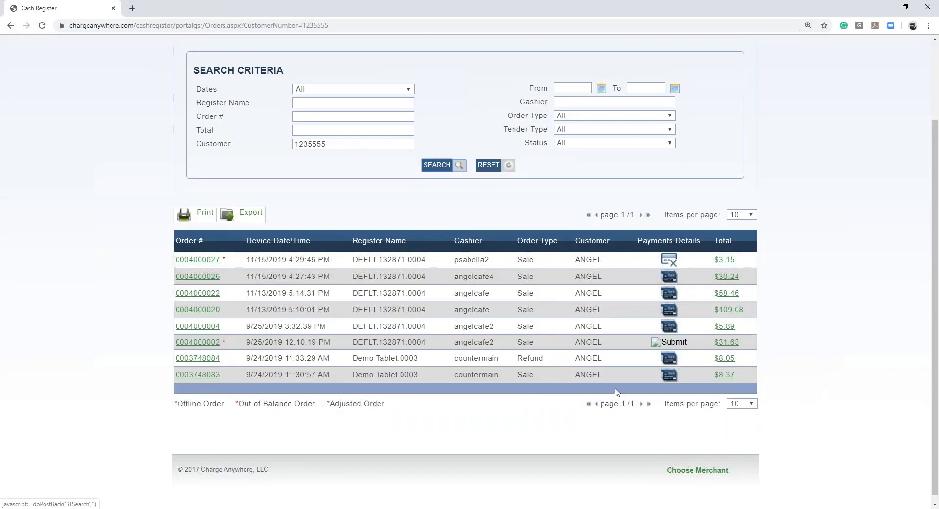
left_click(308, 95)
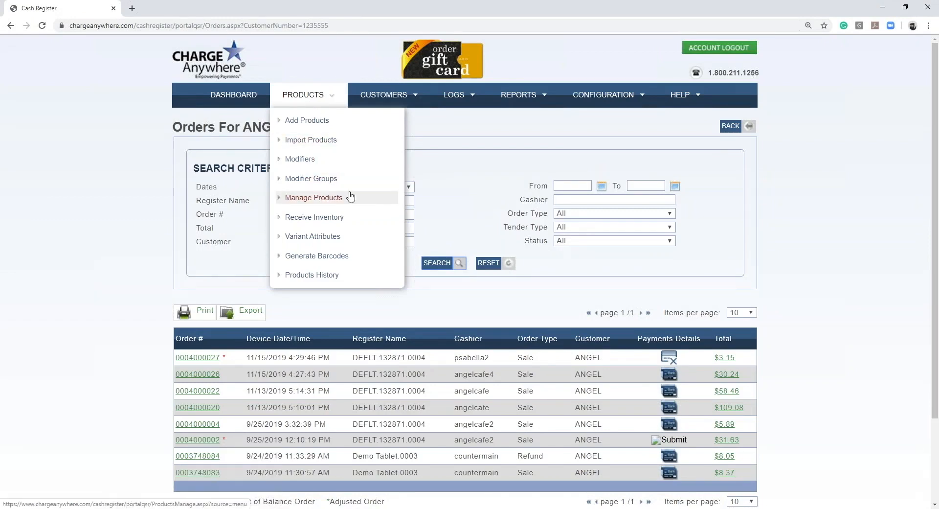
Step: Go to Manage Products and open the Bham Bowl product for editing
left_click(314, 198)
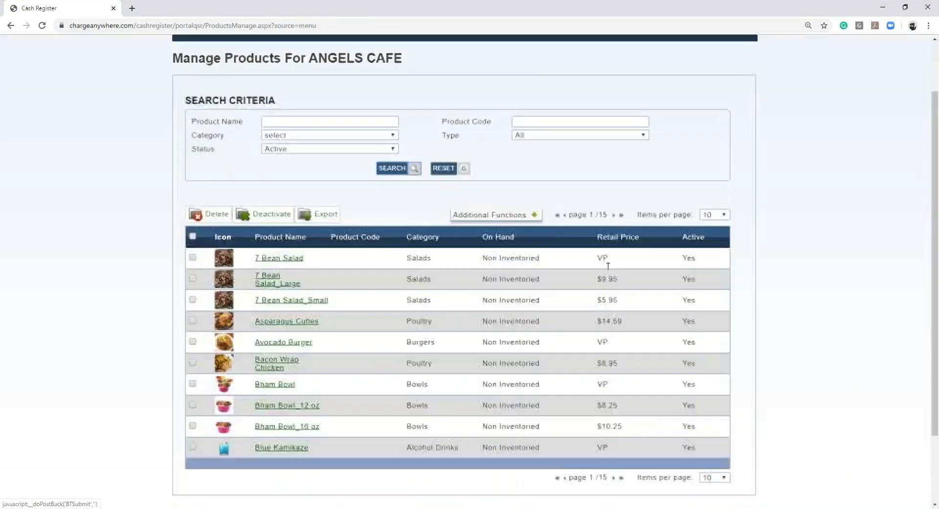
scroll("down", 3)
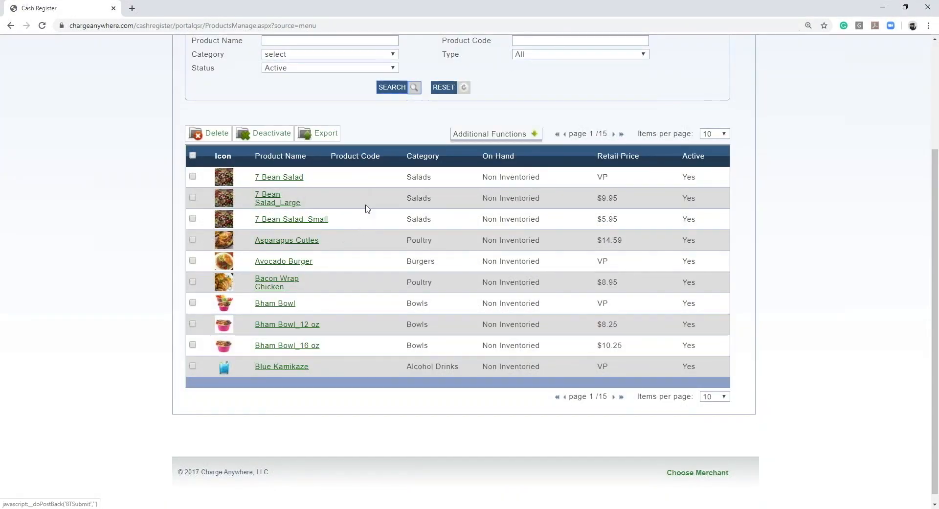
mouse_move(333, 374)
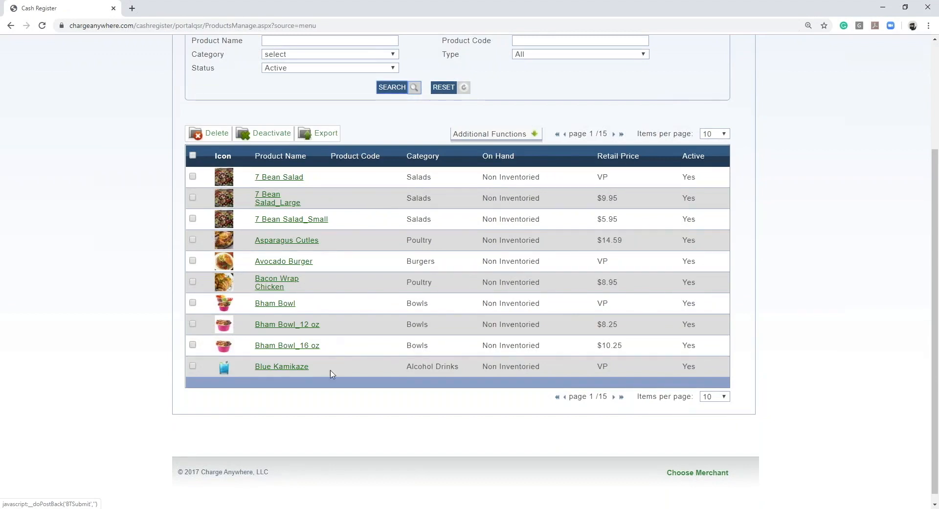
left_click(275, 302)
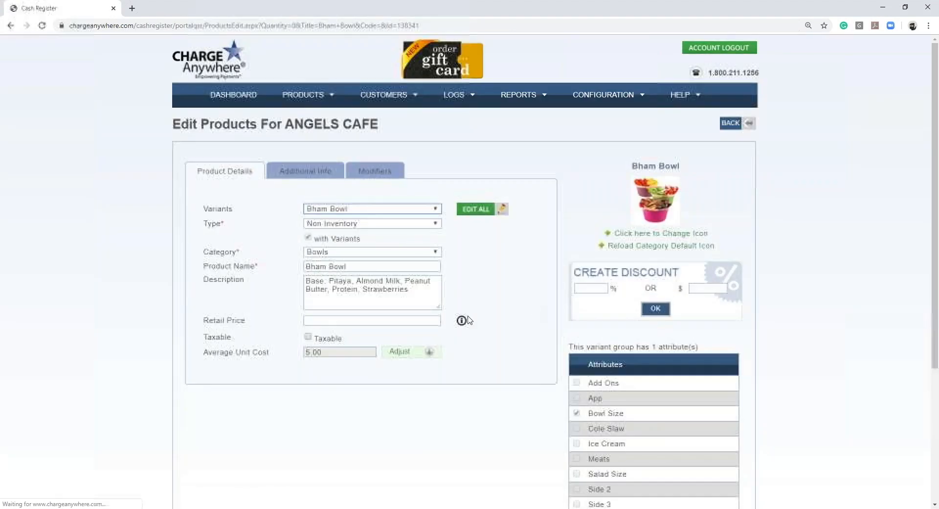
scroll("down", 3)
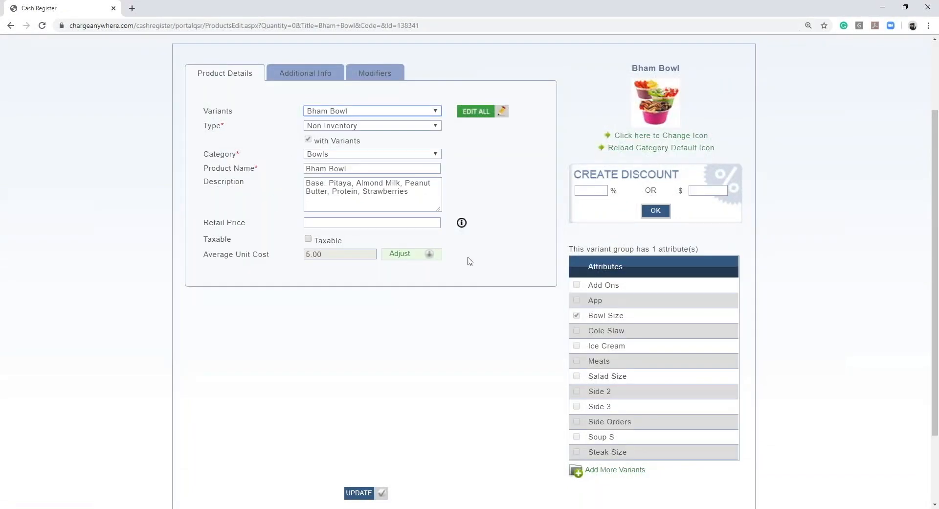
mouse_move(574, 373)
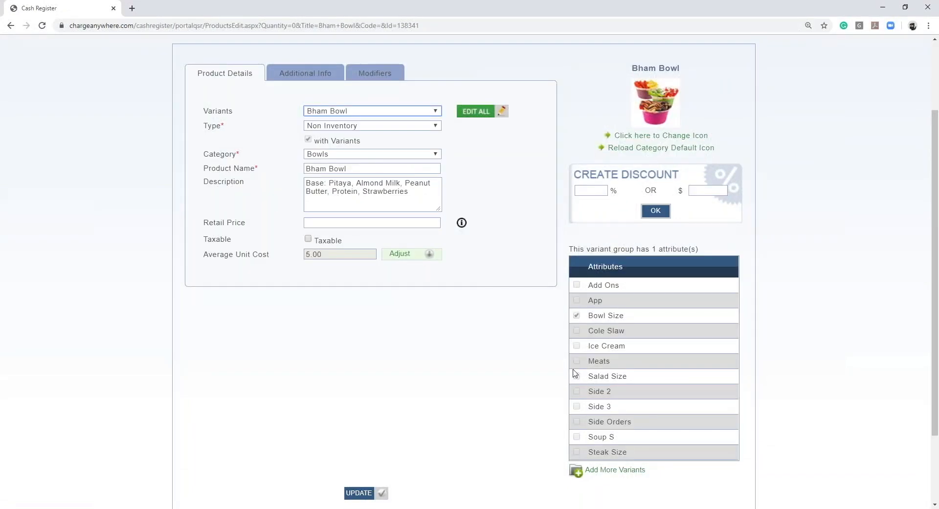
mouse_move(407, 265)
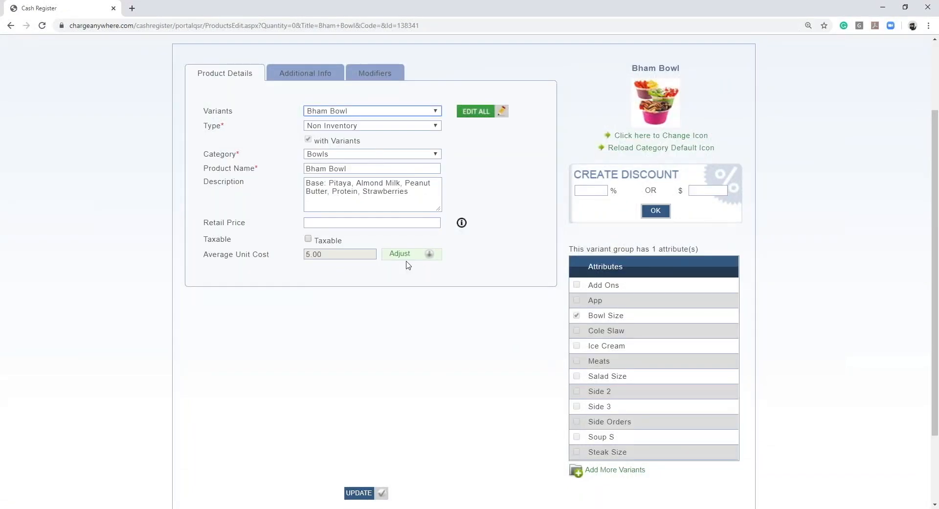
mouse_move(395, 53)
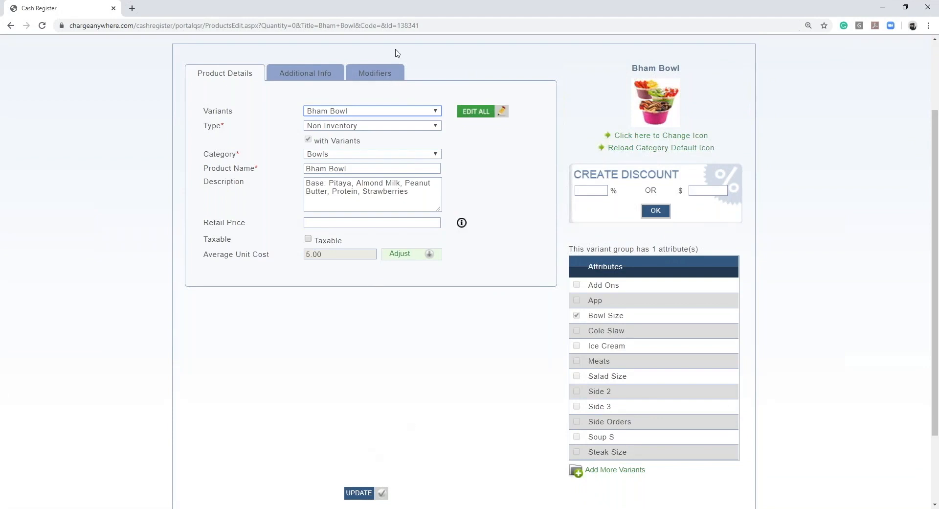
Step: Browse Bham Bowl's Modifiers groups and its empty Additional Info fields
left_click(375, 73)
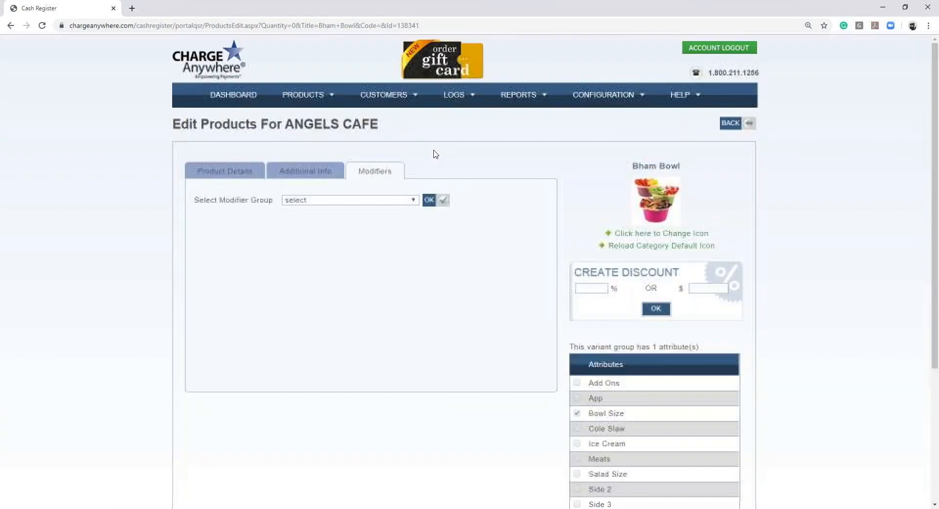
left_click(350, 200)
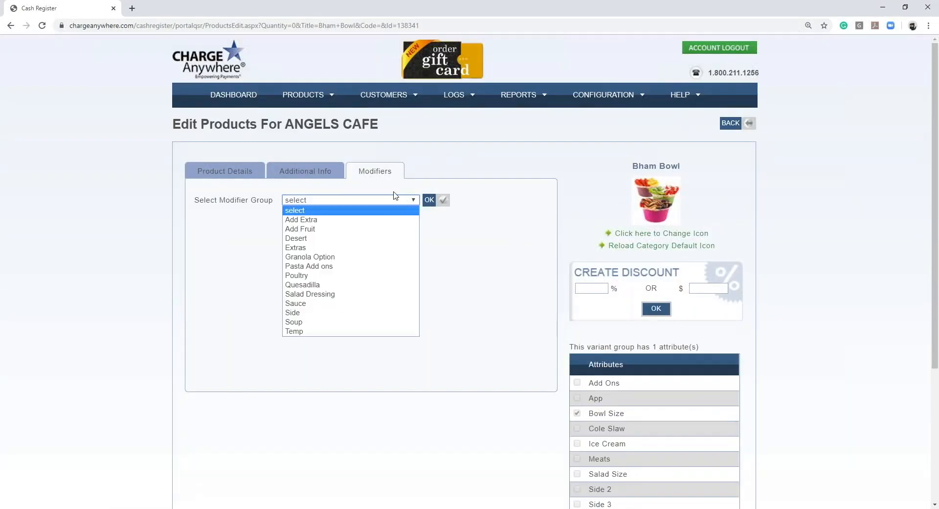
left_click(295, 209)
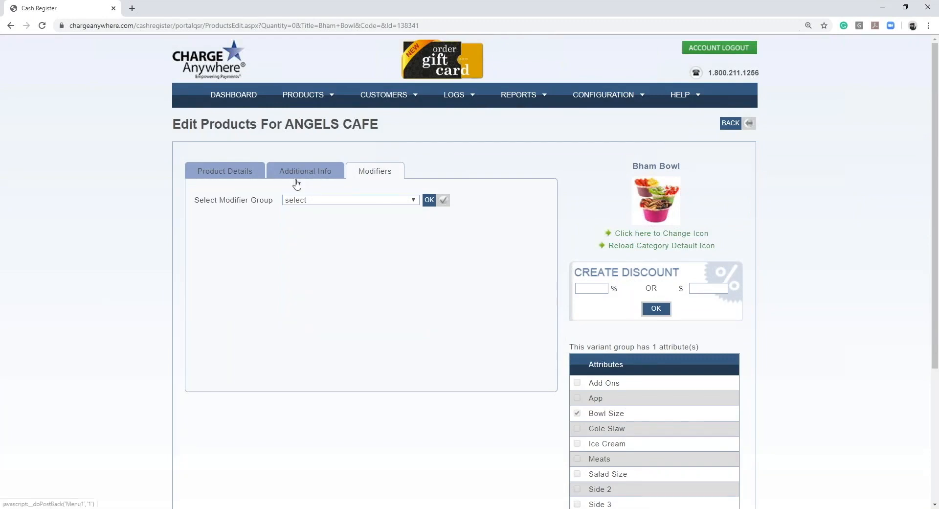
left_click(305, 171)
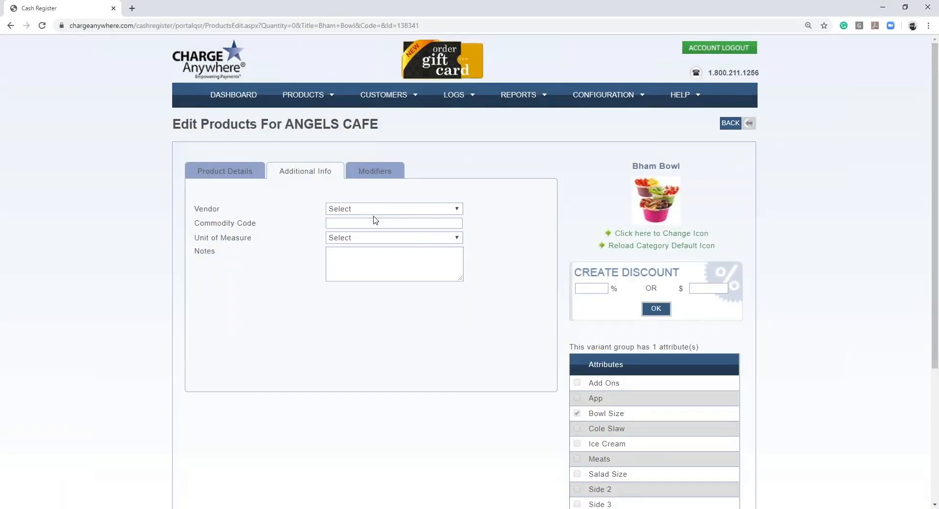
left_click(304, 95)
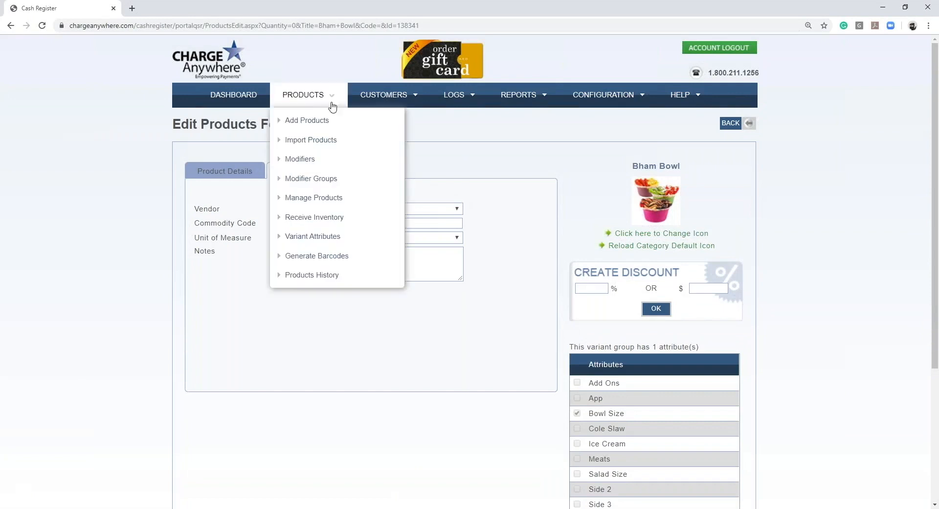
Step: Start a new product set to Non Inventory type in the Burgers category
left_click(307, 120)
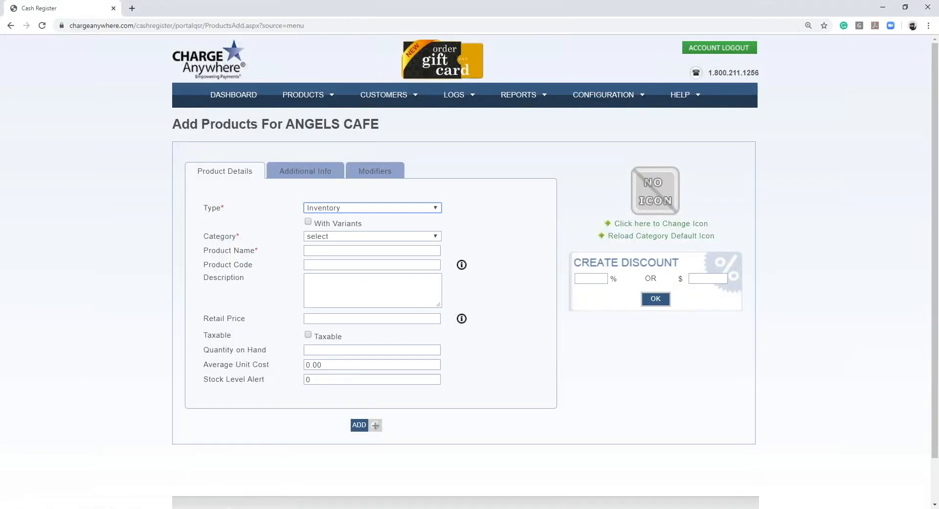
mouse_move(370, 204)
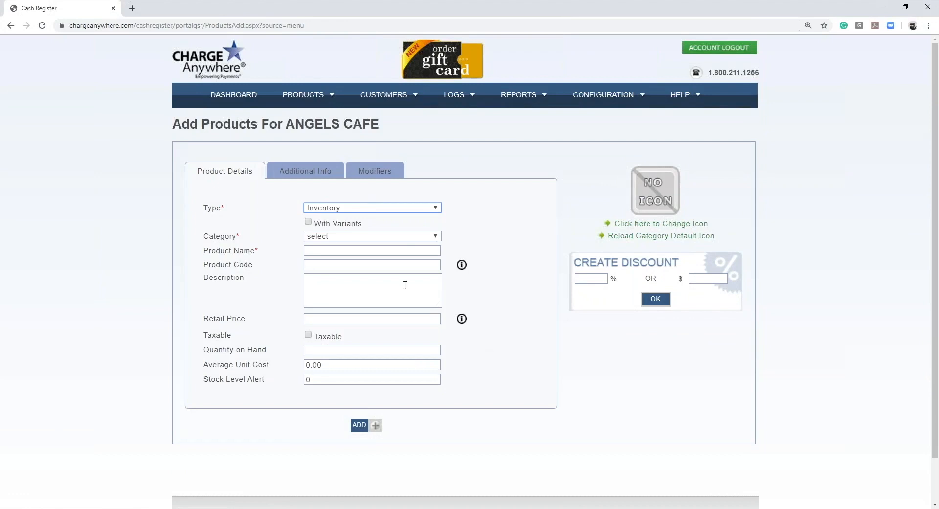
left_click(372, 207)
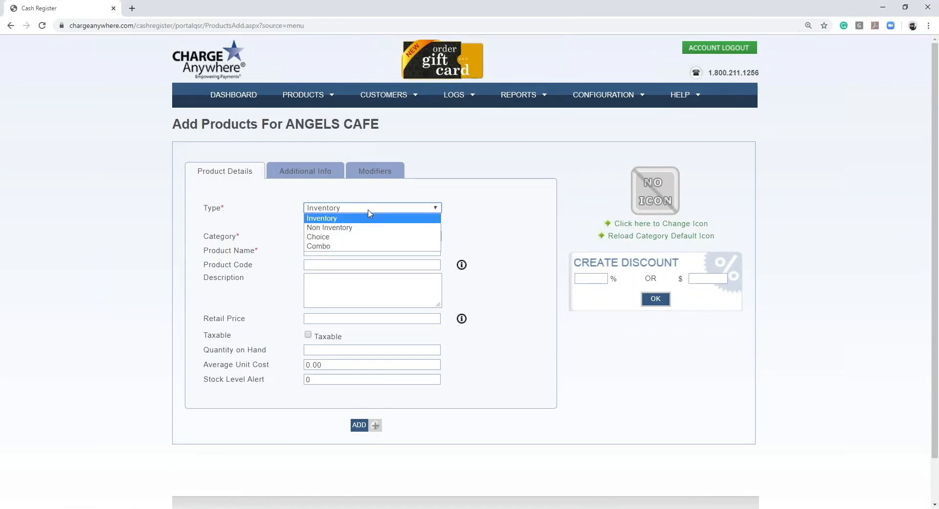
mouse_move(369, 227)
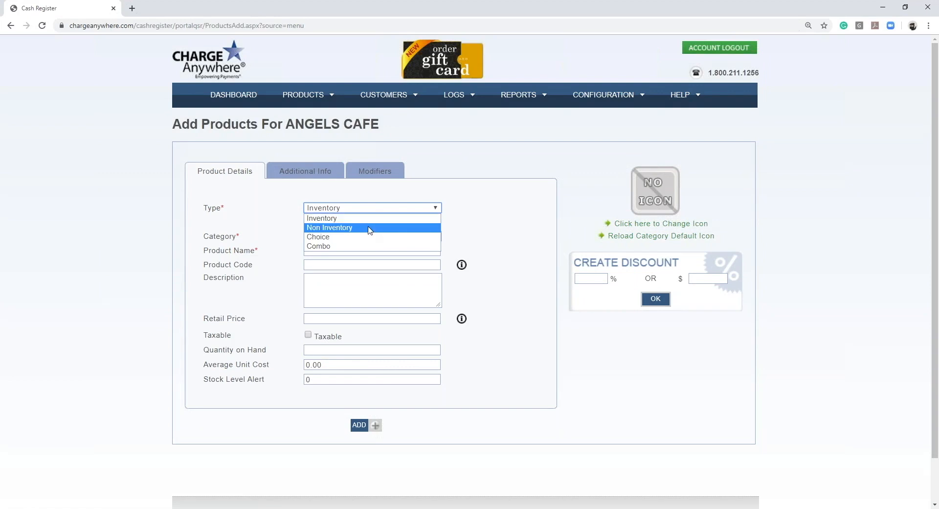
left_click(329, 227)
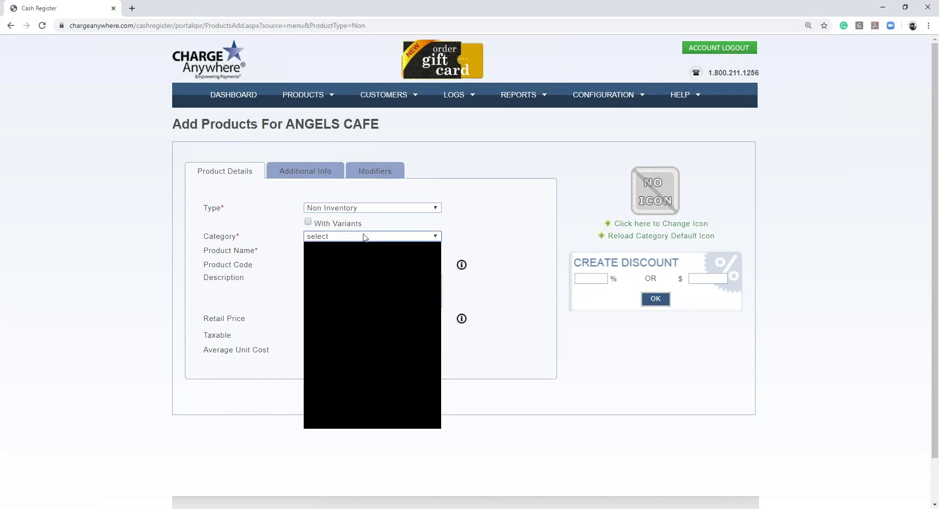
mouse_move(372, 283)
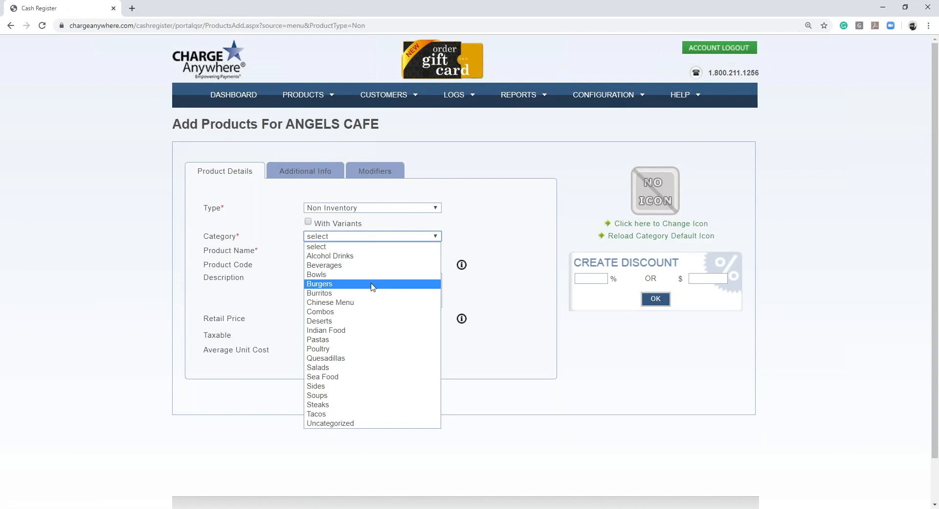
left_click(320, 283)
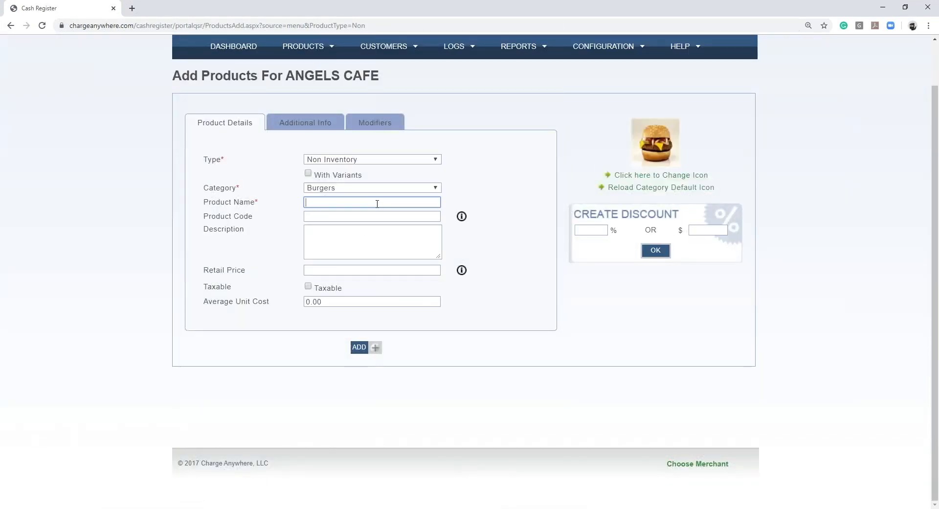
Step: Name the product 1 burger, price it at 1.50 and add it to the product list
type("1 bu")
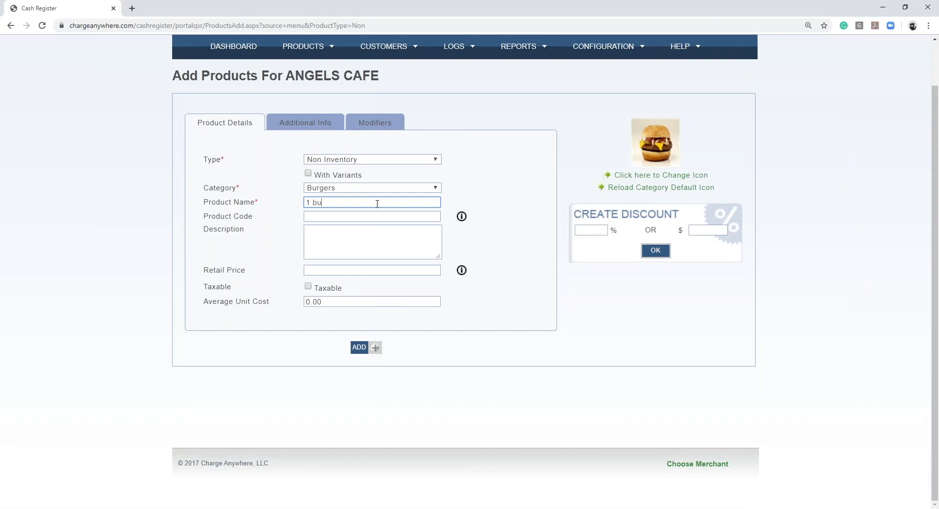
type("rger")
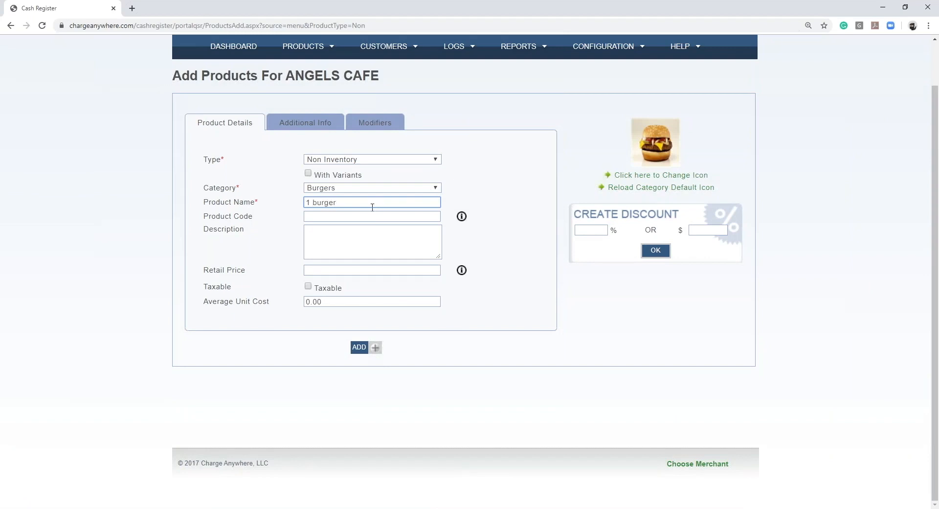
type("0.15")
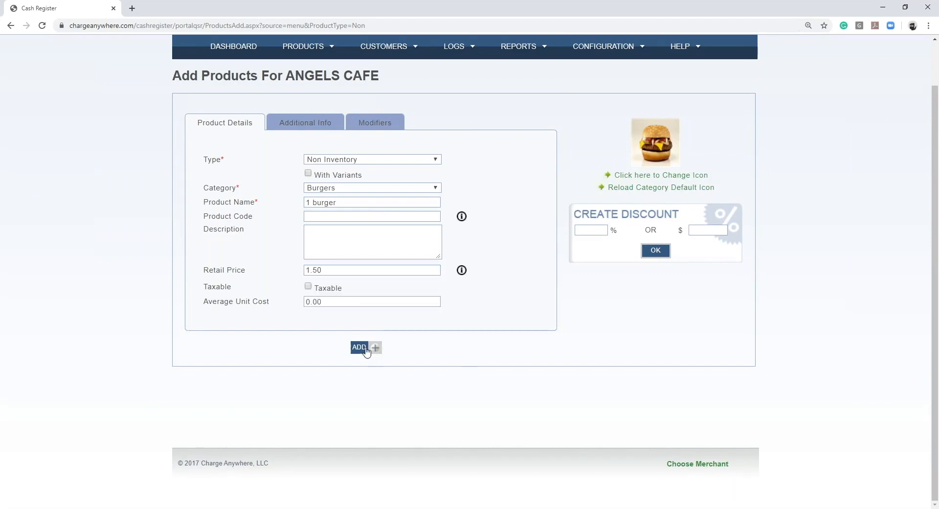
left_click(359, 347)
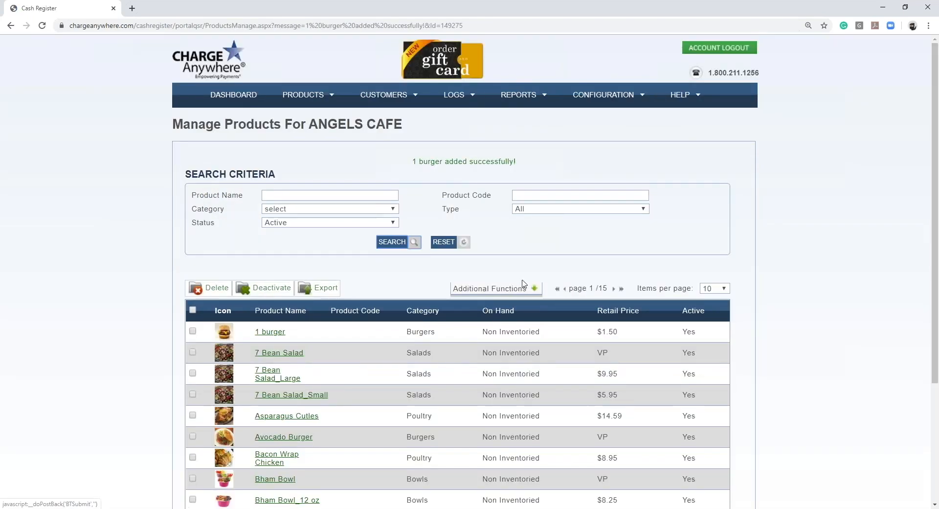
mouse_move(563, 459)
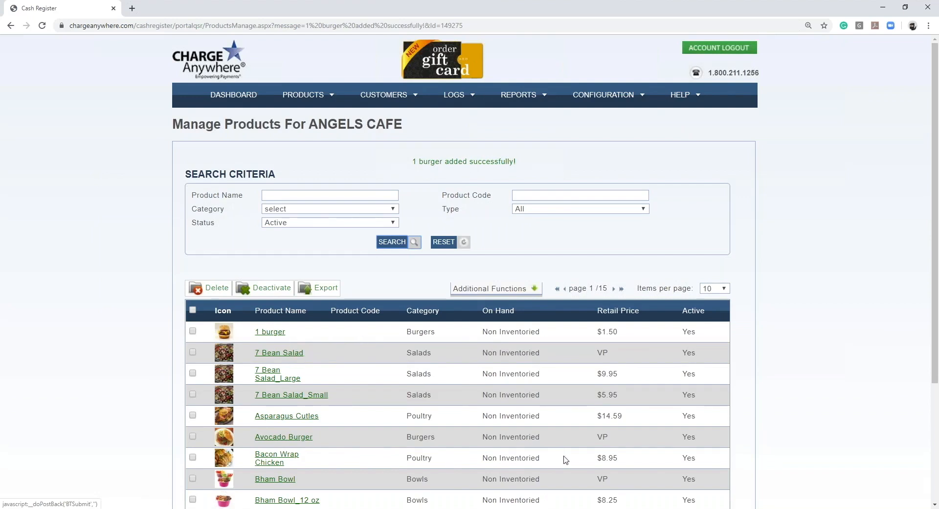
mouse_move(590, 287)
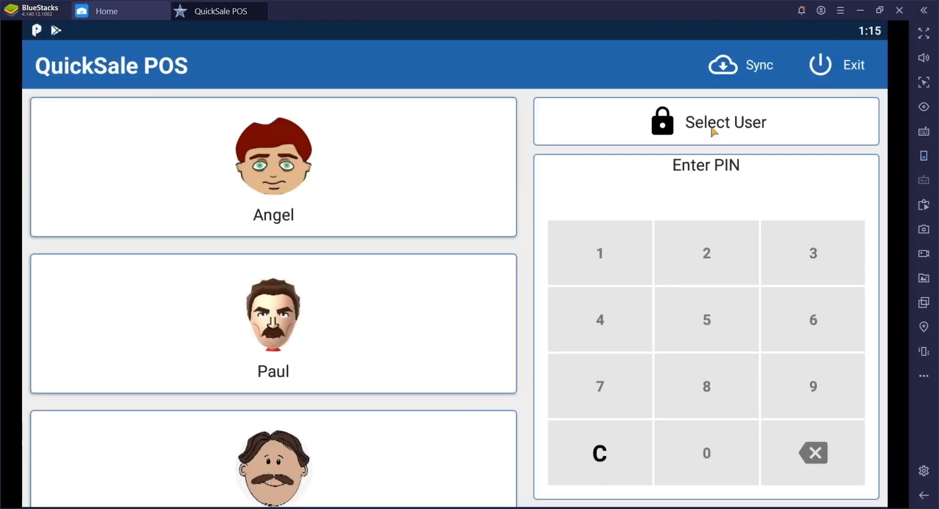
Step: Sync all register data, then begin signing in as the first user with the PIN
left_click(741, 65)
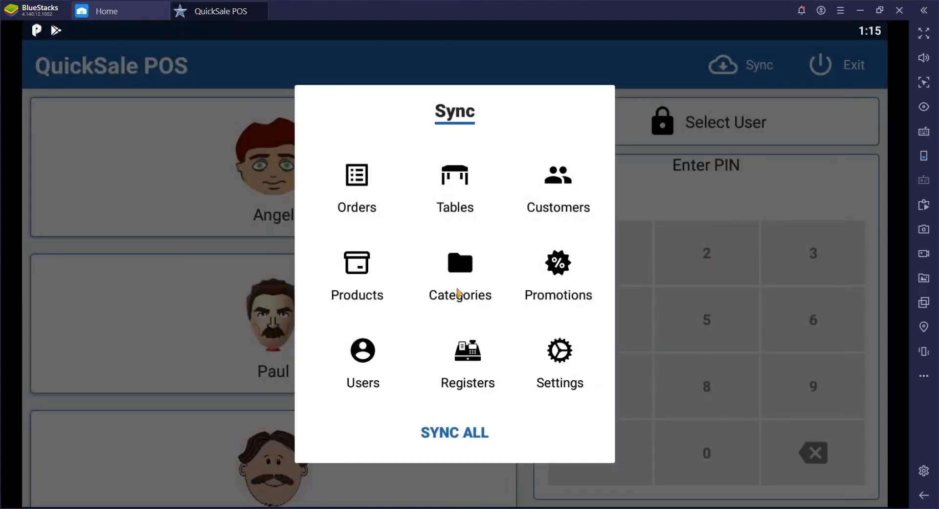
left_click(455, 432)
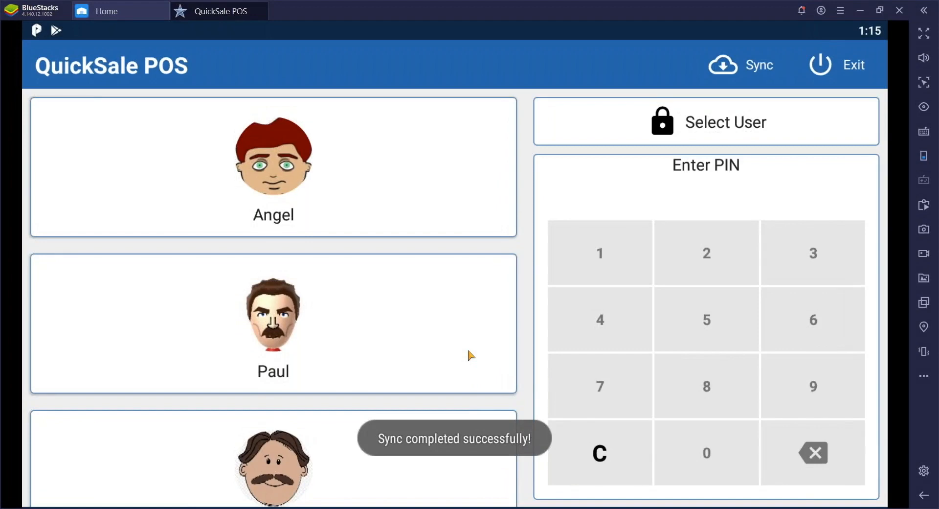
left_click(273, 166)
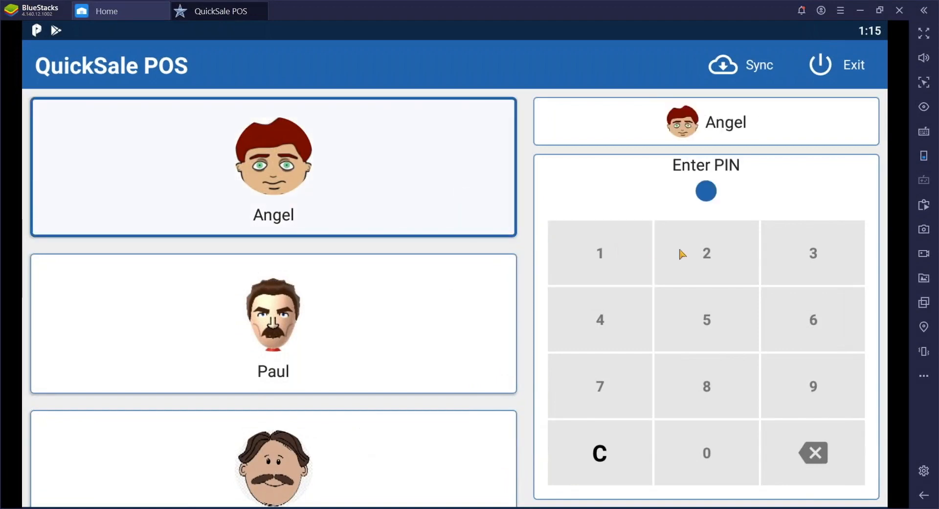
left_click(706, 251)
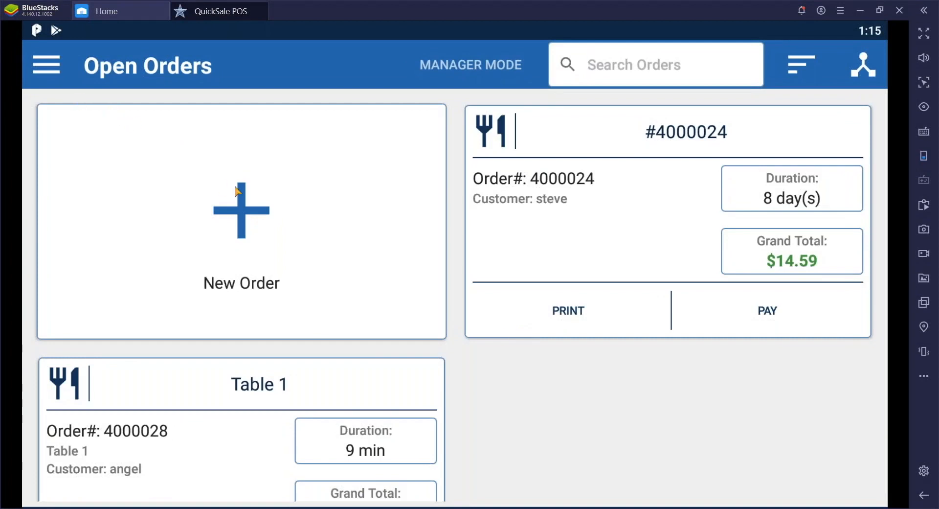
Step: Start a new carry-out order for guest steve
left_click(240, 222)
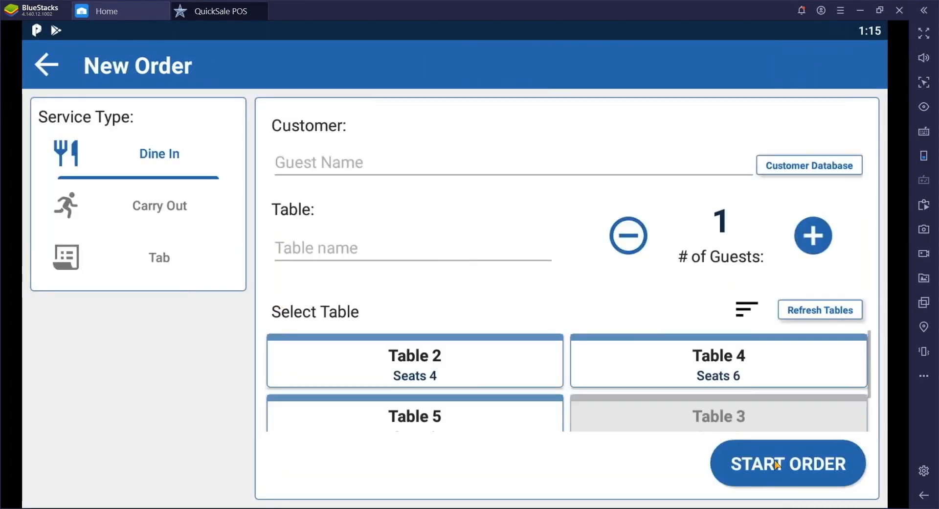
left_click(159, 206)
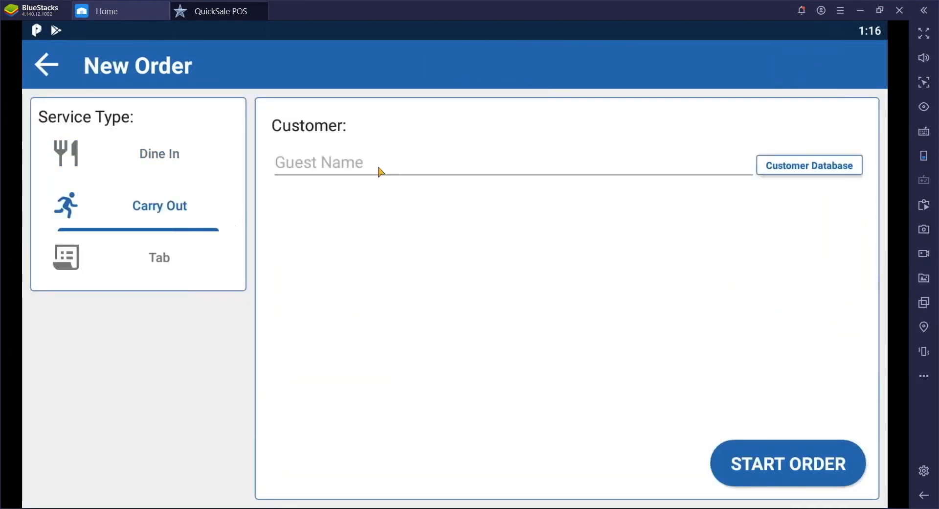
type("steve")
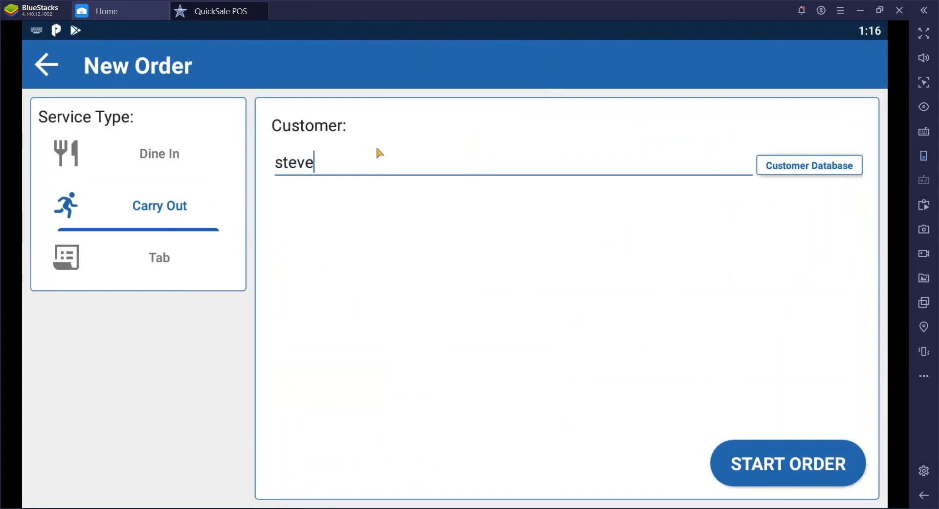
left_click(787, 463)
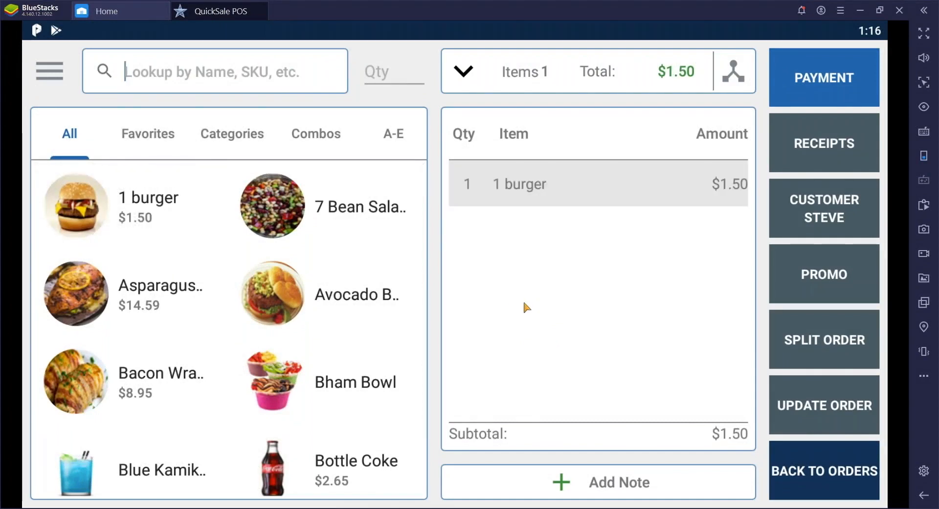
mouse_move(501, 288)
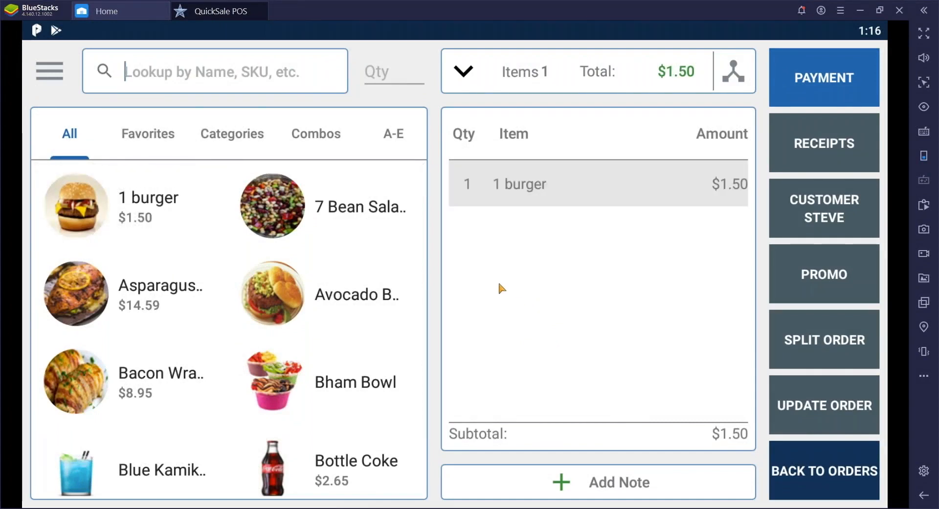
left_click(823, 78)
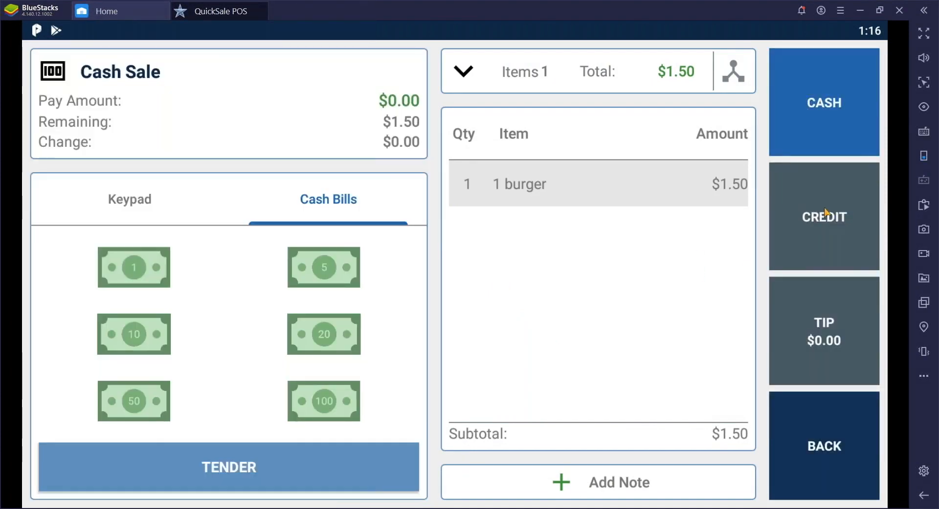
left_click(822, 332)
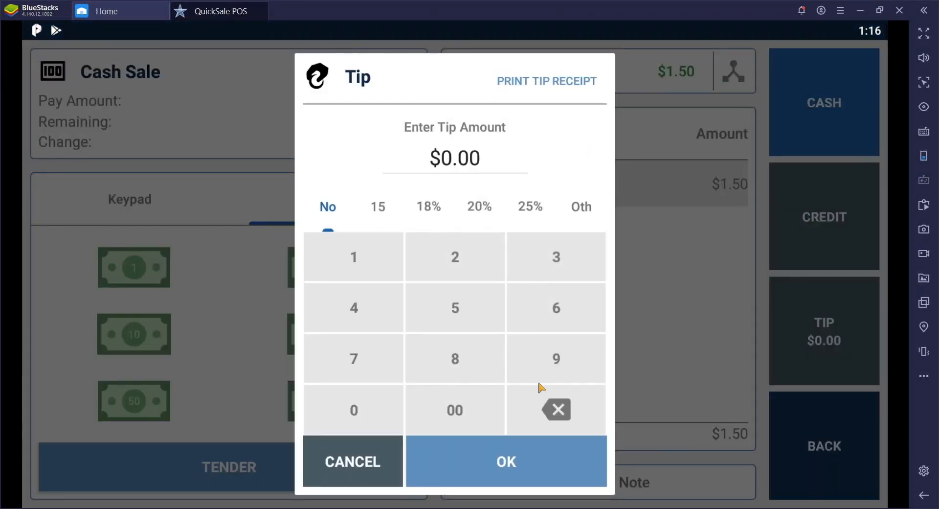
mouse_move(533, 86)
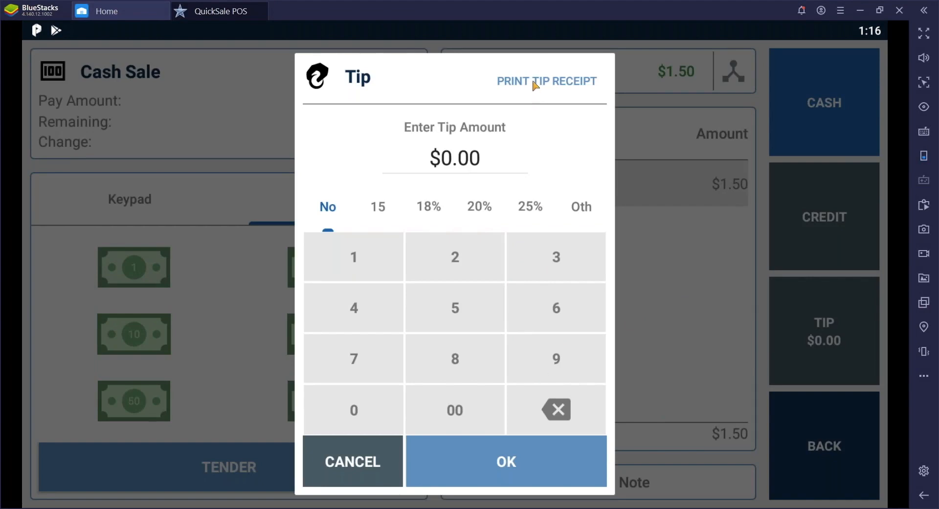
mouse_move(444, 228)
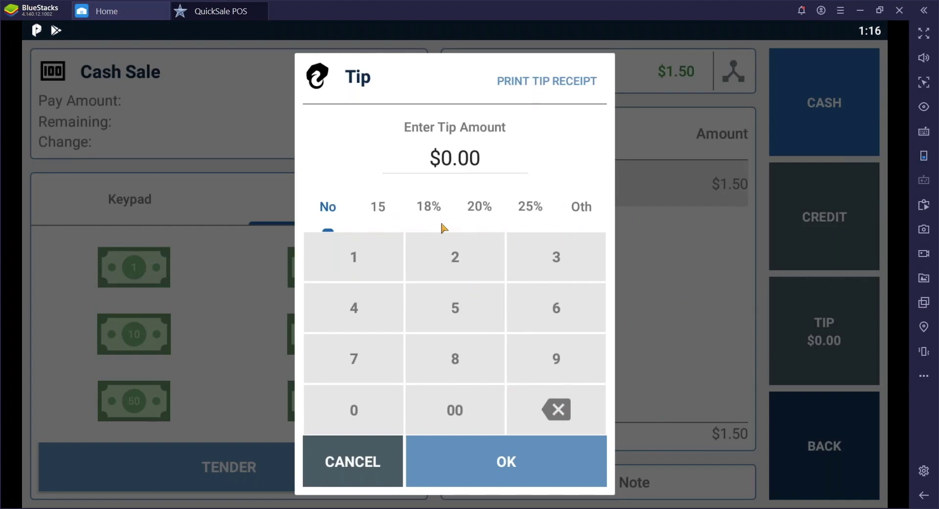
mouse_move(608, 89)
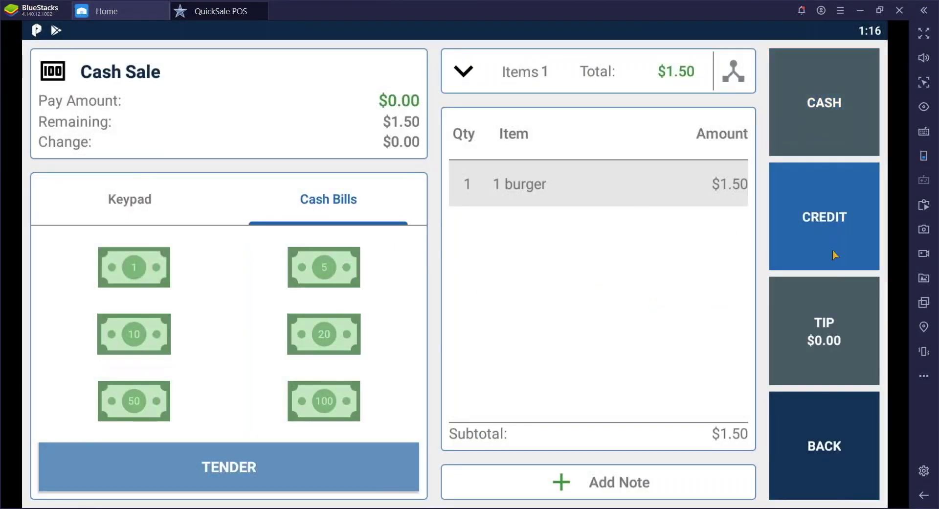
left_click(824, 216)
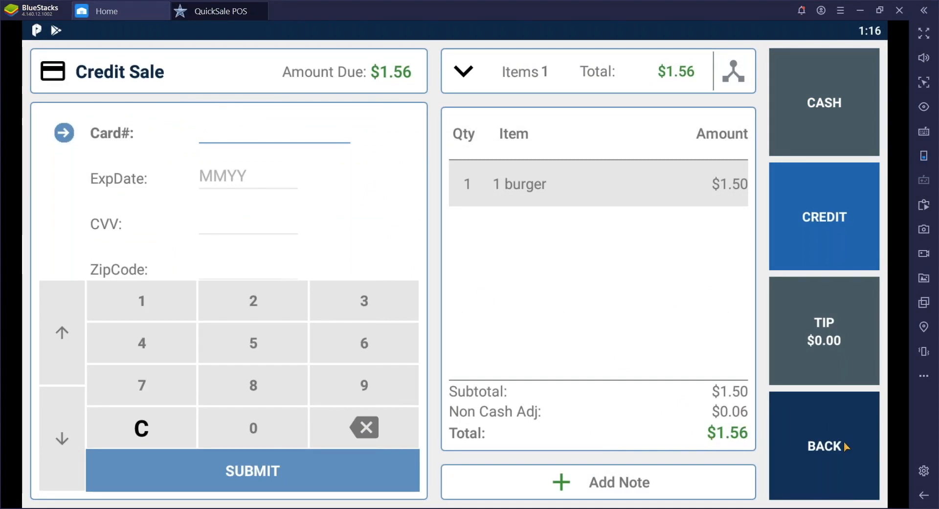
left_click(823, 446)
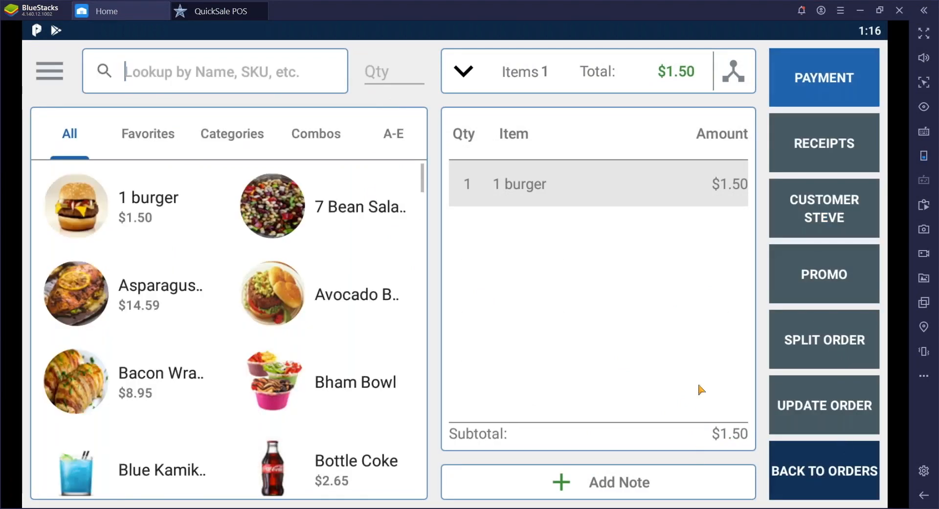
mouse_move(818, 343)
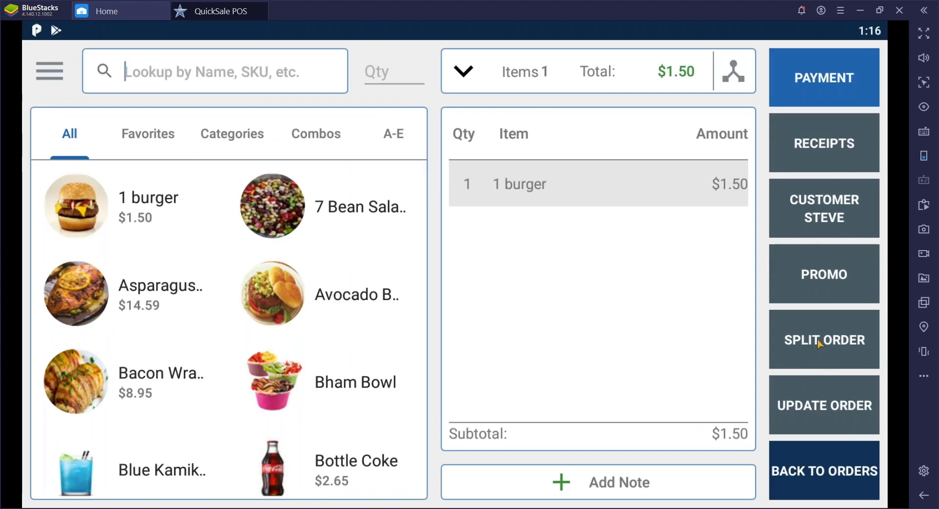
left_click(824, 339)
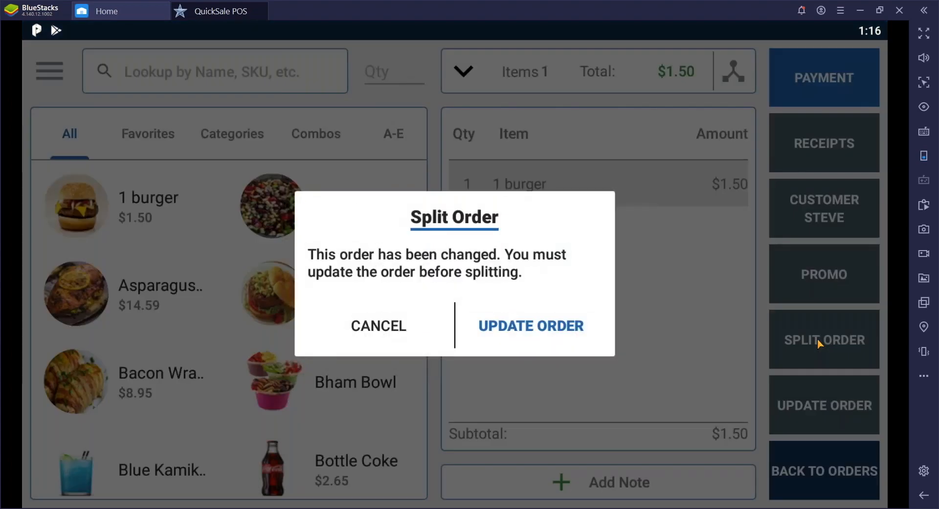
mouse_move(400, 328)
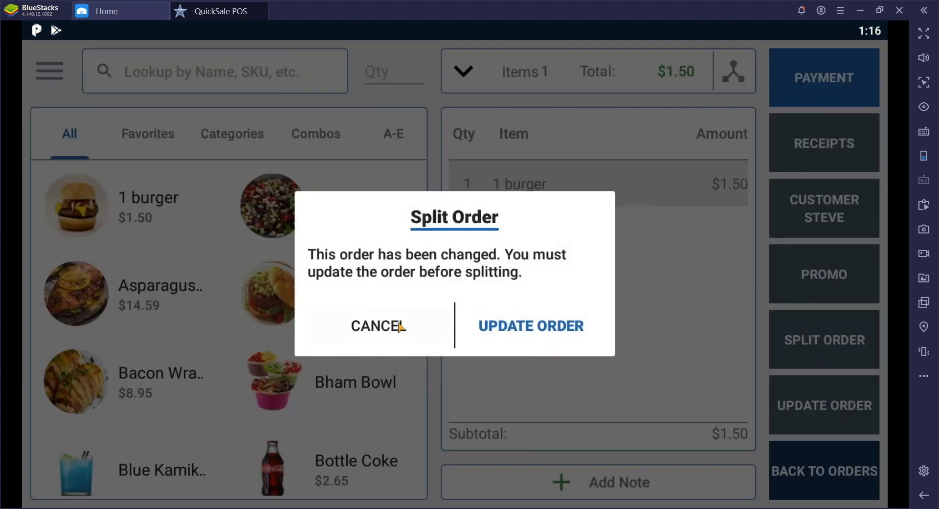
left_click(378, 326)
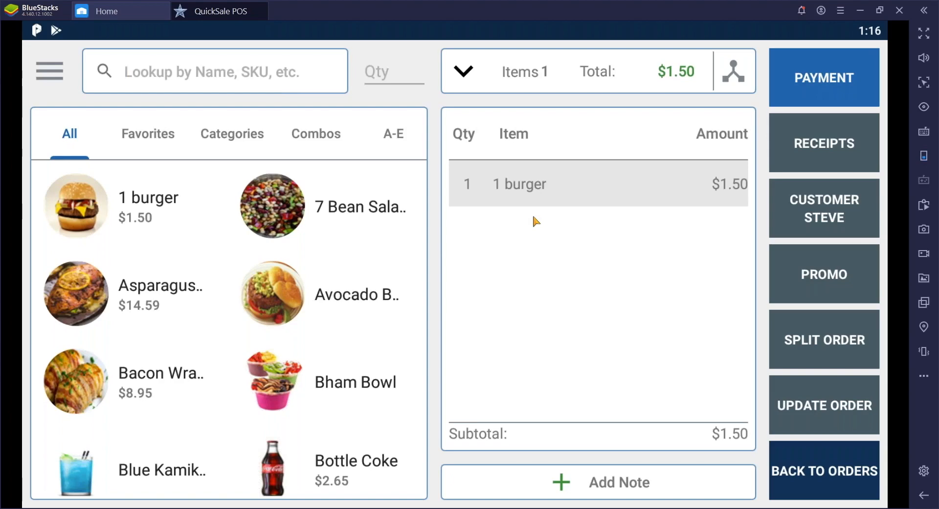
left_click(824, 208)
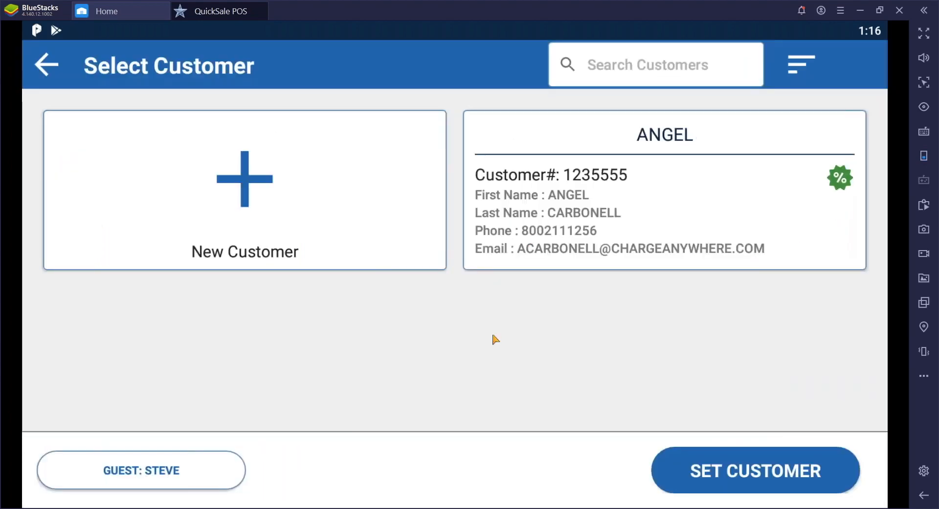
mouse_move(178, 171)
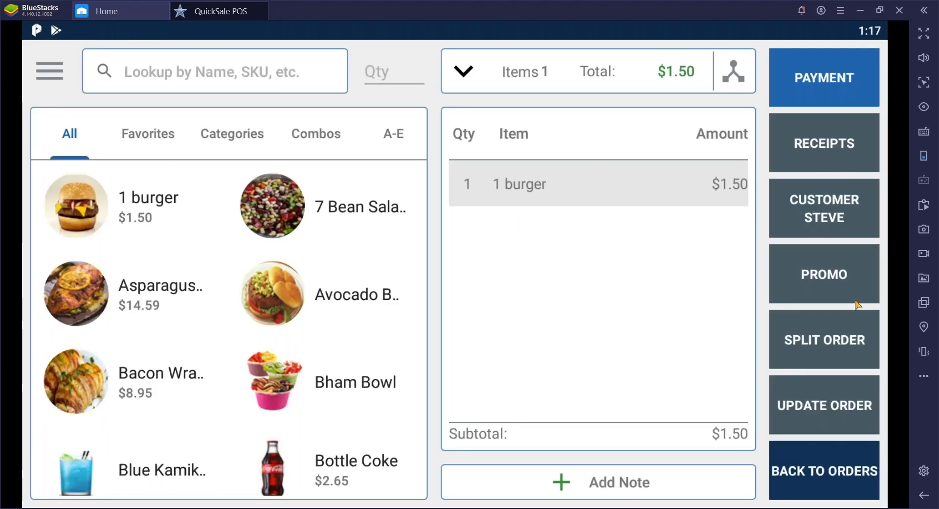
Step: Apply the Senior Citizen promo to the burger order and update it at $1.35
left_click(824, 274)
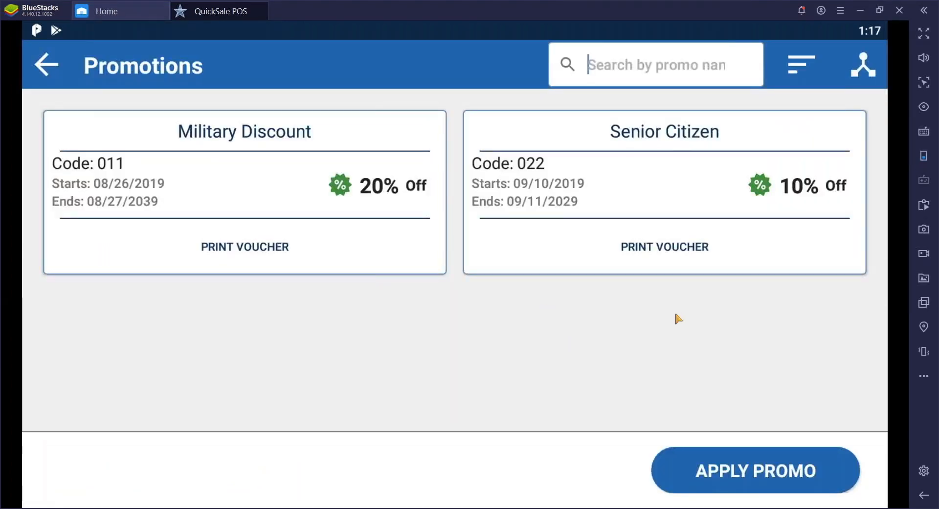
mouse_move(687, 279)
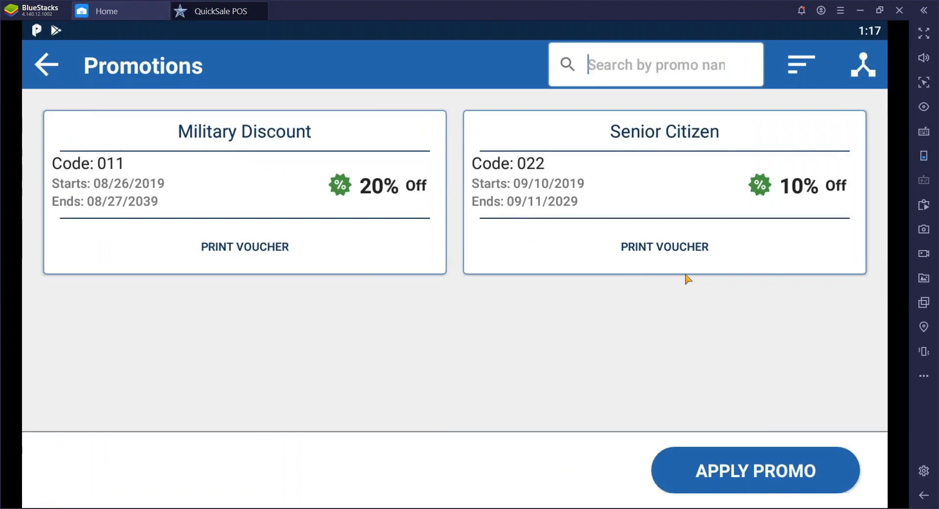
mouse_move(640, 358)
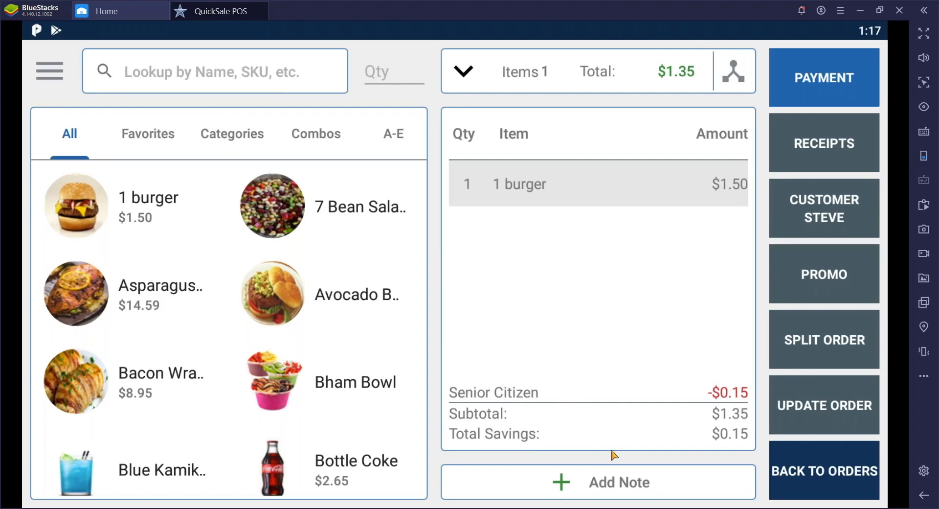
left_click(824, 405)
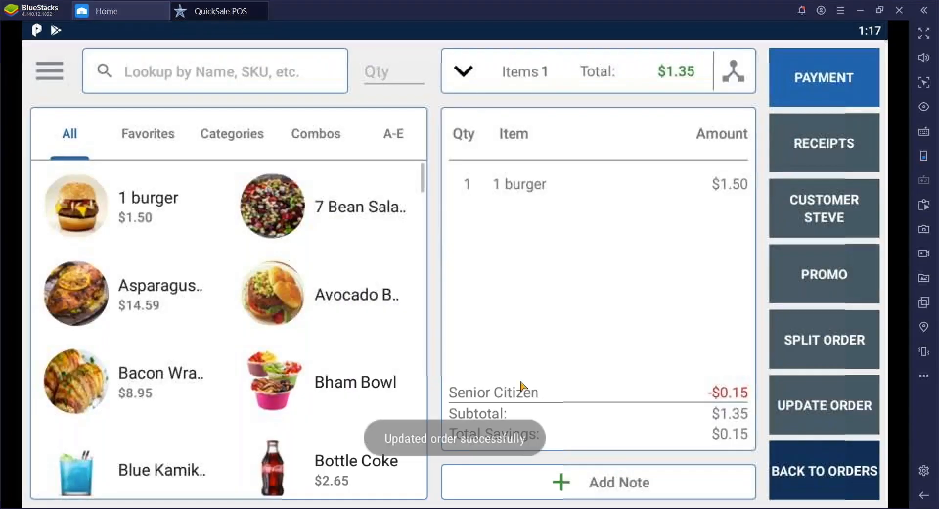
Step: Exit the POS back to the user-selection PIN screen via the navigation menu
left_click(49, 71)
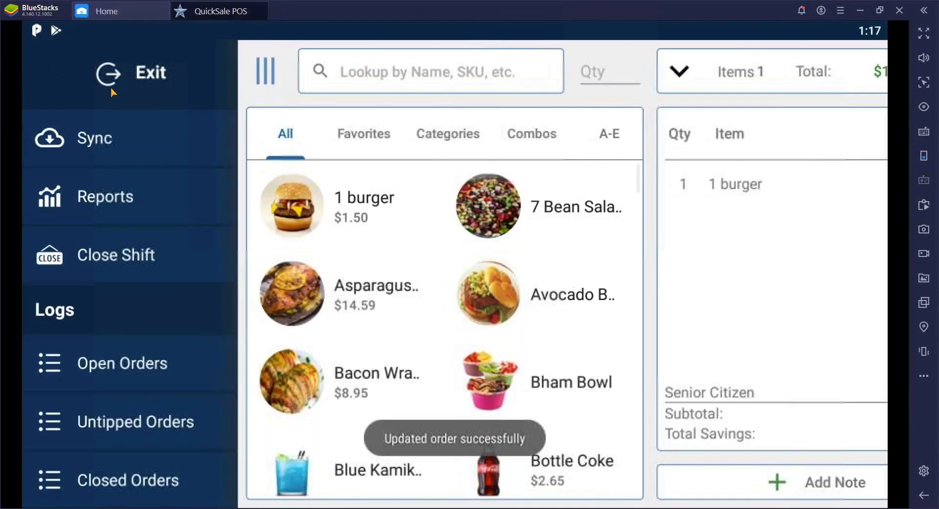
left_click(129, 74)
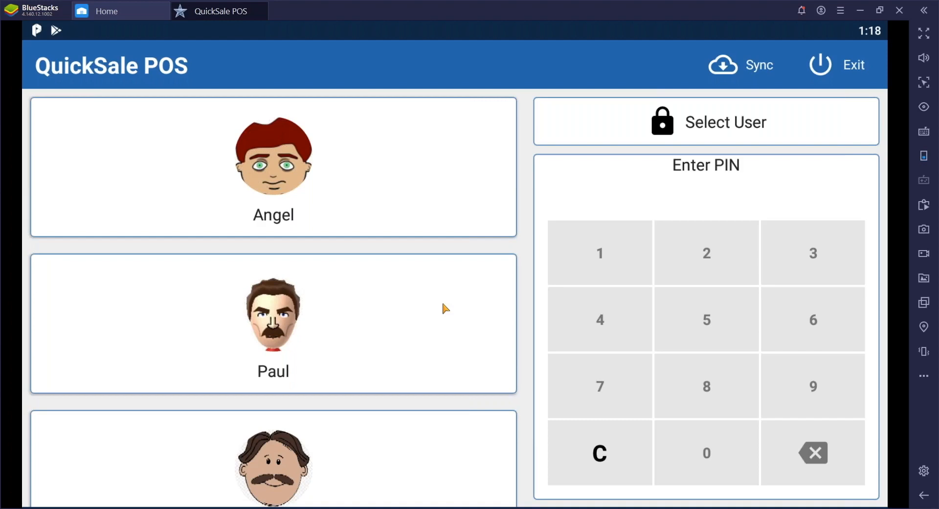
mouse_move(356, 208)
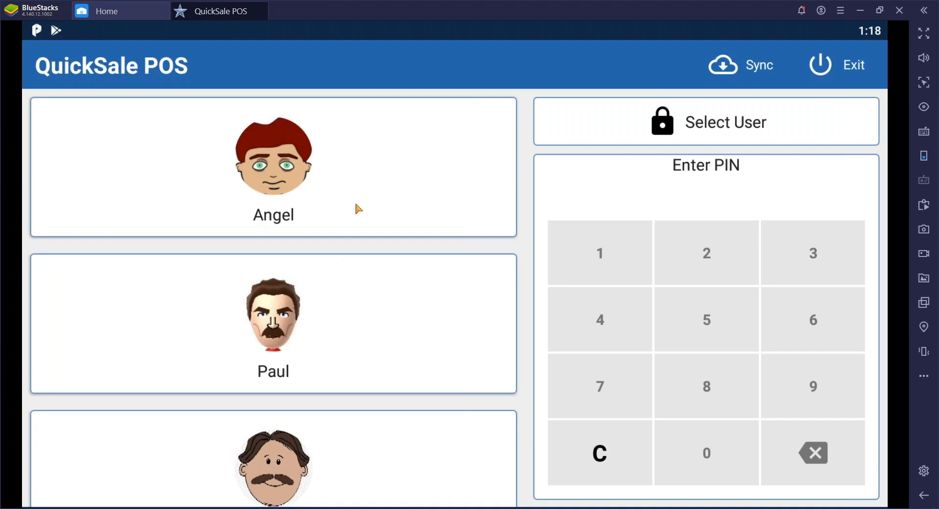
Step: Sign back in as a user and start a new dine-in order
left_click(273, 167)
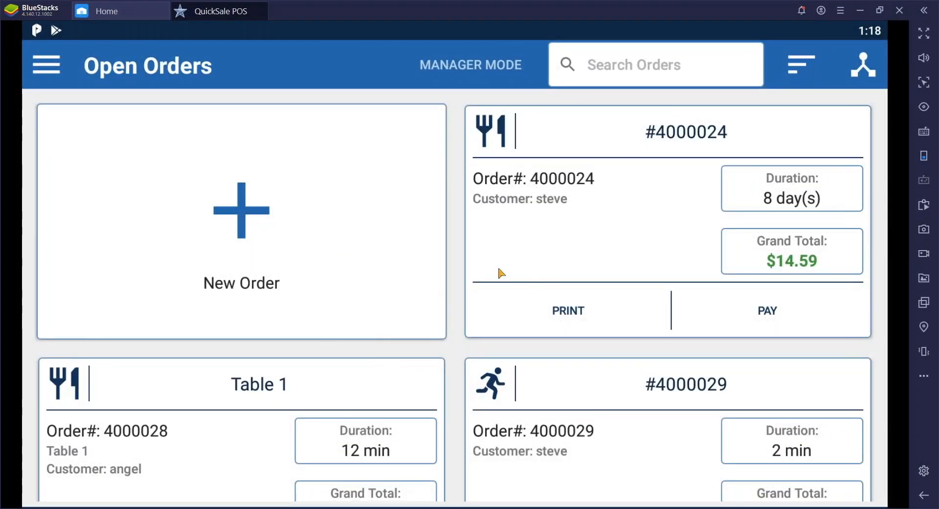
left_click(241, 222)
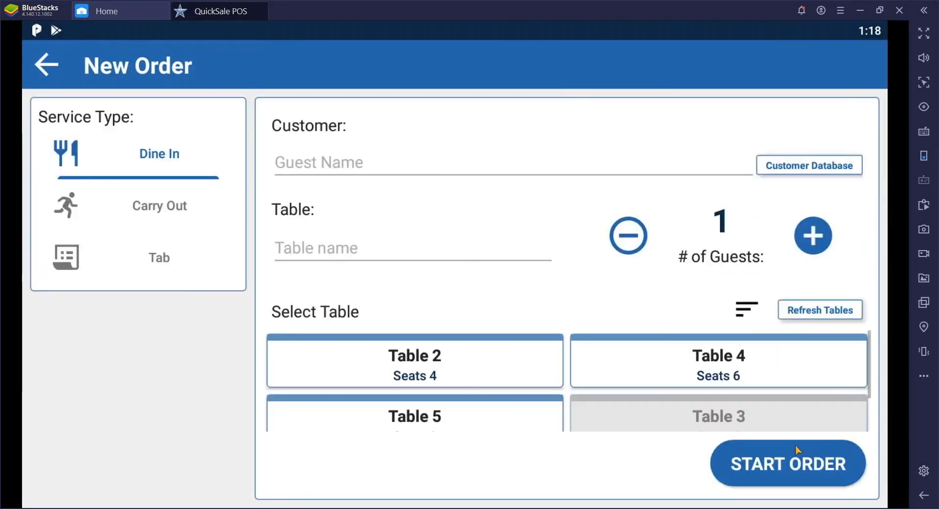
left_click(786, 462)
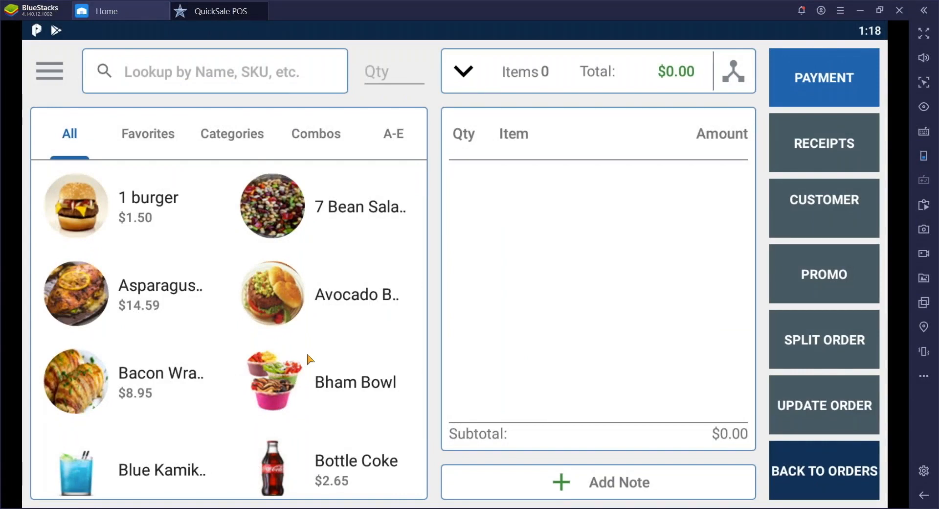
mouse_move(170, 233)
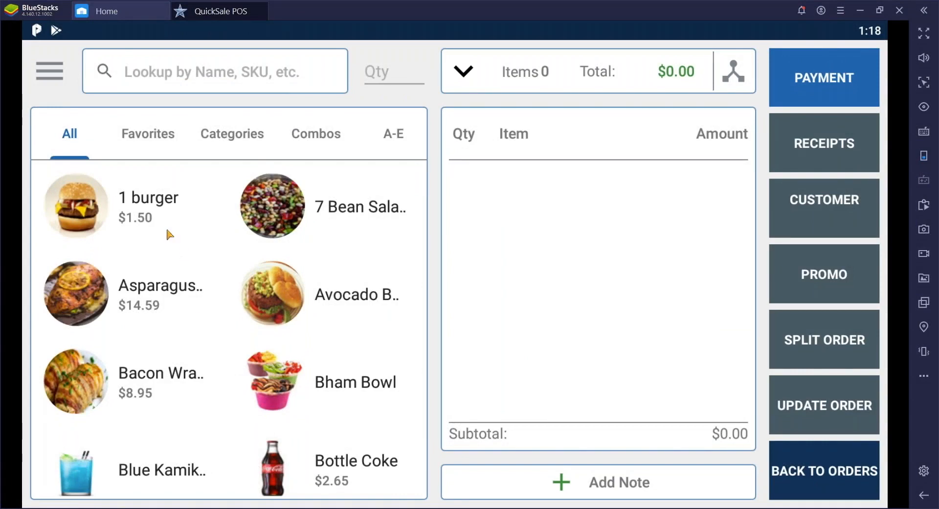
mouse_move(310, 364)
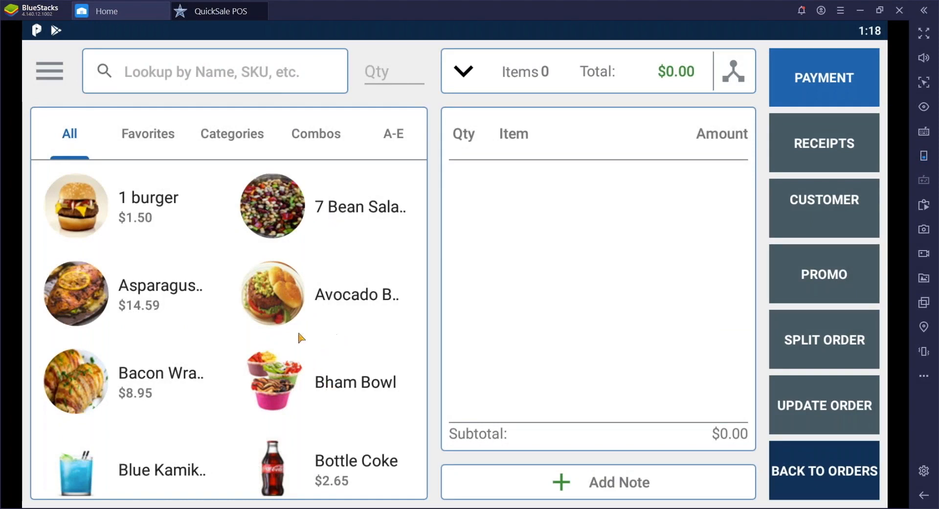
mouse_move(153, 482)
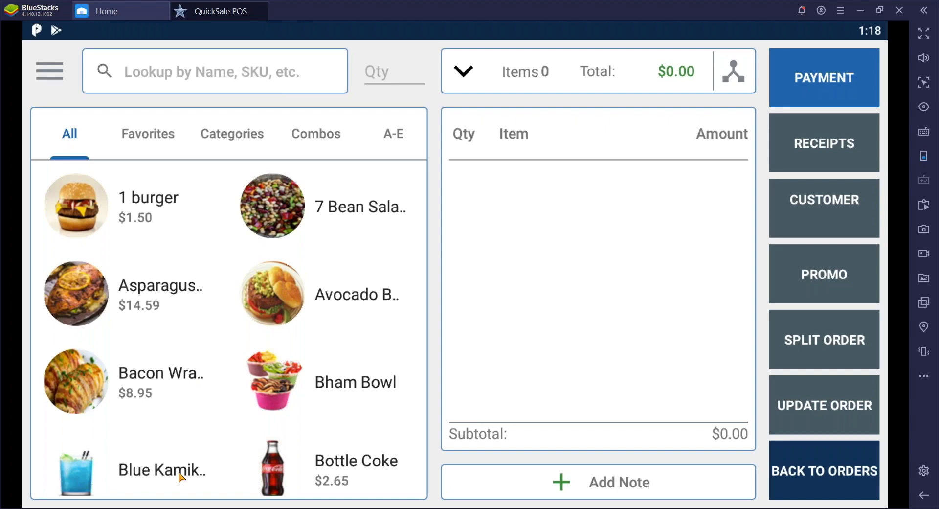
mouse_move(831, 419)
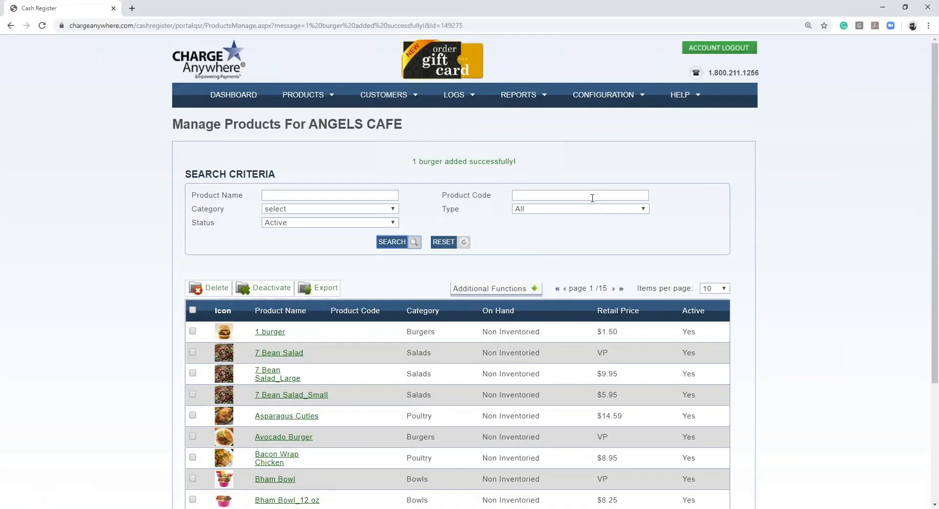
Step: Open the 1 burger product for editing and begin changing its icon
left_click(270, 331)
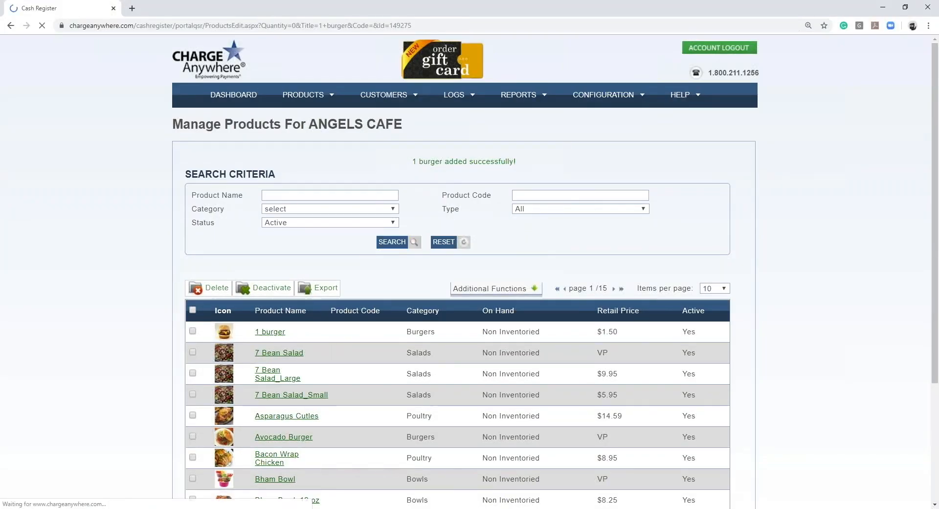
left_click(270, 331)
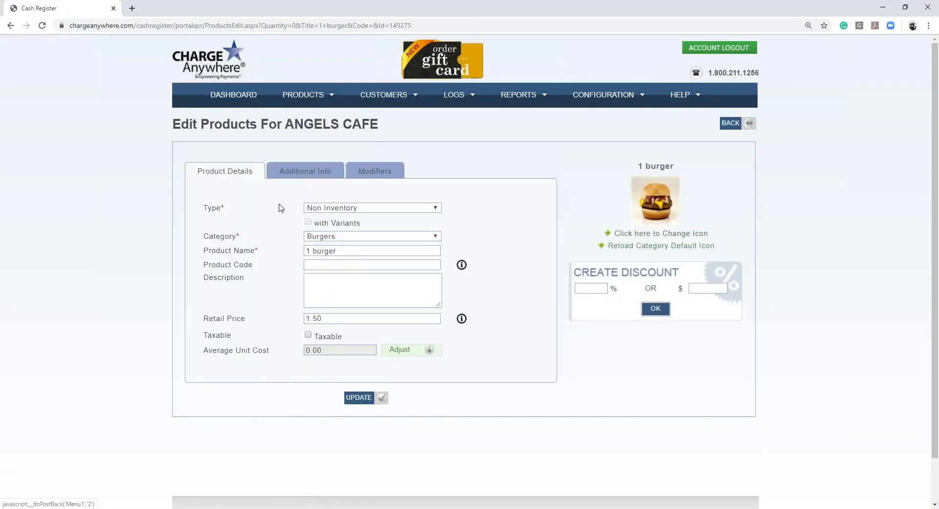
left_click(660, 233)
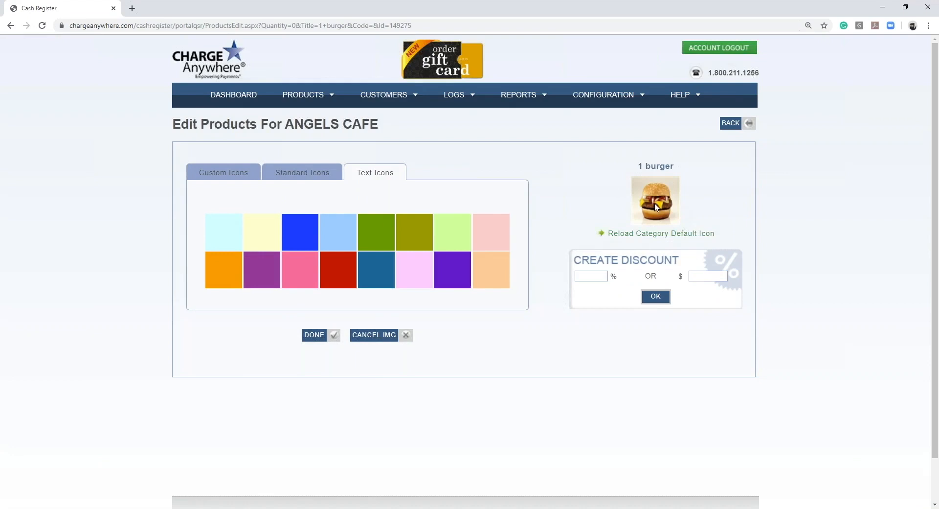
mouse_move(529, 194)
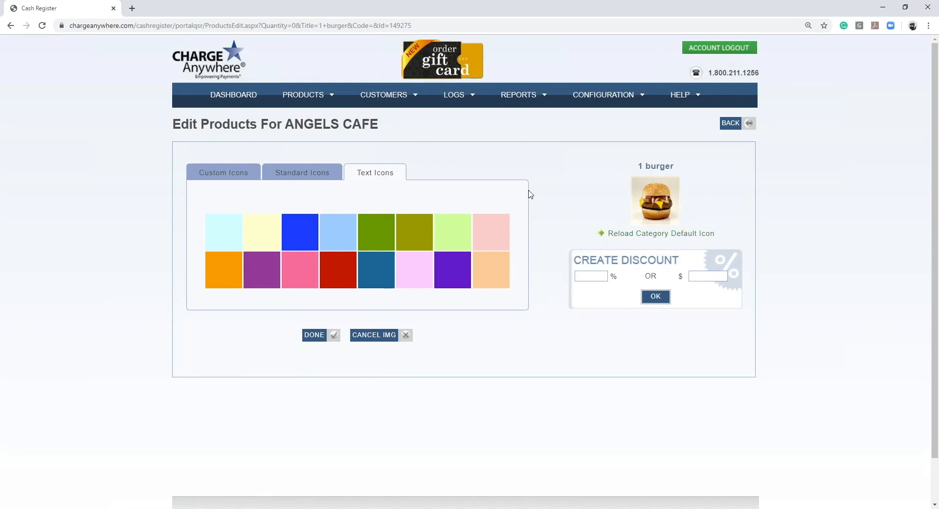
mouse_move(537, 199)
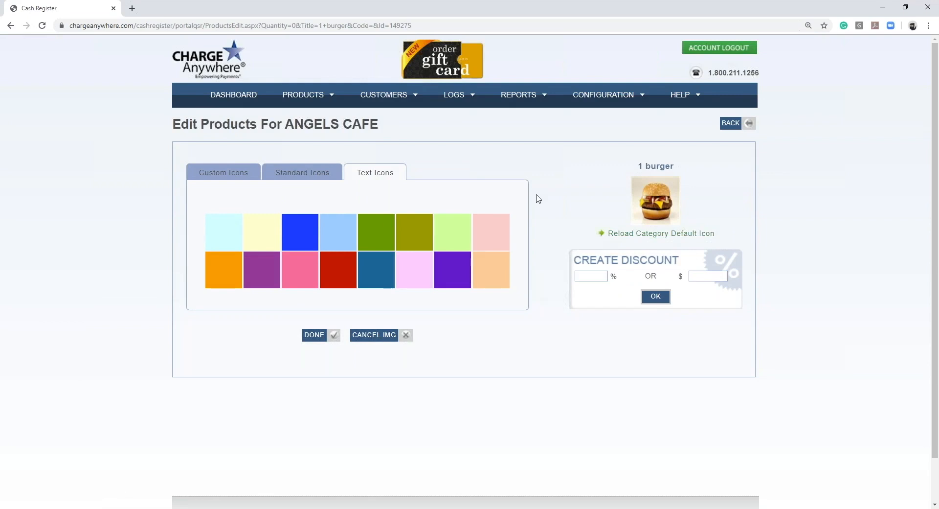
mouse_move(302, 172)
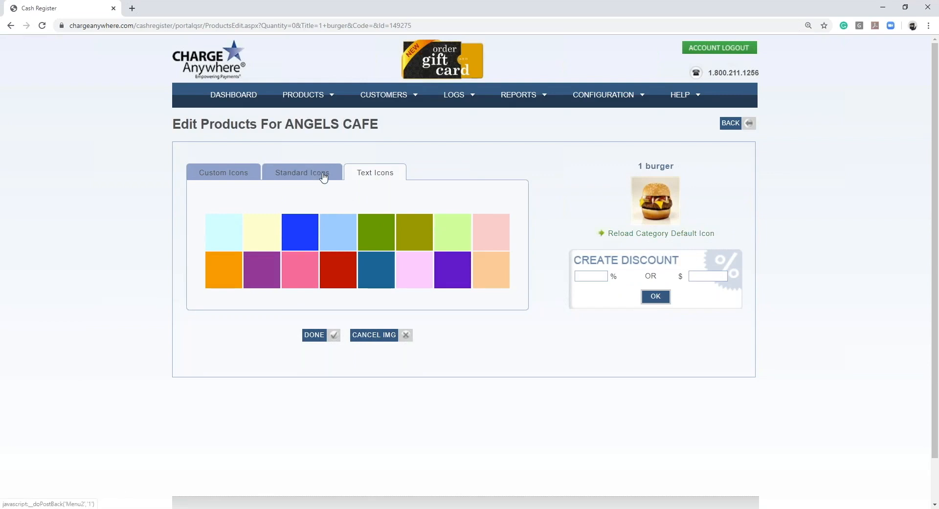
Step: Pick a solid green icon from the standard set and update the 1 burger product
left_click(303, 172)
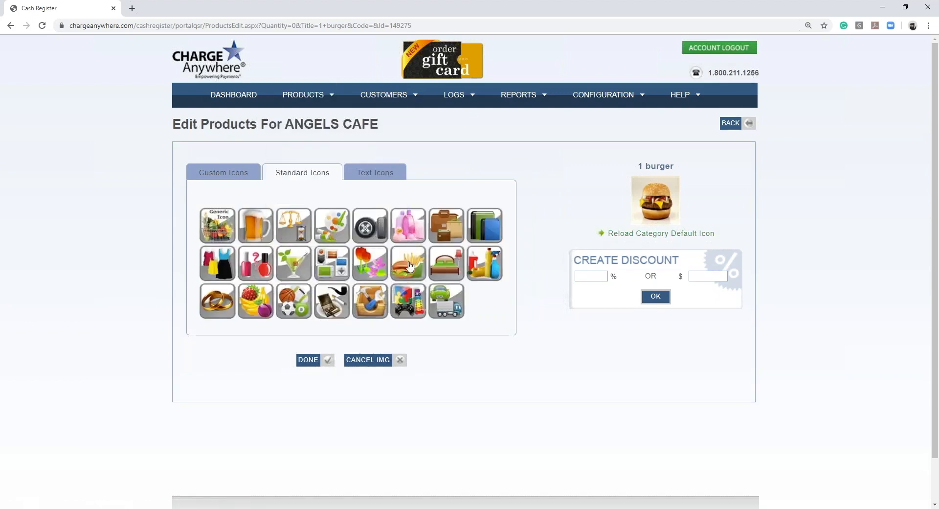
left_click(375, 172)
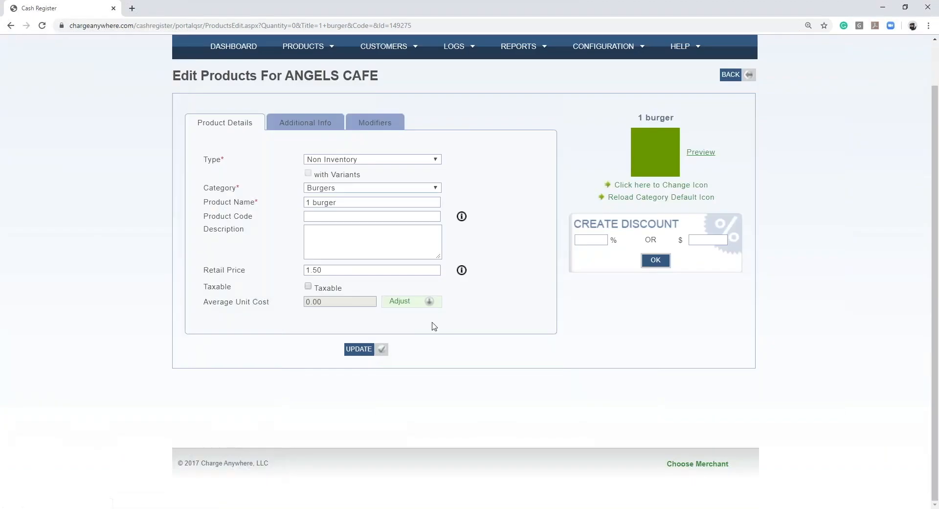
left_click(358, 348)
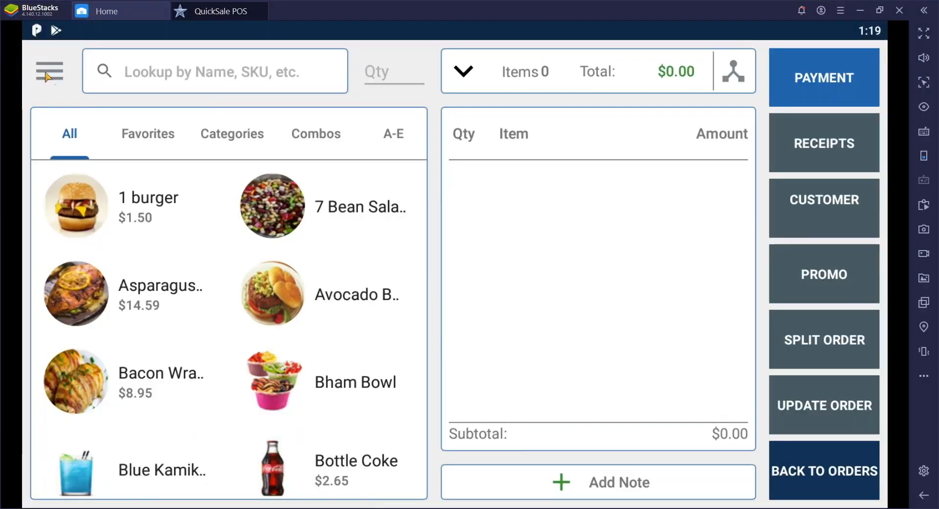
Step: Sync the latest products so 1 burger shows its green text icon on the register
left_click(49, 70)
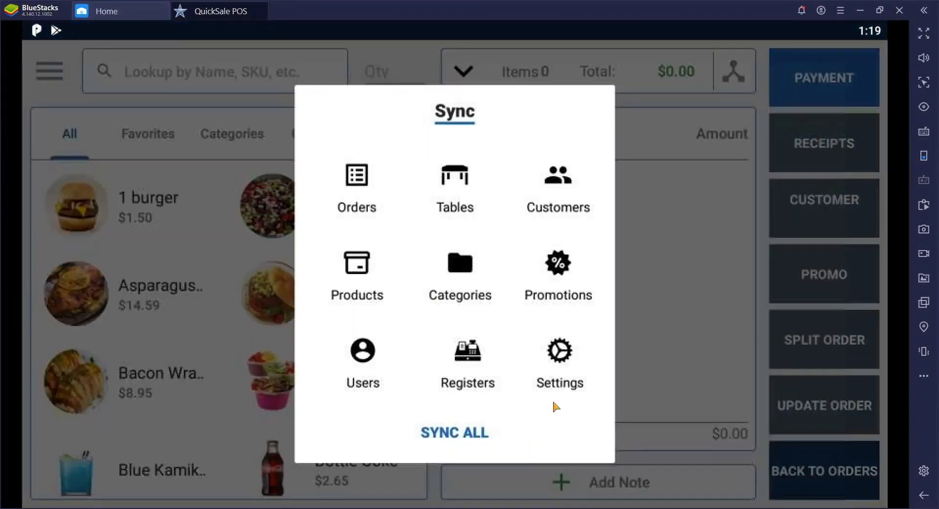
left_click(455, 432)
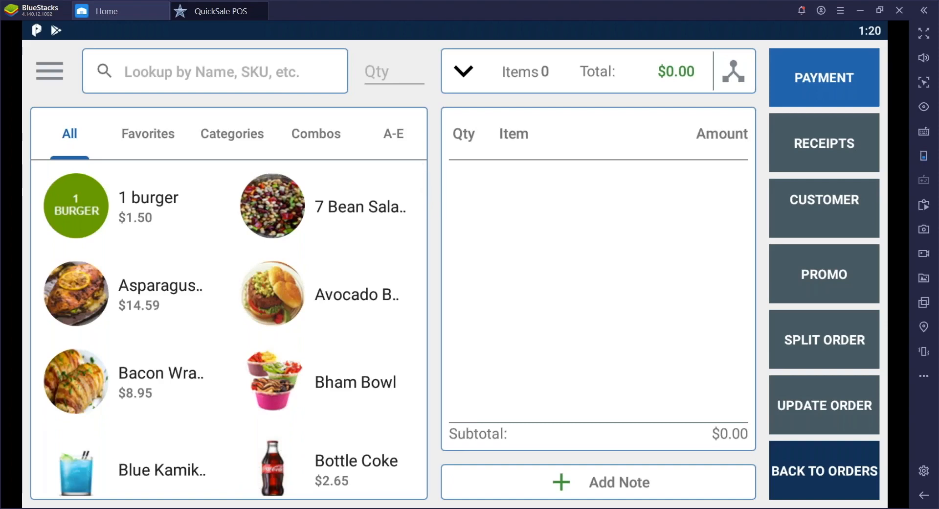
mouse_move(282, 394)
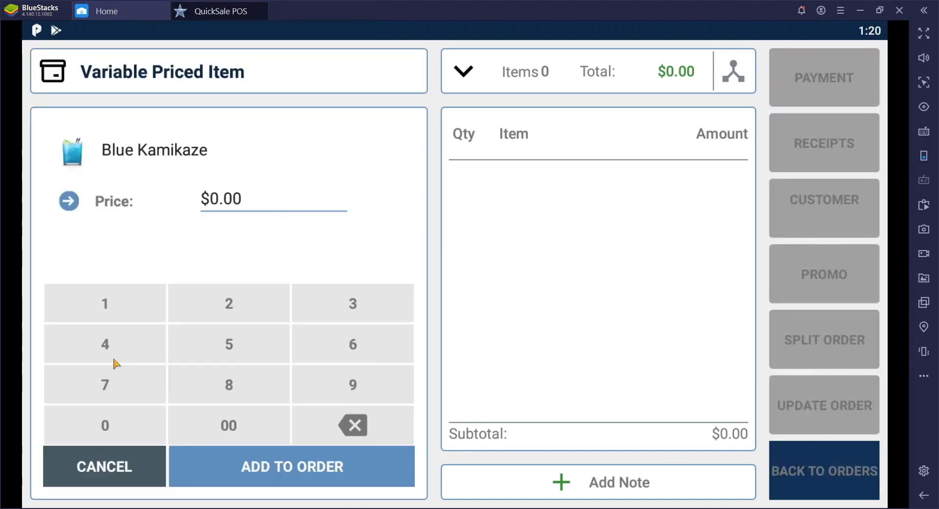
mouse_move(247, 321)
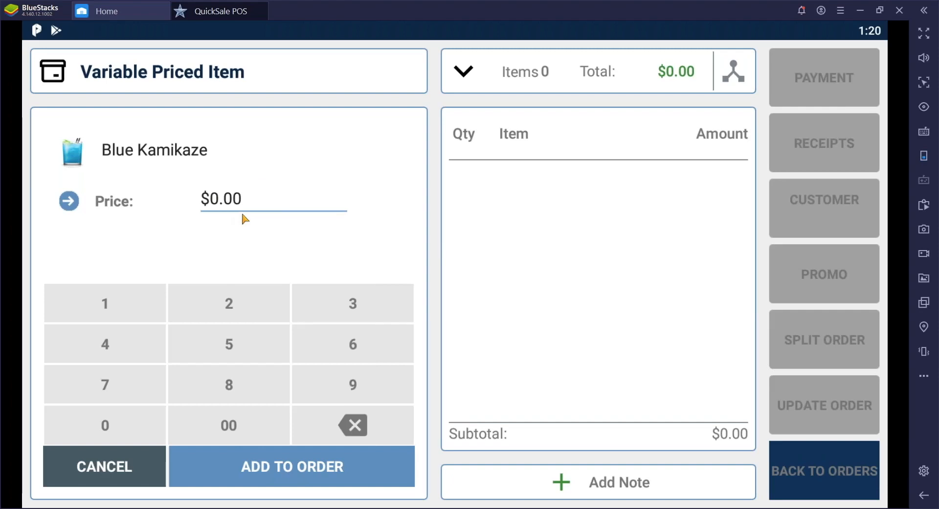
mouse_move(265, 298)
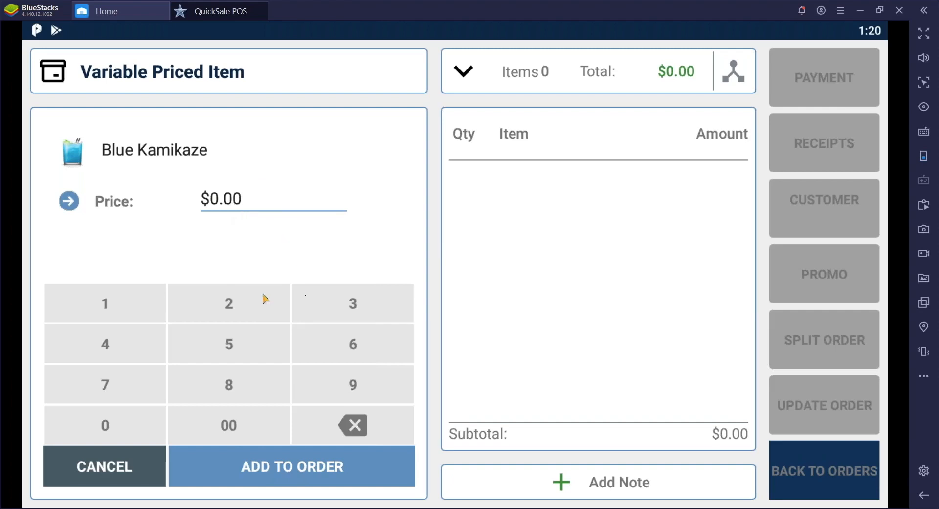
mouse_move(328, 343)
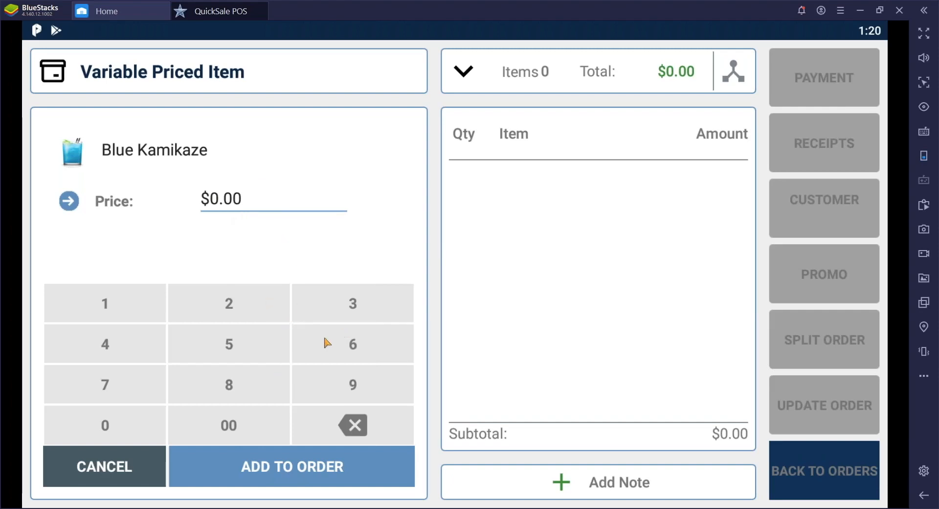
left_click(104, 467)
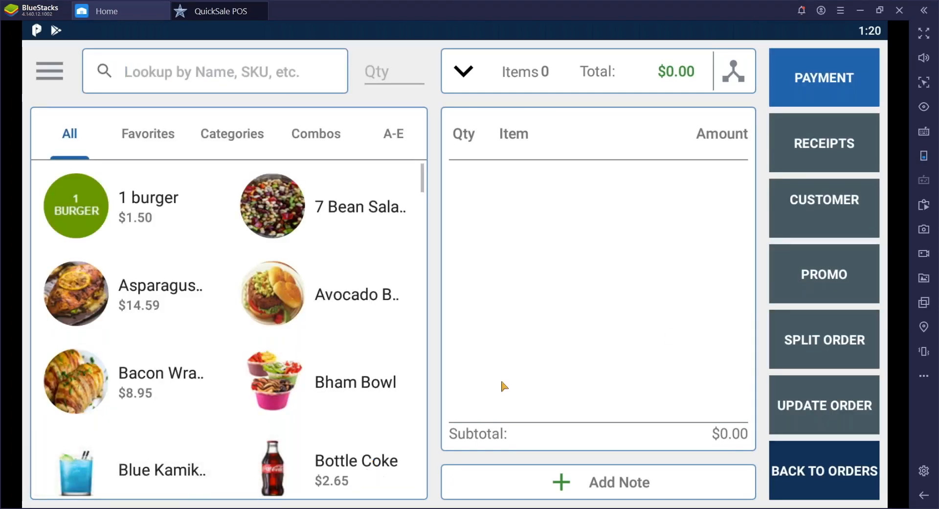
left_click(823, 274)
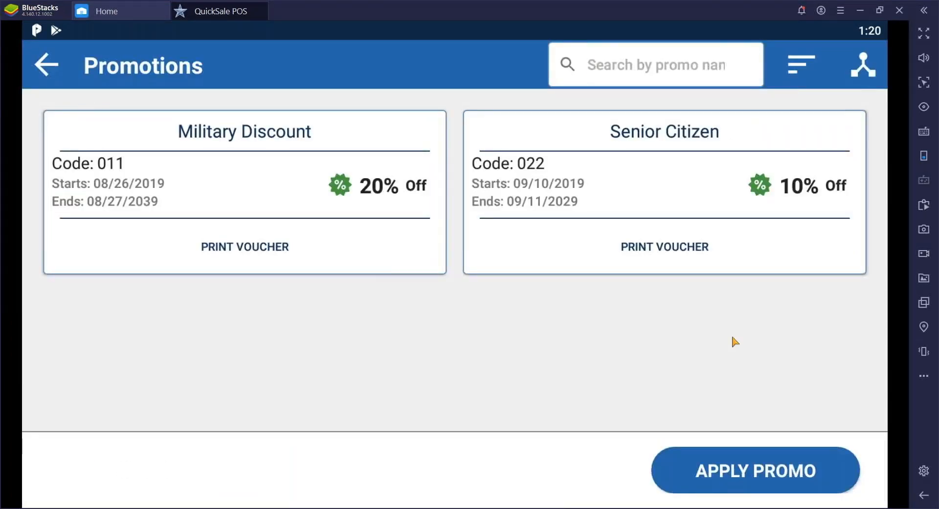
mouse_move(616, 374)
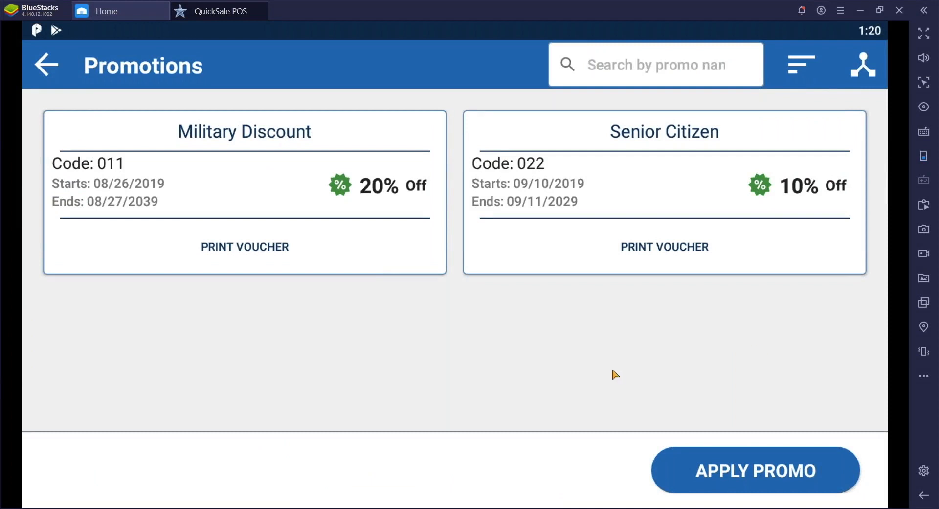
mouse_move(685, 359)
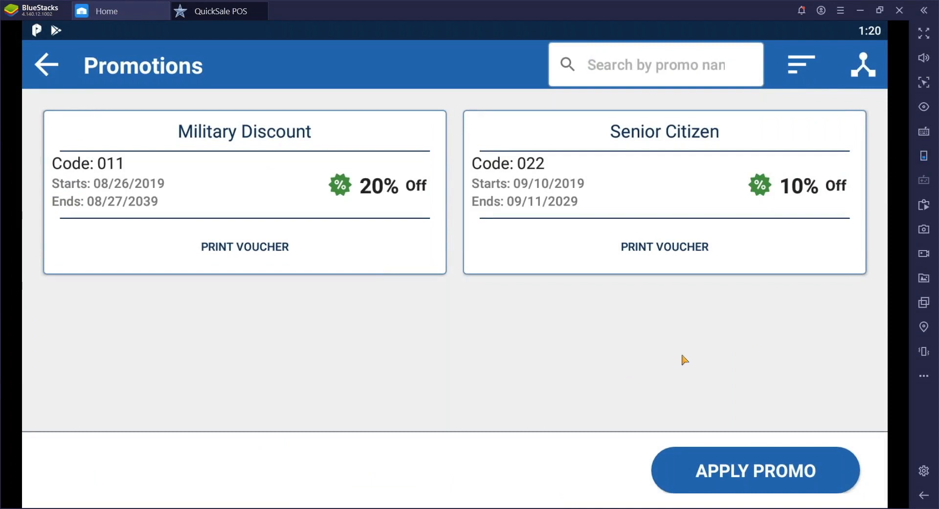
mouse_move(694, 333)
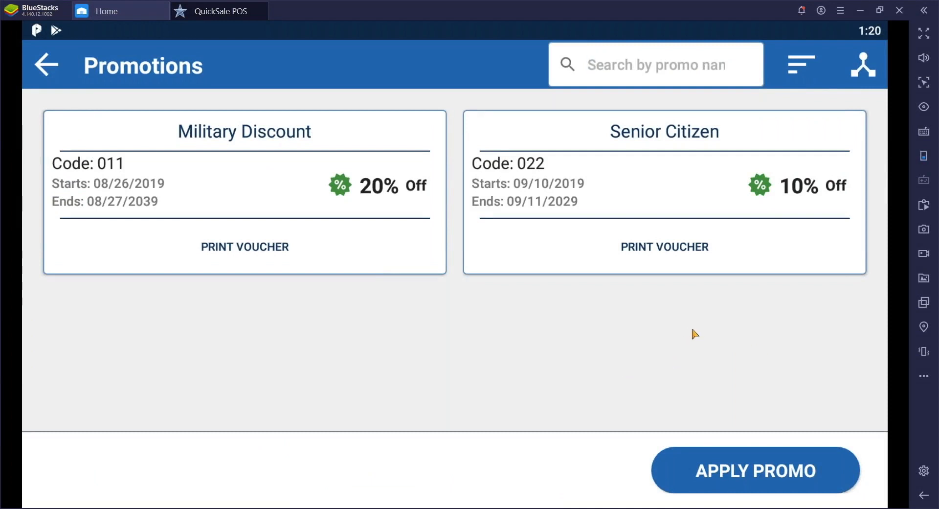
mouse_move(722, 261)
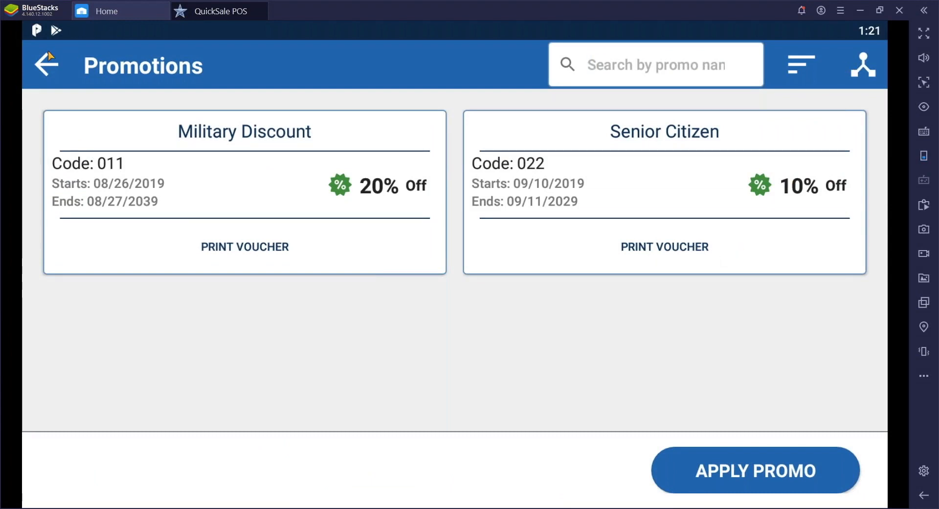
left_click(46, 65)
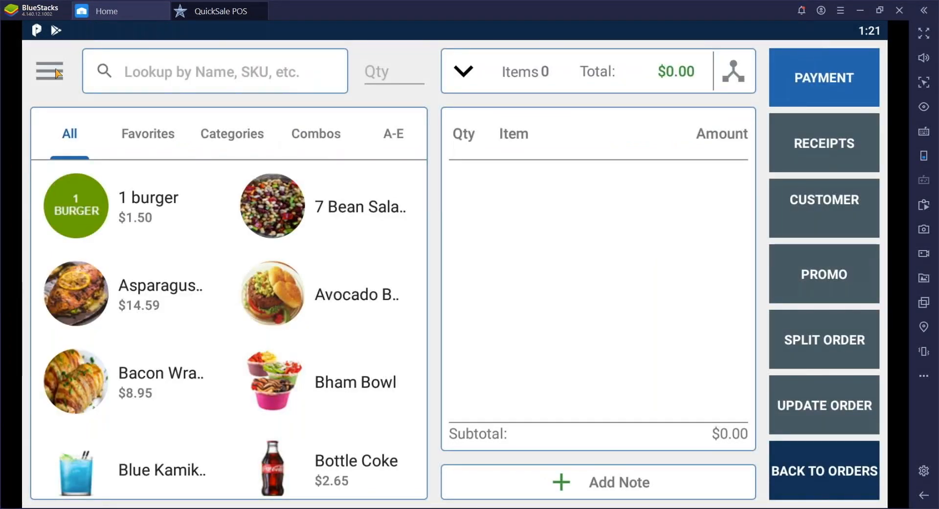
mouse_move(890, 184)
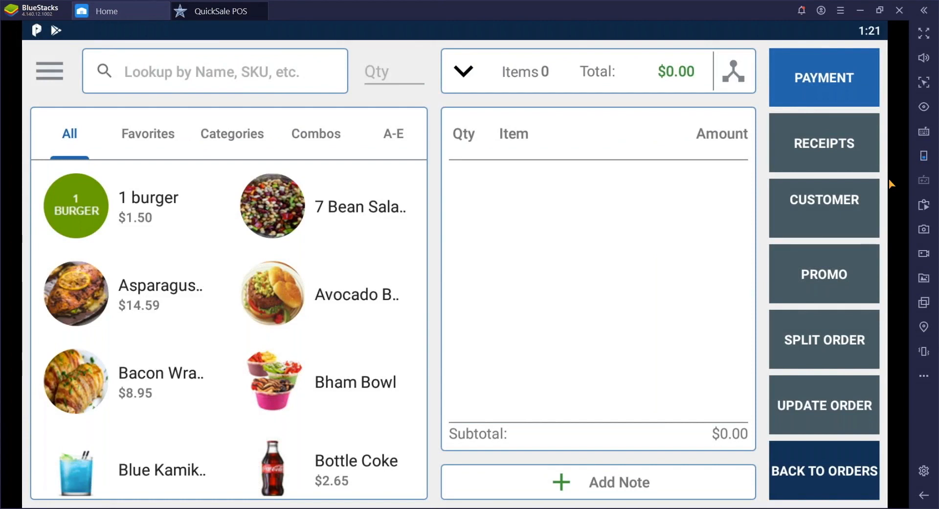
mouse_move(934, 473)
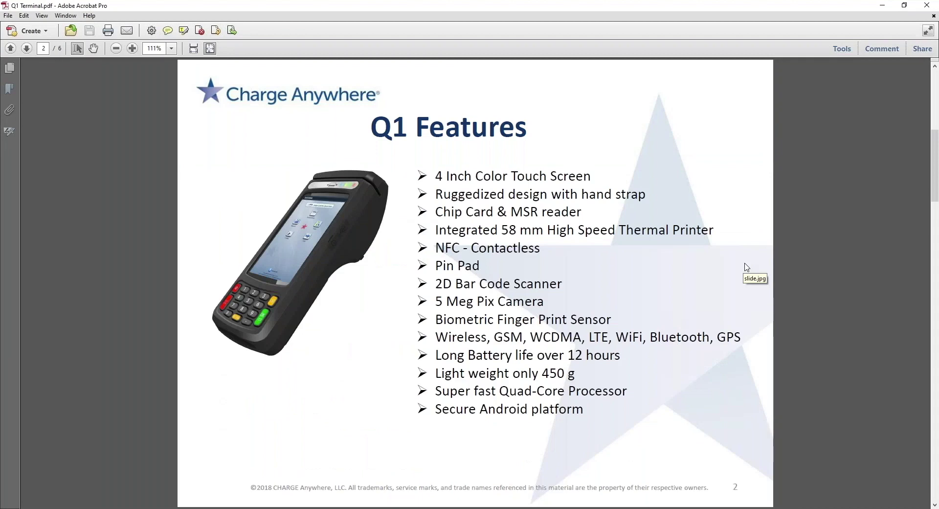
mouse_move(746, 268)
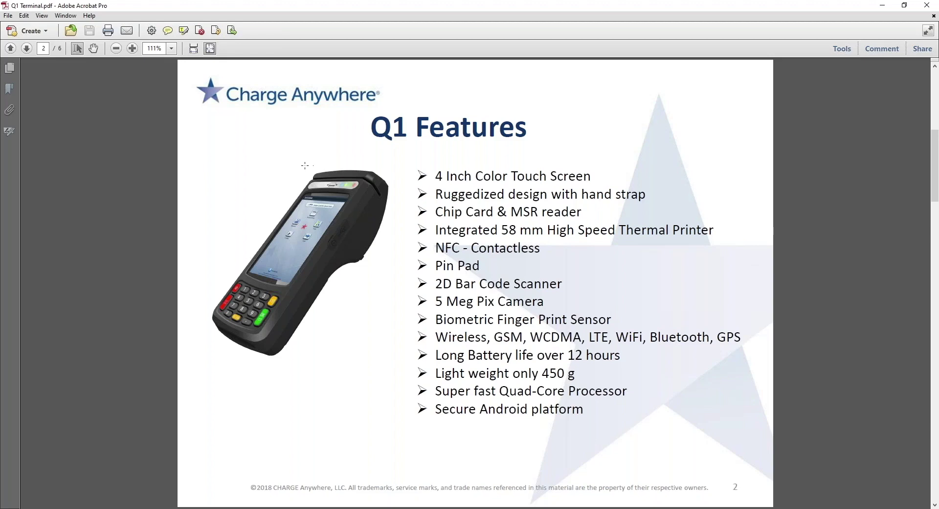
Step: Outline the top edge of the Q1 terminal image, then clear the markup
left_click_drag(303, 164, 391, 201)
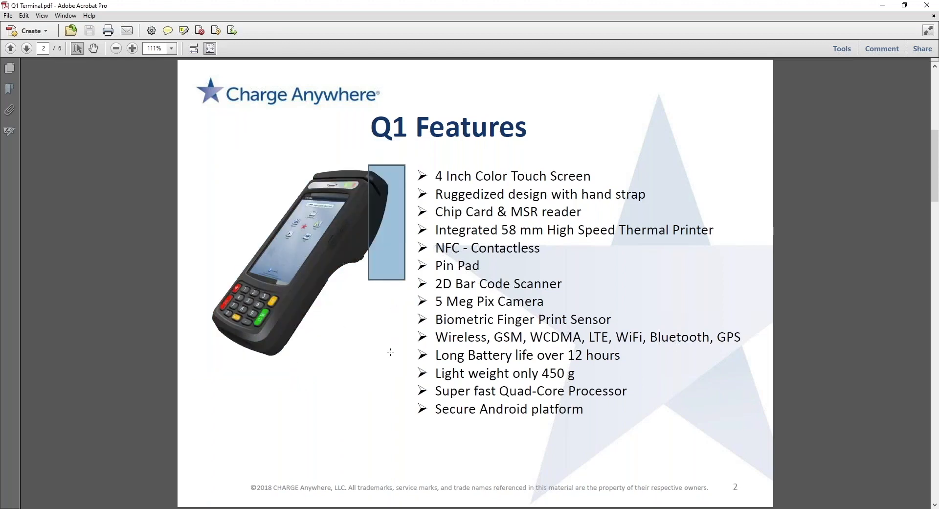
mouse_move(390, 352)
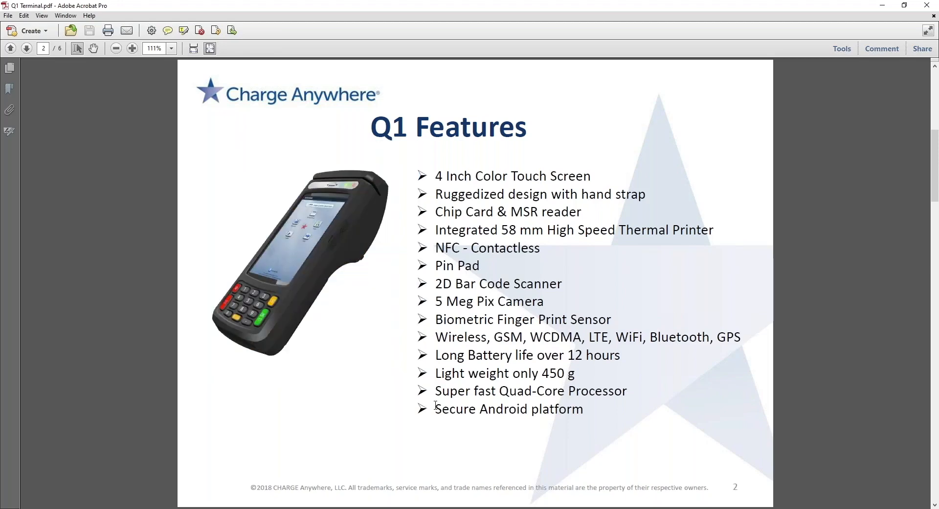
left_click(26, 48)
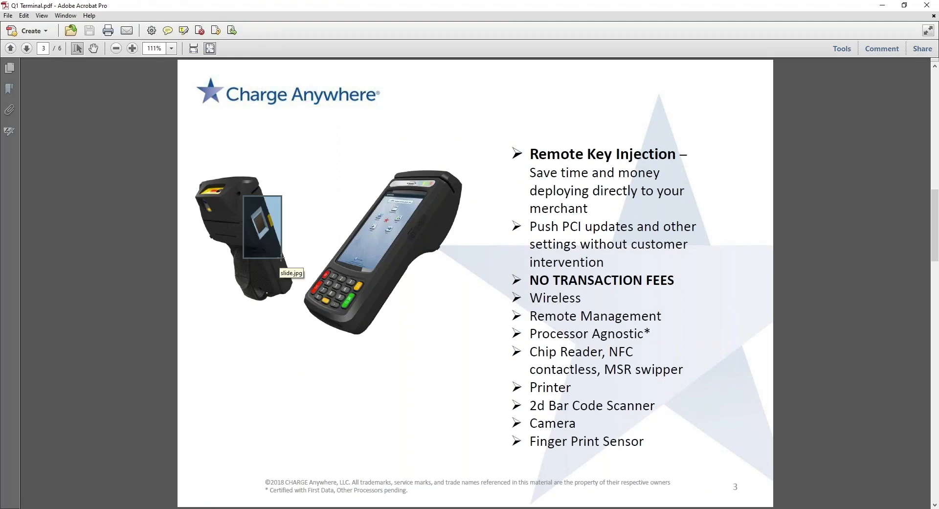
mouse_move(212, 179)
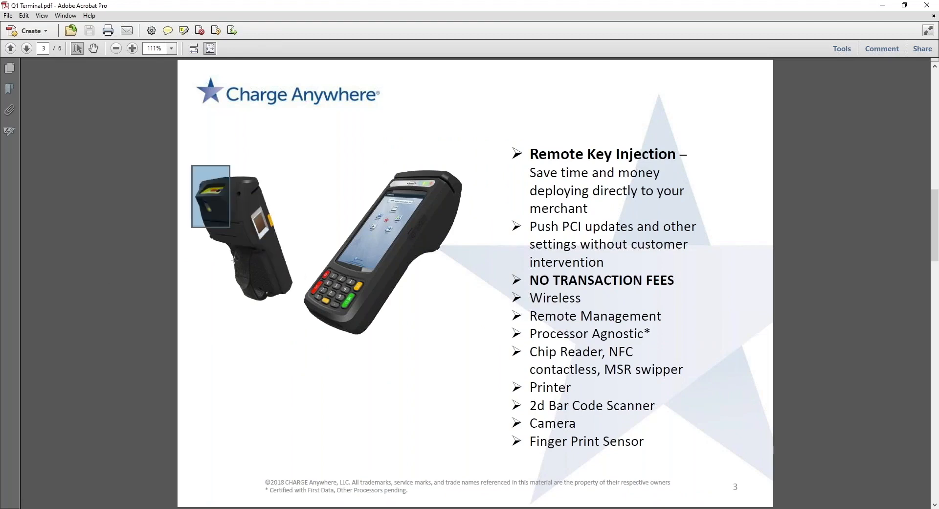
left_click(252, 263)
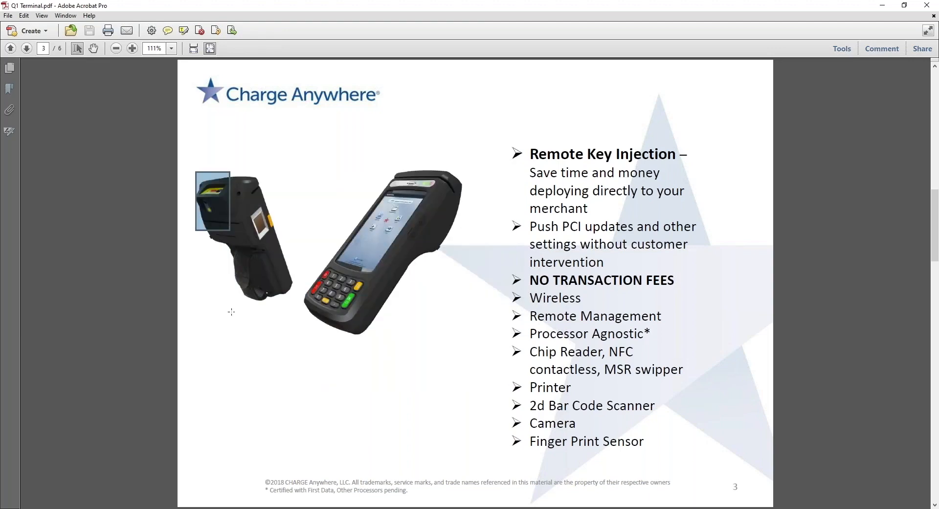
mouse_move(230, 323)
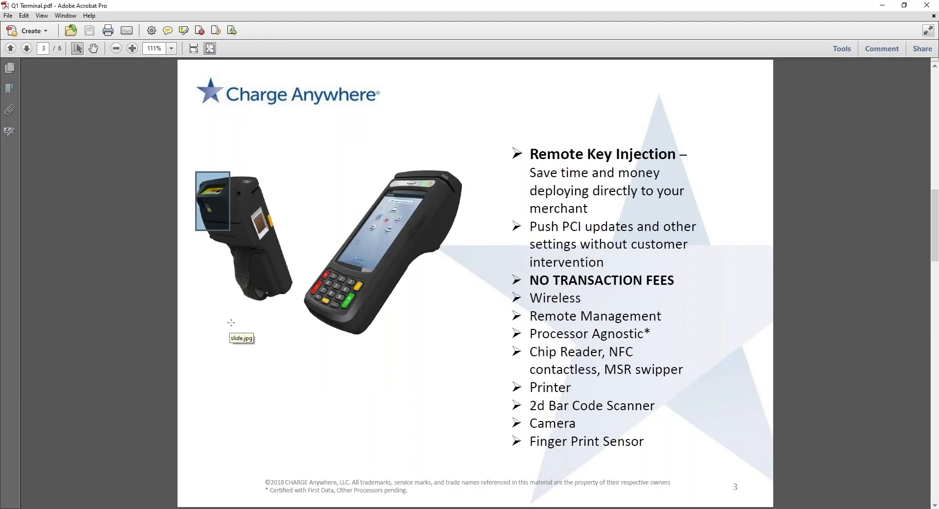
mouse_move(231, 323)
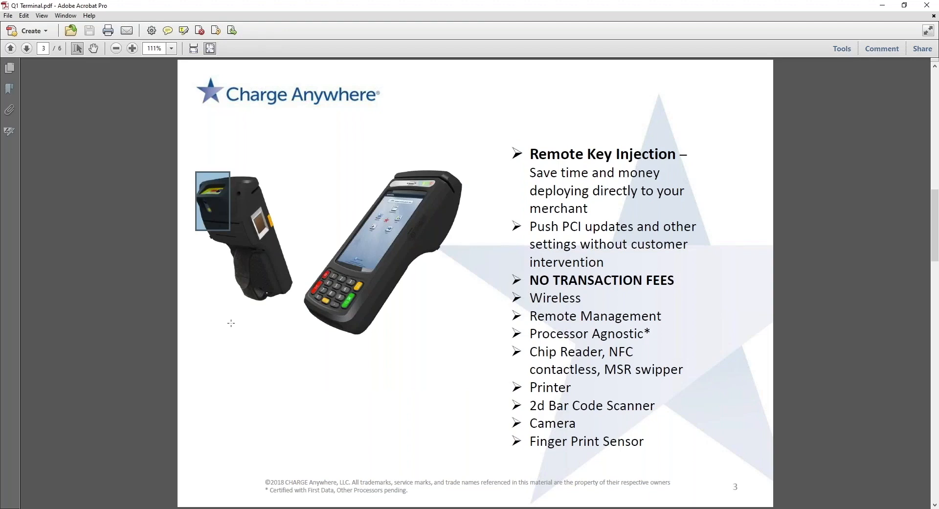
mouse_move(371, 363)
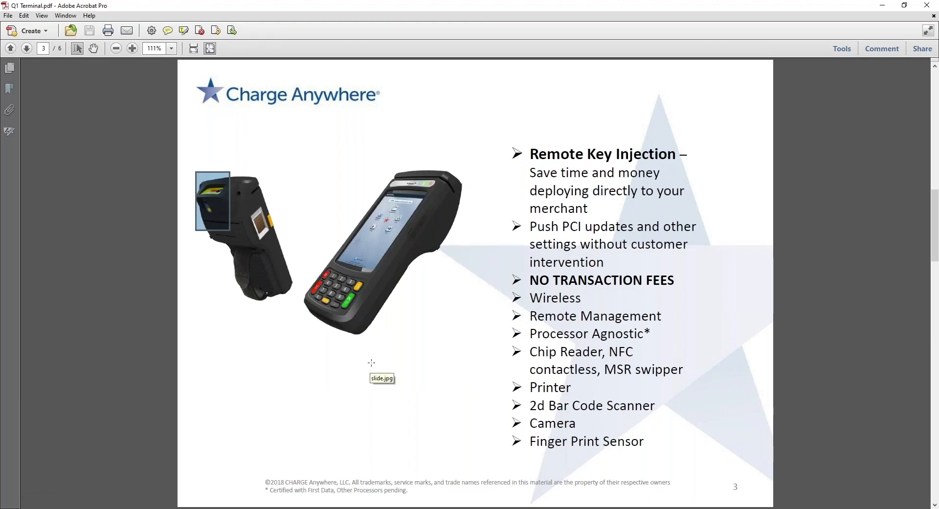
mouse_move(417, 364)
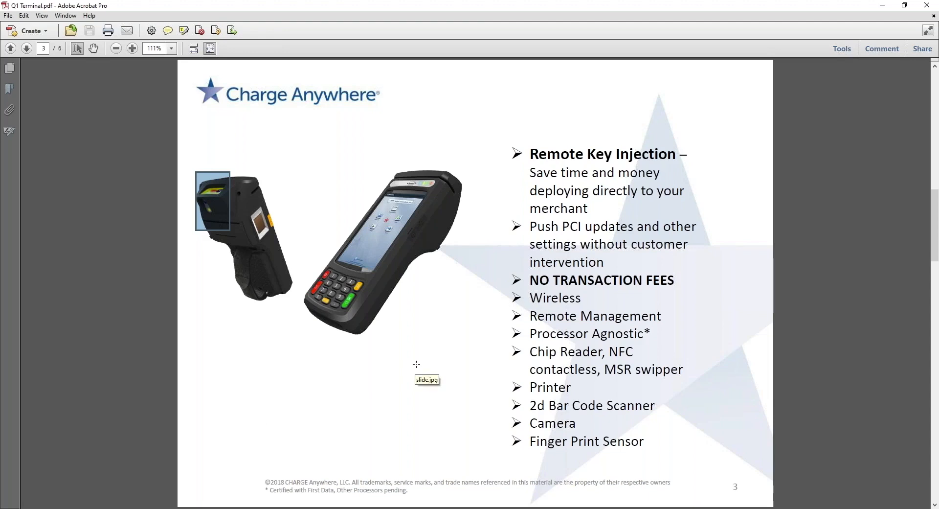
mouse_move(507, 442)
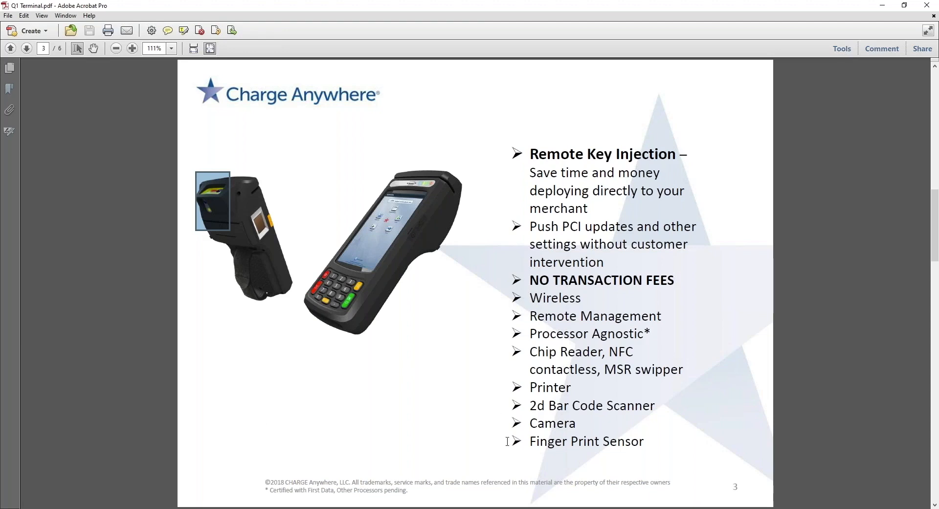
mouse_move(508, 443)
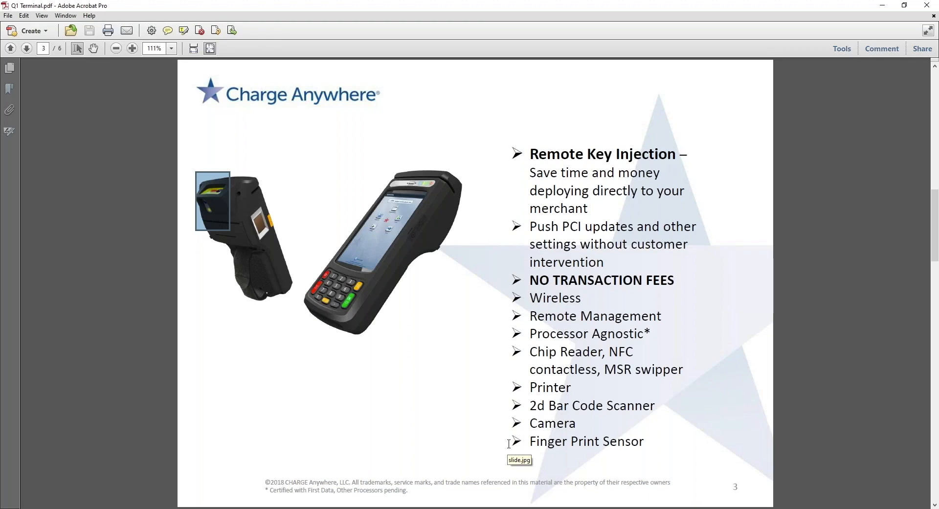
mouse_move(638, 426)
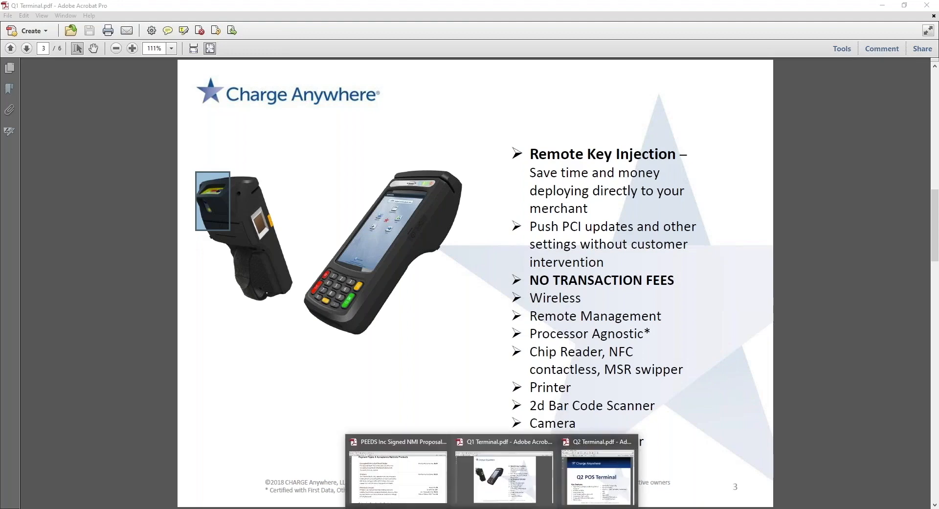
Step: Bring up the Q2 Terminal PDF maximized and mark up its Q2 Features page
left_click(597, 475)
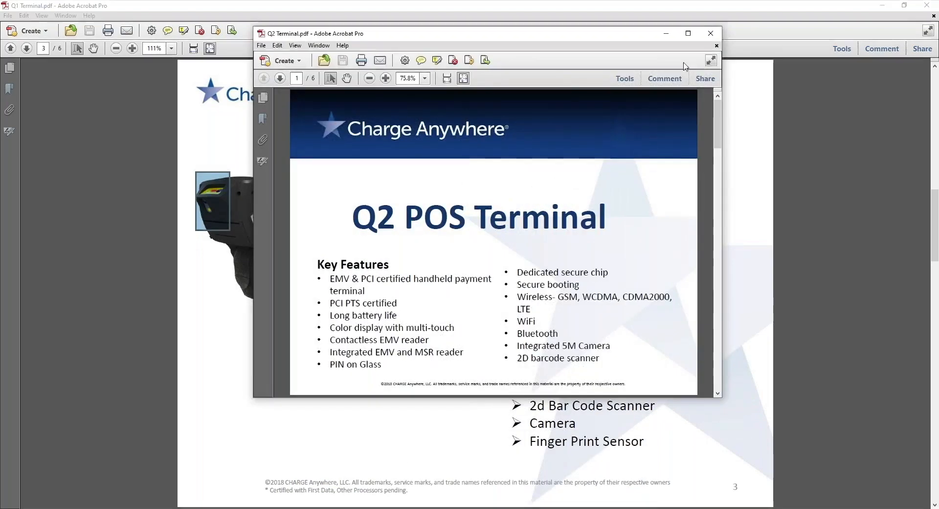
left_click(688, 34)
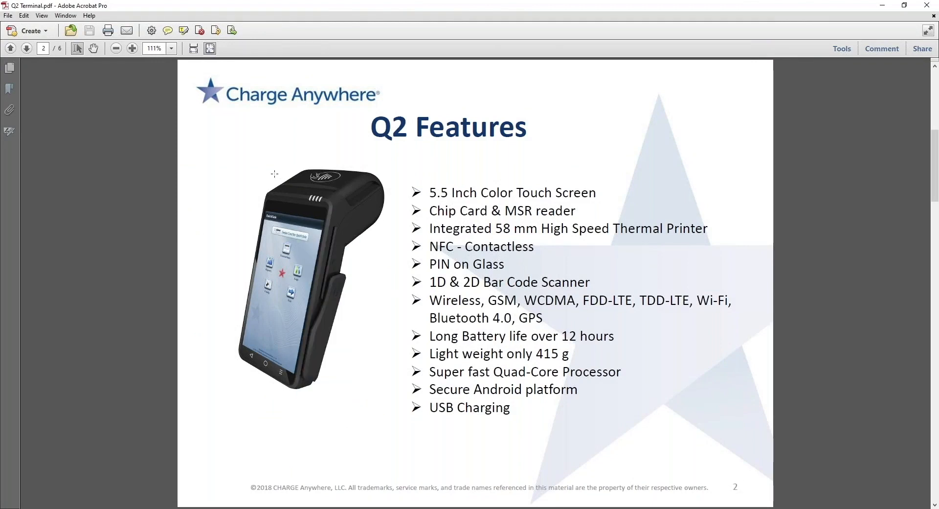
left_click_drag(268, 163, 371, 225)
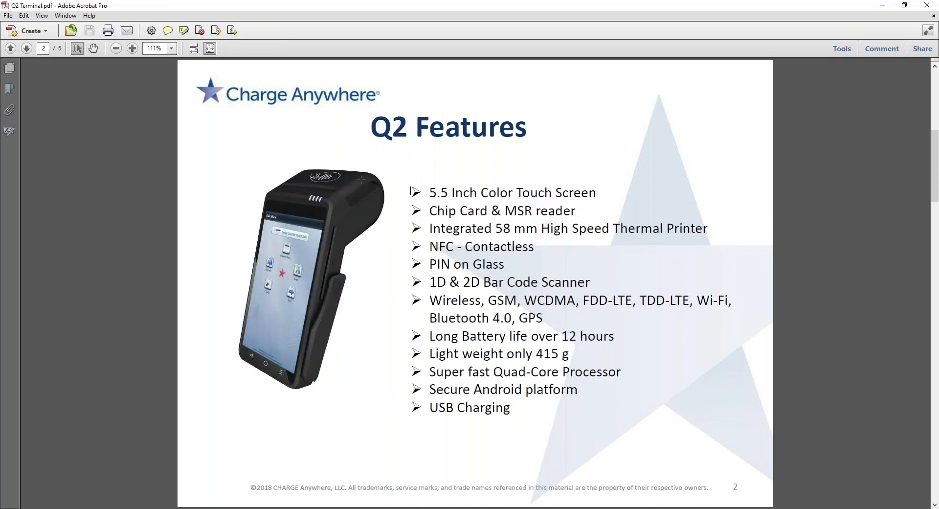
mouse_move(351, 449)
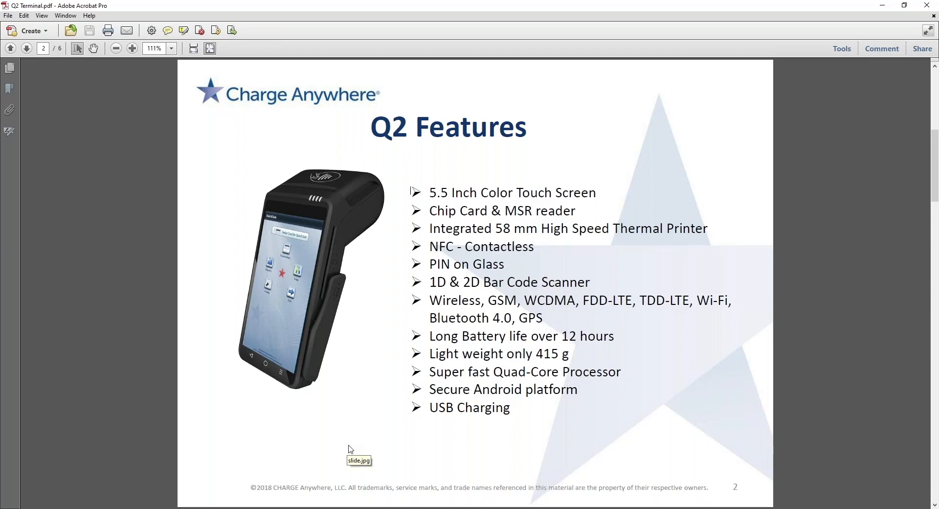
mouse_move(415, 448)
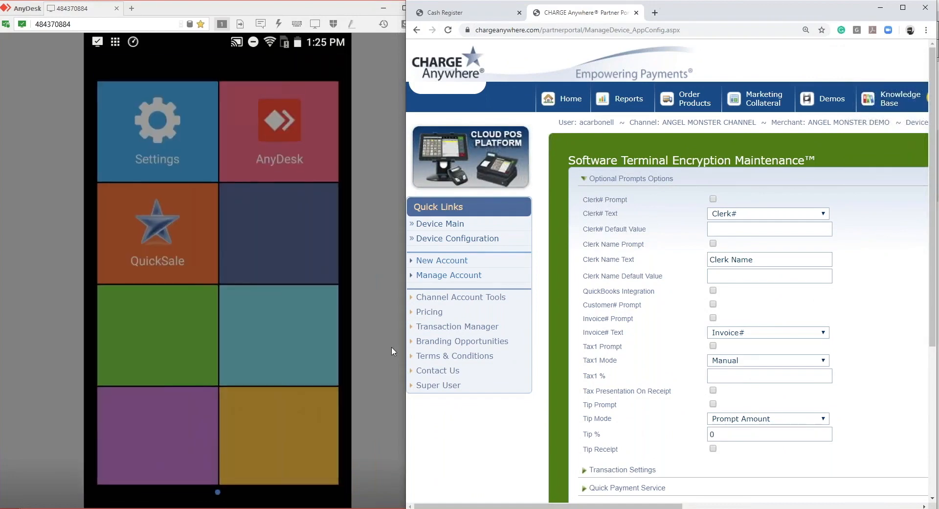
Step: Launch QuickSale on the terminal and start a quick sale, keying in the amount
left_click(156, 233)
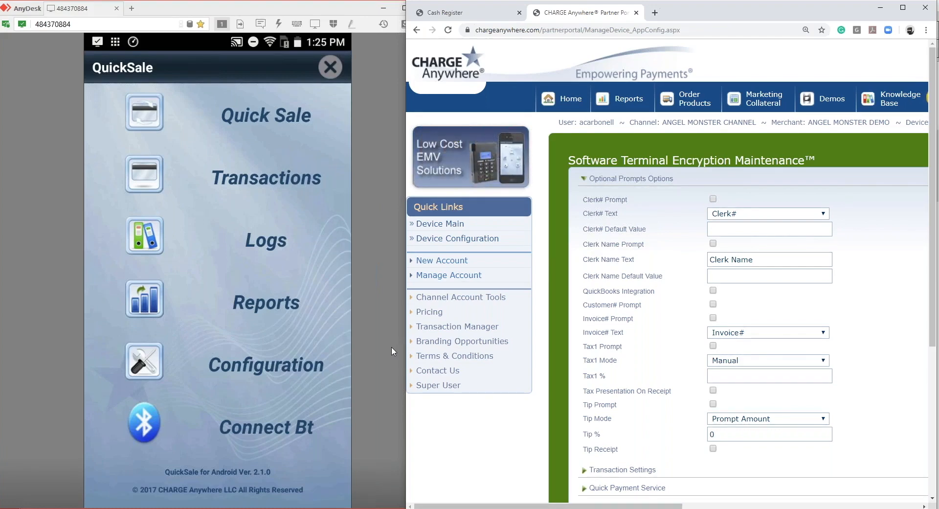
left_click(265, 115)
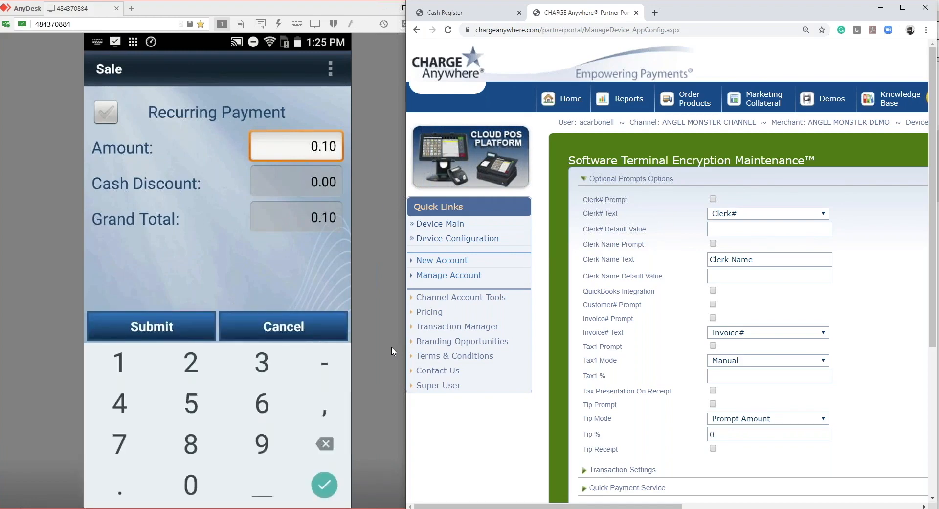
left_click(151, 326)
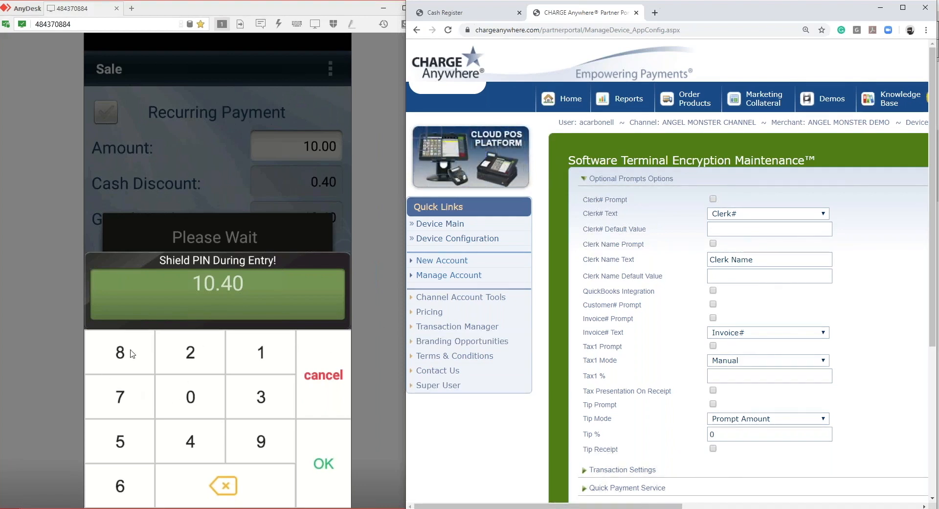
mouse_move(150, 400)
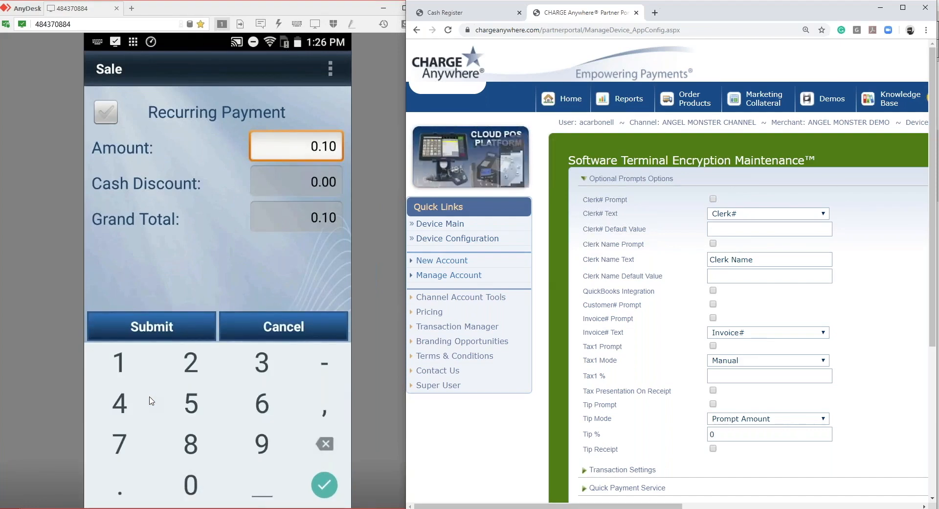
Step: Submit the 10.00 card sale, acknowledge approval, and decline the printed and emailed receipts
left_click(151, 326)
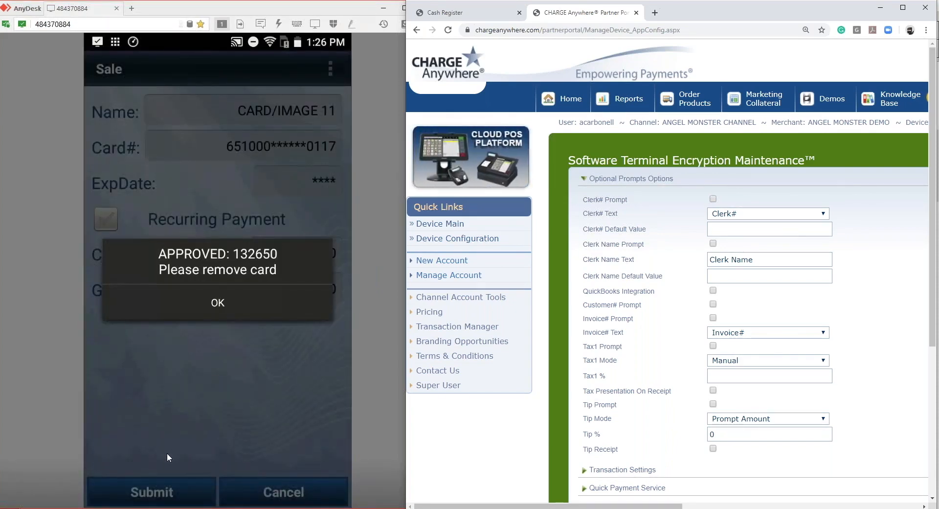
left_click(218, 302)
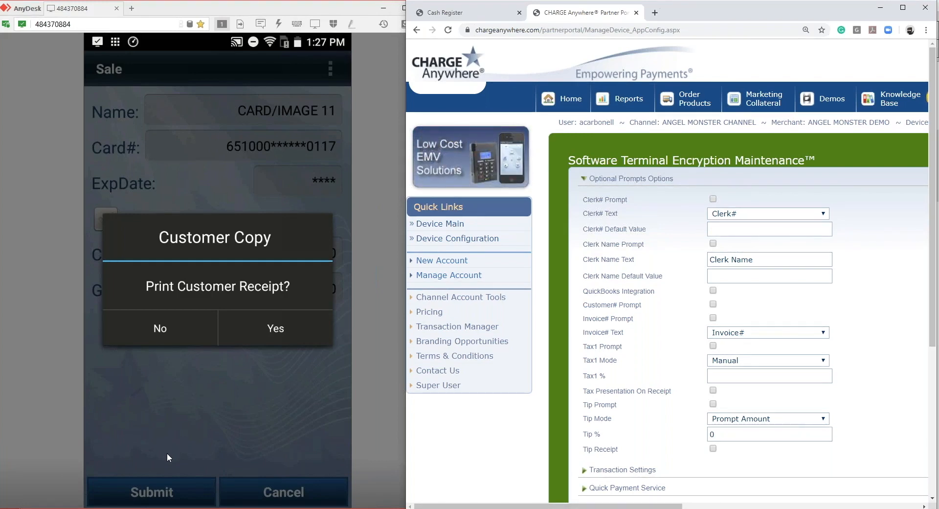
left_click(275, 328)
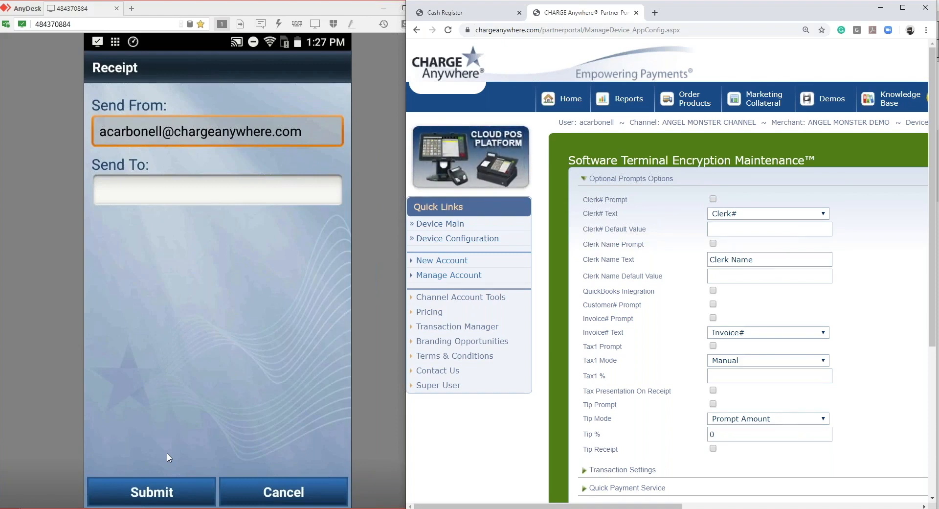
left_click(283, 492)
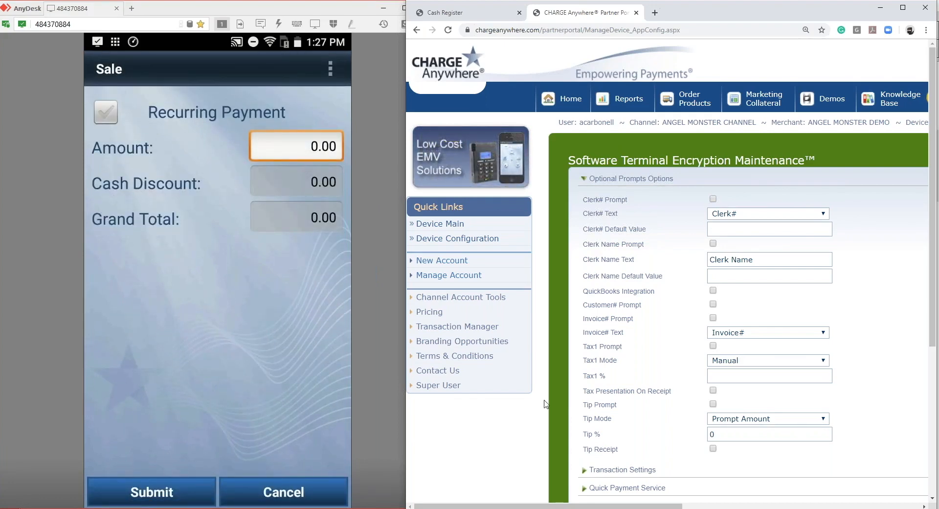
Step: Set the Service Fee label to Non Cash Adjustment and update the settings
scroll("down", 3)
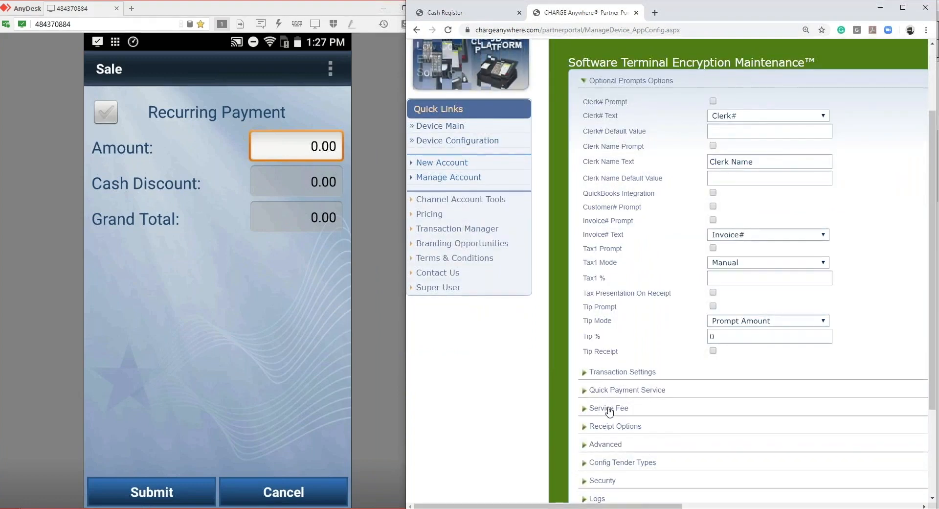
left_click(607, 408)
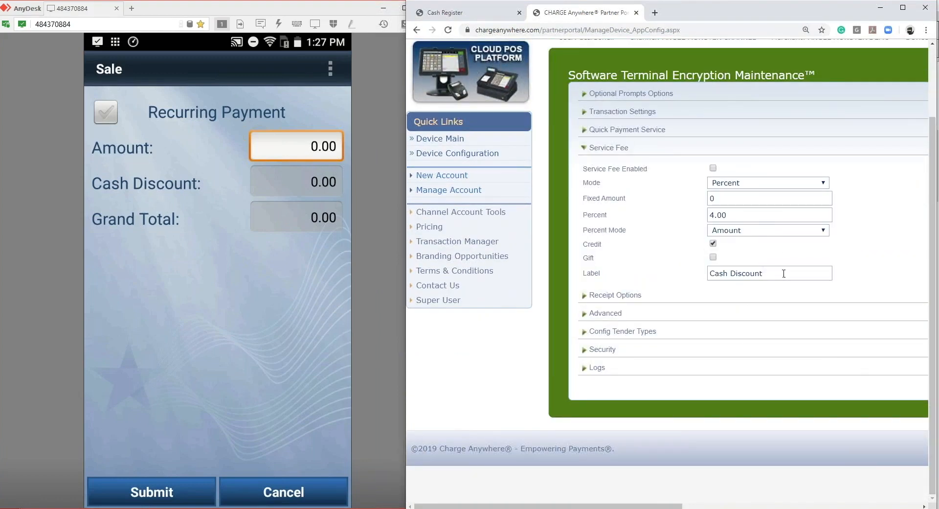
type("Non Cash")
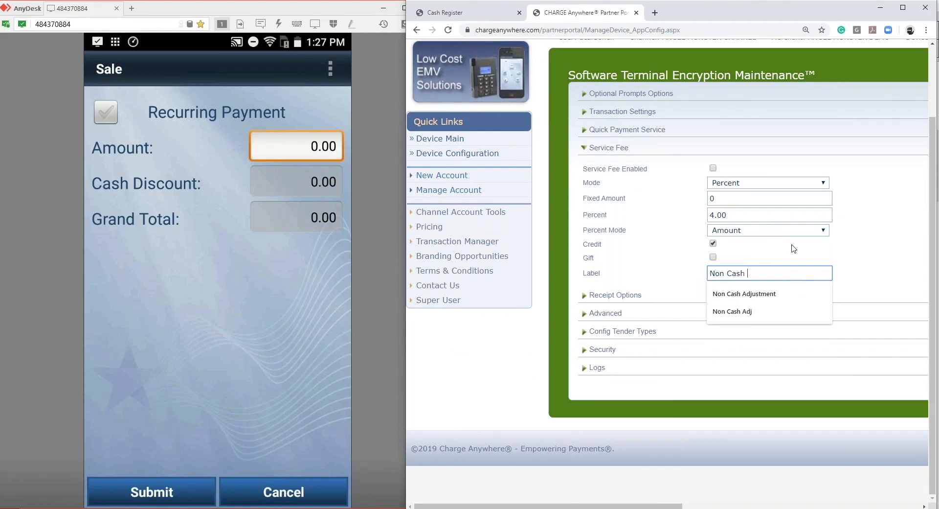
left_click(743, 293)
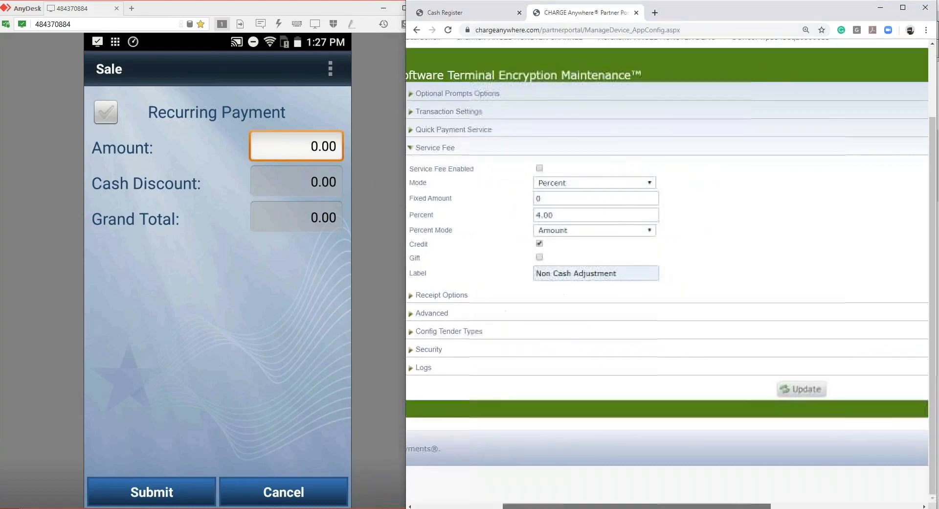
left_click(801, 389)
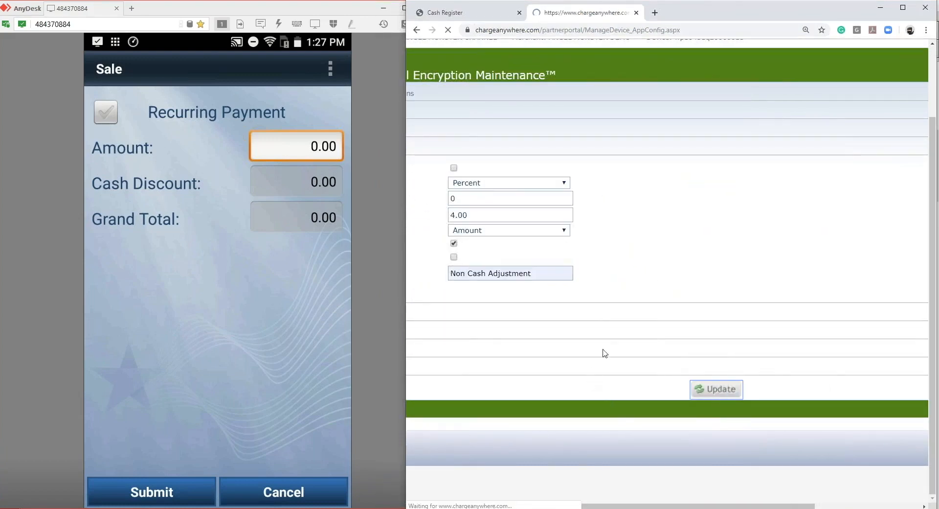
left_click(716, 389)
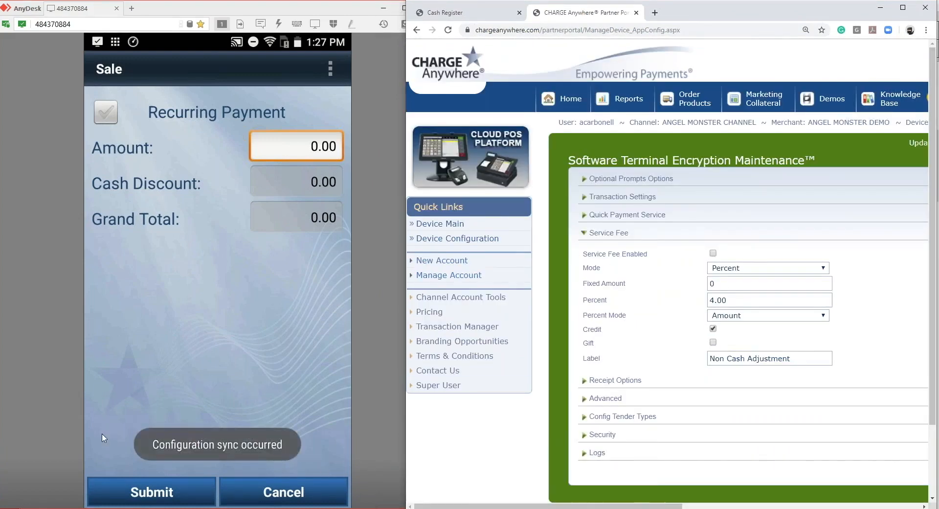
mouse_move(340, 430)
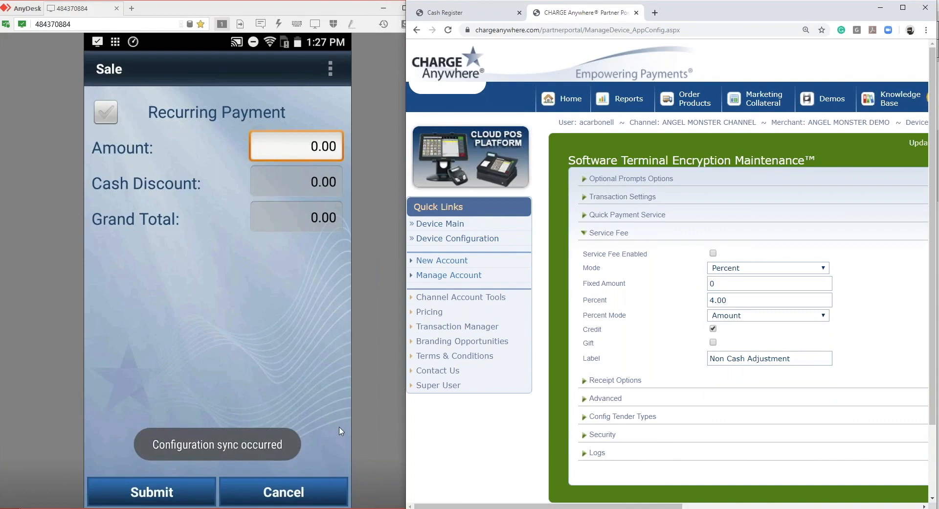
Step: Restart the quick sale twice so the terminal picks up the synced configuration
left_click(284, 491)
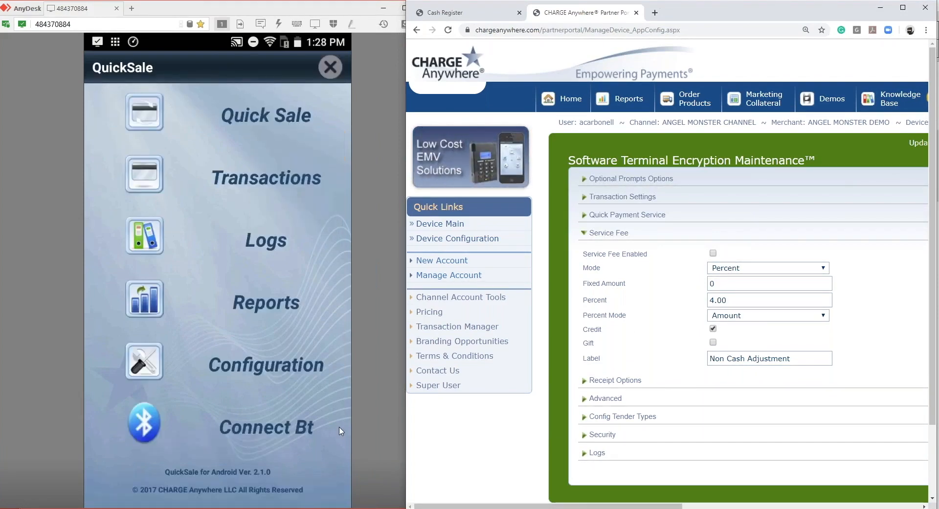
left_click(265, 114)
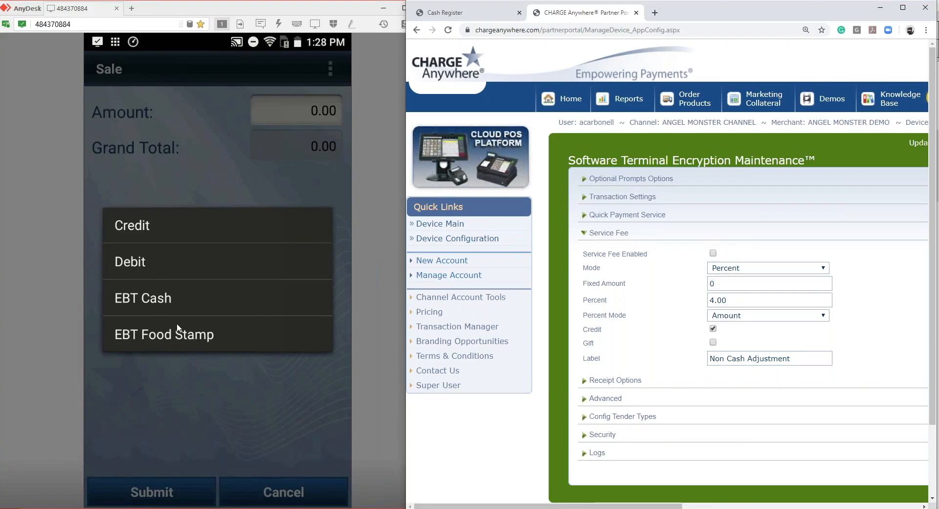
left_click(284, 492)
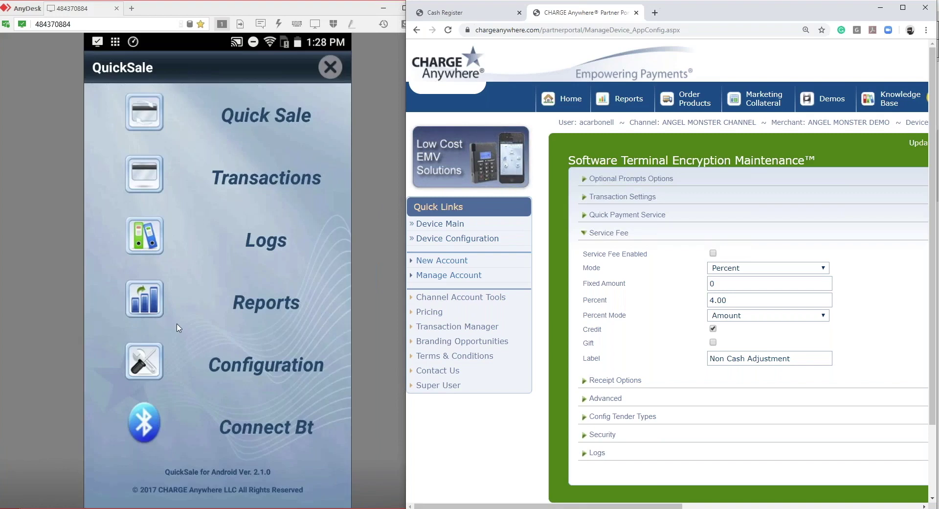
left_click(265, 116)
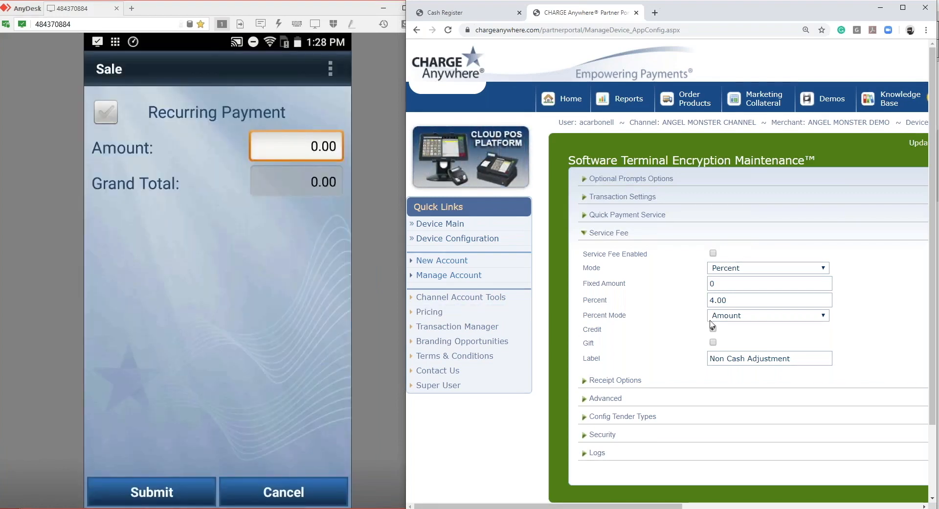
Step: Enable the service fee, start a fresh quick sale and choose Credit as payment type
left_click(713, 252)
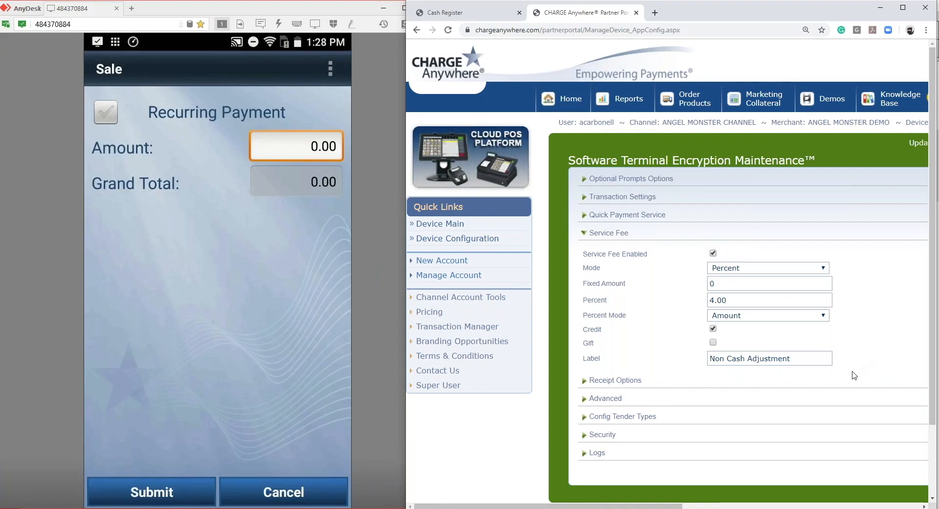
scroll("down", 3)
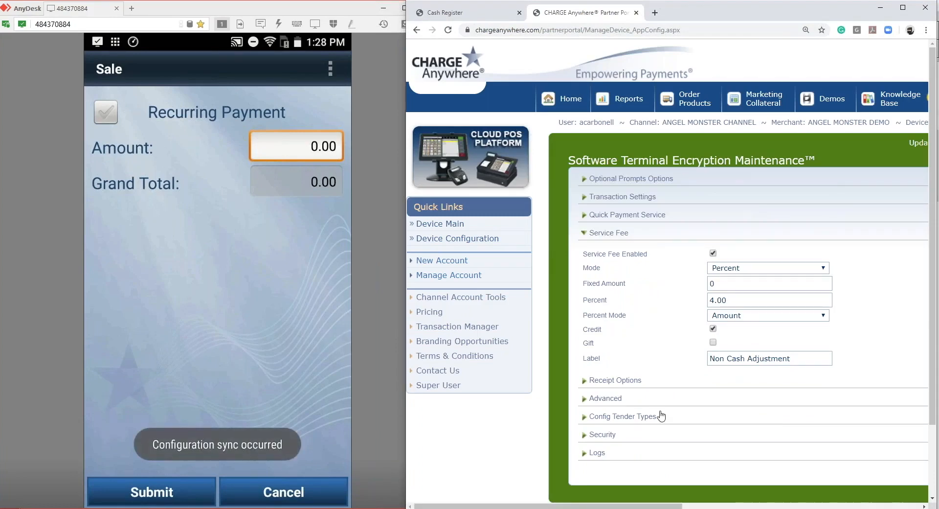
left_click(284, 491)
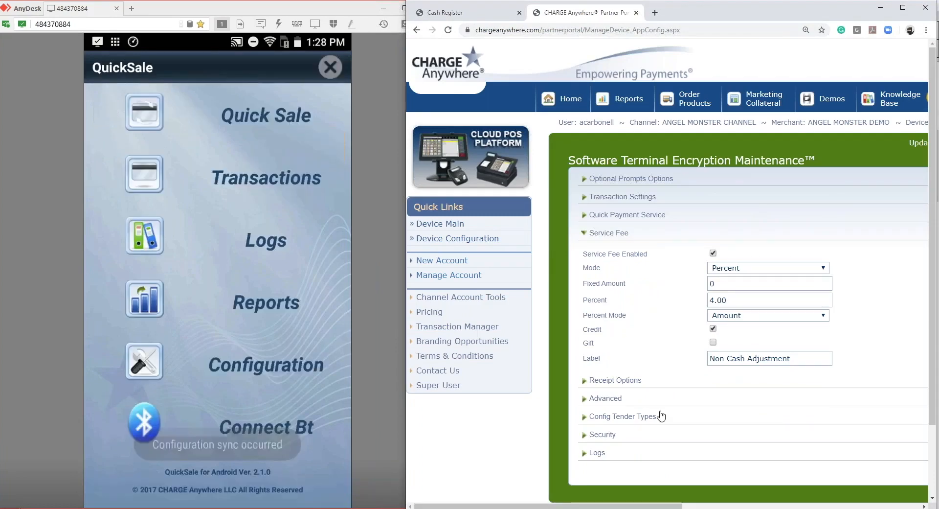
left_click(265, 115)
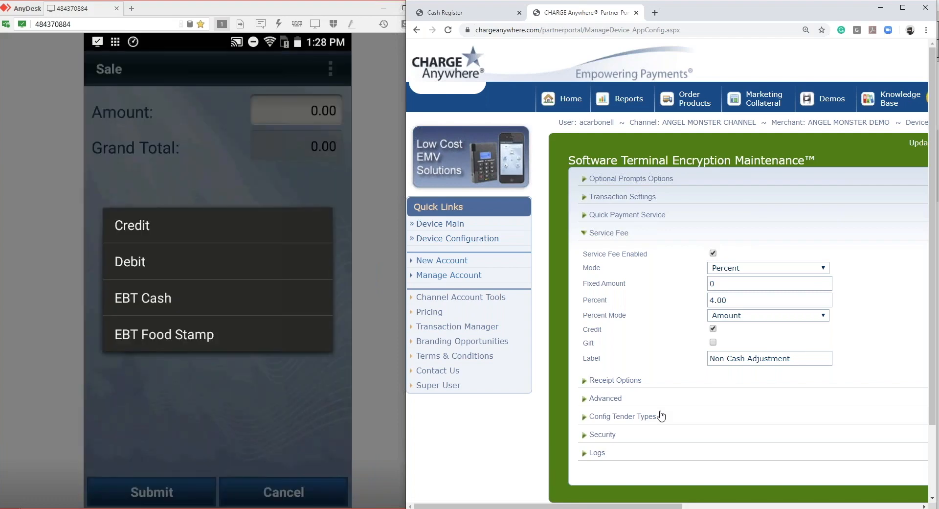
left_click(132, 225)
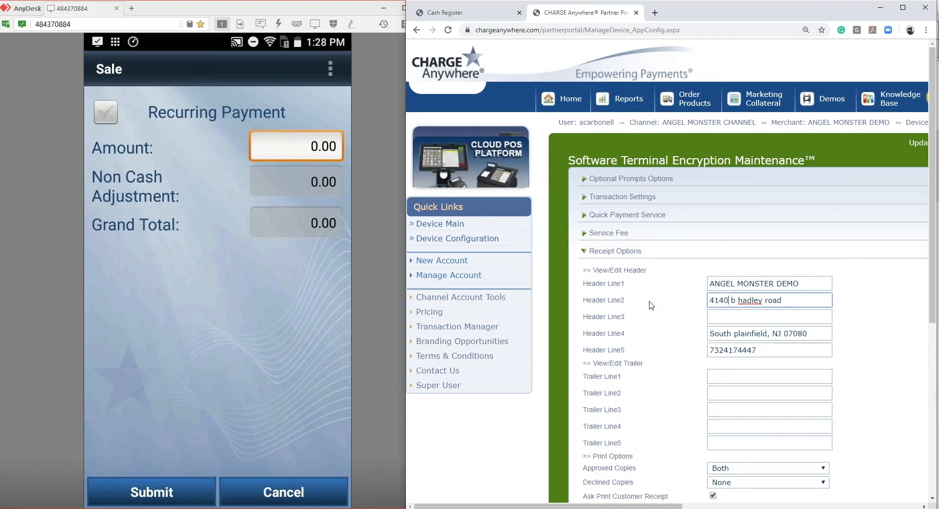
scroll("down", 3)
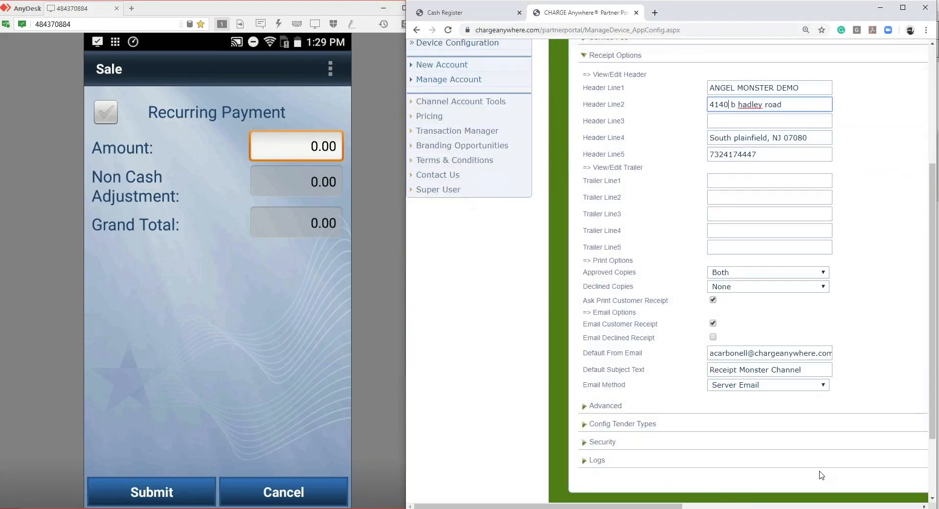
scroll("down", 3)
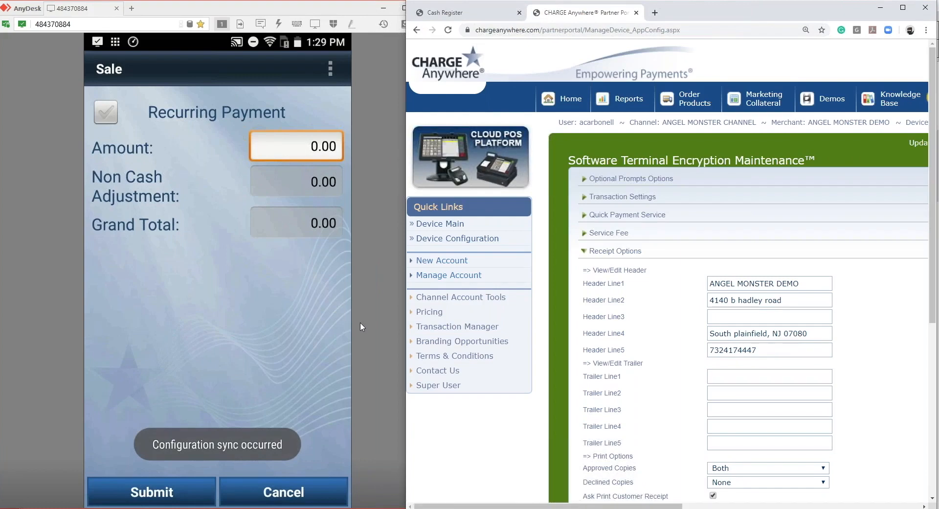
Step: Visit the terminal Config menu, return to Sale, and submit a sale to the Insert Card prompt
left_click(284, 491)
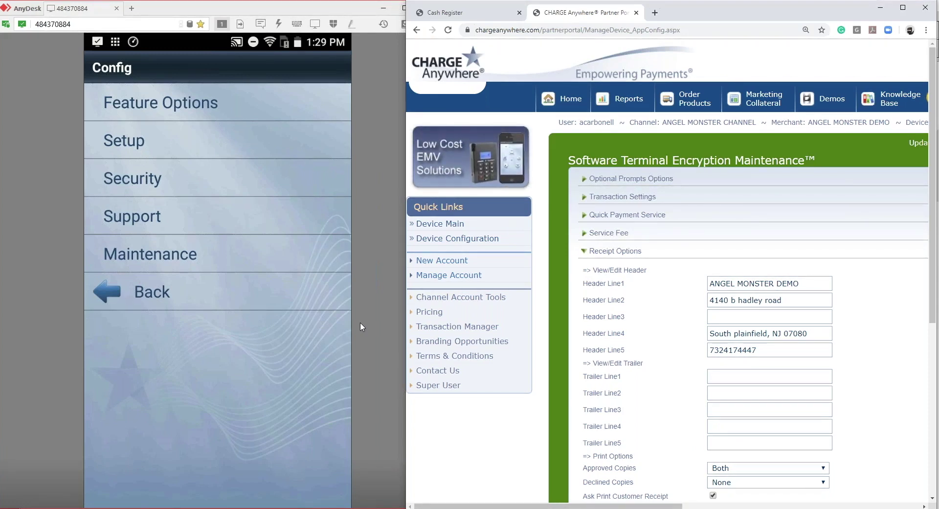
left_click(151, 292)
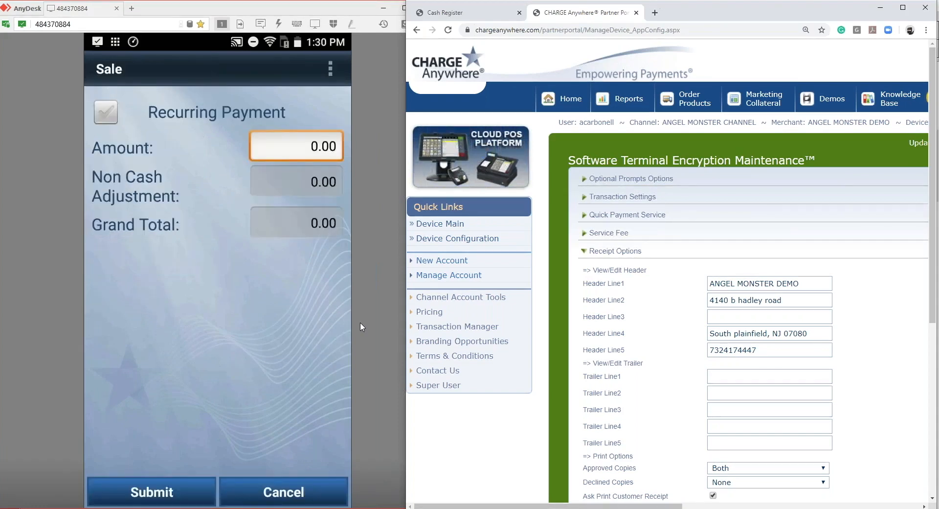
left_click(283, 491)
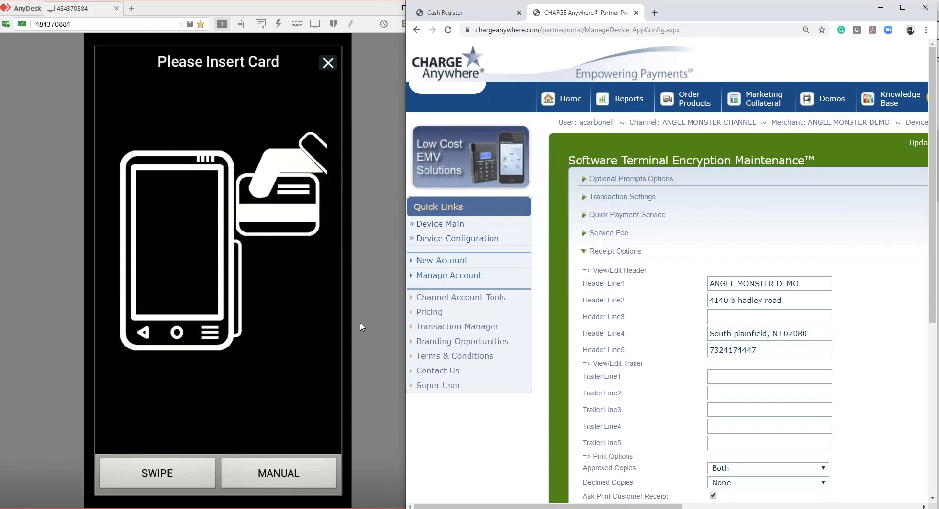
Step: Finish the card entry on QuickSale and bring up the Transaction Manager login page
left_click(327, 63)
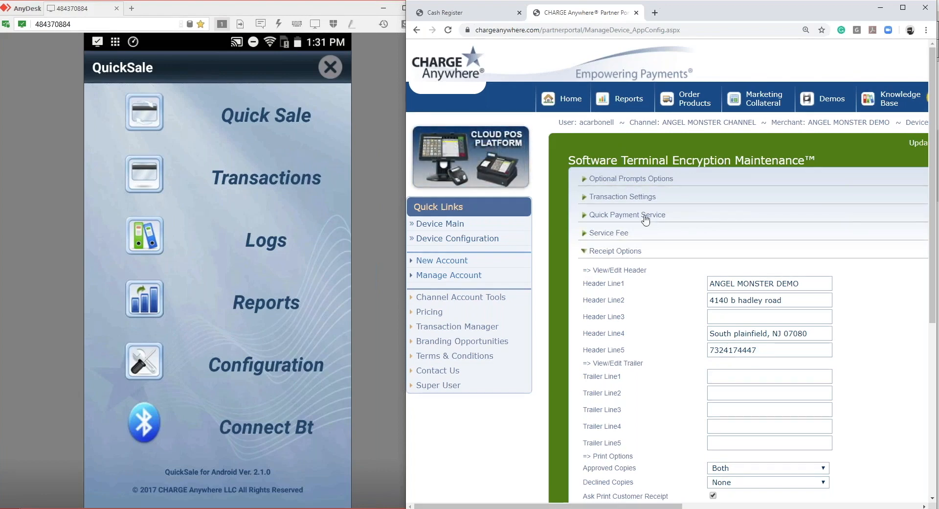
left_click(772, 12)
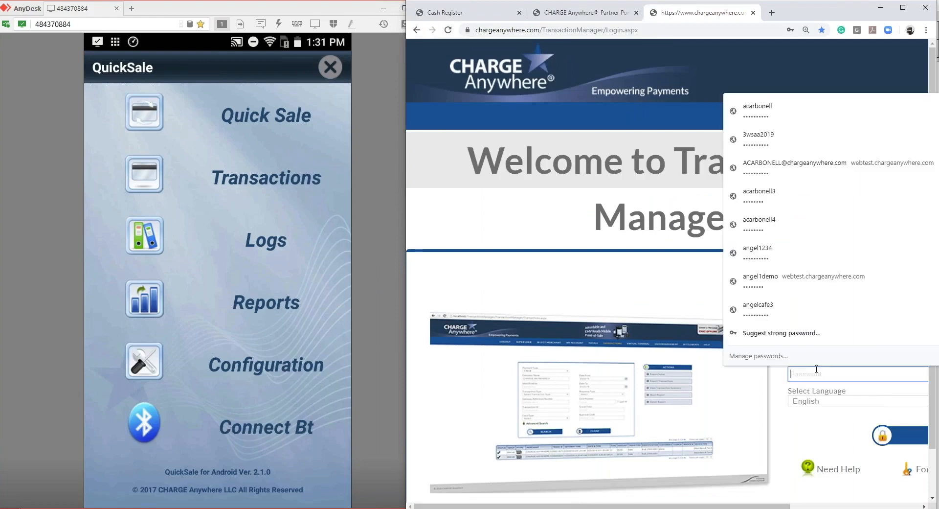
Step: Log in to Transaction Manager and search merchants for 'angel'
left_click(757, 108)
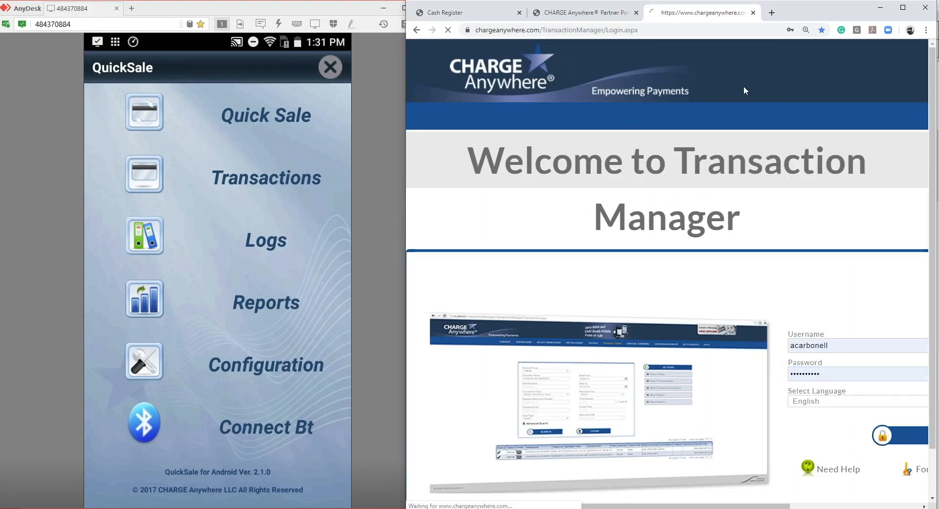
left_click(900, 436)
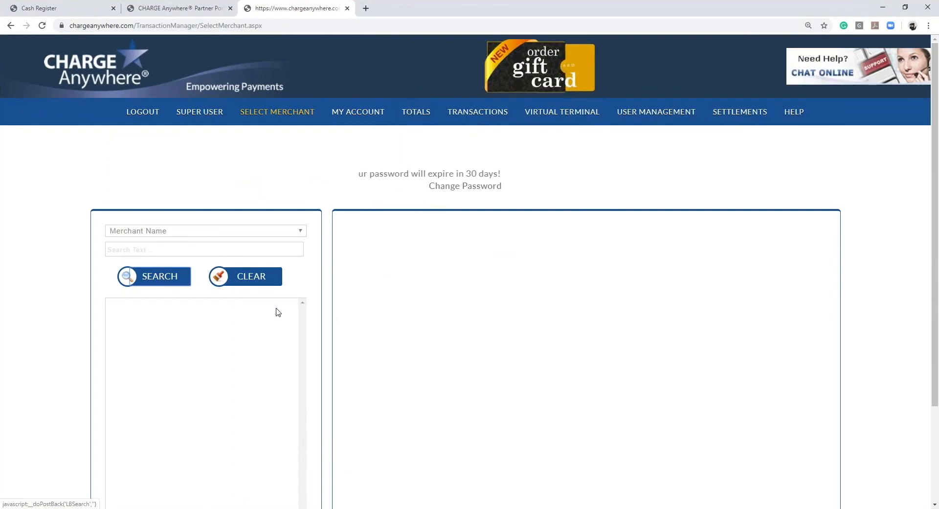
type("angel")
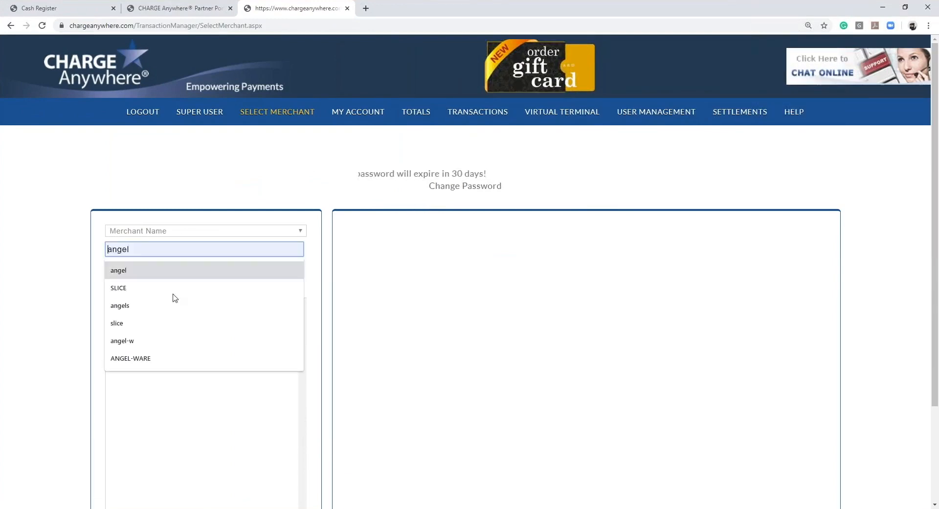
left_click(120, 305)
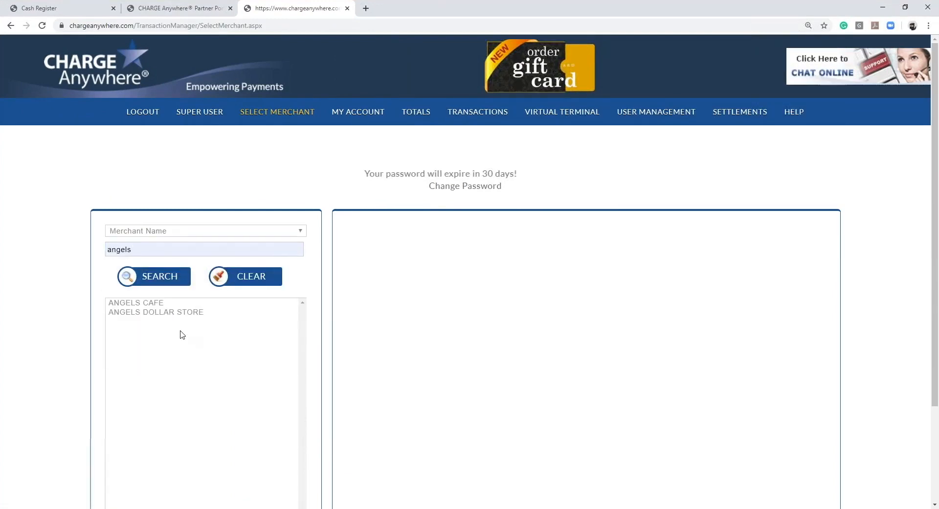
mouse_move(174, 308)
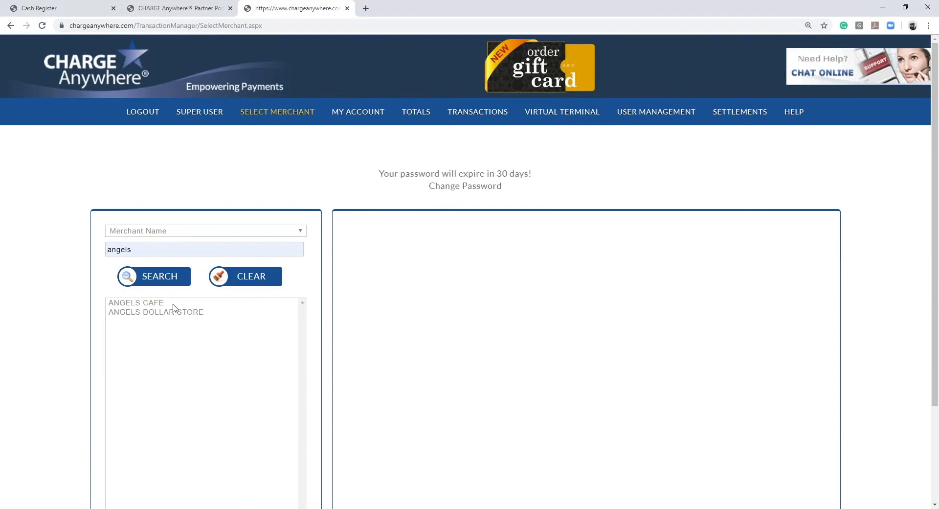
Step: Select ANGELS CAFE and view its transactions list of 3 records
left_click(135, 302)
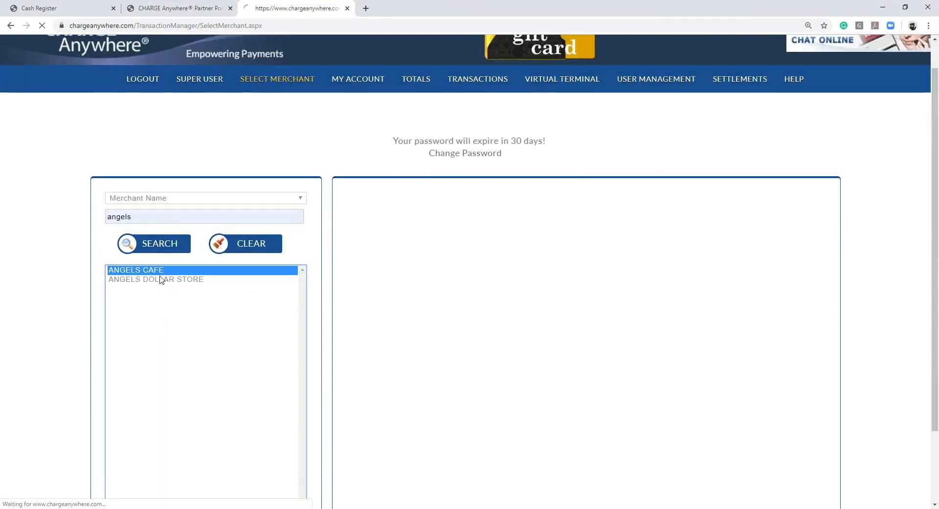
left_click(136, 270)
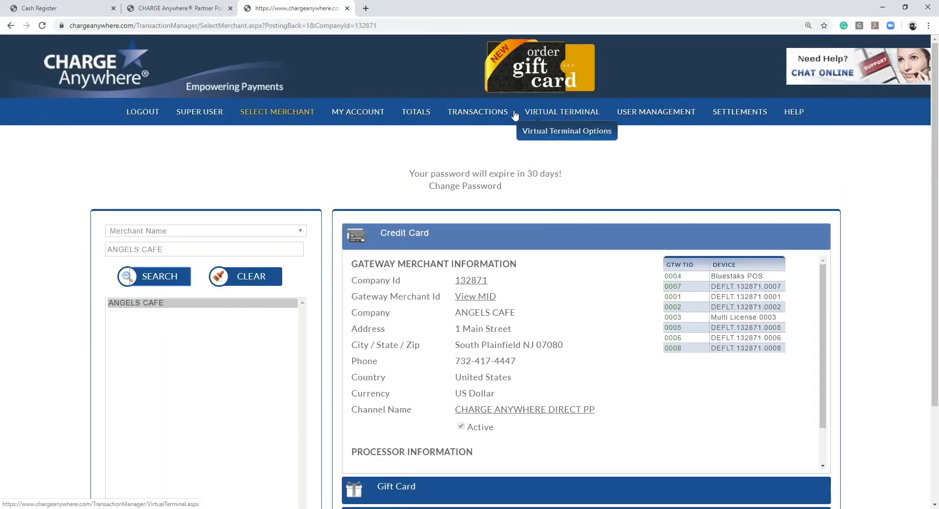
left_click(477, 112)
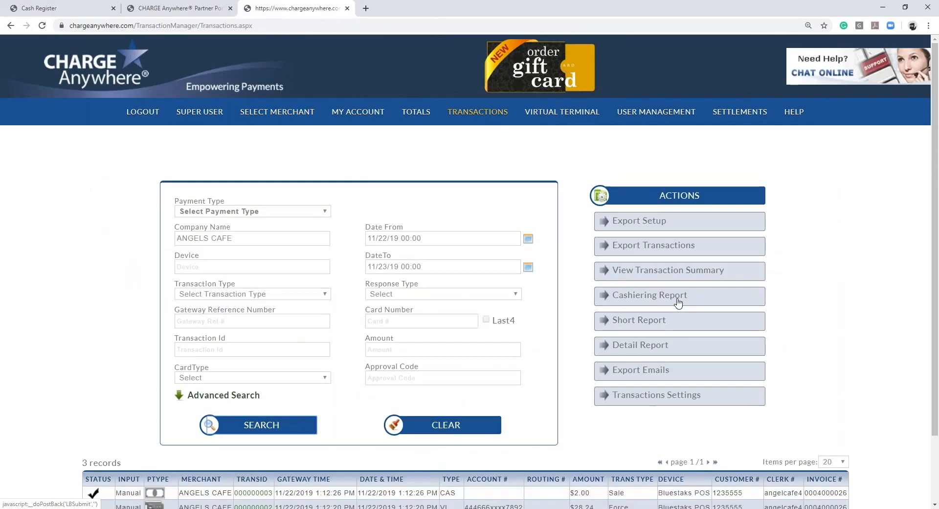
scroll("down", 3)
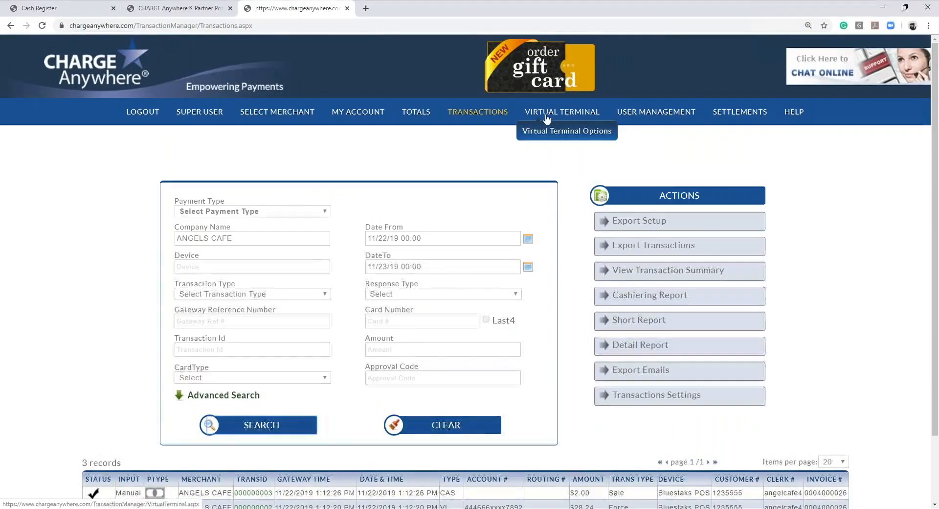
Step: Go from the Virtual Terminal to its Virtual Terminal Settings page for the device
left_click(566, 131)
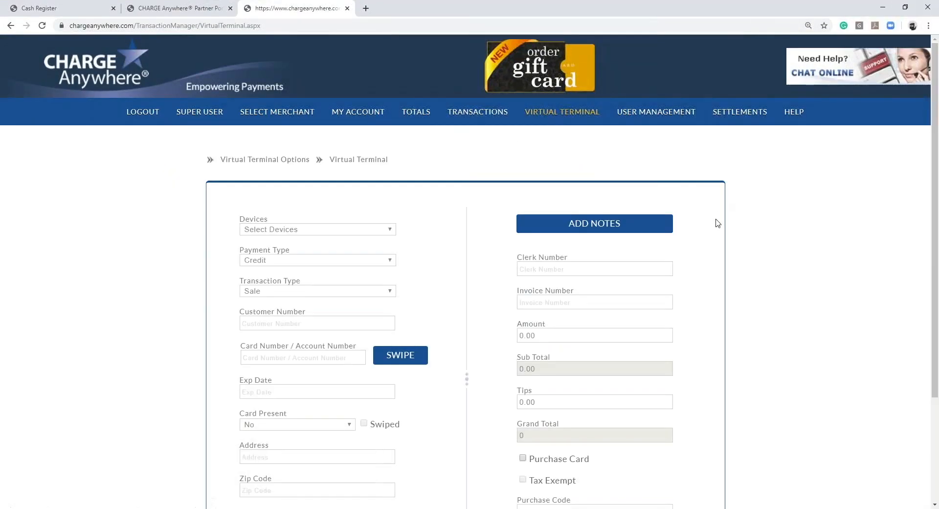
scroll("down", 3)
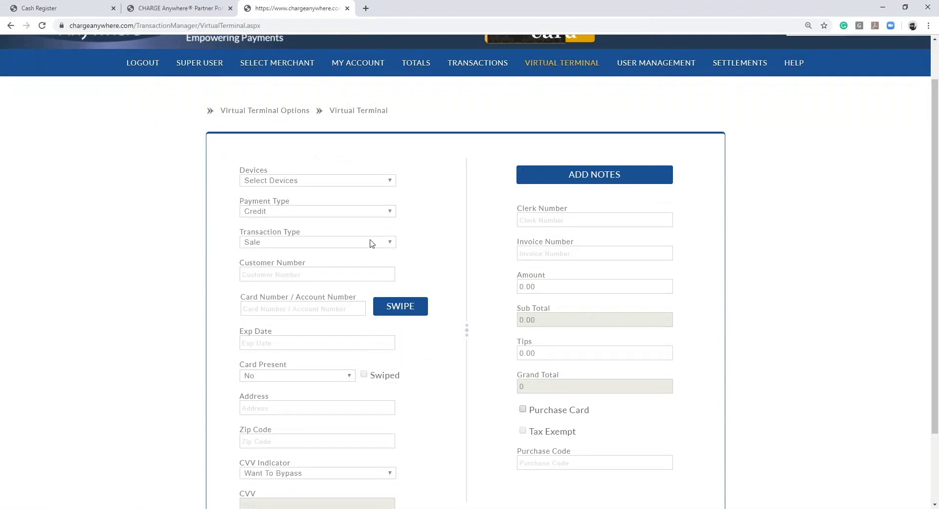
left_click(562, 63)
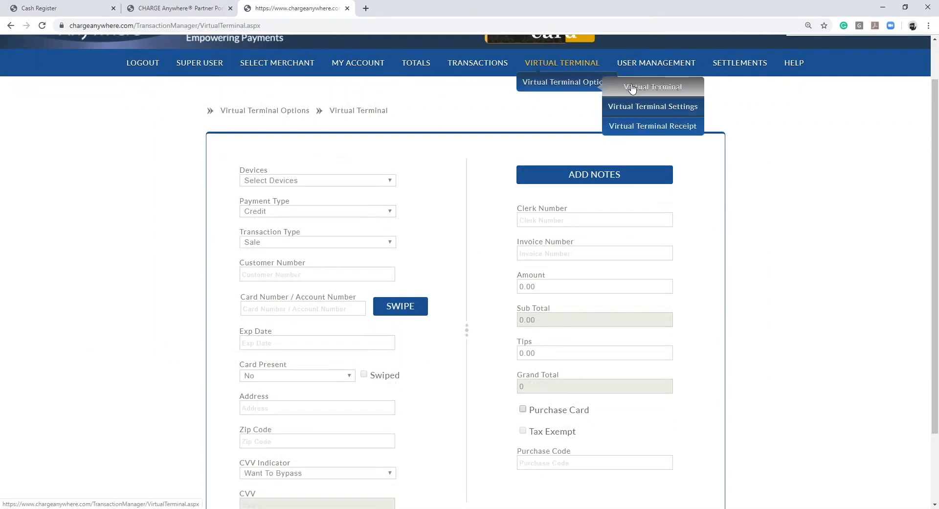
left_click(653, 105)
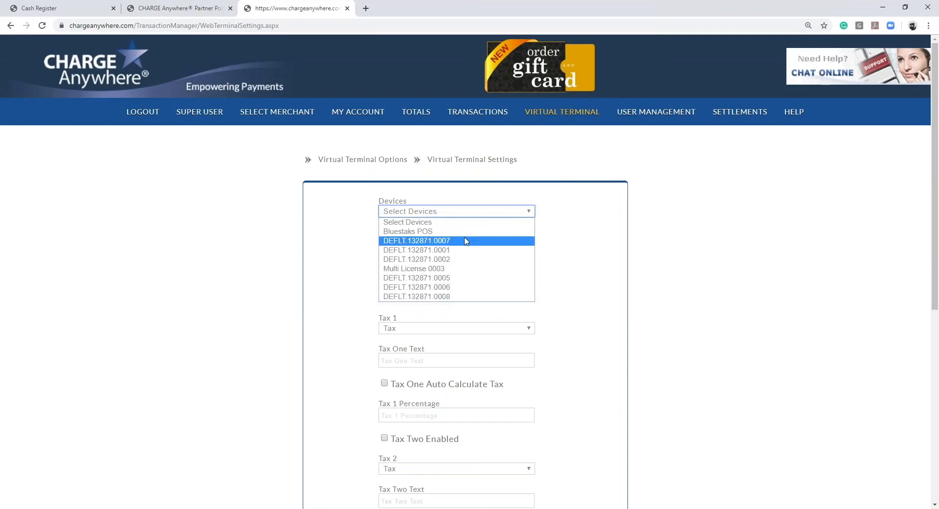
scroll("down", 3)
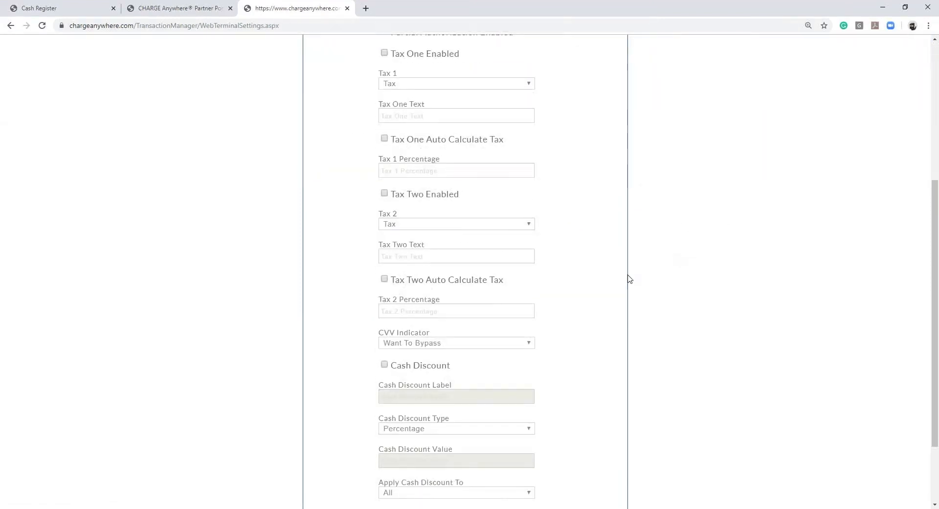
scroll("up", 3)
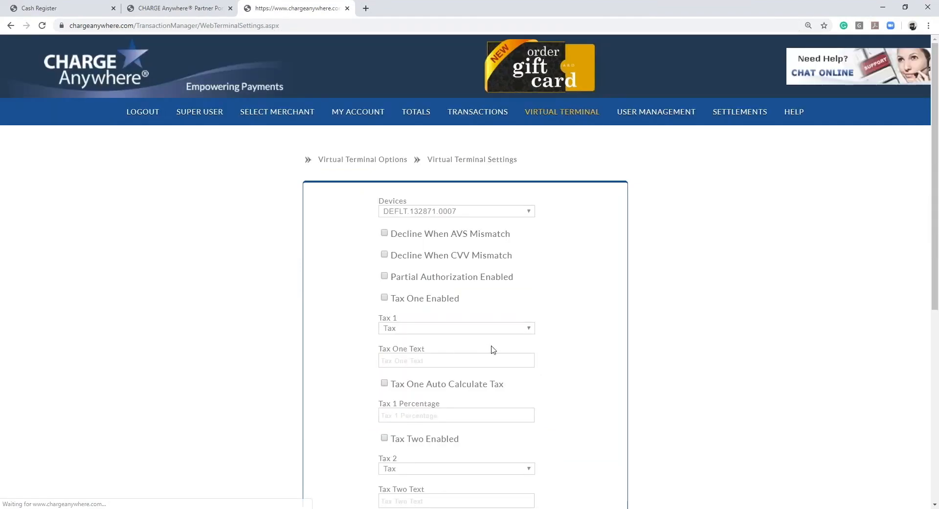
Step: Enable a 4.00 percent Cash Discount applied to all and save the settings
scroll("down", 3)
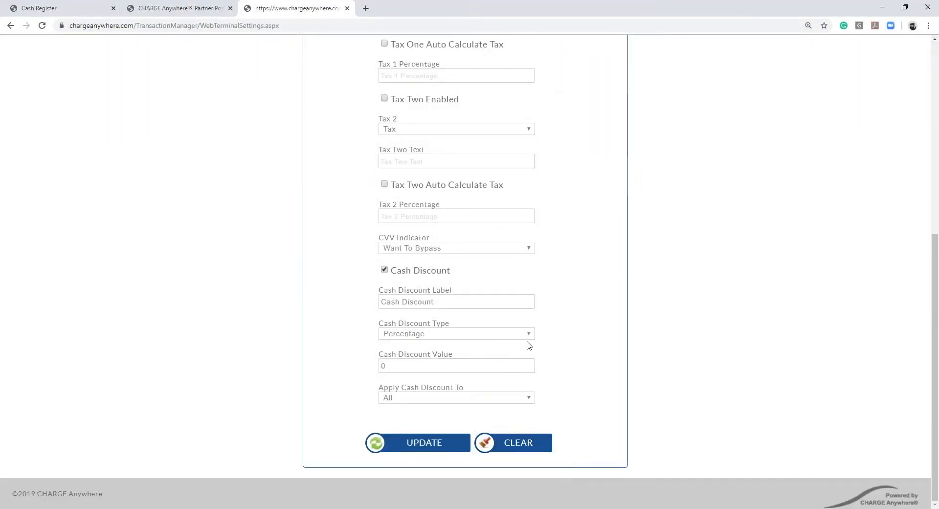
type("0.40")
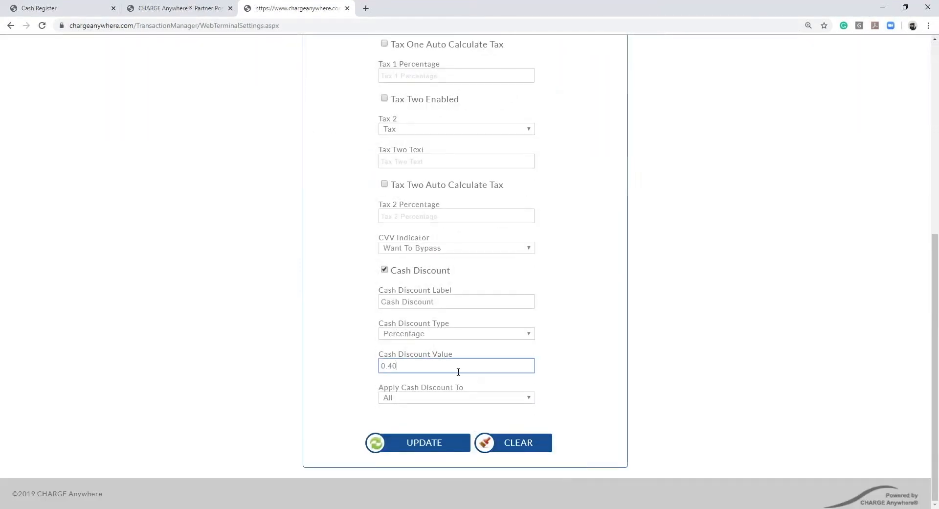
left_click(455, 397)
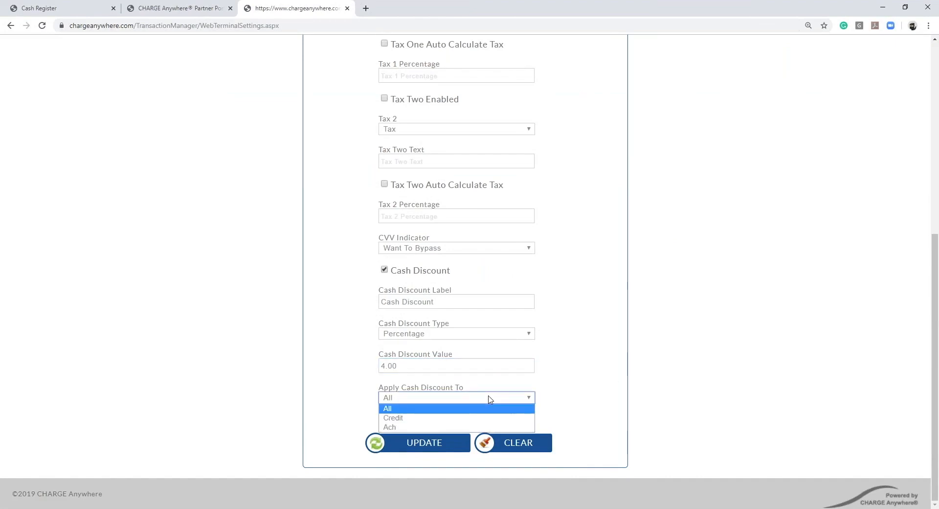
left_click(388, 408)
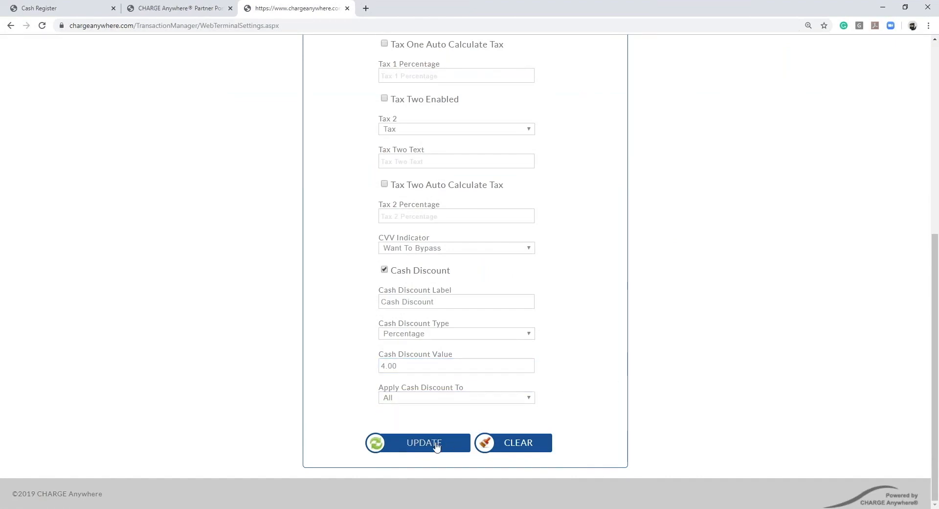
left_click(423, 443)
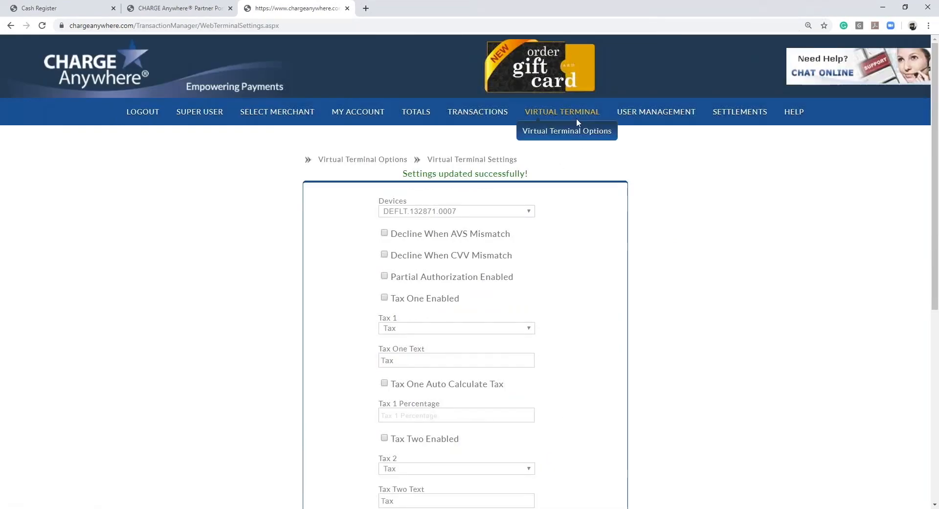
left_click(567, 131)
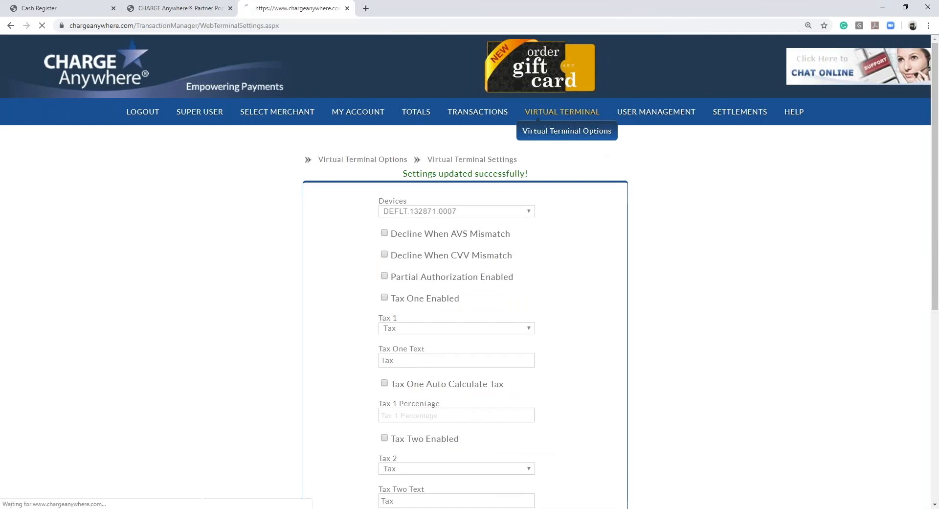
Step: Enter a 100.00 credit sale with the card number, showing a 4.00 discount and 104.00 total
left_click(566, 132)
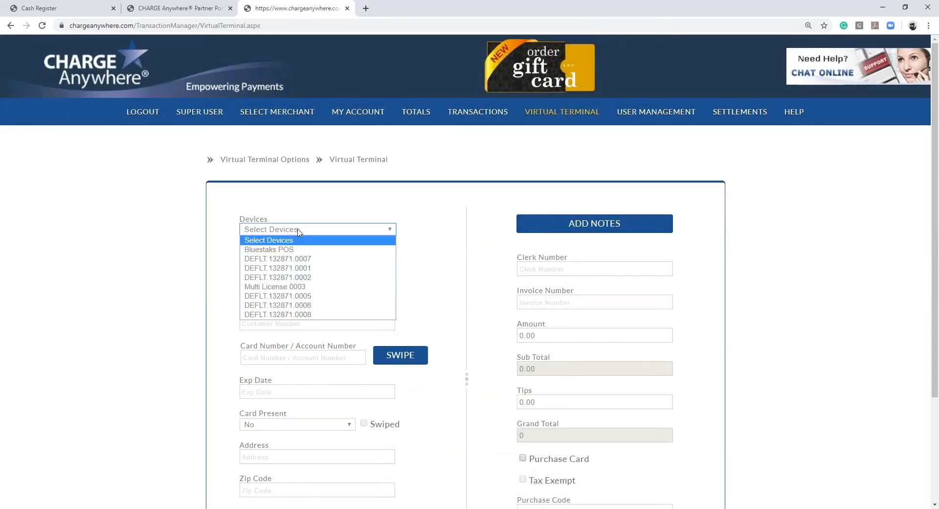
left_click(277, 258)
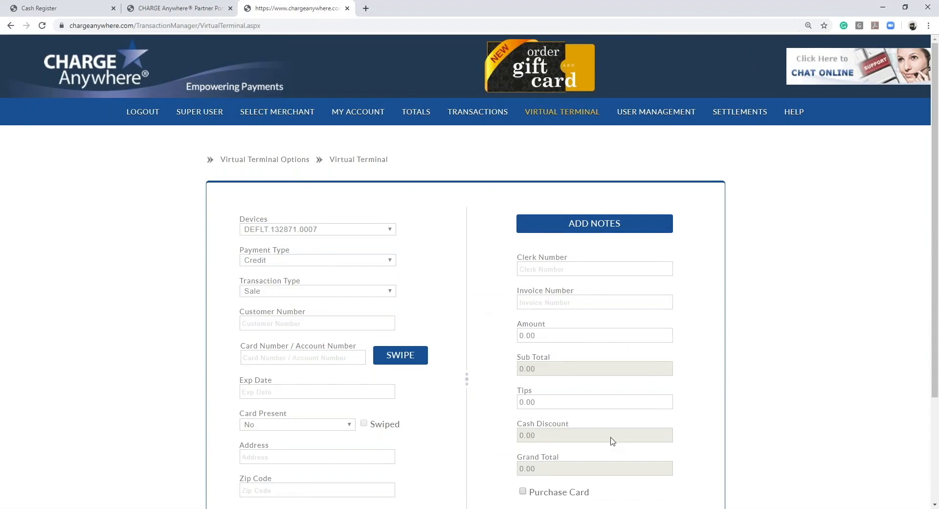
left_click(594, 334)
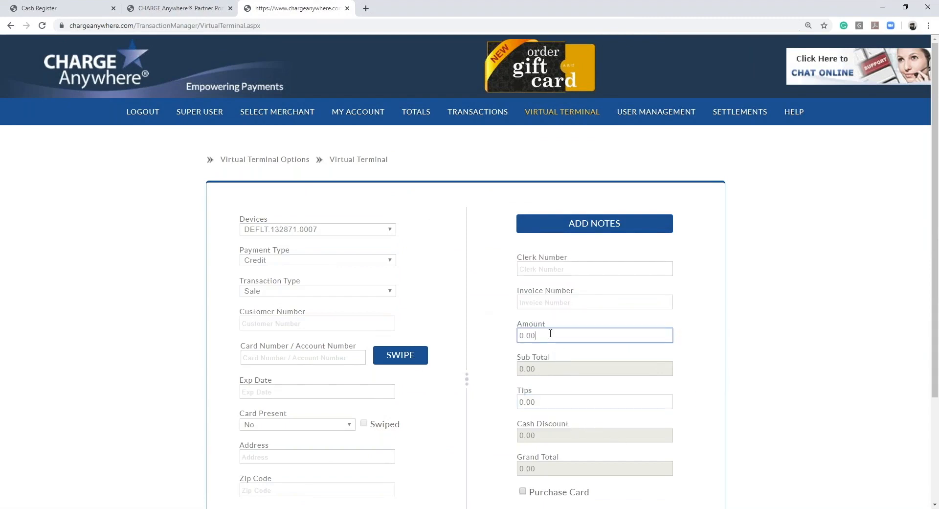
key("Backspace")
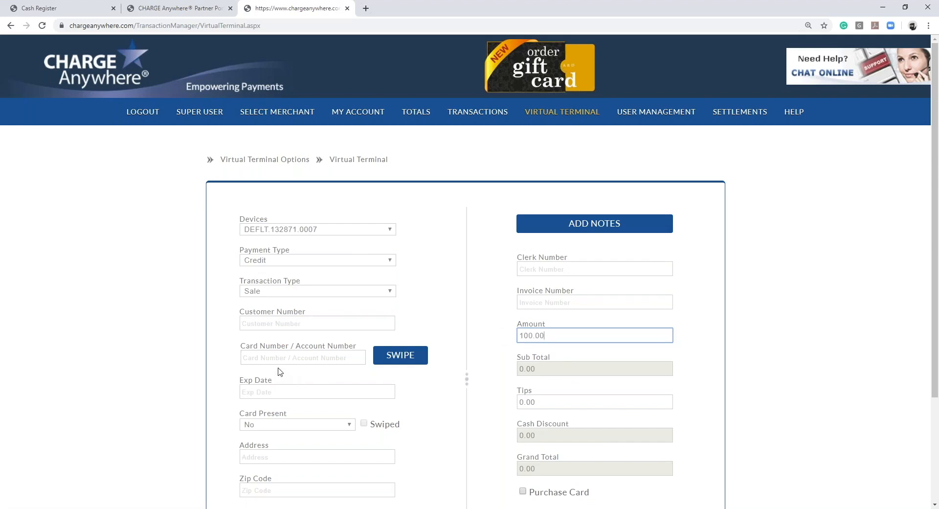
type("44466")
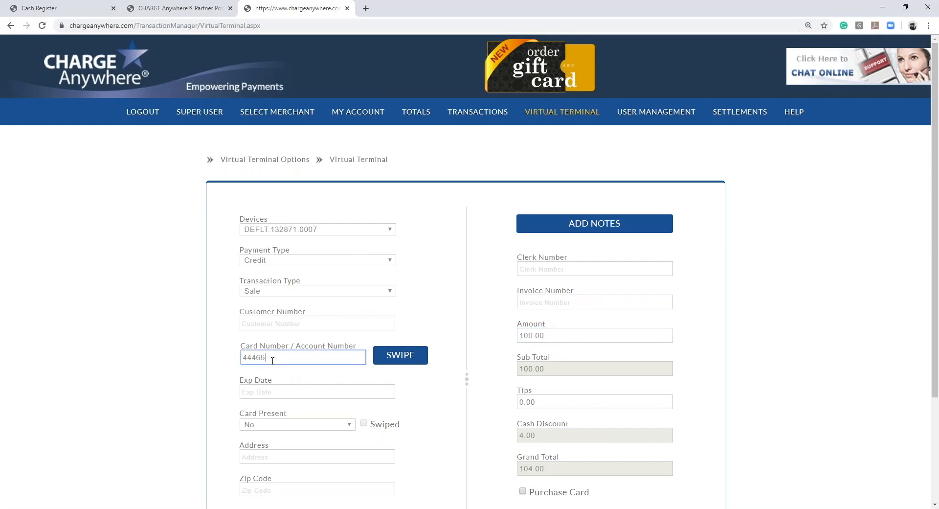
type("61234567892")
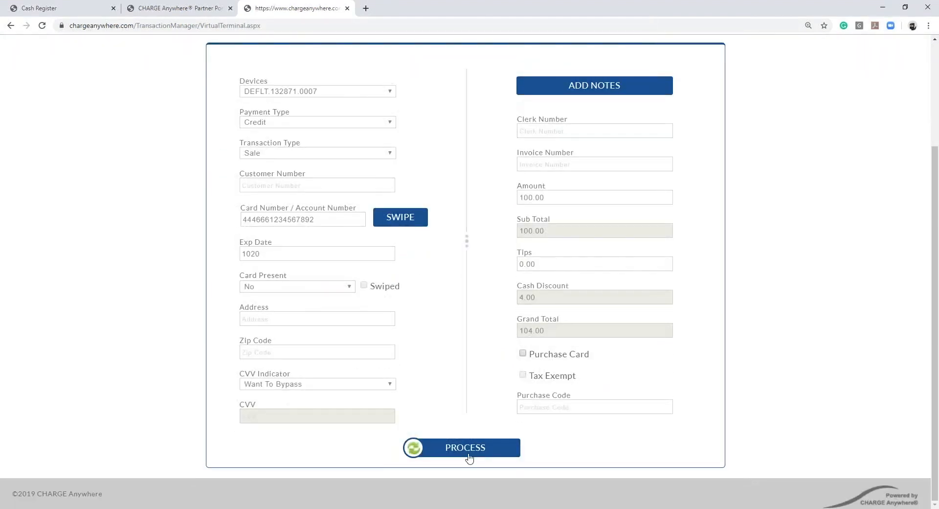
Step: Process the 104.00 test sale (approval 133255), review its receipt with the 4.00 cash discount, and close it
left_click(460, 447)
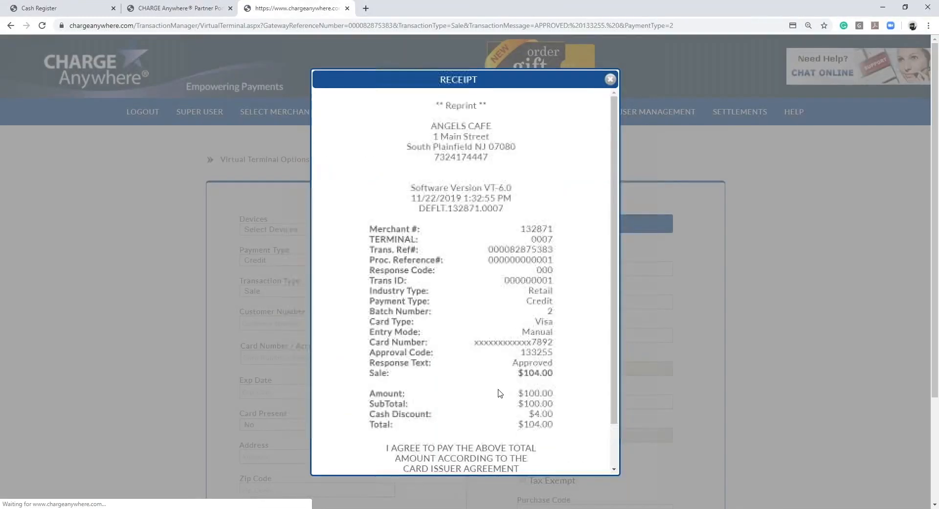
scroll("down", 3)
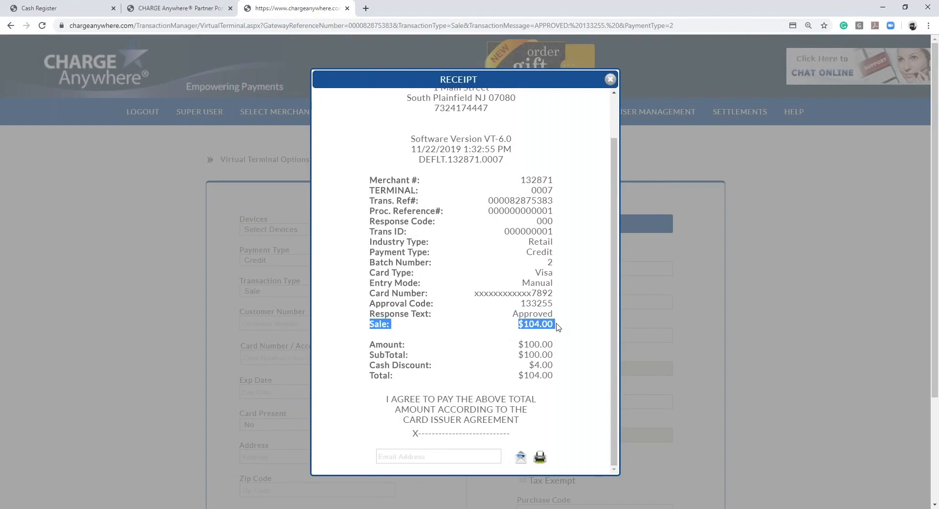
mouse_move(559, 384)
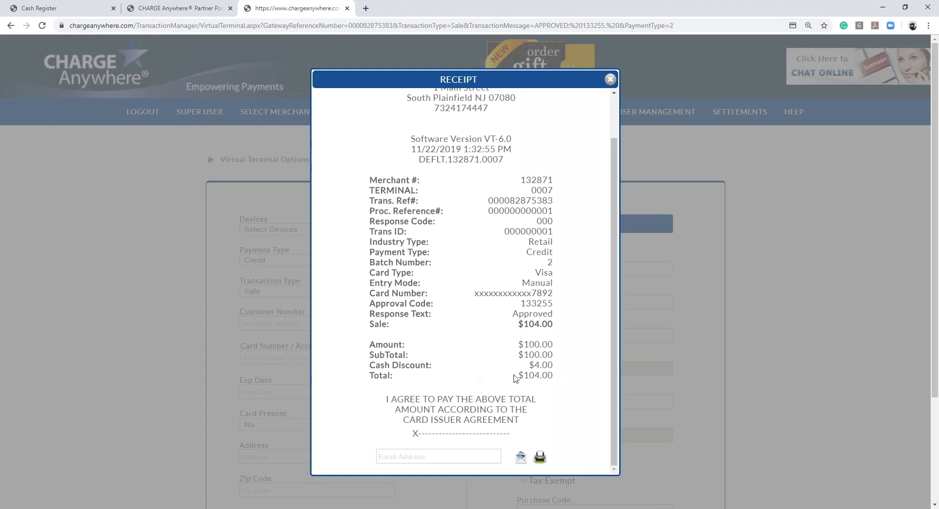
mouse_move(572, 157)
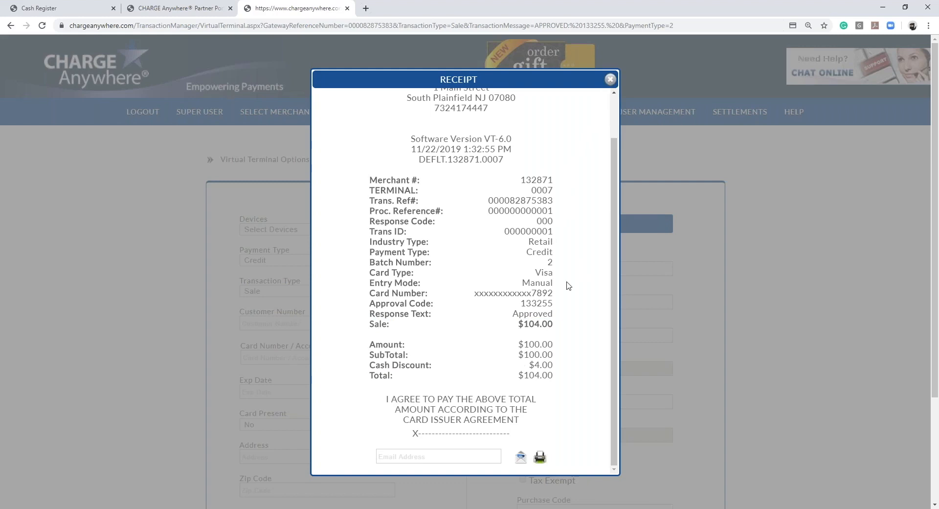
scroll("down", 3)
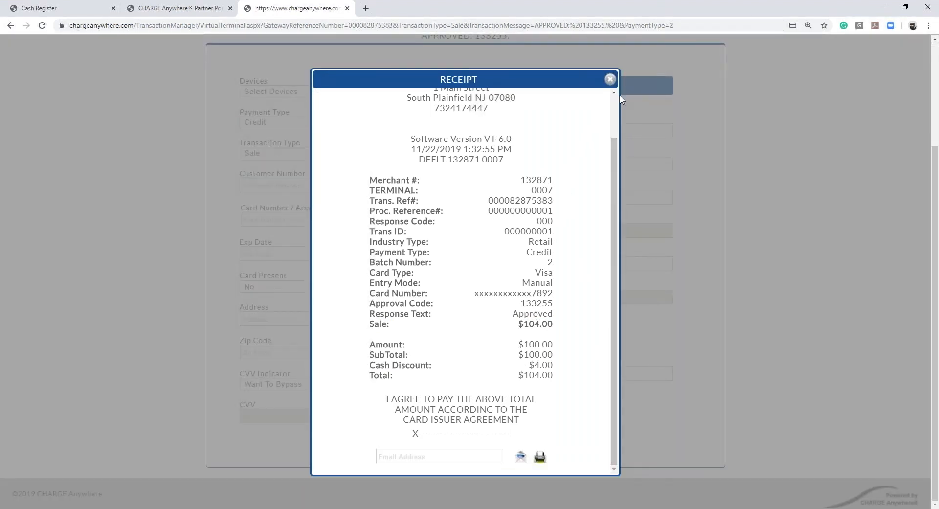
left_click(611, 79)
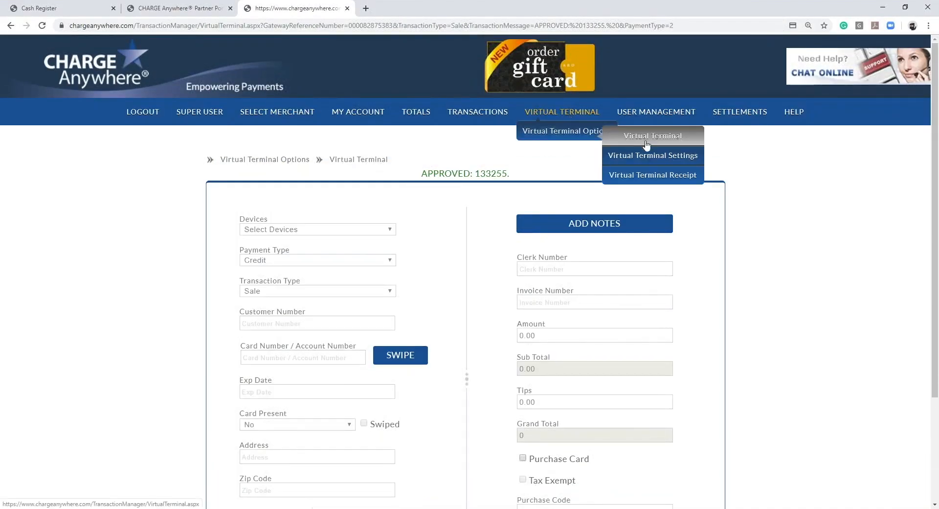
Step: Save the Cash Discount Label as 'Non Cash Adj' for device DEFLT 132871.0007 in Virtual Terminal Settings
left_click(653, 156)
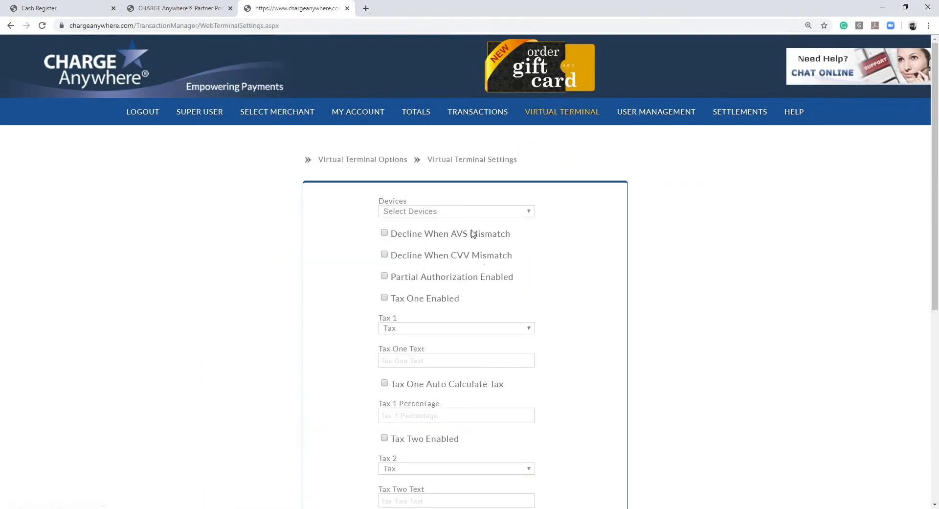
left_click(457, 211)
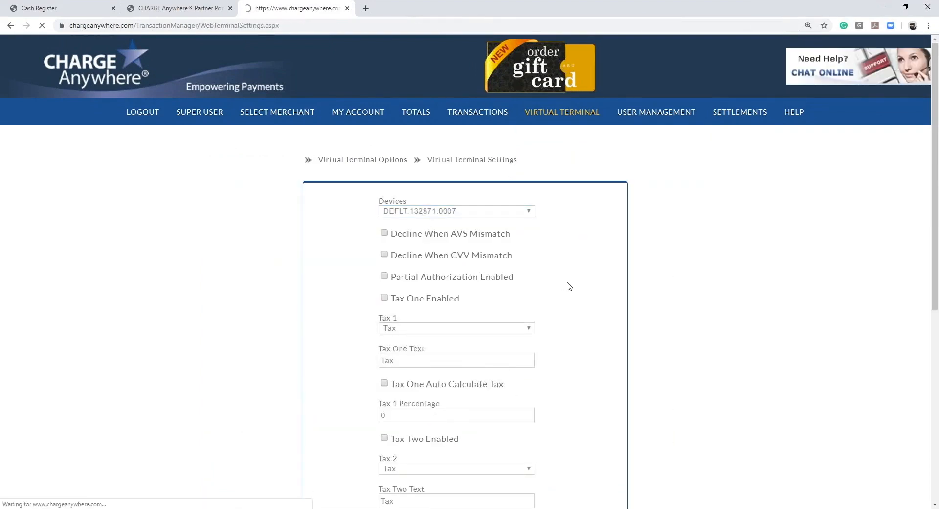
scroll("down", 3)
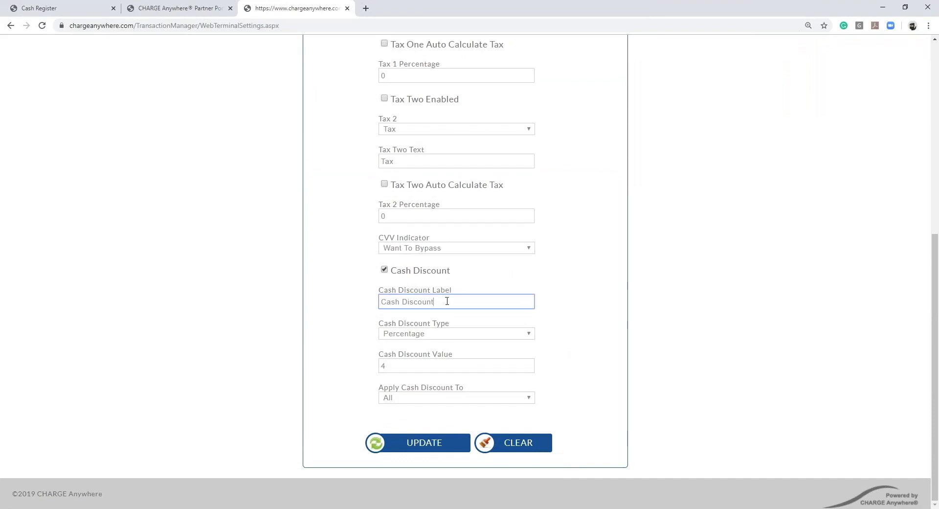
type("Non C")
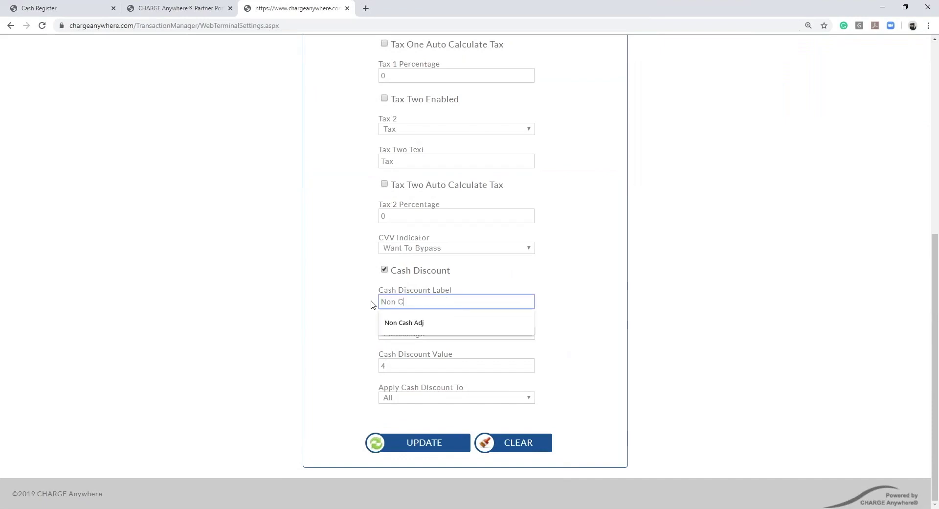
left_click(404, 323)
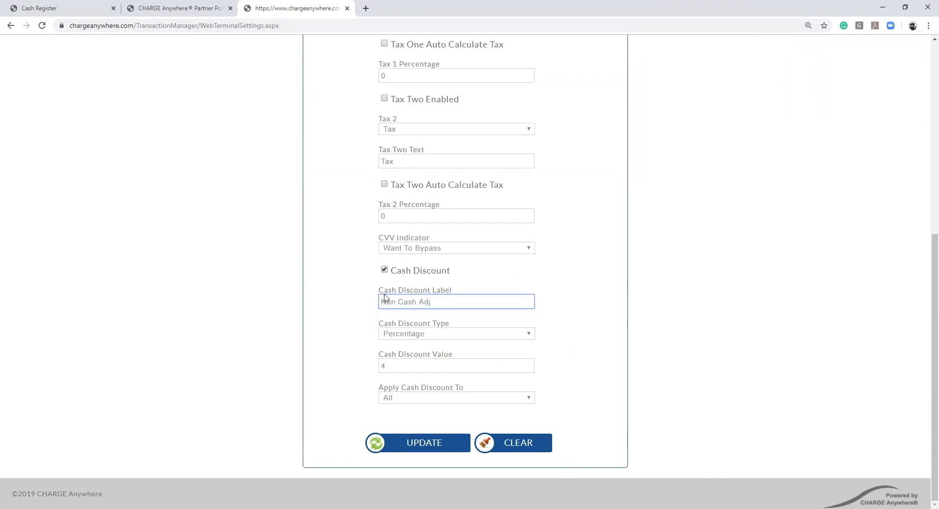
left_click(424, 442)
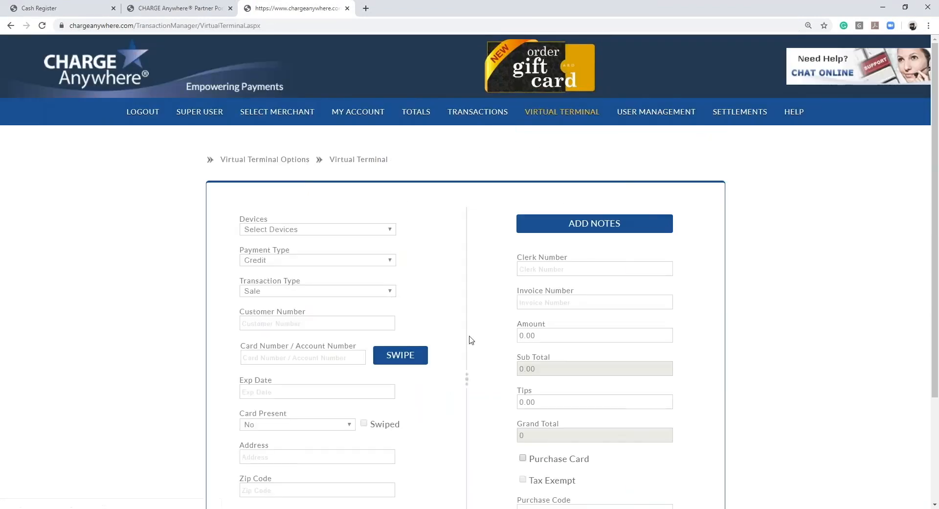
Step: Select device DEFLT 132871.0007 on the sale form and confirm the Non Cash Adj line appears
left_click(317, 229)
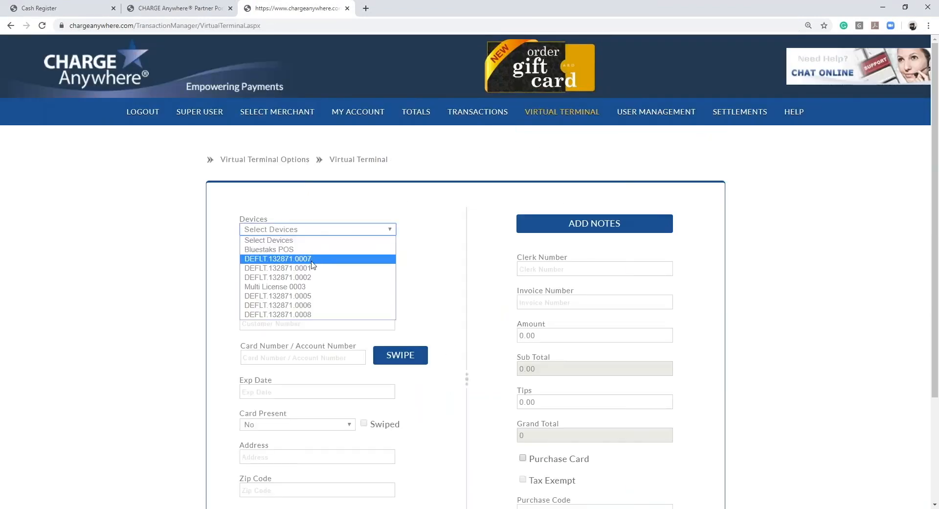
left_click(277, 258)
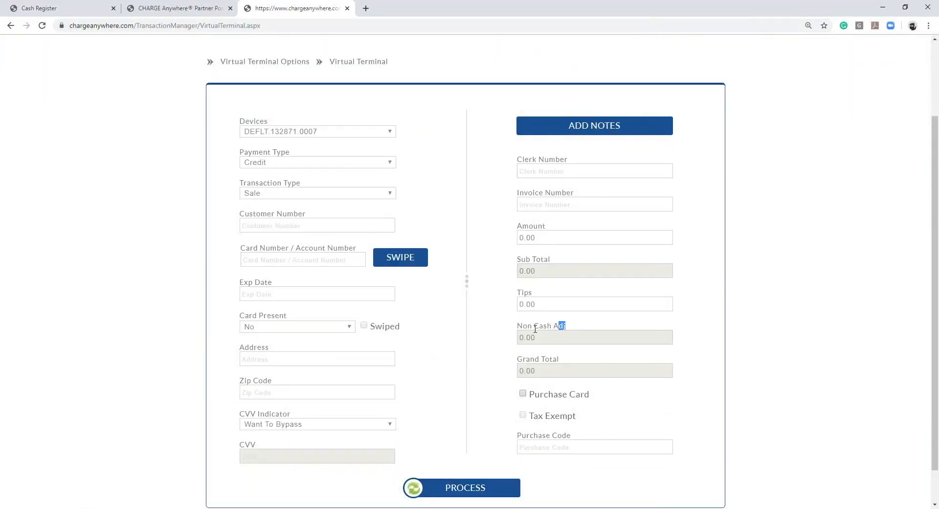
double_click(540, 325)
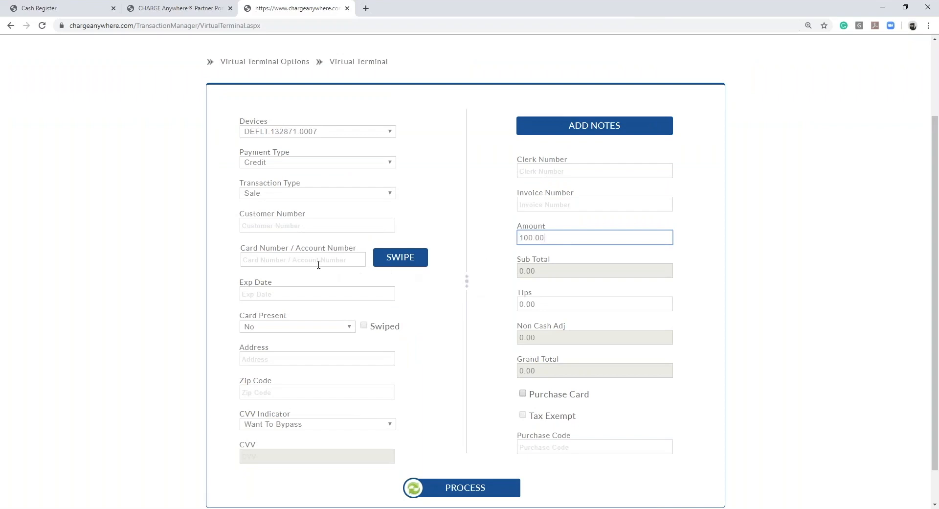
Step: Run a 100.00 sale with the test card, approved as 133356, receipt totalling 104.00 with a Non Cash Adj line
type("444666")
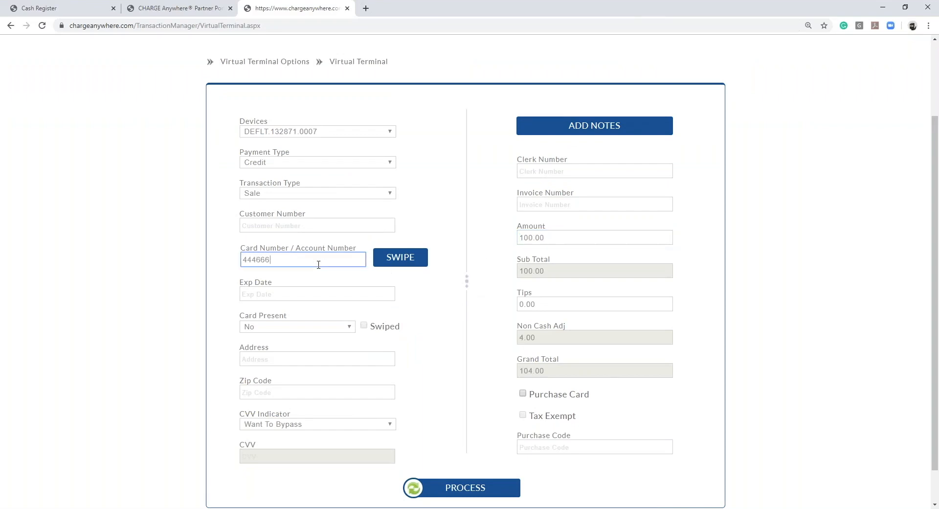
type("1234567892")
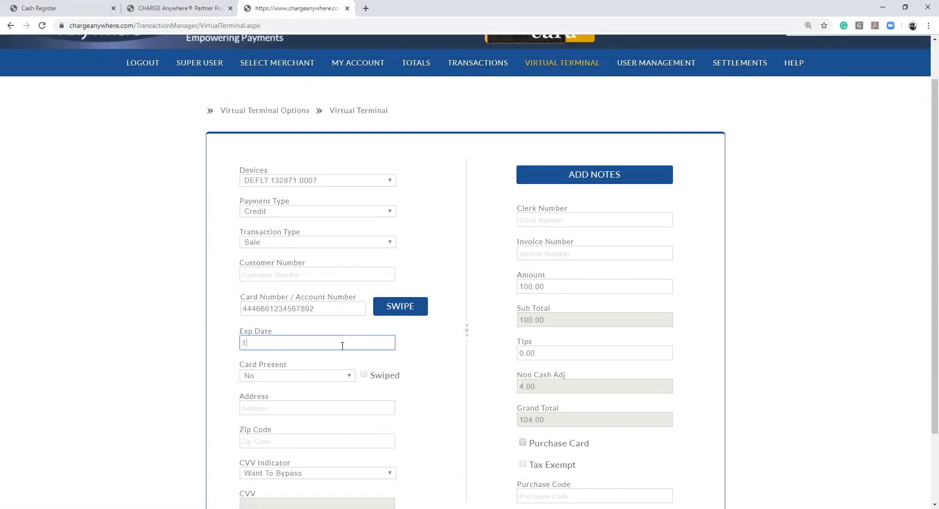
type("020")
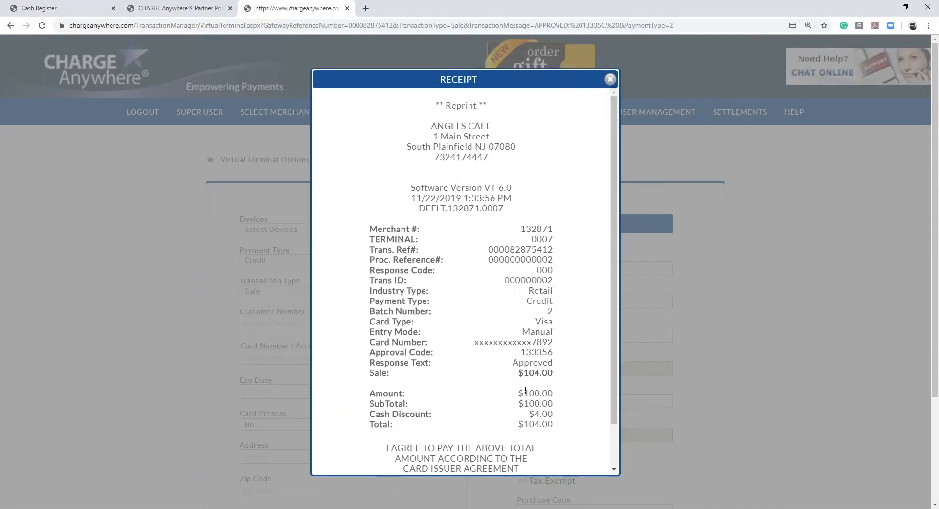
scroll("down", 3)
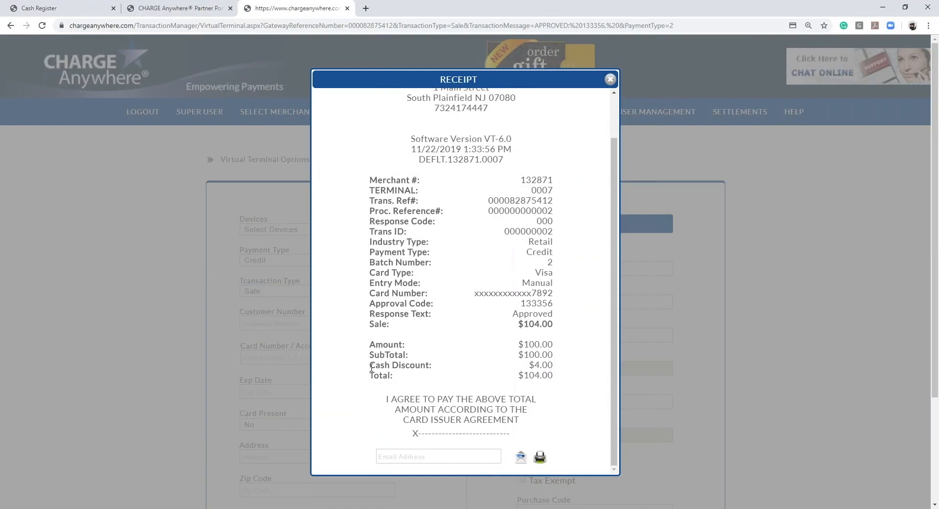
double_click(536, 375)
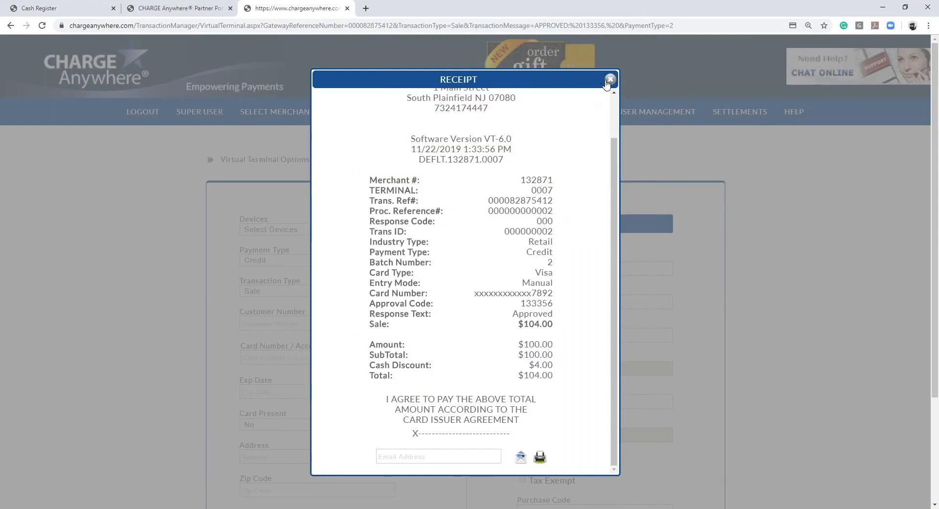
Step: Close the receipt and start a fresh sale on DEFLT 132871.0007 showing the Non Cash Adj field
left_click(610, 79)
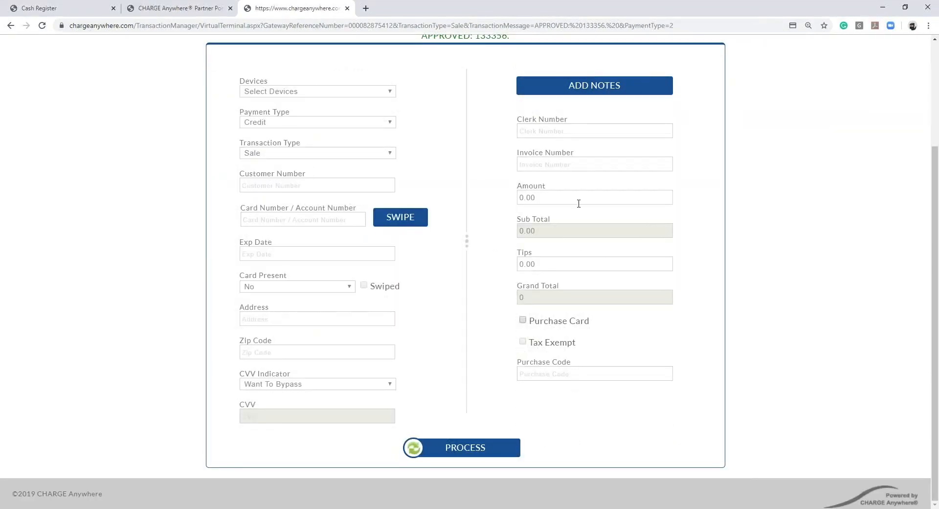
left_click(317, 91)
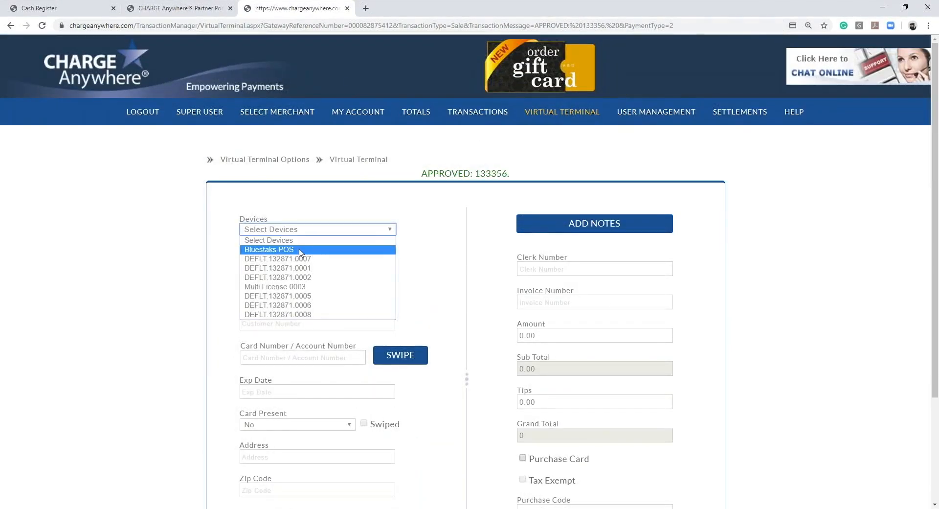
left_click(277, 259)
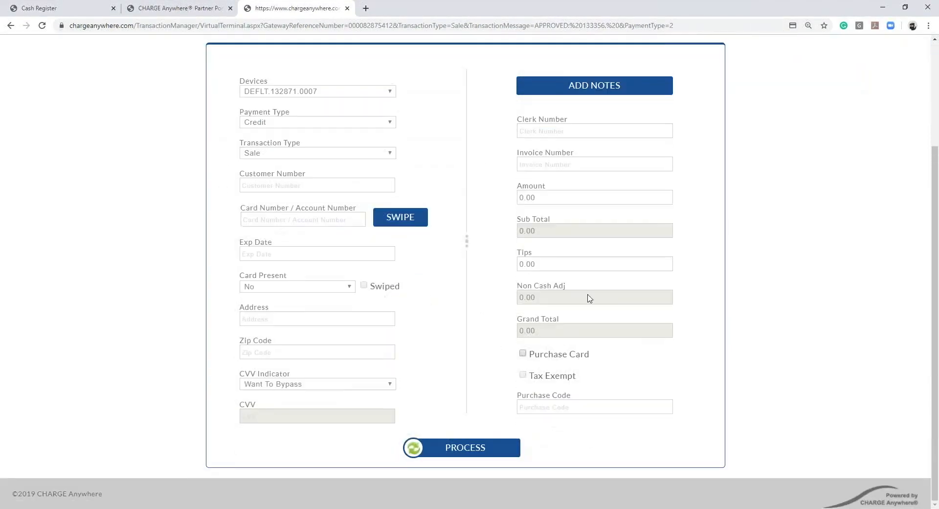
mouse_move(536, 289)
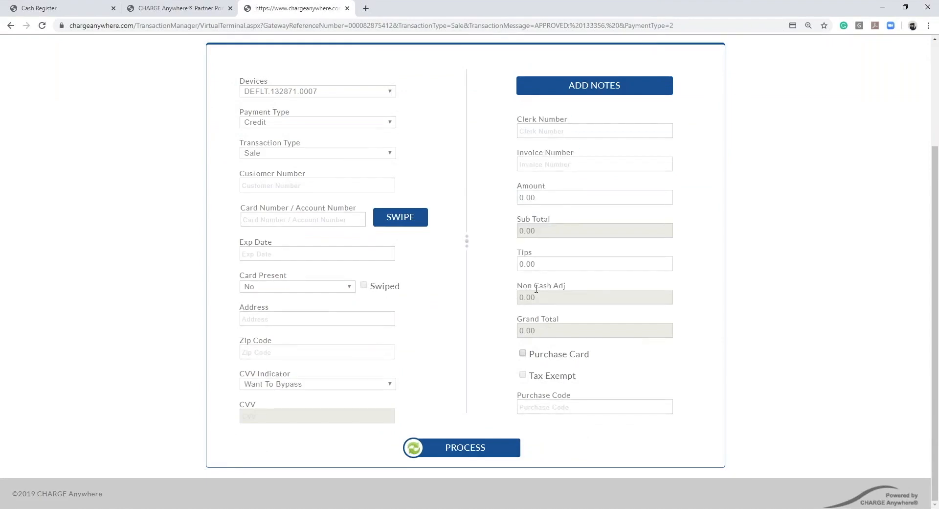
double_click(541, 285)
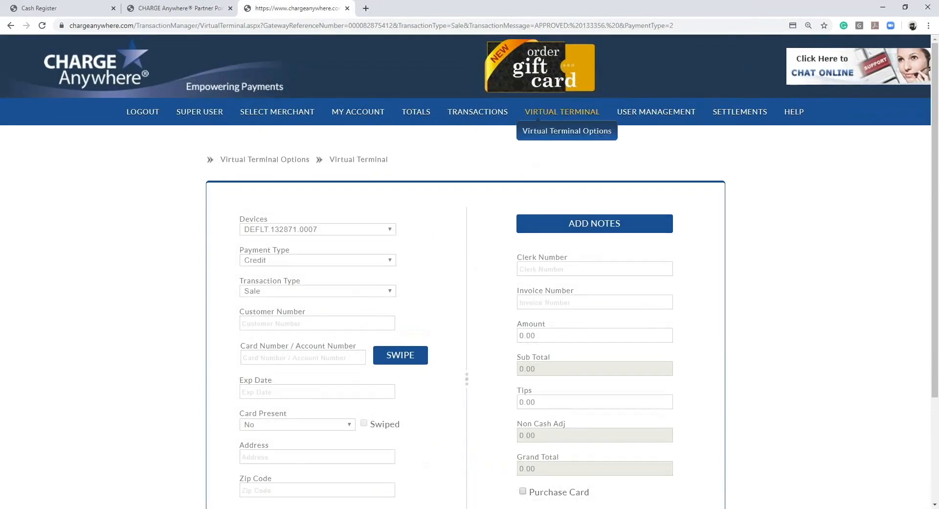
Step: Change the Cash Discount Label to 'Non Member' in Virtual Terminal Settings
left_click(567, 131)
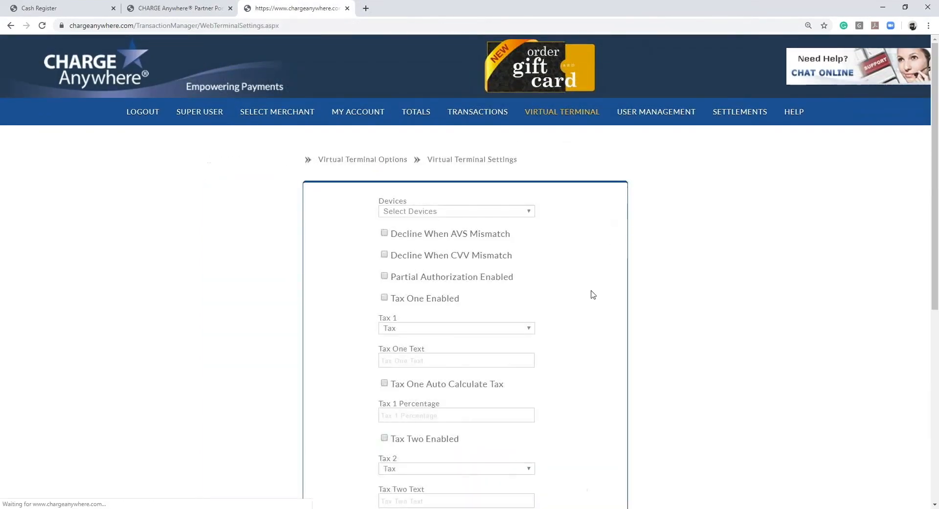
scroll("down", 3)
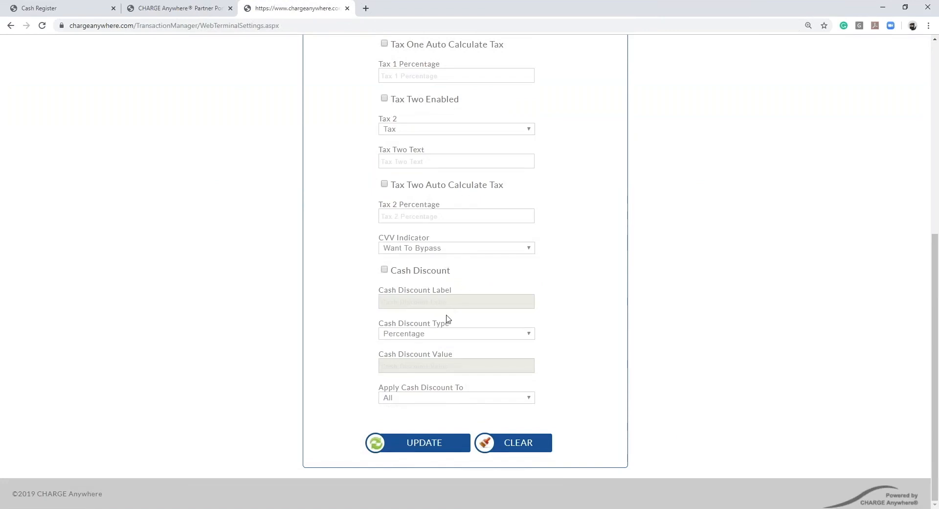
left_click(454, 116)
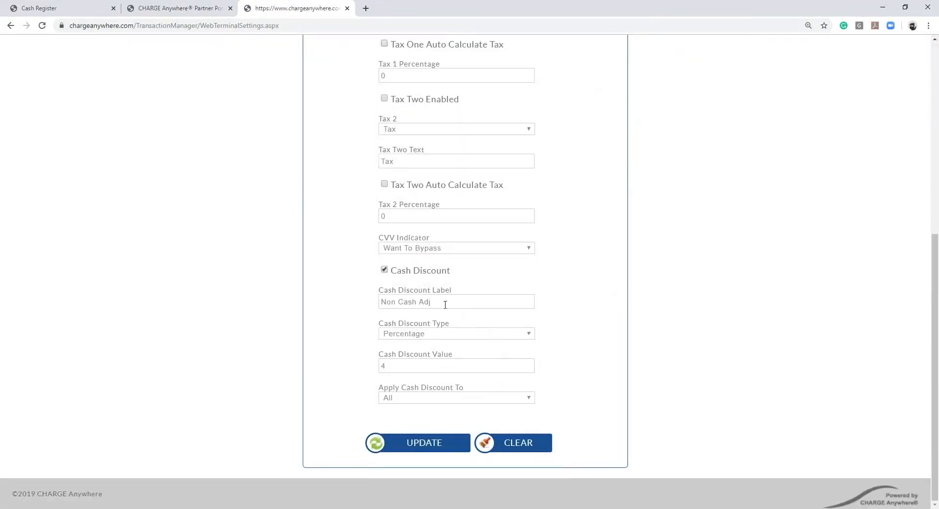
type("Non Me")
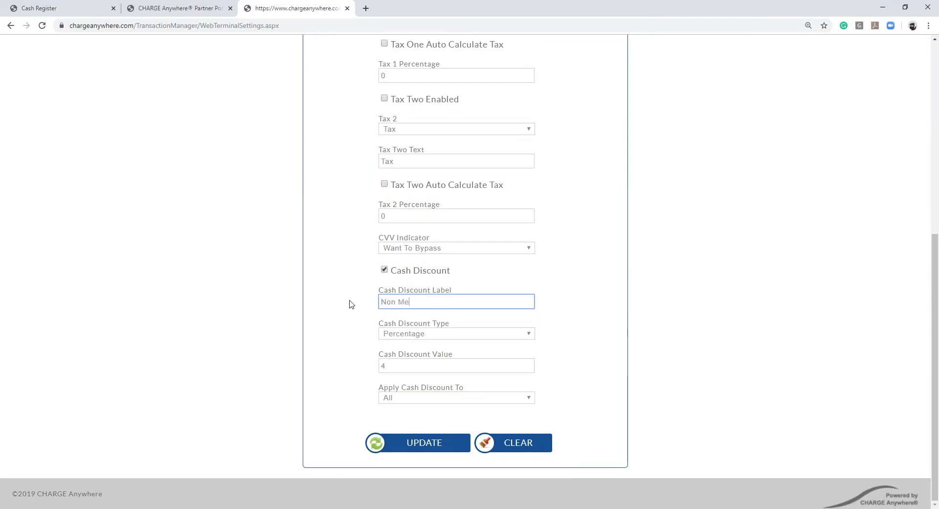
type("m")
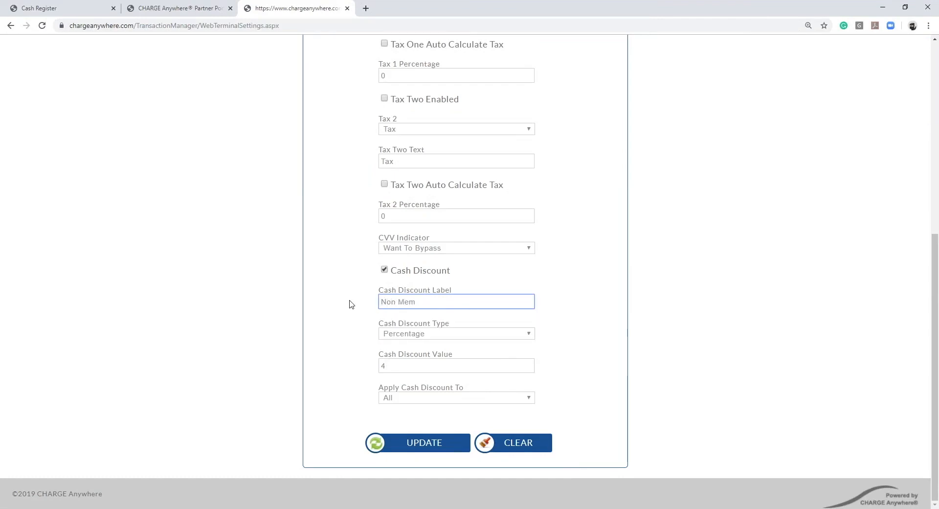
type("ber")
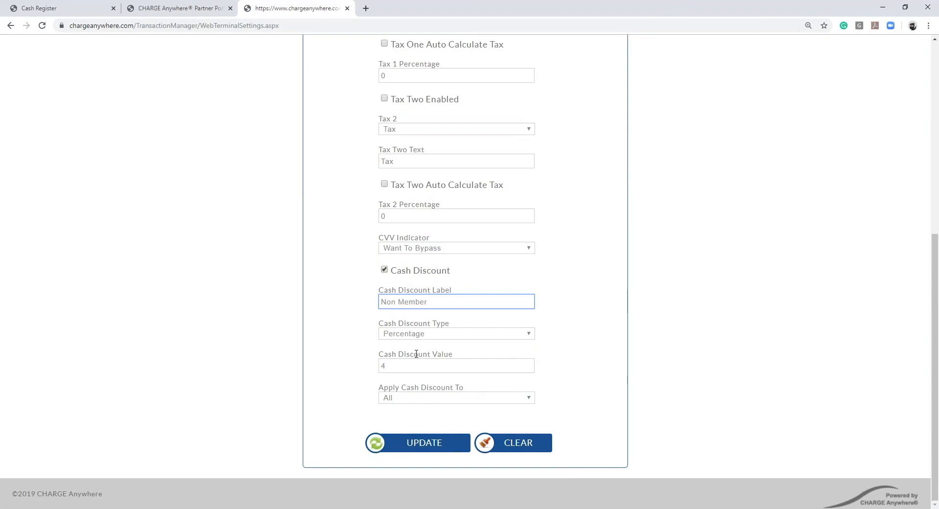
Step: Set the Cash Discount Value to 8.00 percent and save the settings successfully
left_click(456, 365)
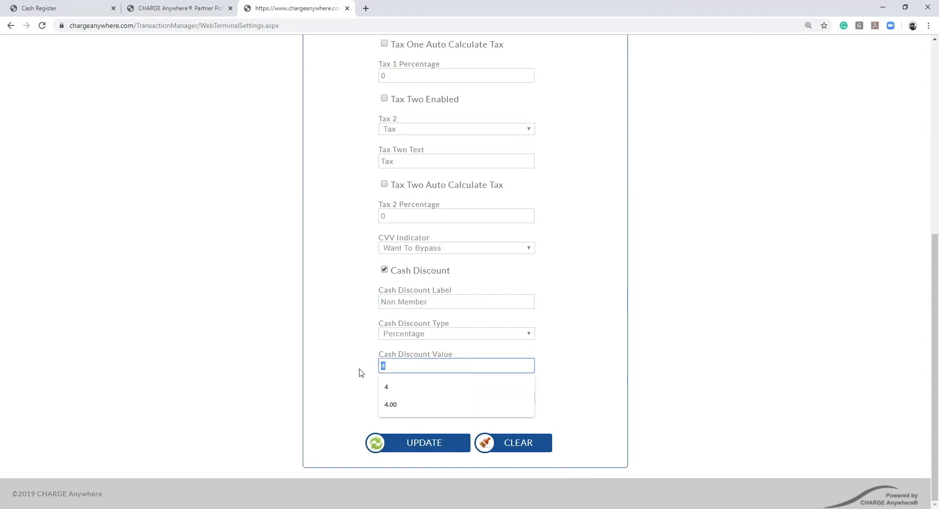
type("48.00")
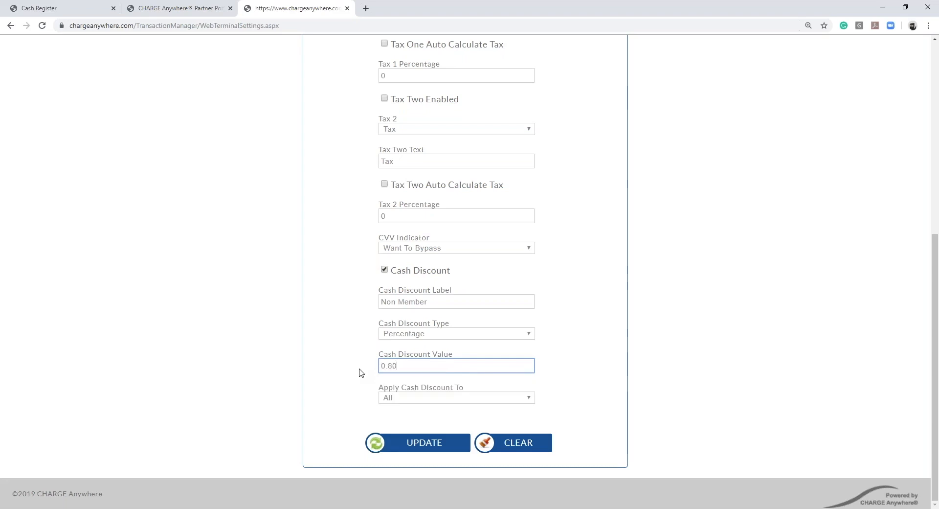
left_click(422, 442)
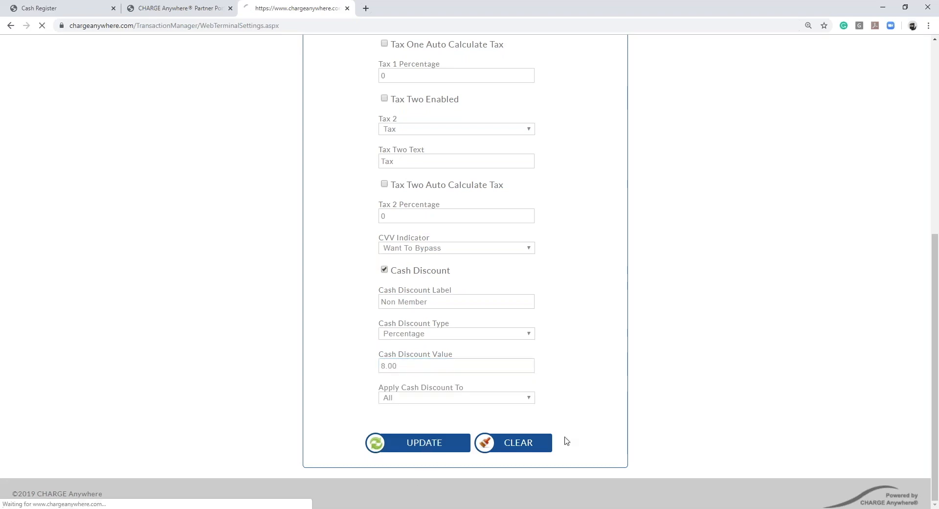
left_click(423, 442)
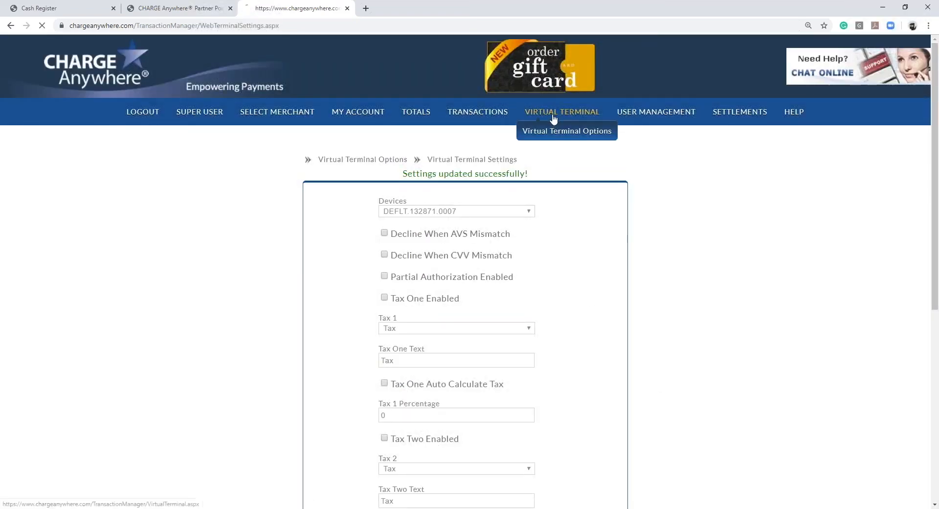
Step: Enter a 10.00 sale on the device and confirm a Non Member charge of 0.80 and grand total of 10.80
left_click(566, 131)
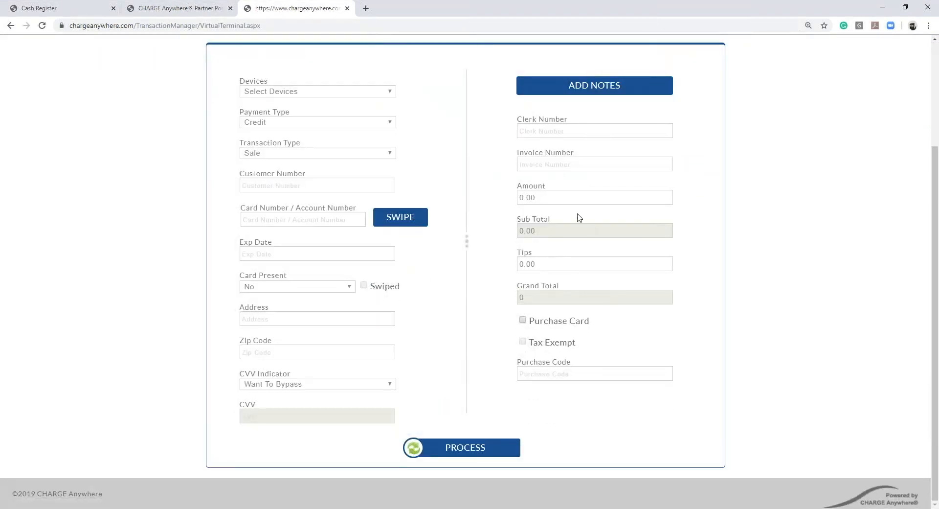
left_click(594, 198)
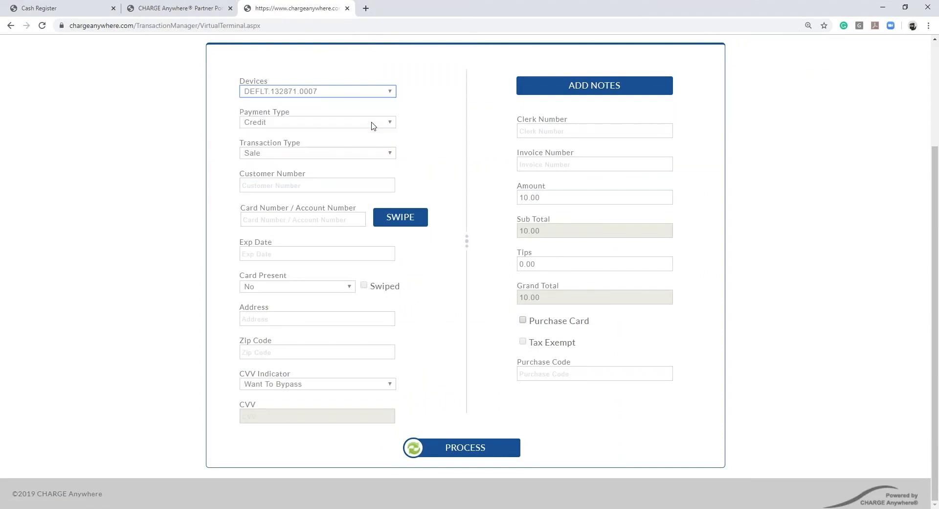
left_click(594, 198)
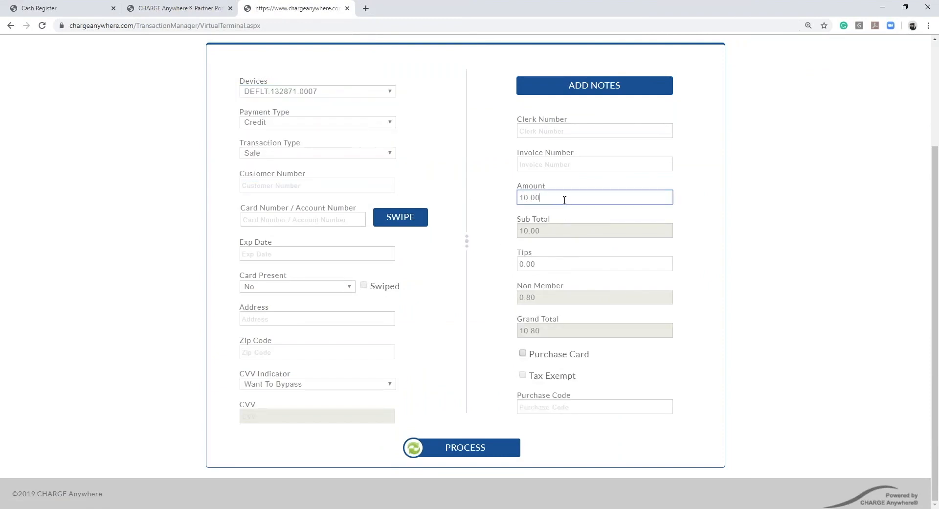
mouse_move(637, 398)
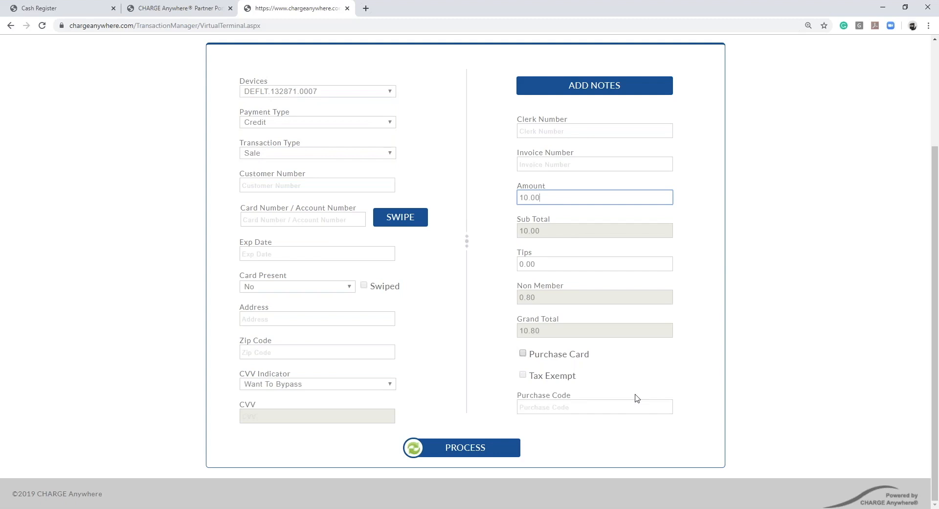
scroll("up", 3)
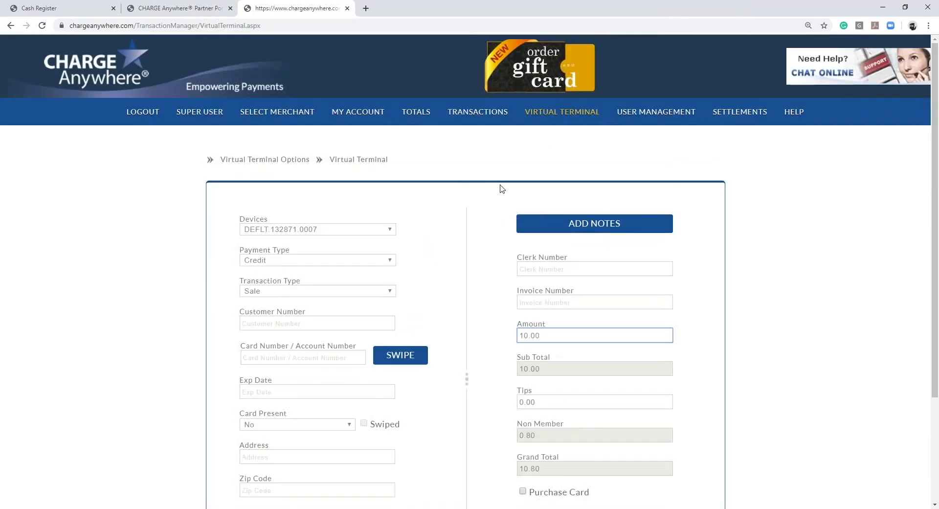
Step: Review the totals report showing 4 purchases of $238.24 with $8.89 cash discount, then go to Settlements
left_click(416, 112)
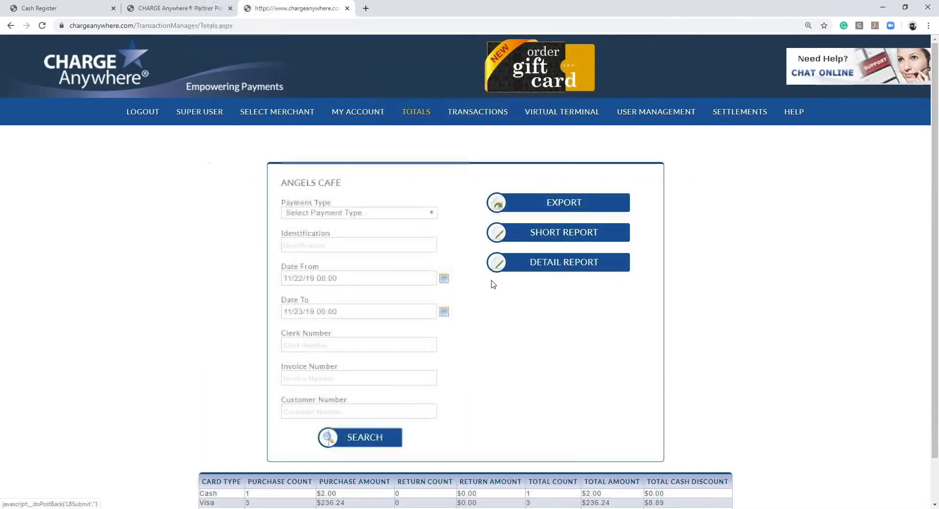
scroll("down", 3)
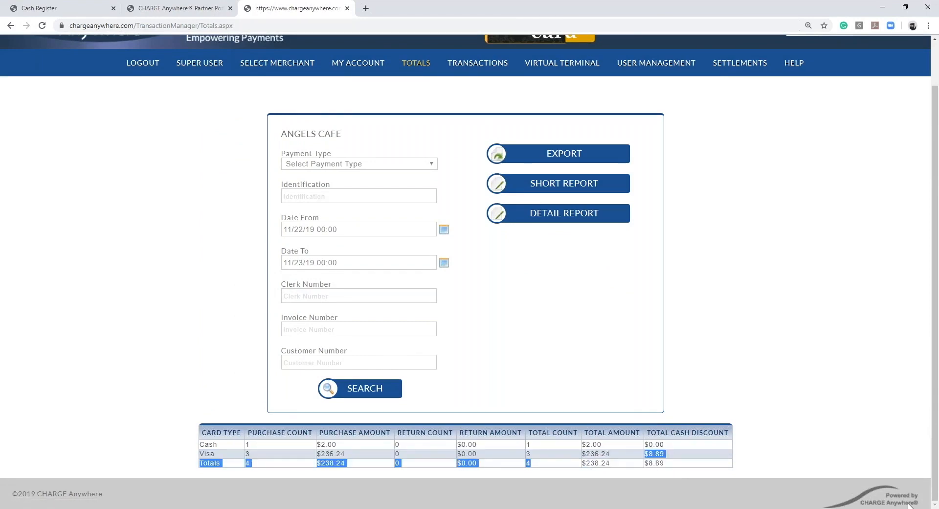
mouse_move(814, 444)
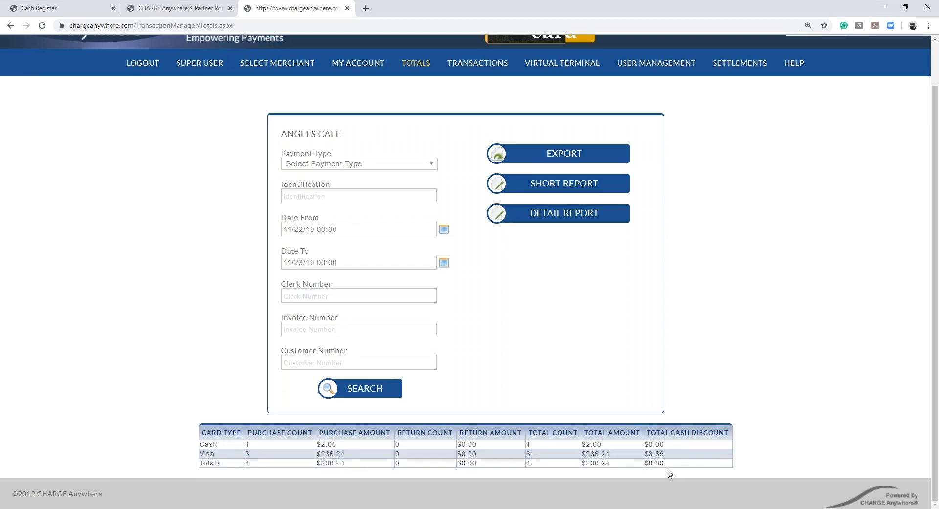
double_click(594, 454)
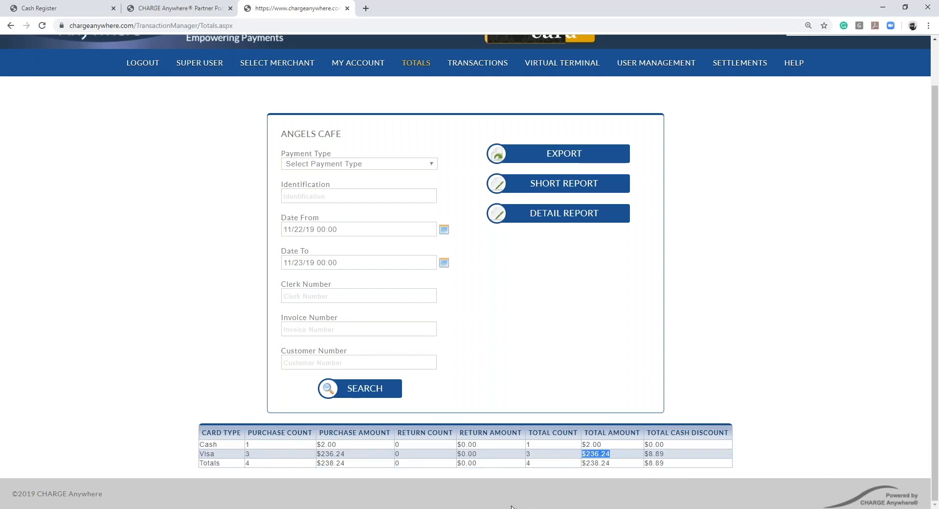
mouse_move(815, 419)
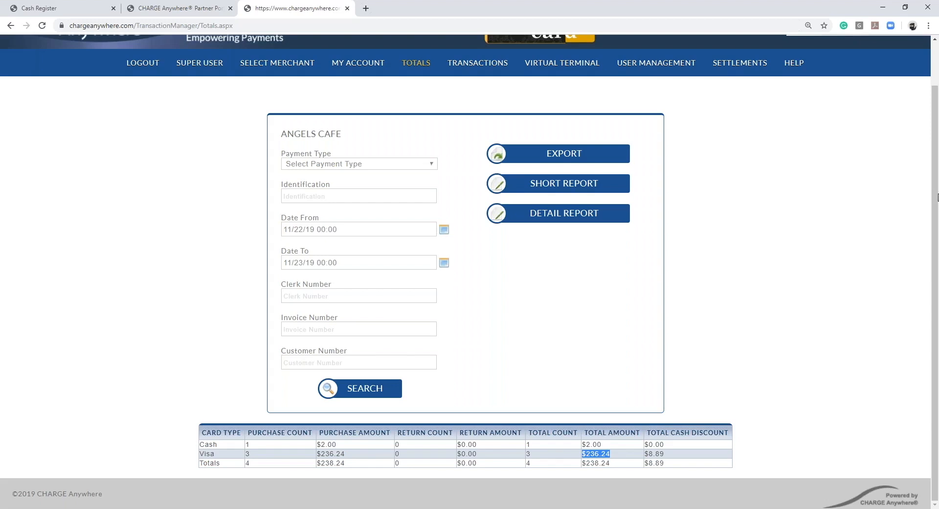
left_click(740, 63)
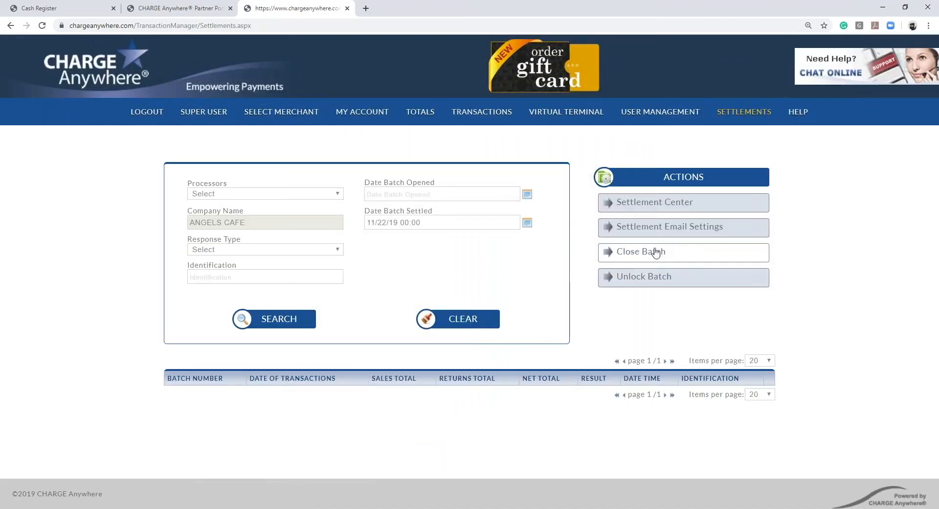
Step: Close batch 2 for DEFLT.132871.0007 and confirm its $208.00 settlement is listed as successful
left_click(642, 251)
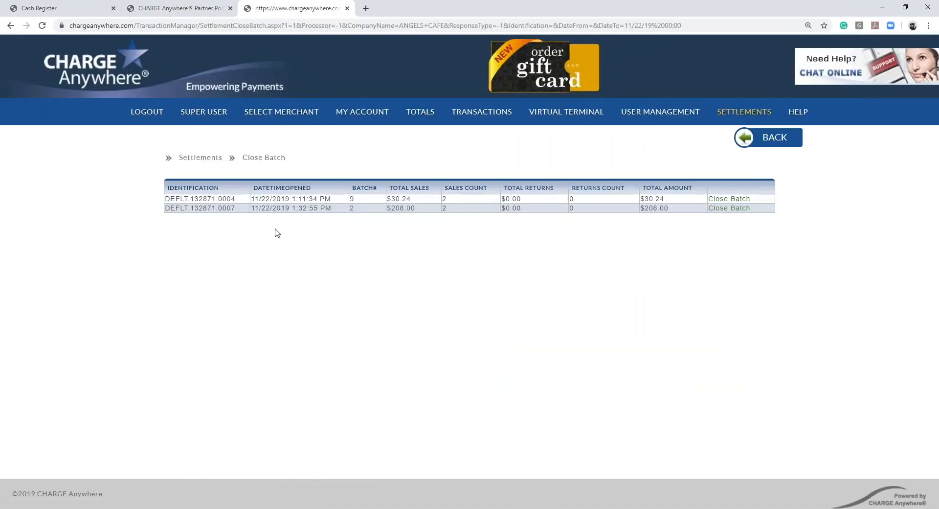
left_click(729, 209)
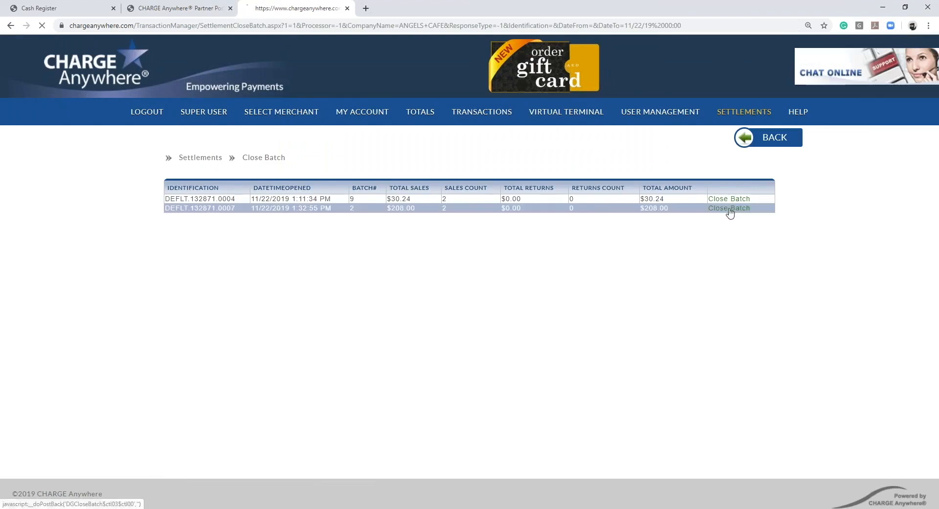
left_click(728, 209)
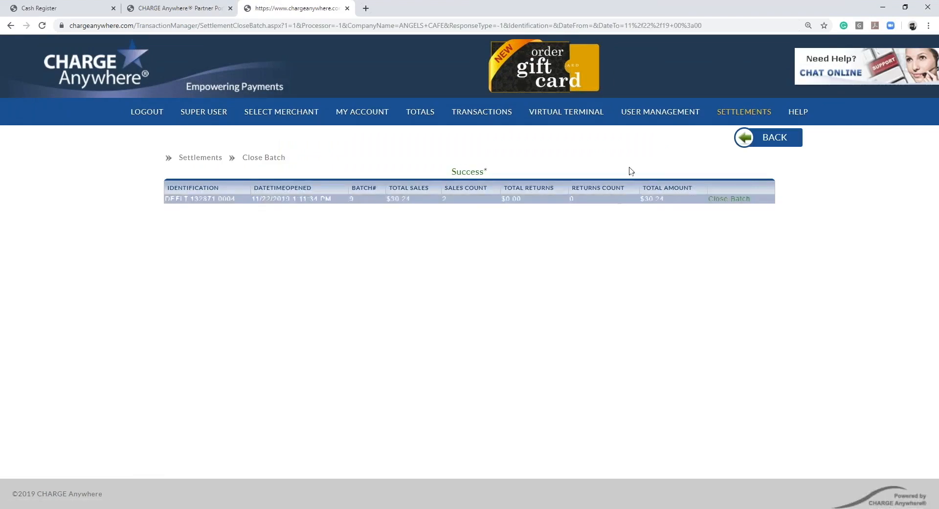
left_click(774, 137)
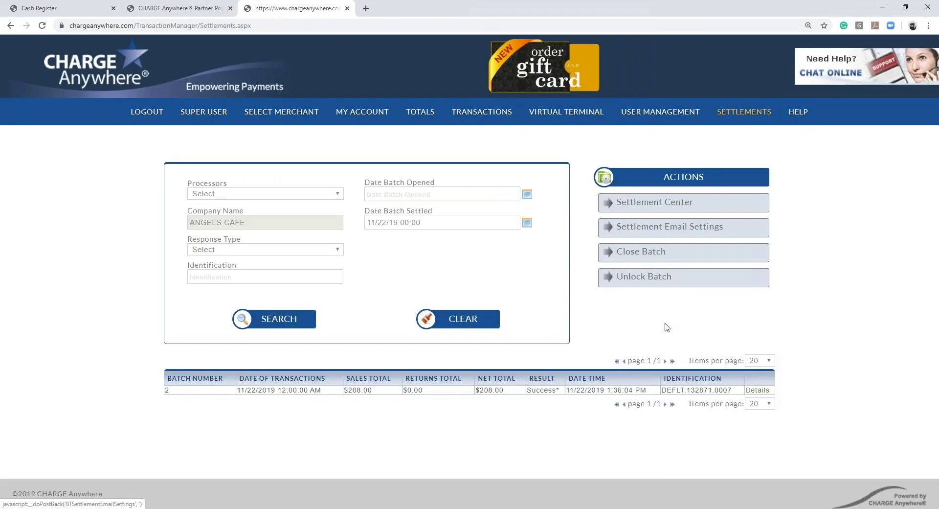
mouse_move(625, 440)
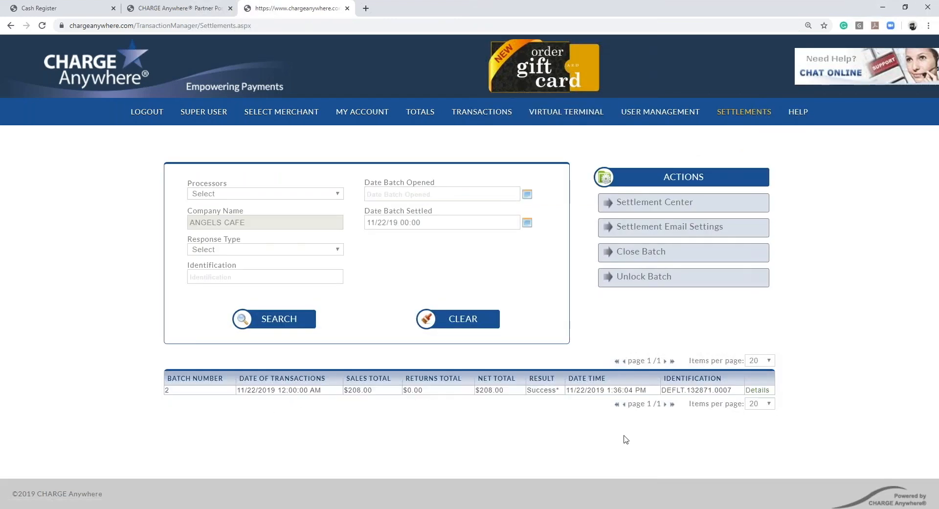
left_click(420, 111)
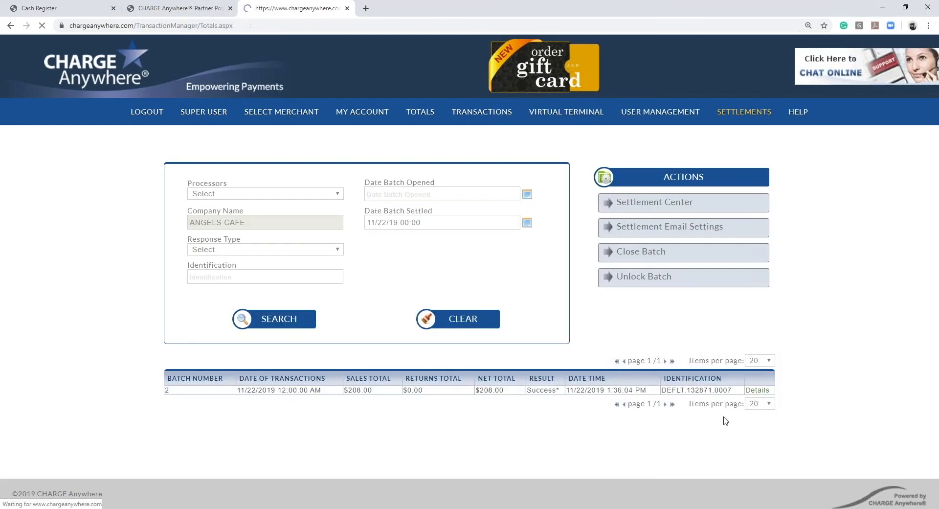
Step: Show the detail report for settled batch 2 listing two $104.00 Visa sales with $4.00 cash discount each
left_click(757, 390)
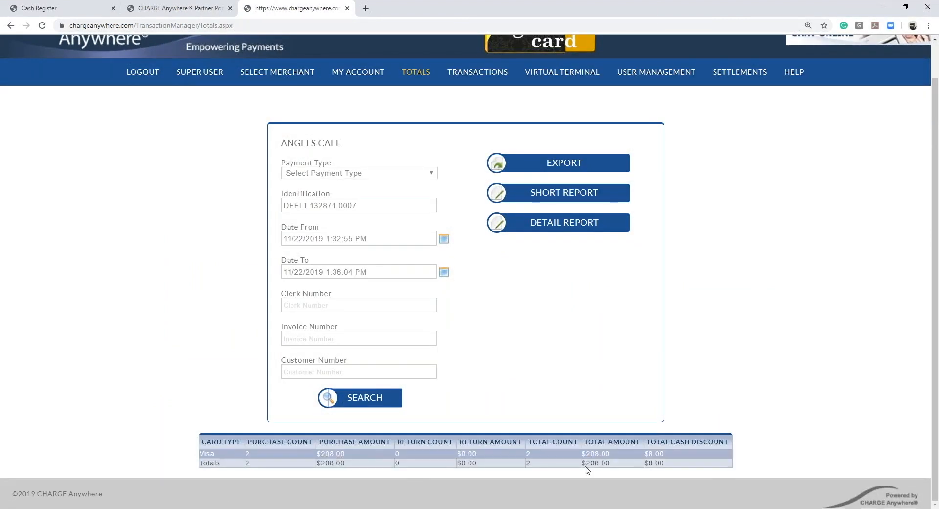
mouse_move(526, 316)
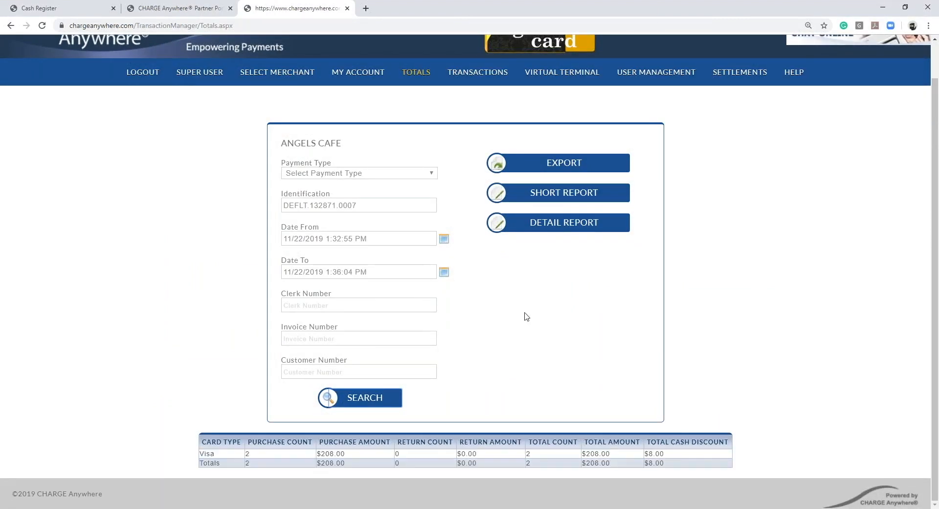
left_click(557, 222)
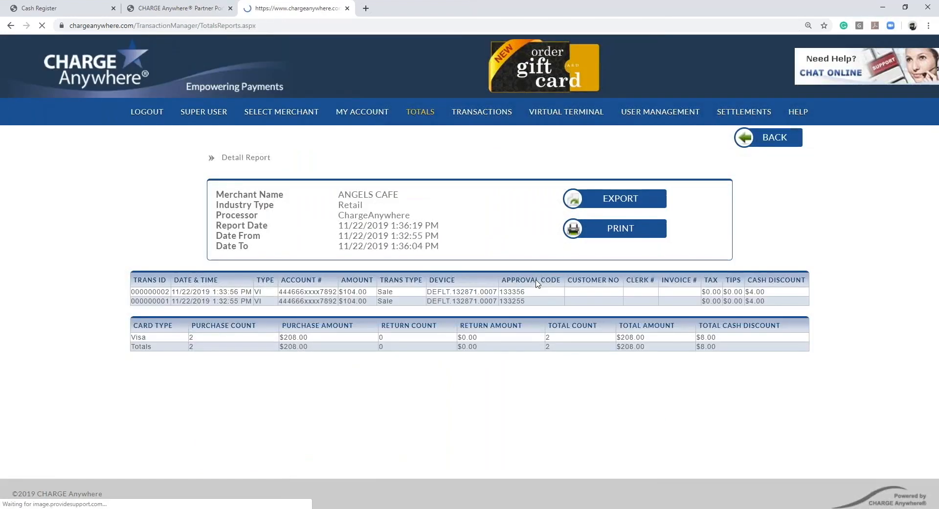